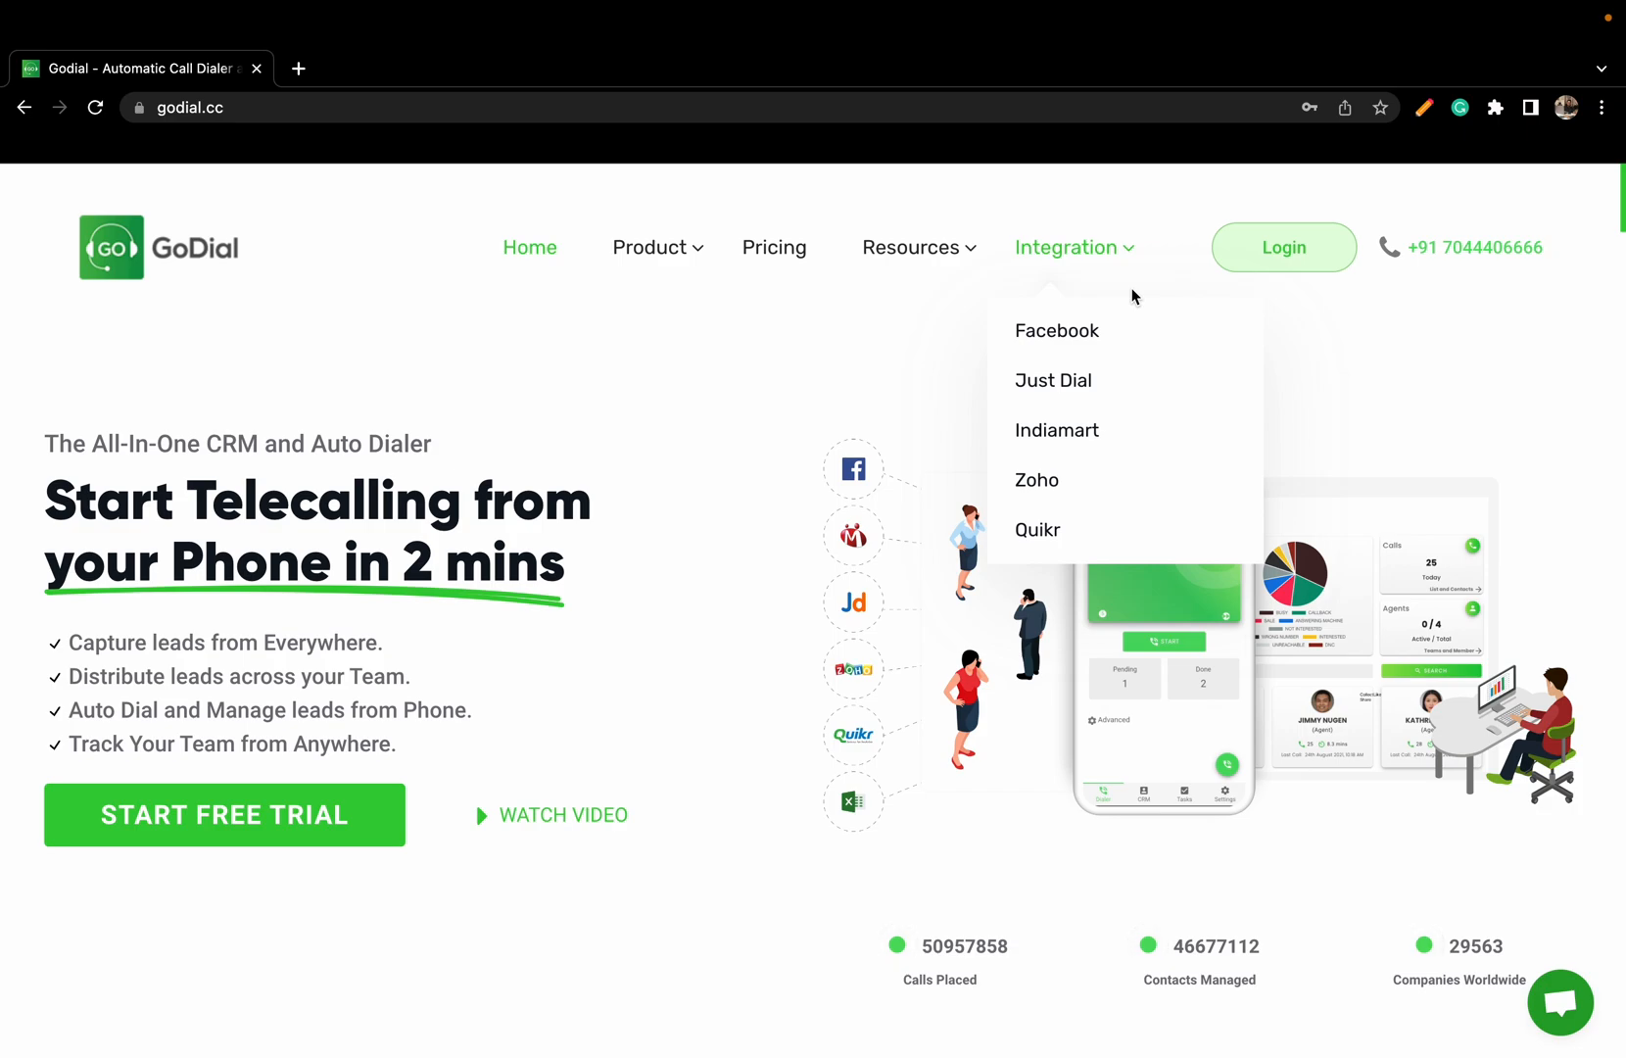
{"action": "mouse_move", "coordinate": [1254, 239]}
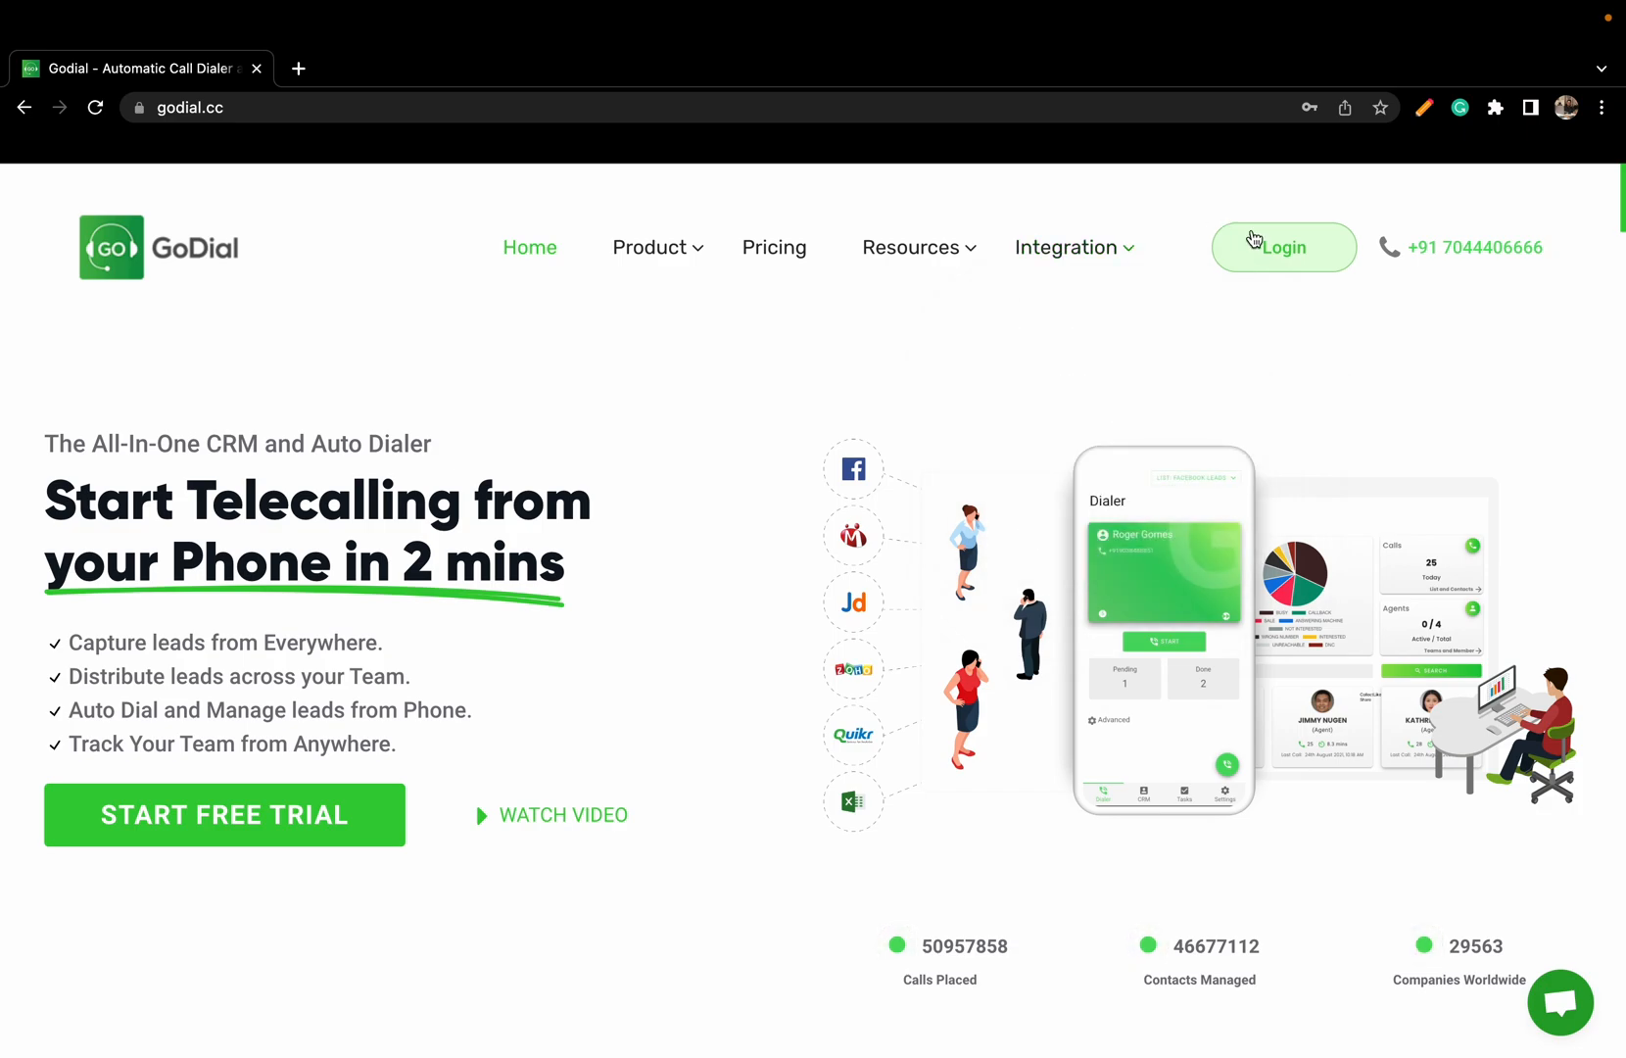
Log in from godial.cc and land on the team dashboard with today's call statistics
{"action": "left_click", "coordinate": [1283, 246]}
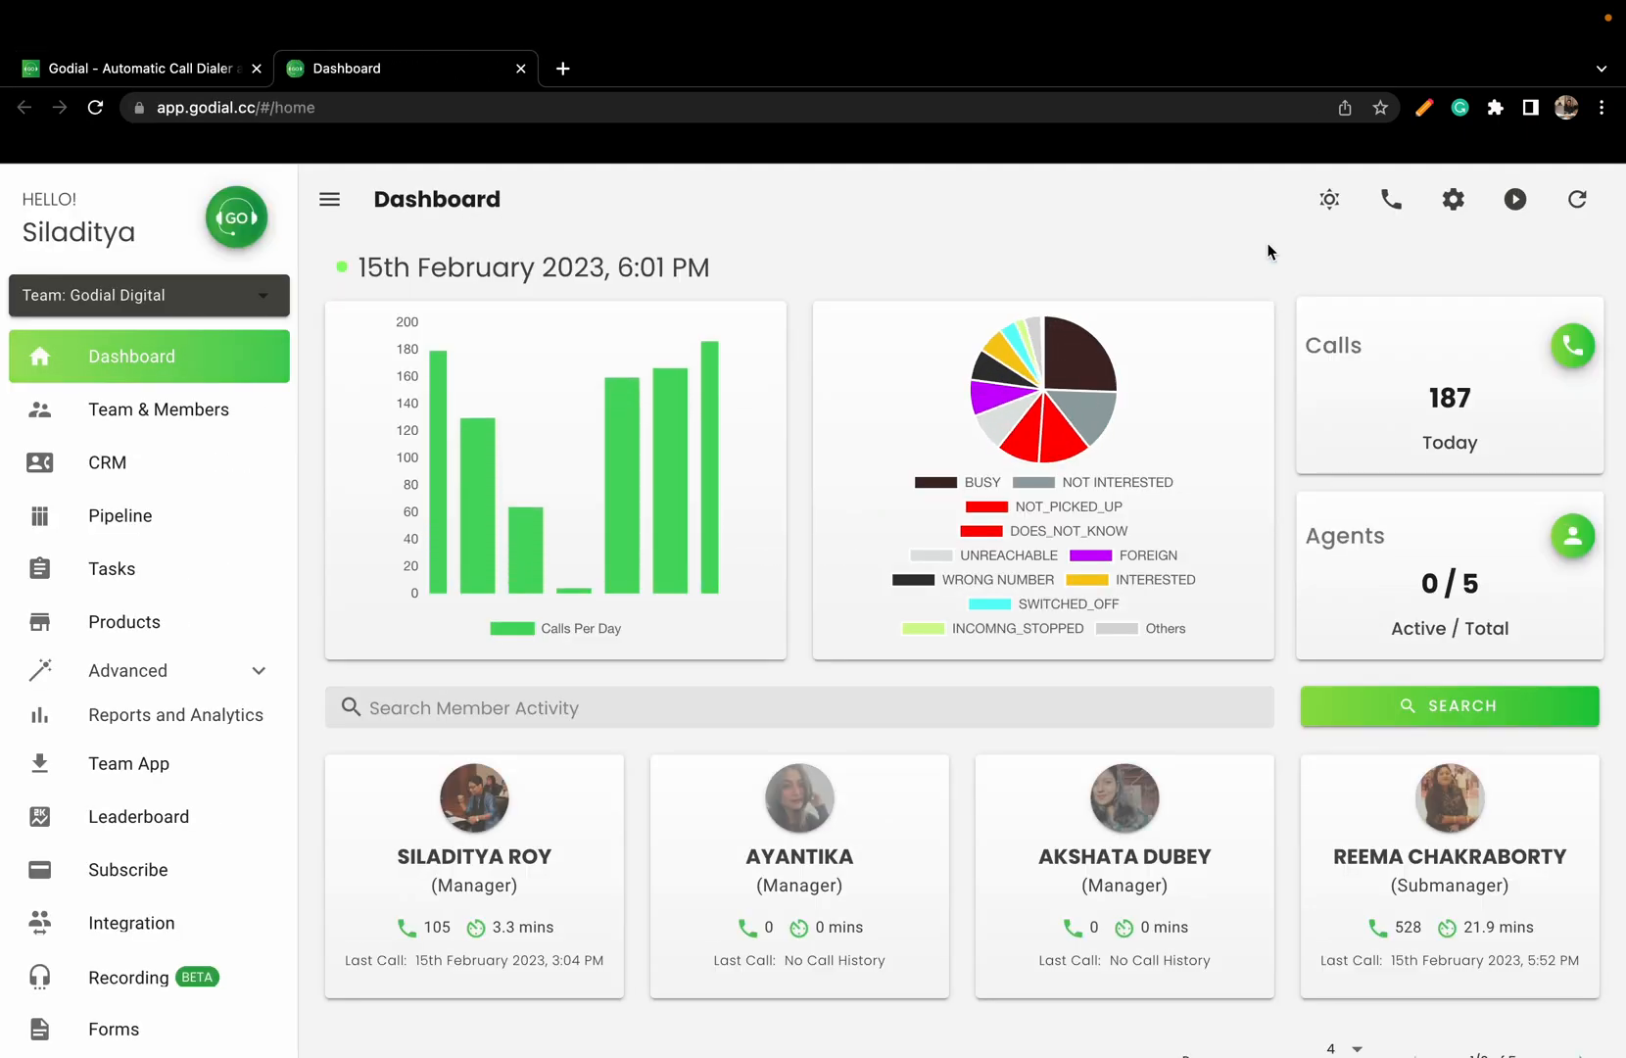
{"action": "mouse_move", "coordinate": [132, 923]}
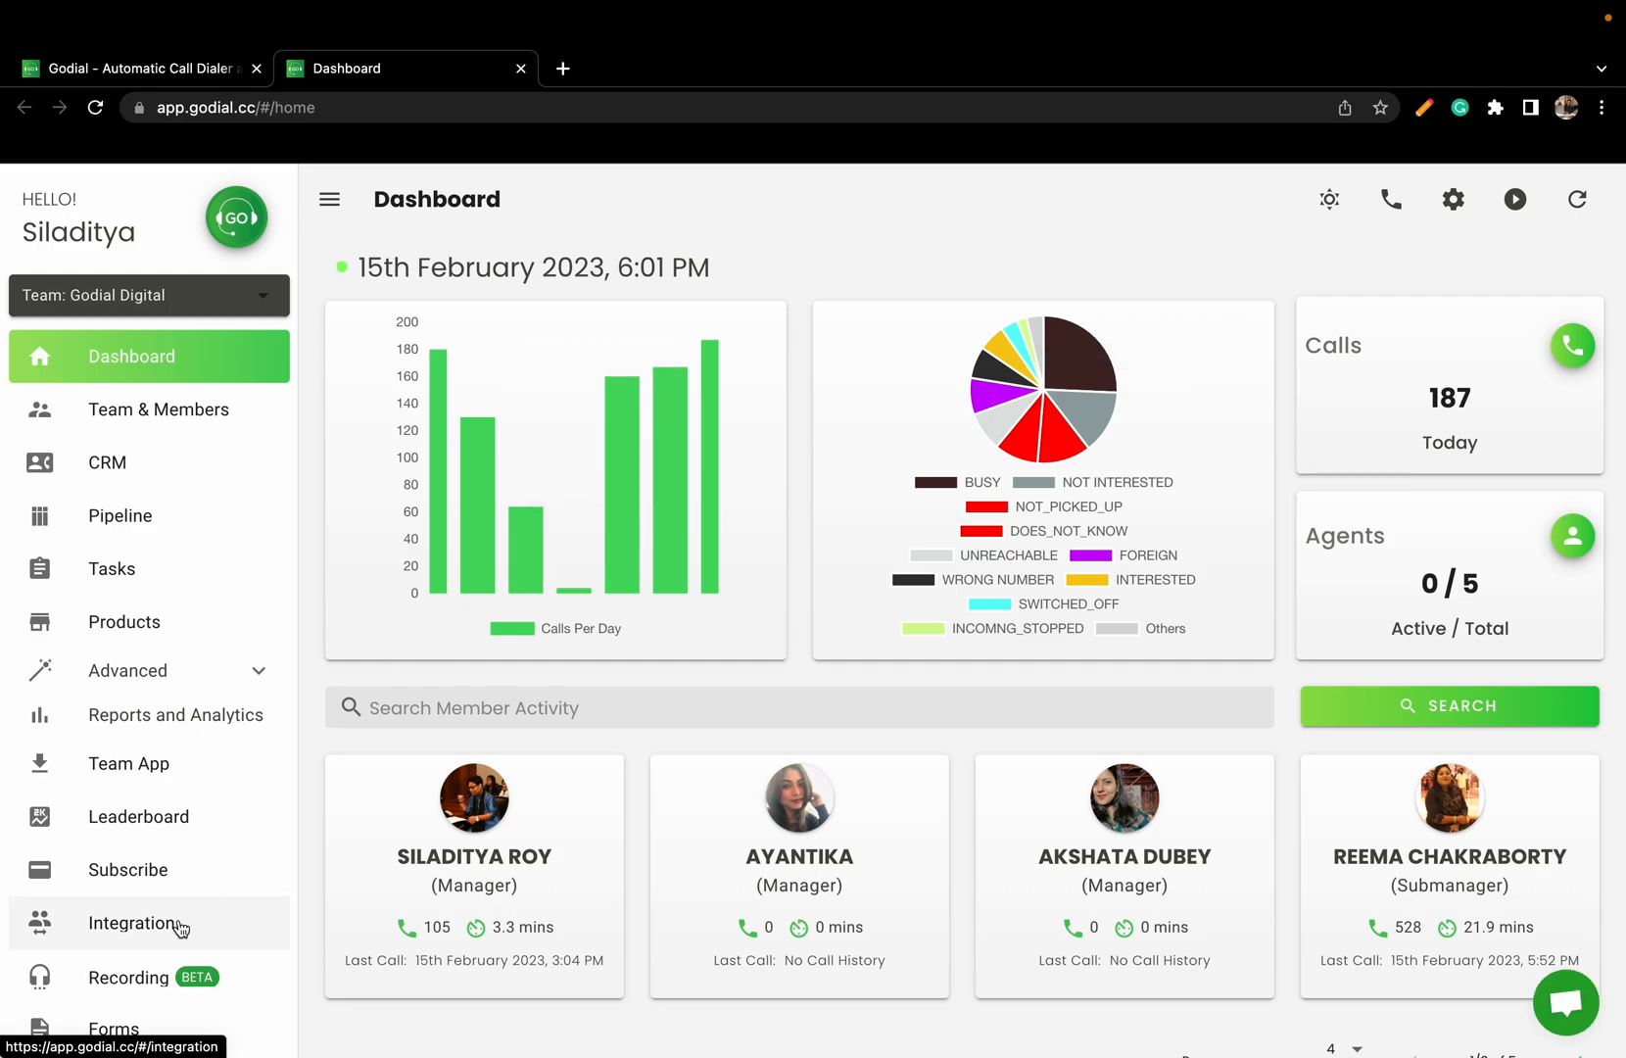
Connect the Interakt card under Communications and make sure Enable Interakt is on
{"action": "left_click", "coordinate": [132, 922]}
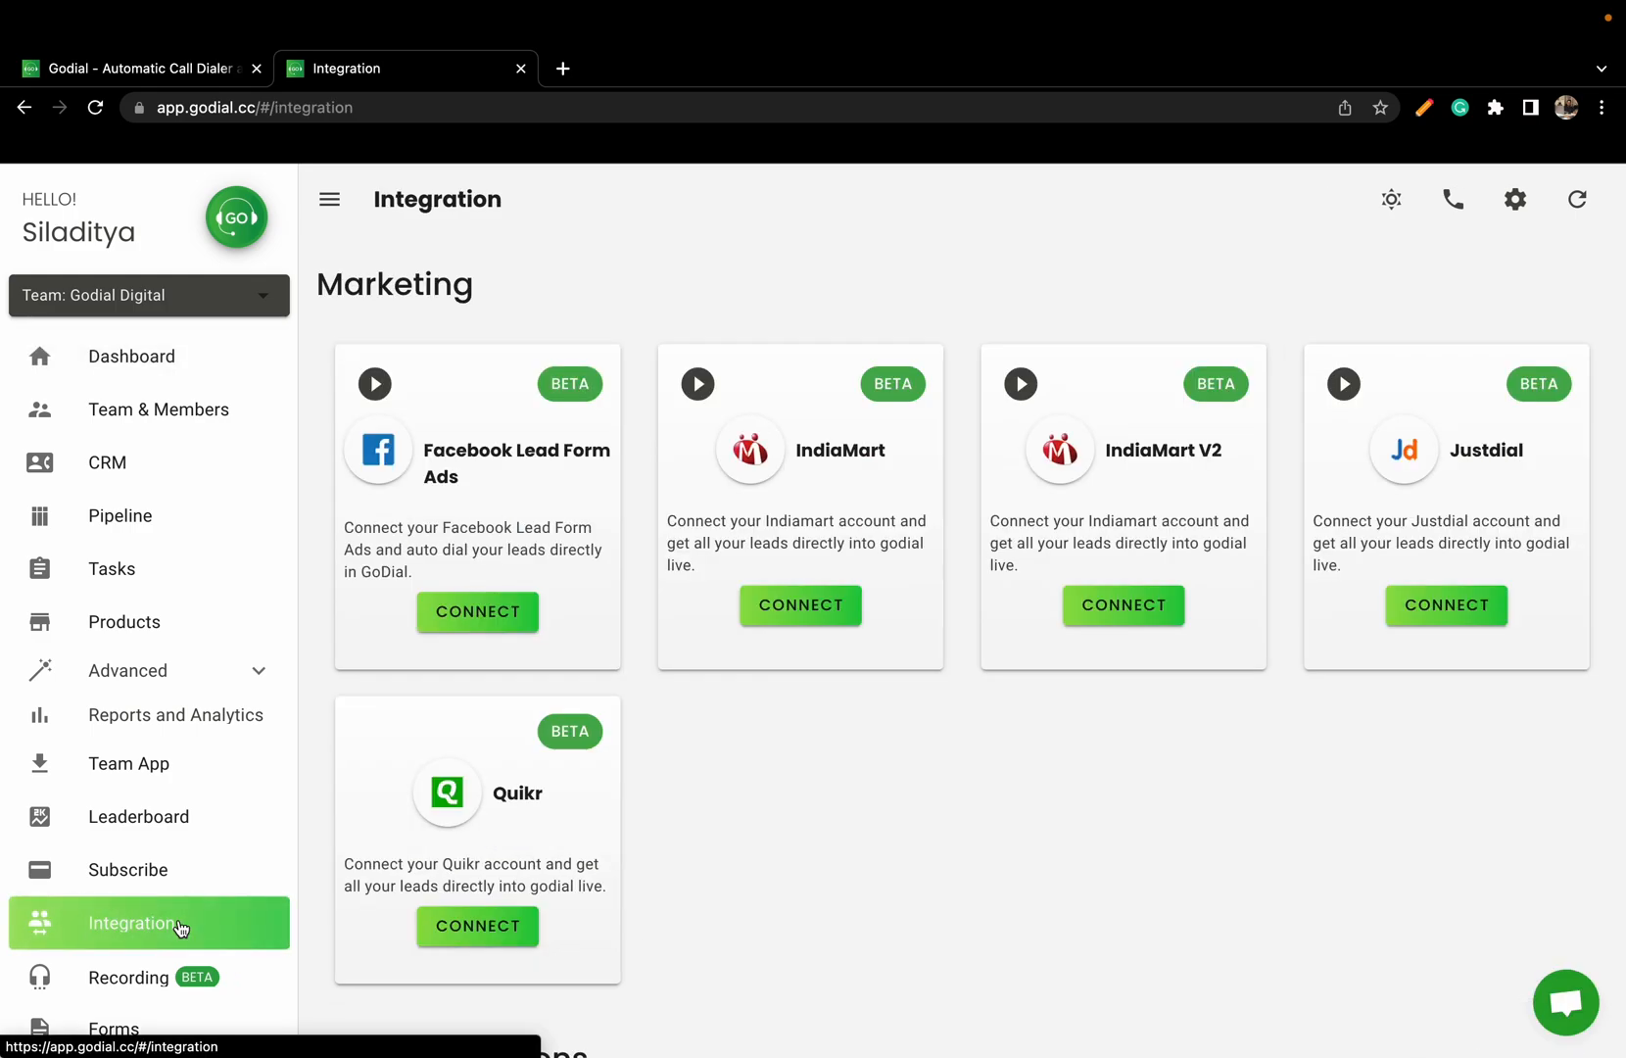
{"action": "scroll", "scroll_direction": "down", "scroll_amount": 3}
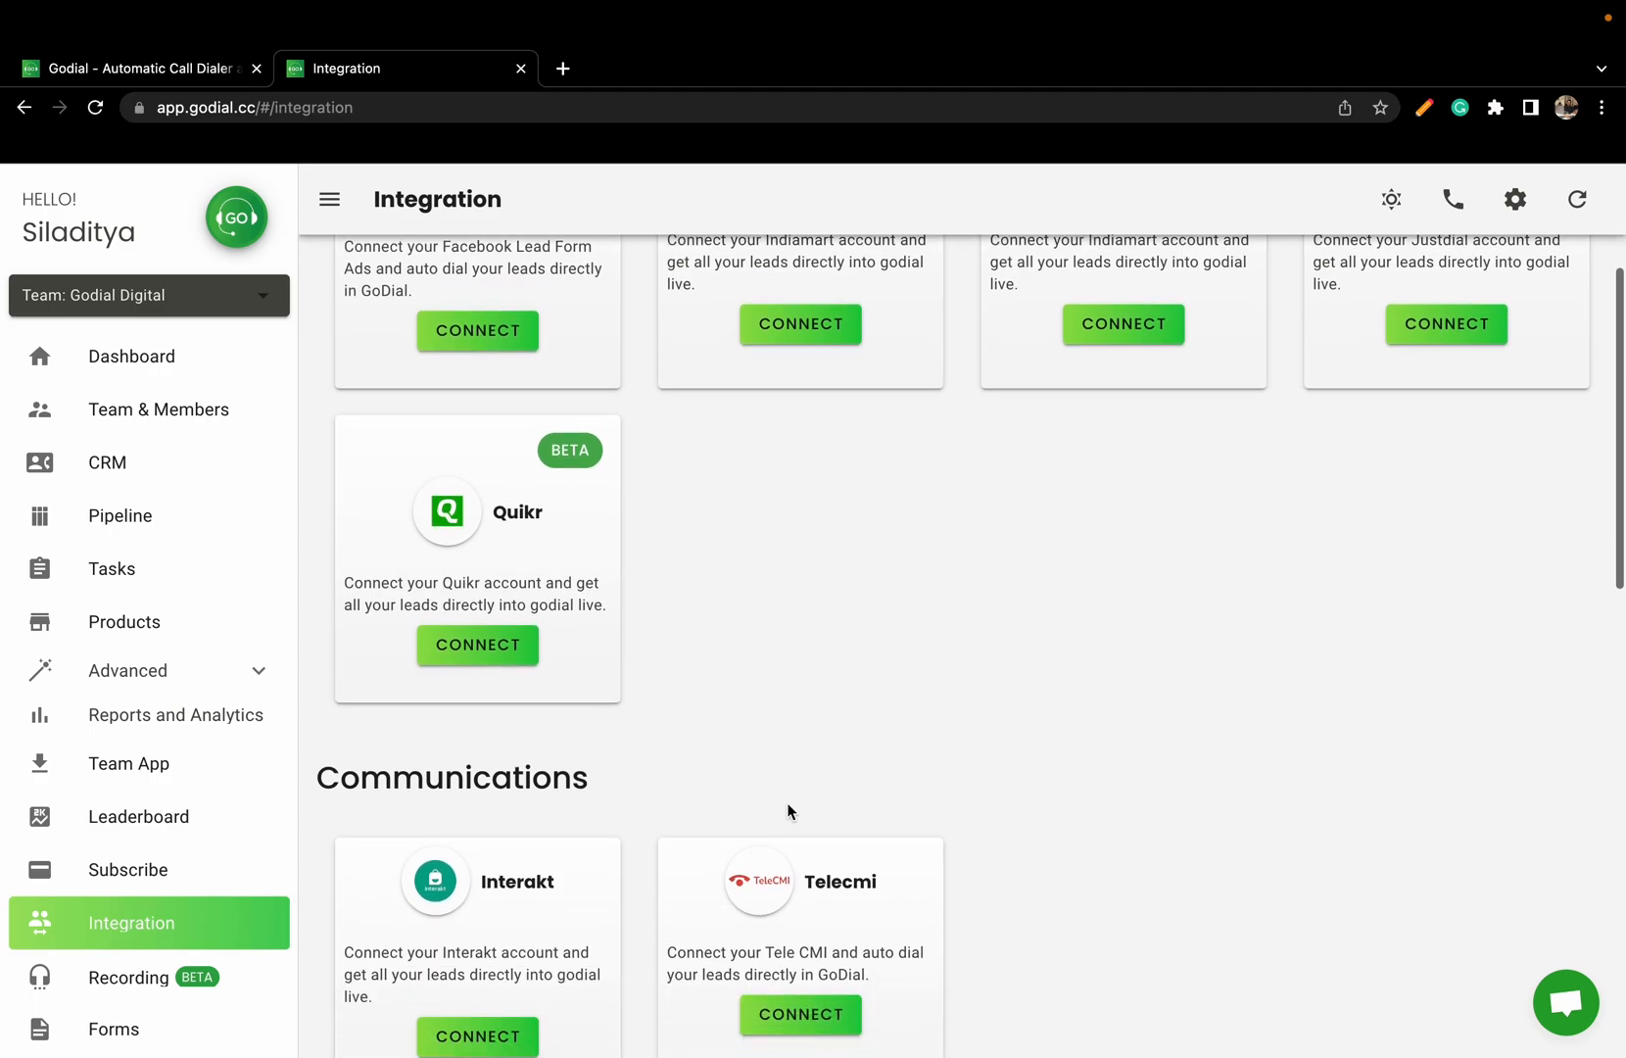
{"action": "scroll", "scroll_direction": "down", "scroll_amount": 3}
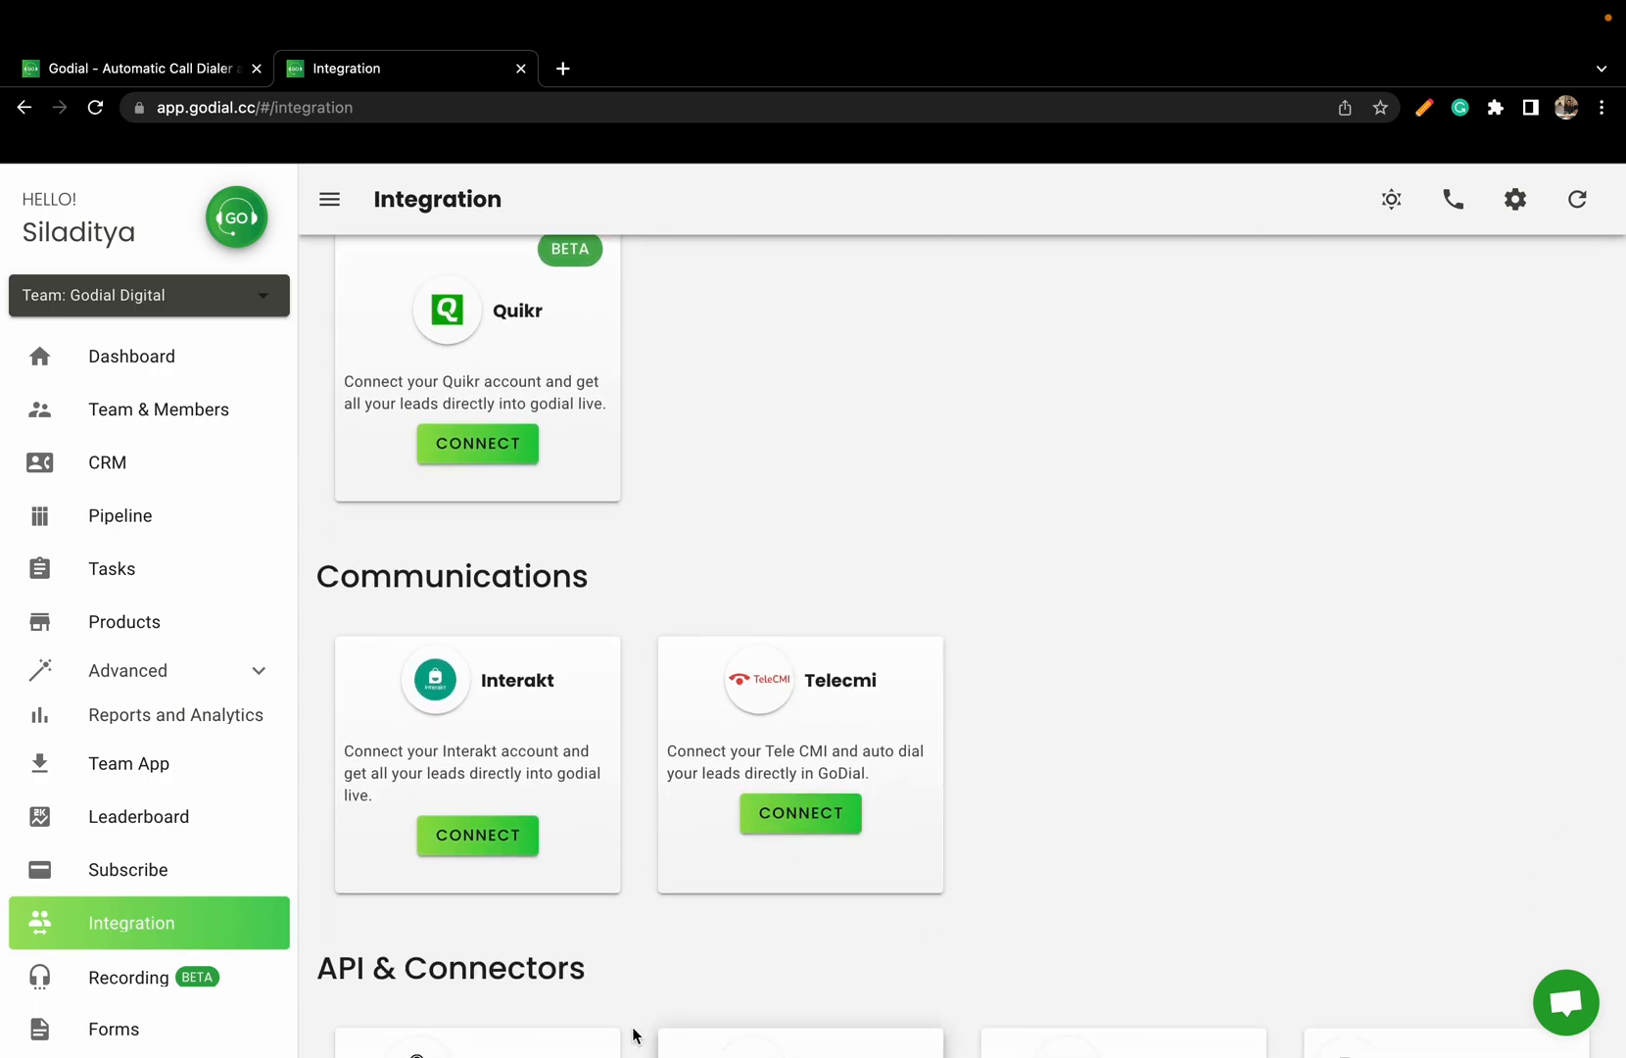
{"action": "mouse_move", "coordinate": [568, 717]}
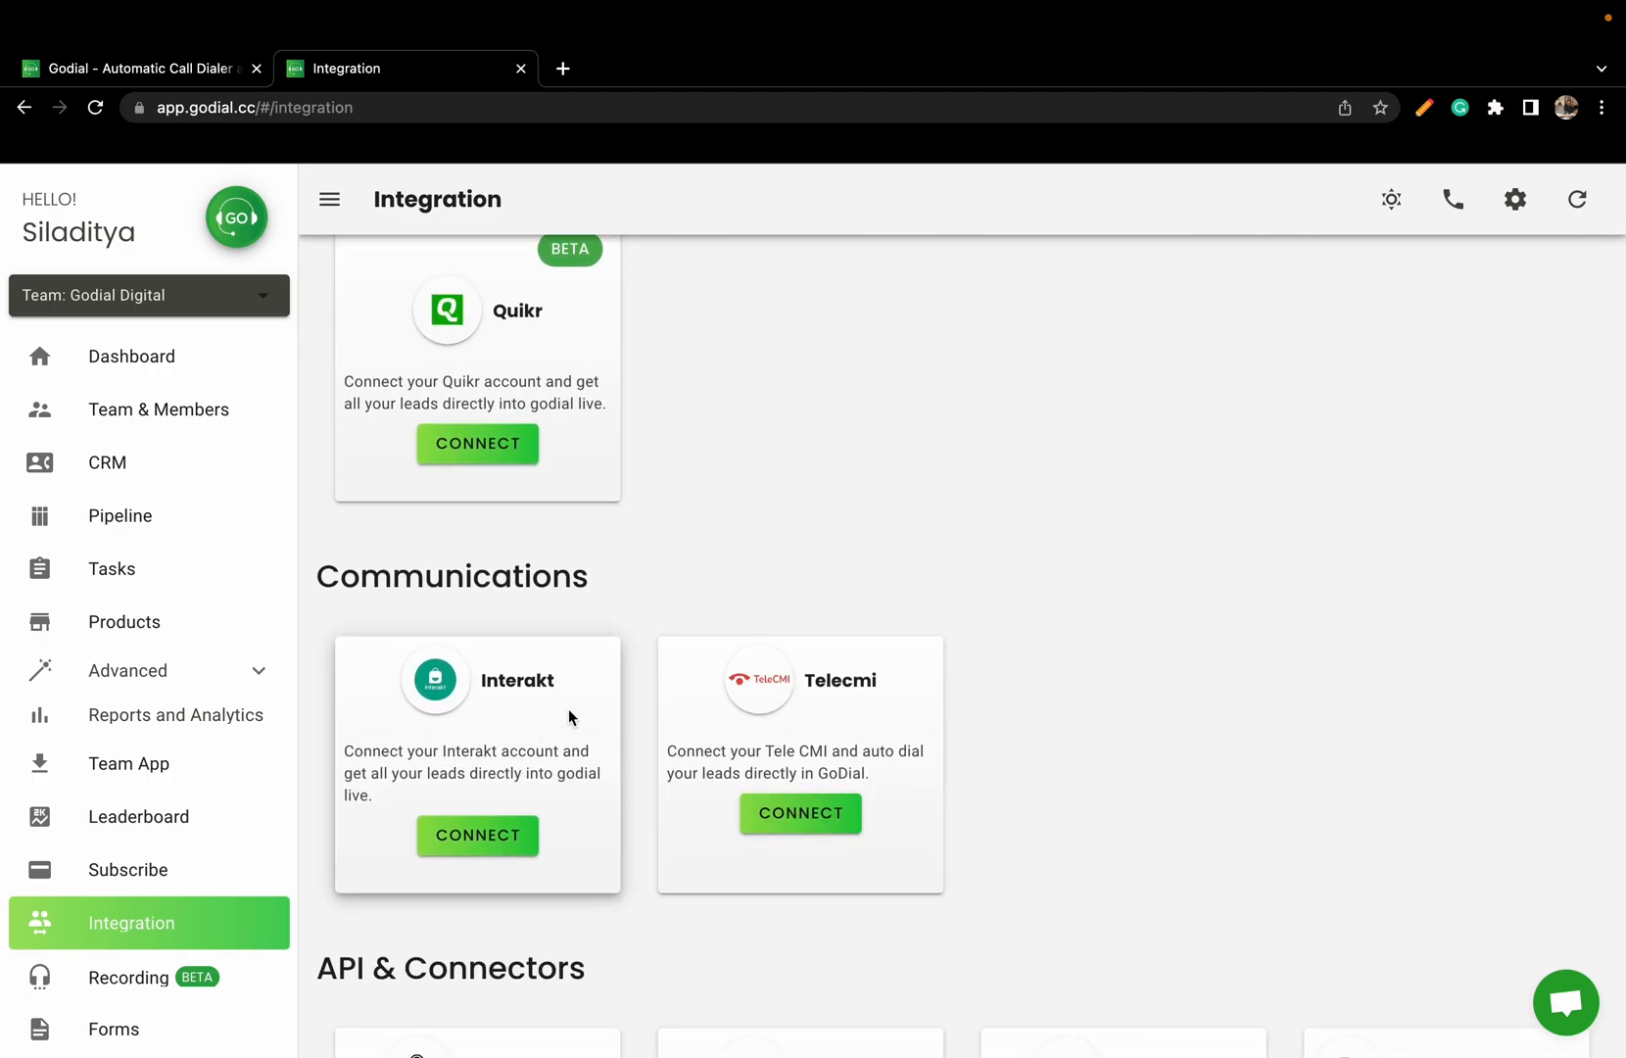
{"action": "mouse_move", "coordinate": [476, 835]}
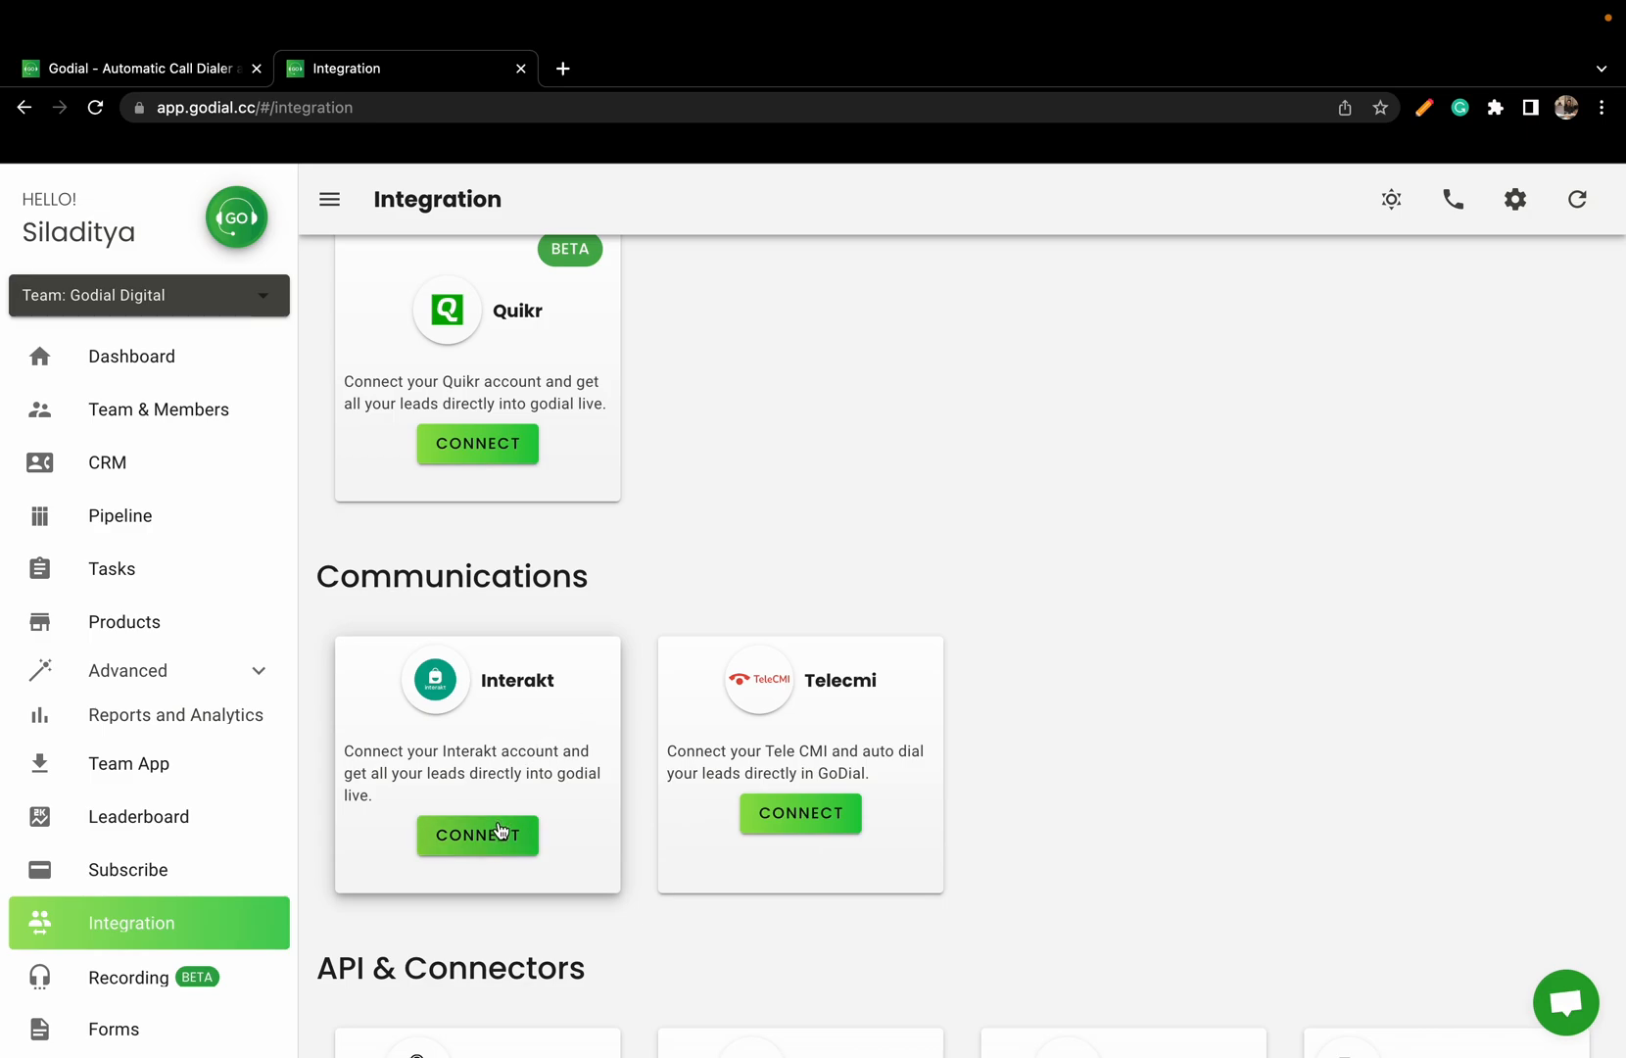
{"action": "left_click", "coordinate": [476, 836]}
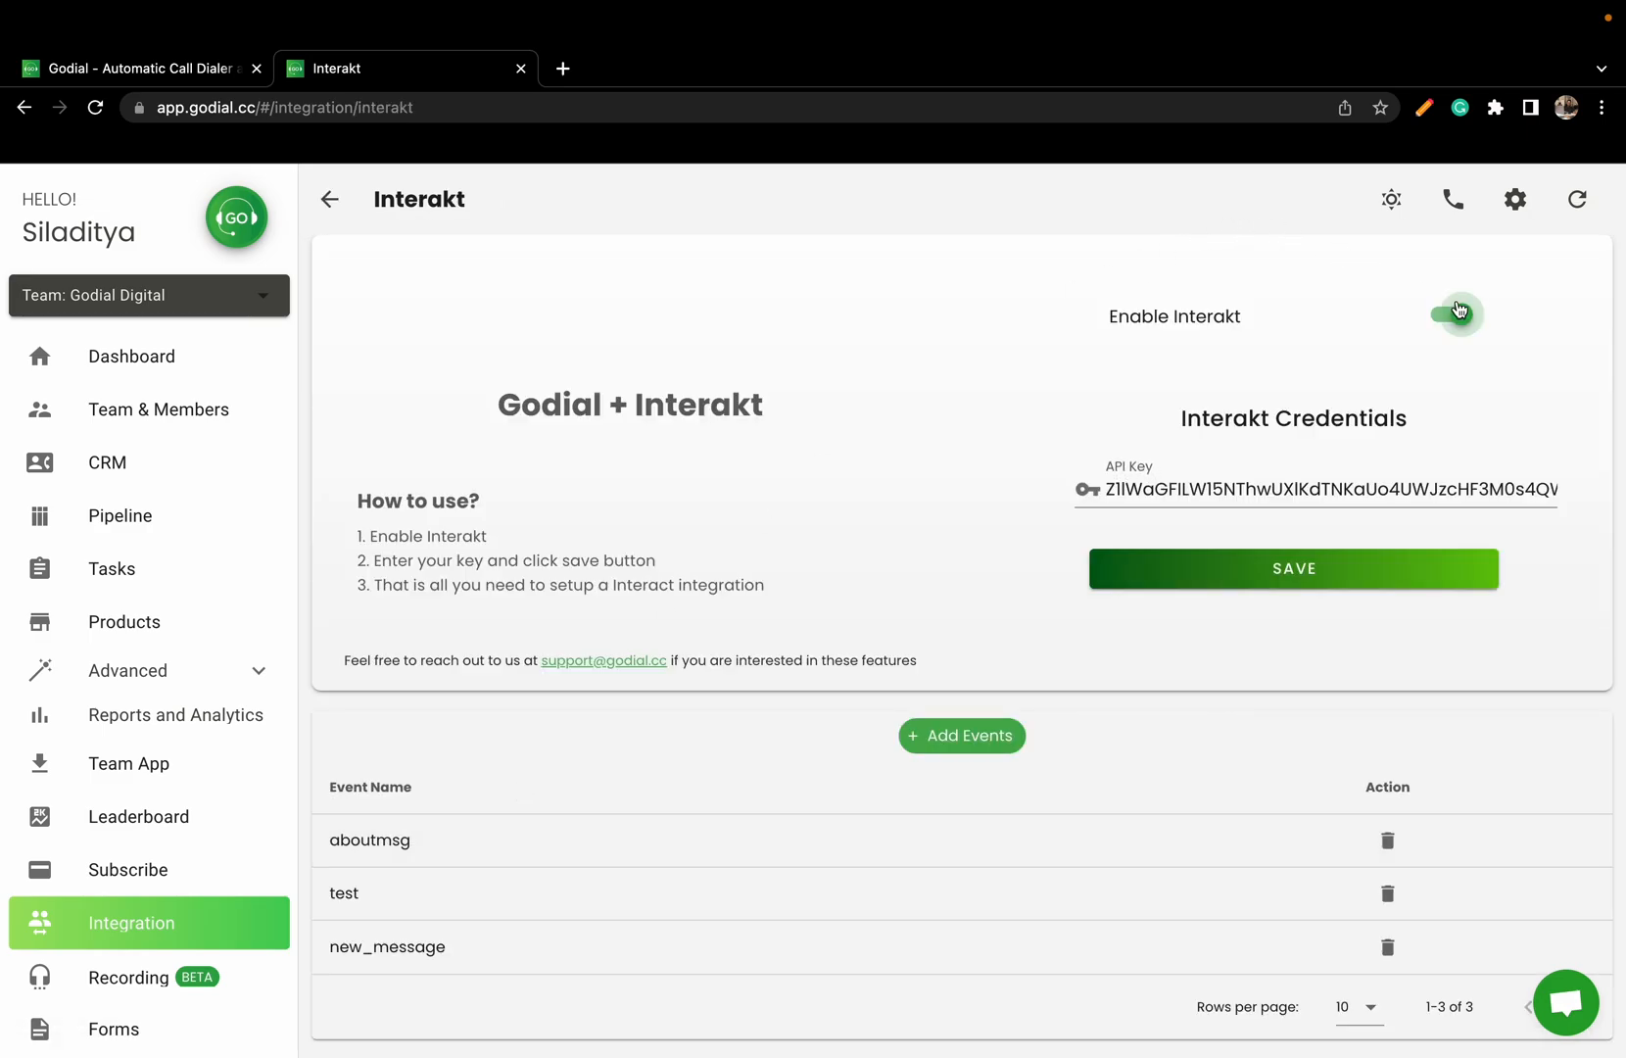
{"action": "left_click", "coordinate": [1452, 314]}
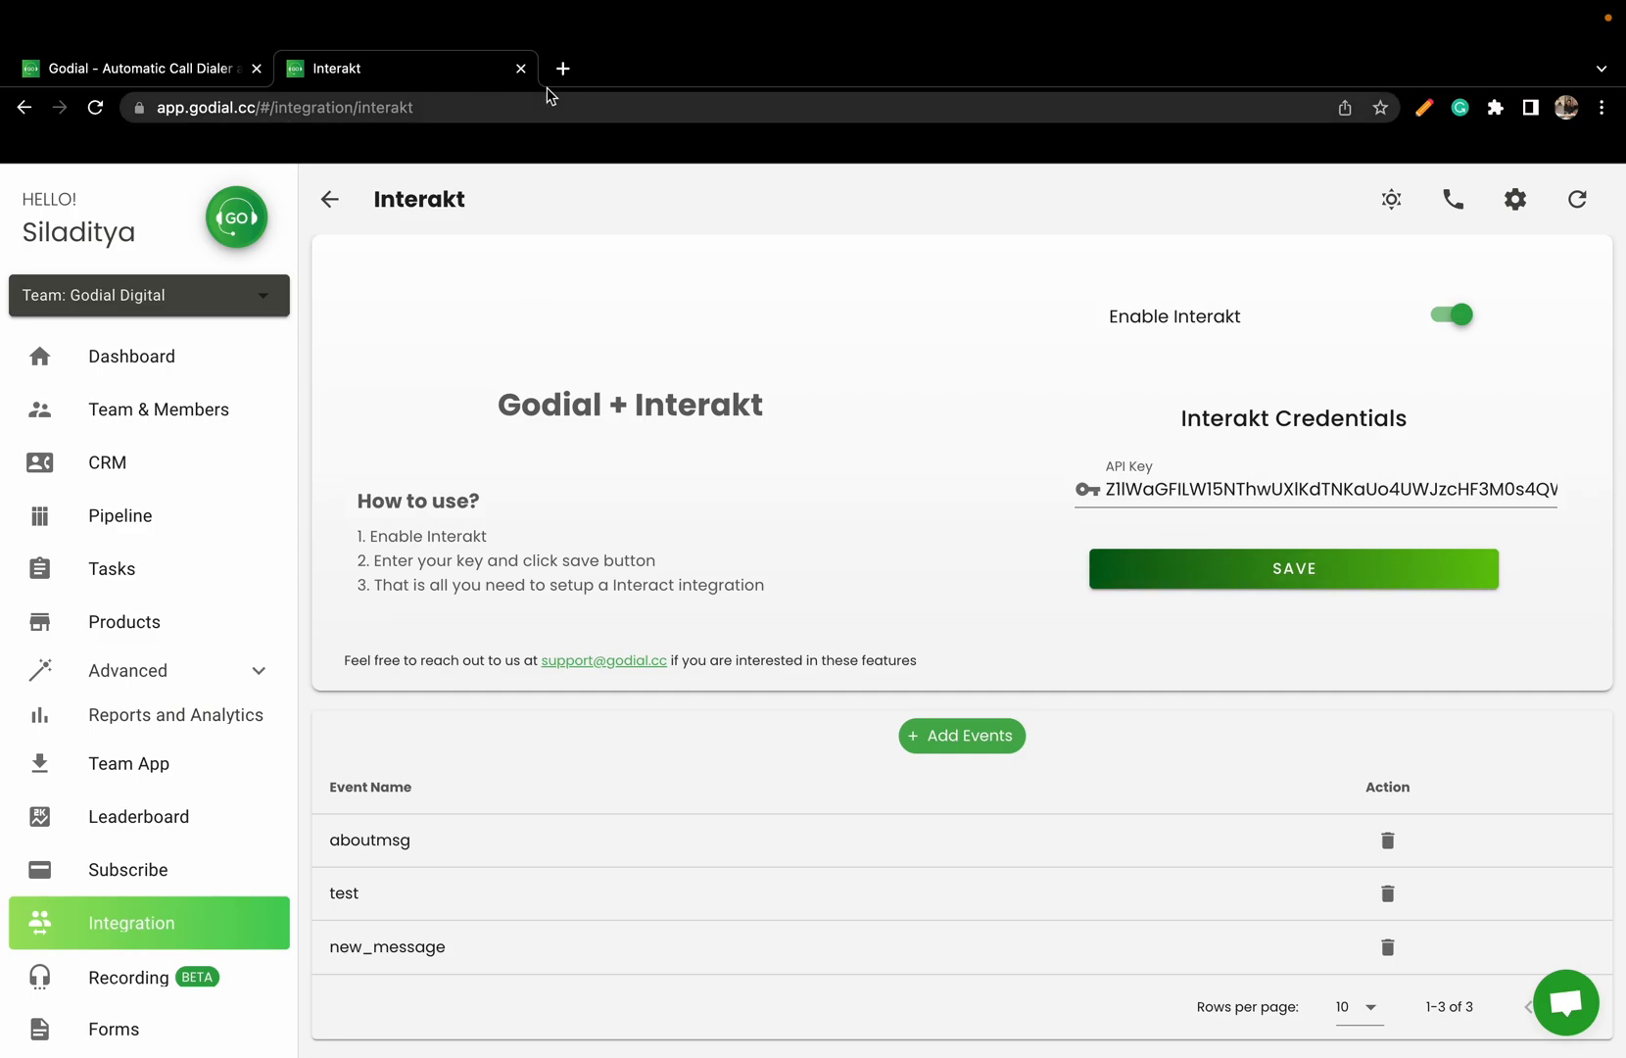
In a new tab on app.interakt.ai, reach Developer Settings showing the masked secret API key
{"action": "left_click", "coordinate": [562, 68]}
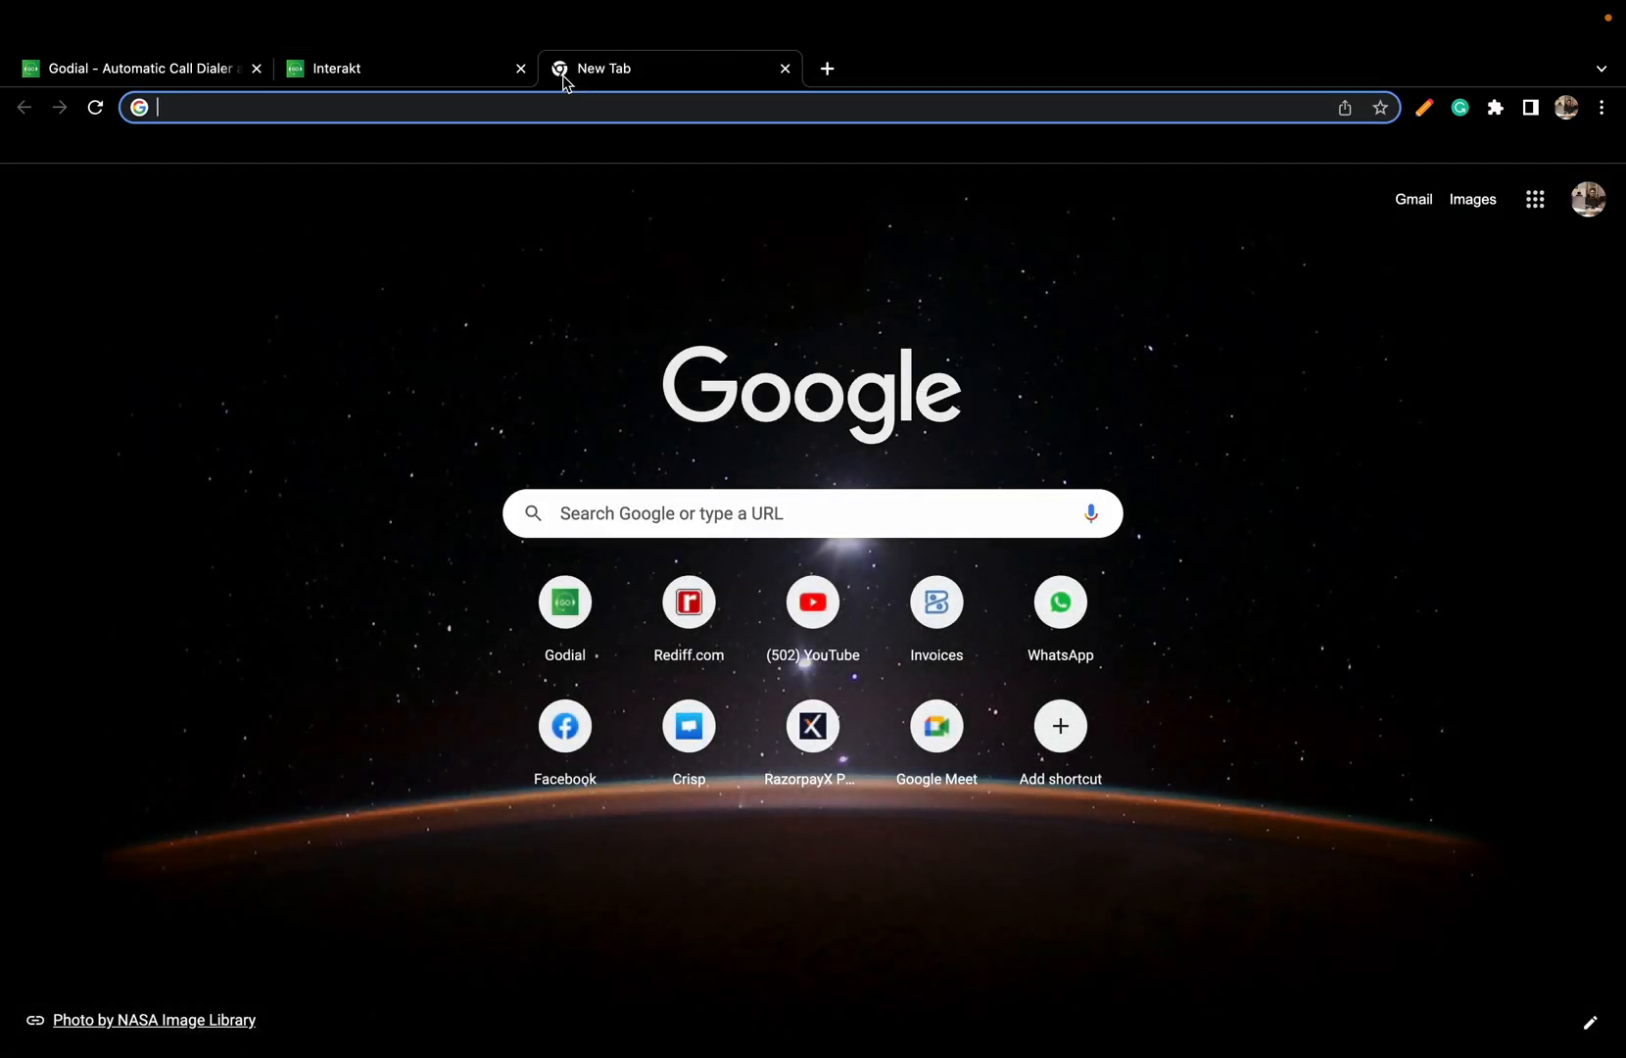
{"action": "type", "text": "interakt.ai/inbox"}
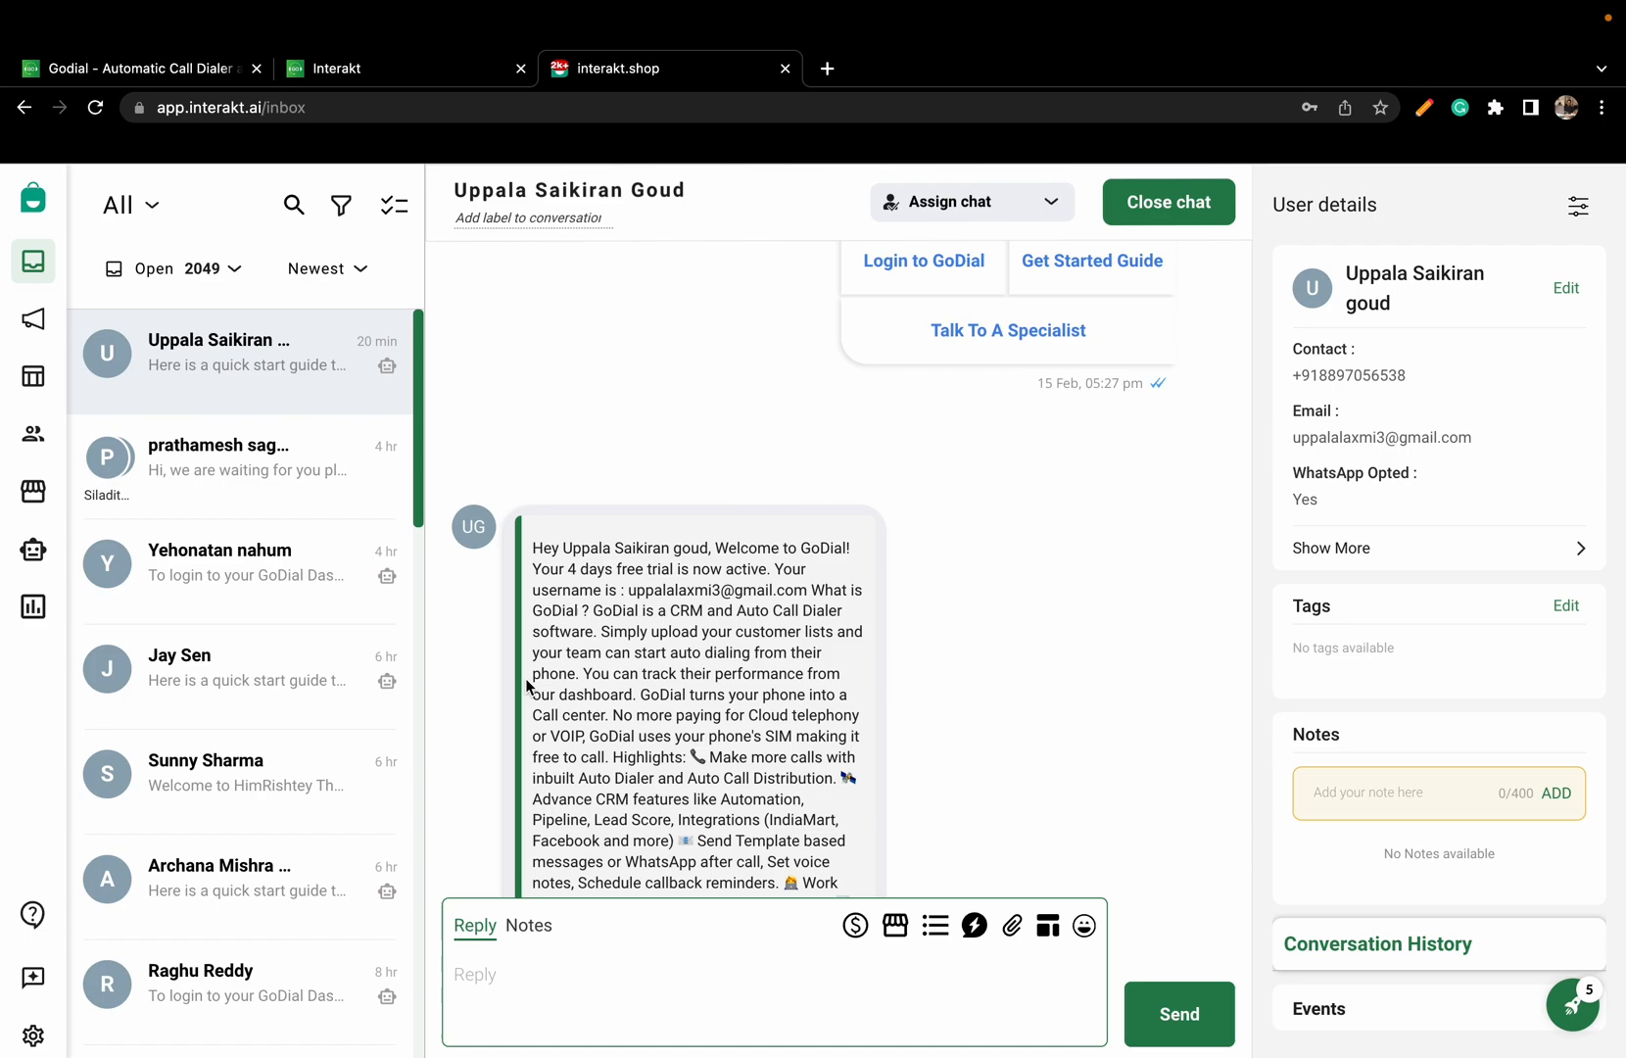
{"action": "left_click", "coordinate": [34, 1035]}
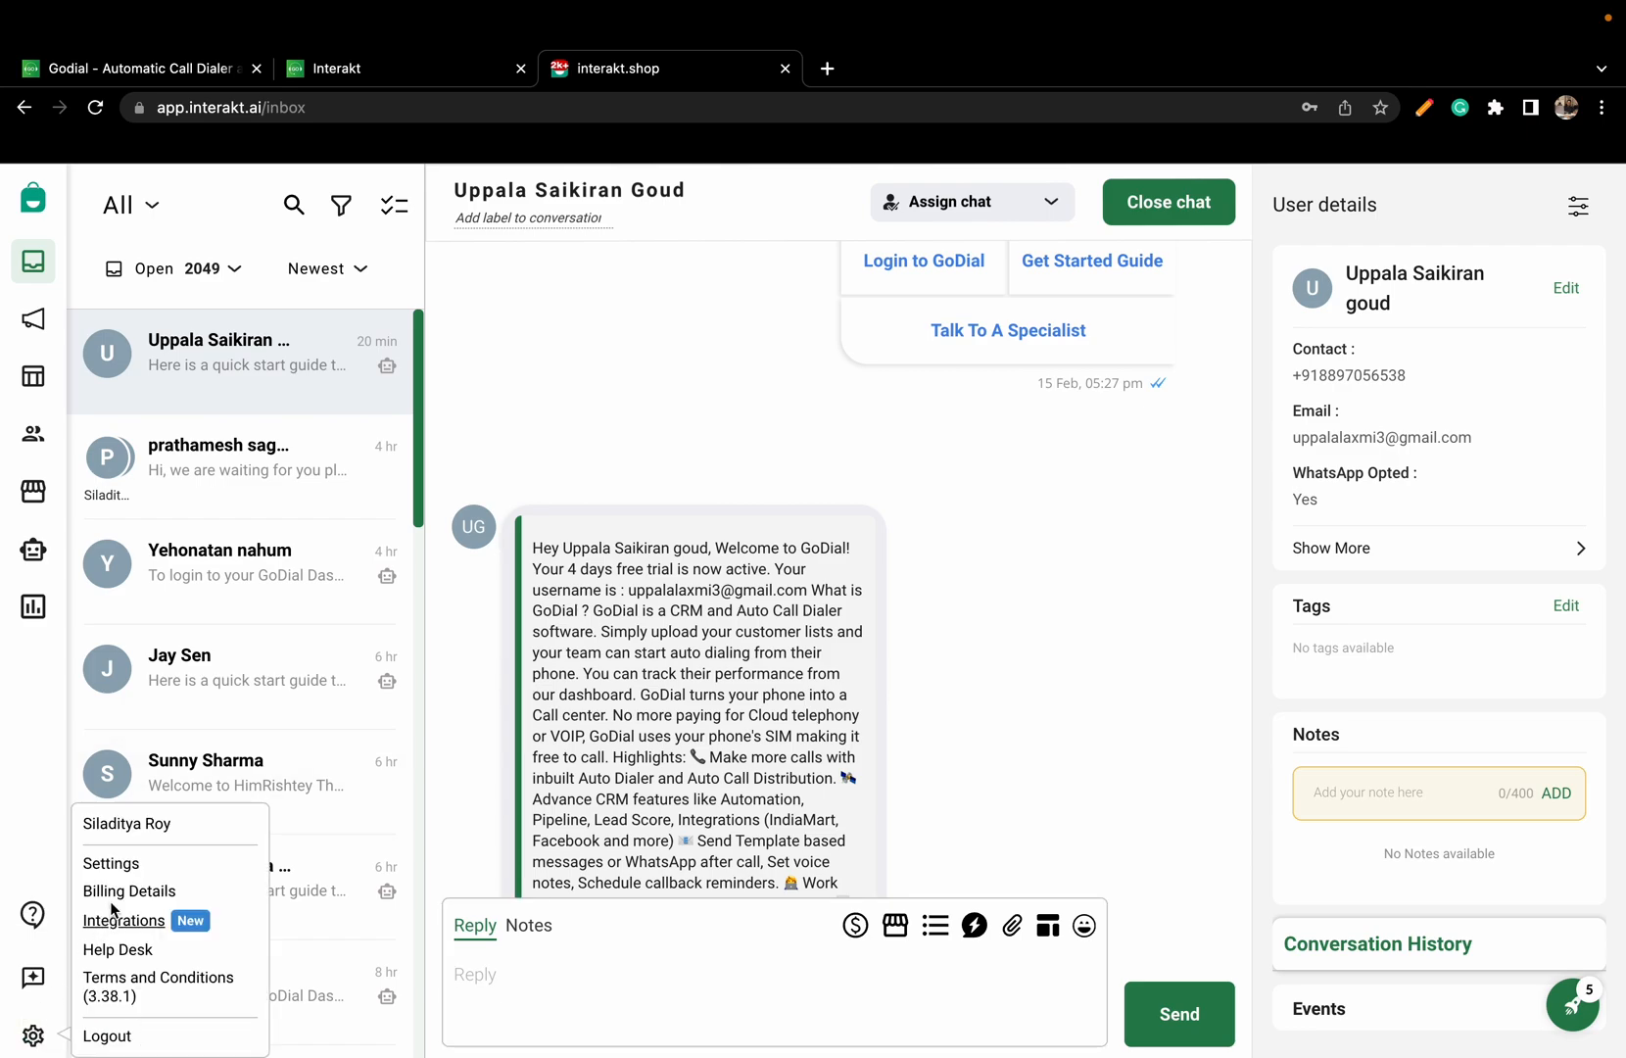
{"action": "mouse_move", "coordinate": [129, 889]}
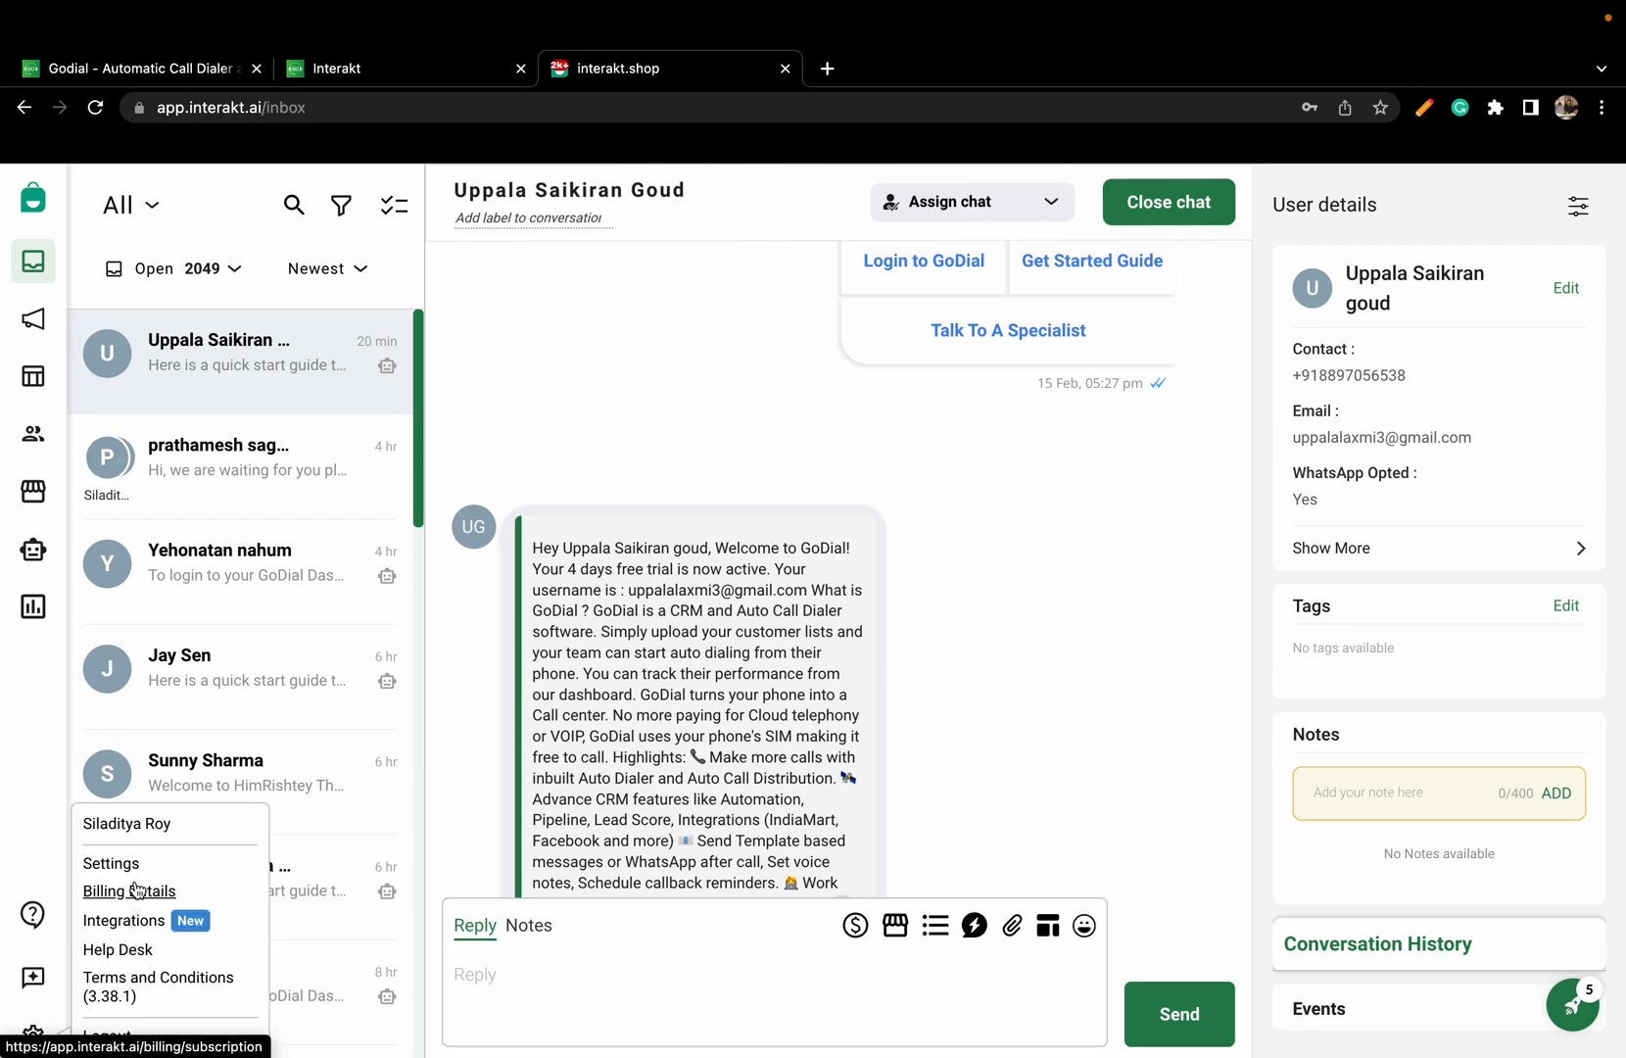
{"action": "left_click", "coordinate": [109, 862]}
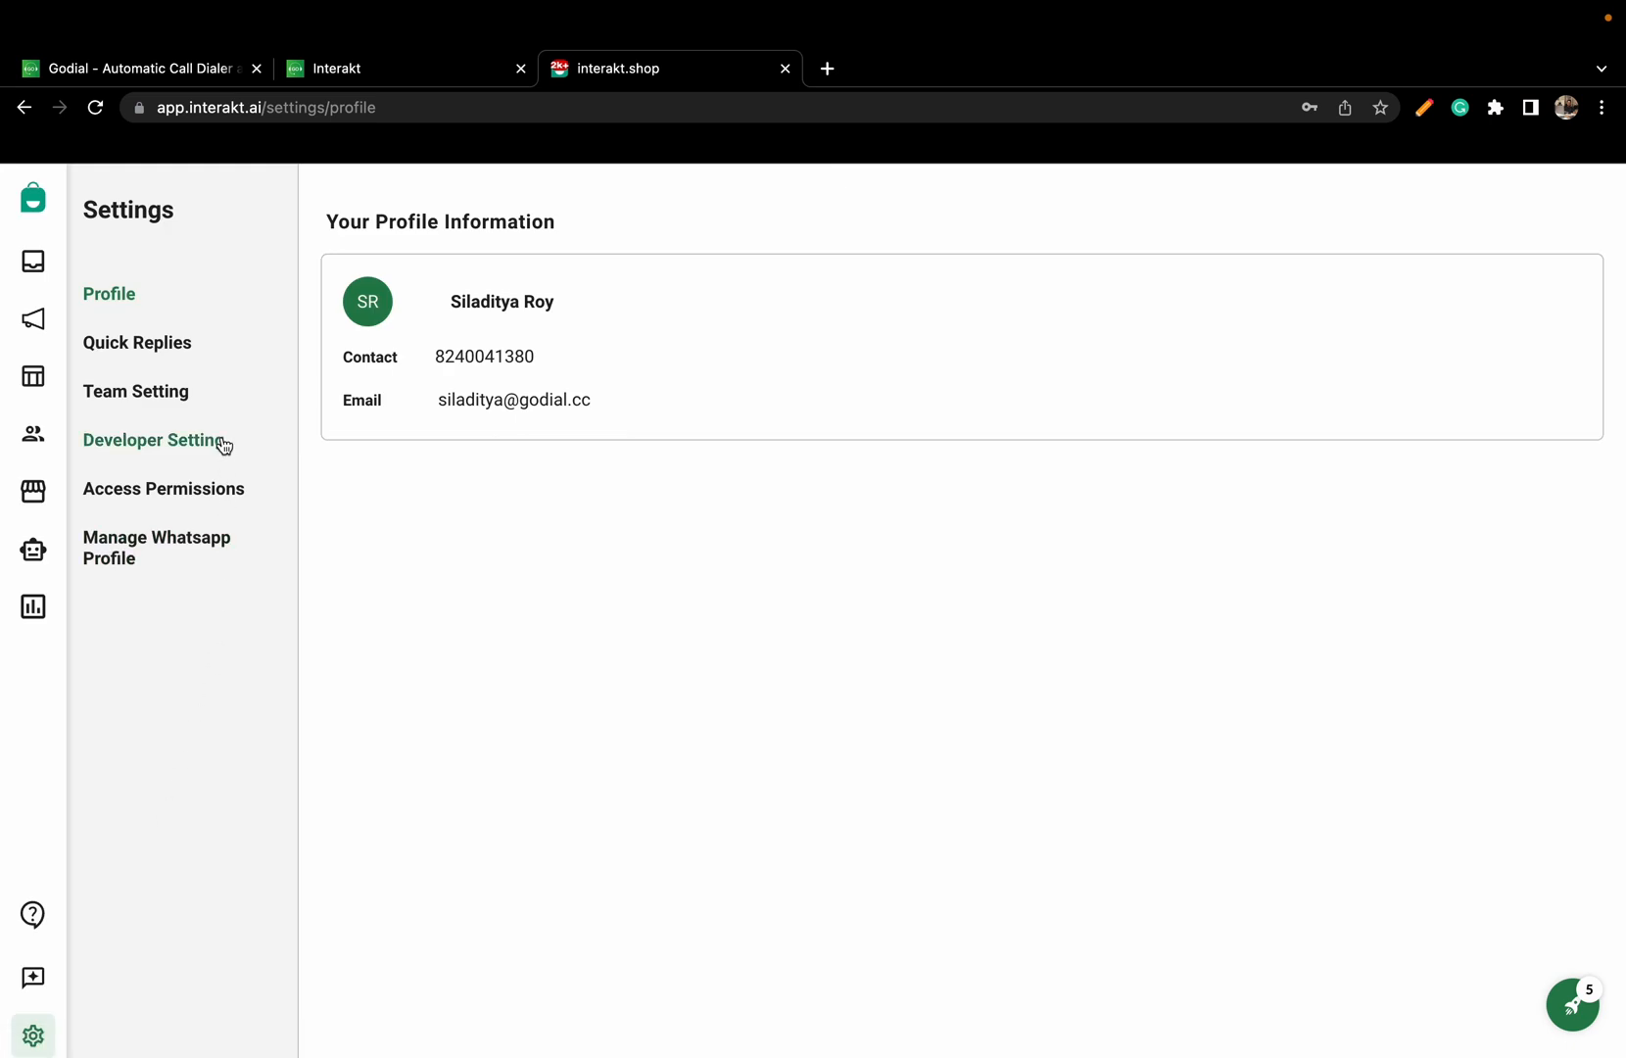
{"action": "left_click", "coordinate": [153, 439]}
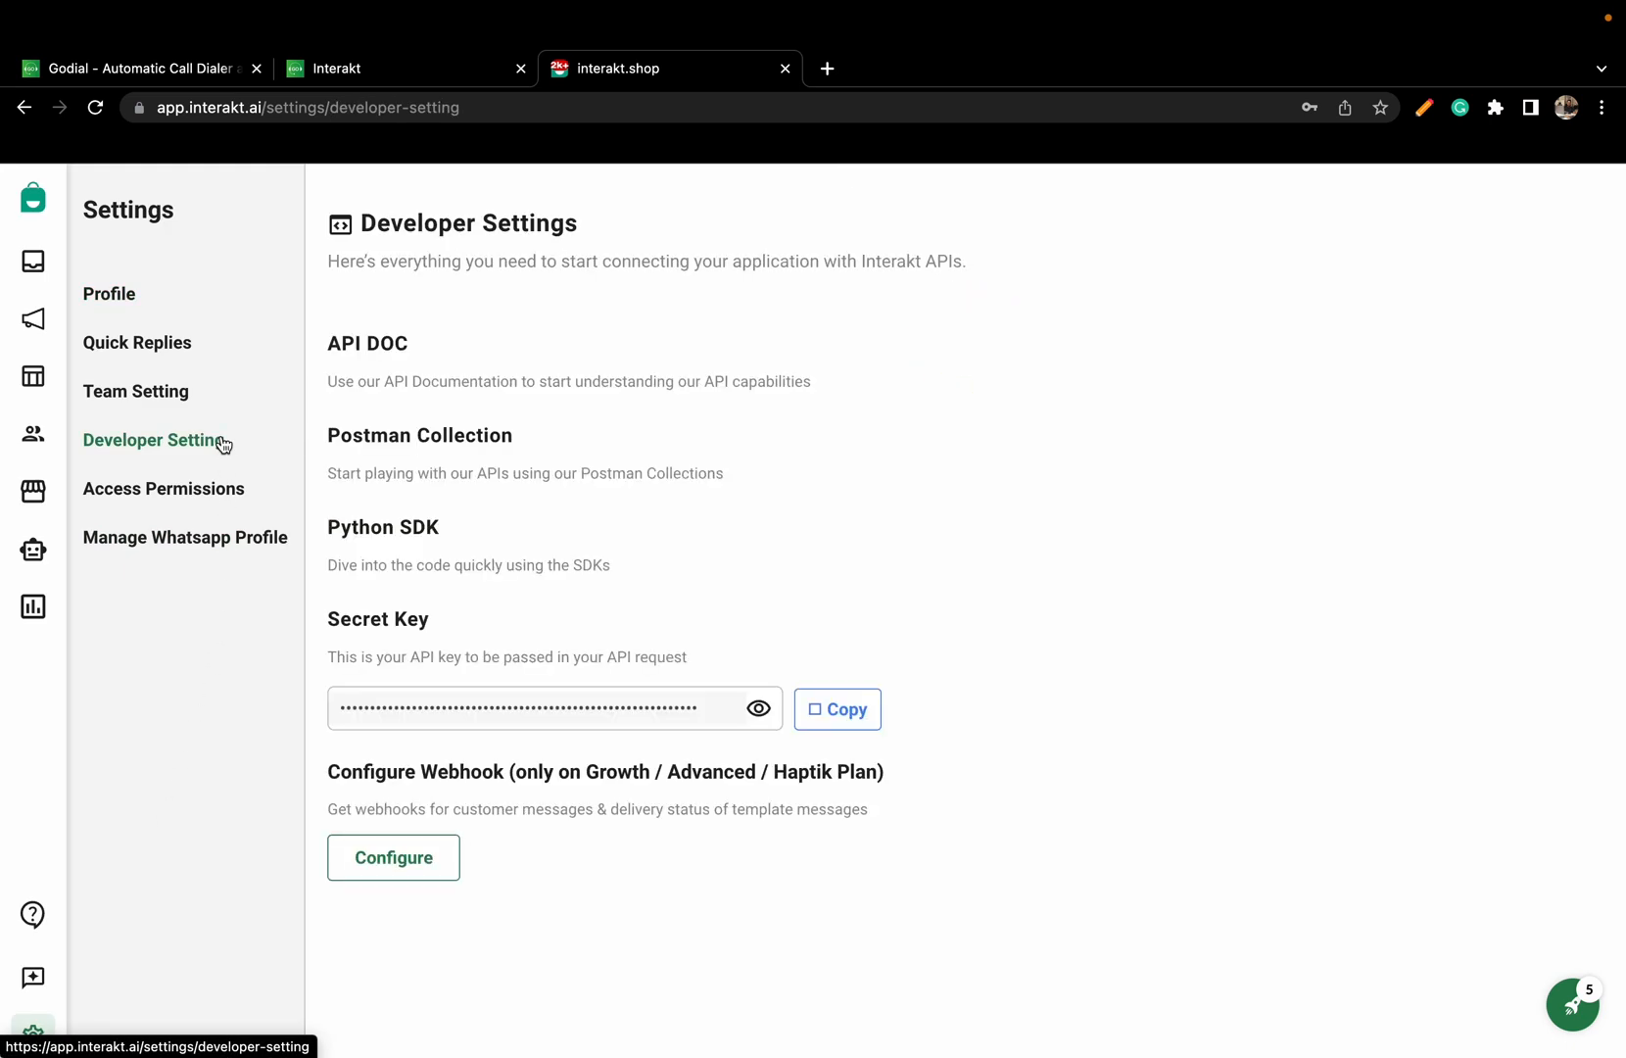
{"action": "mouse_move", "coordinate": [836, 709]}
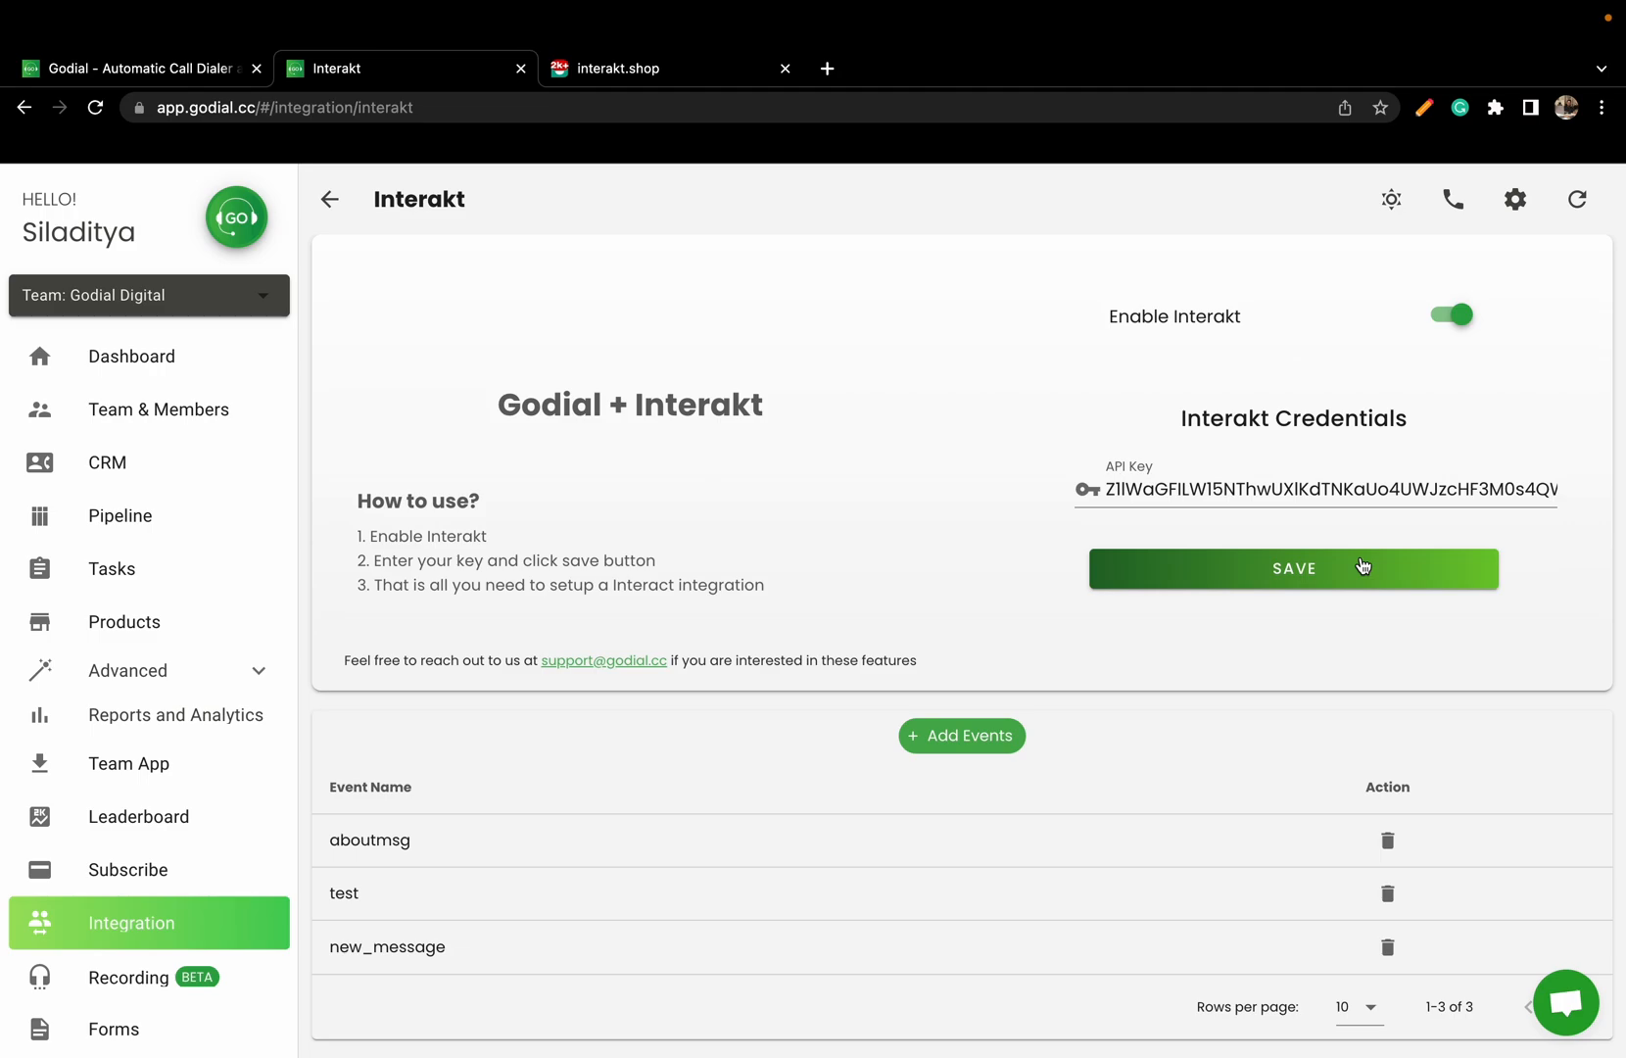
{"action": "mouse_move", "coordinate": [960, 735]}
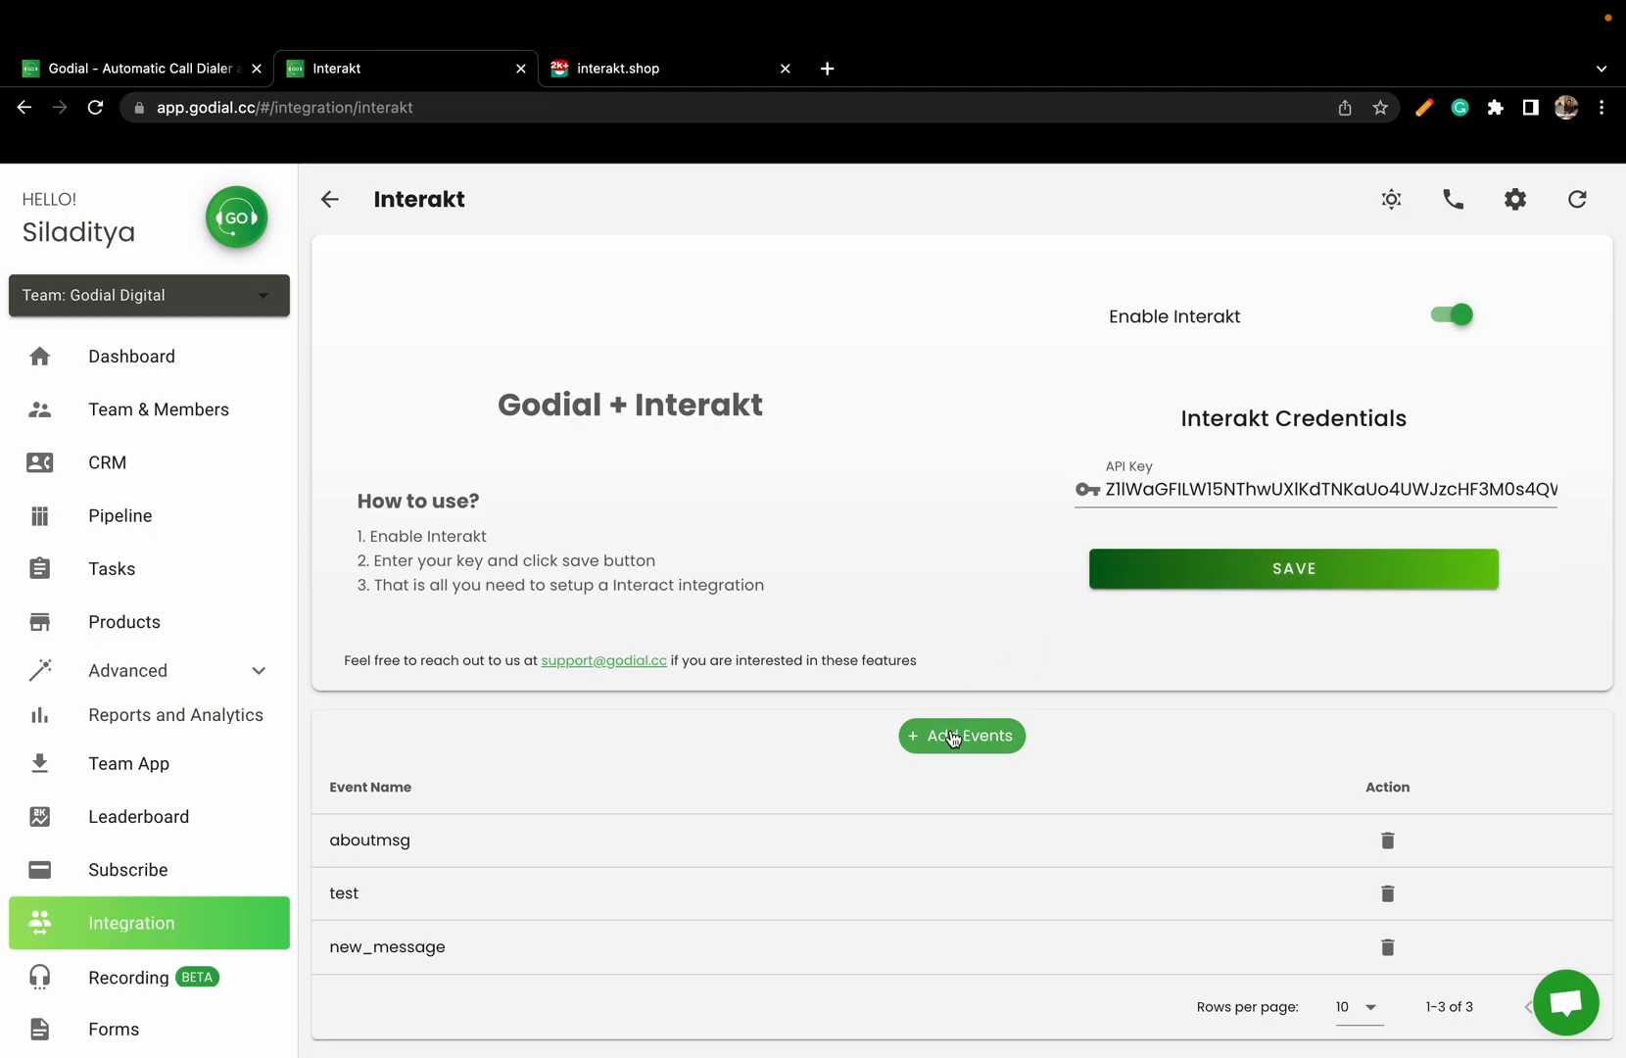
Add and save a new Interakt event named About_Godial_interakt, making four events
{"action": "left_click", "coordinate": [960, 735]}
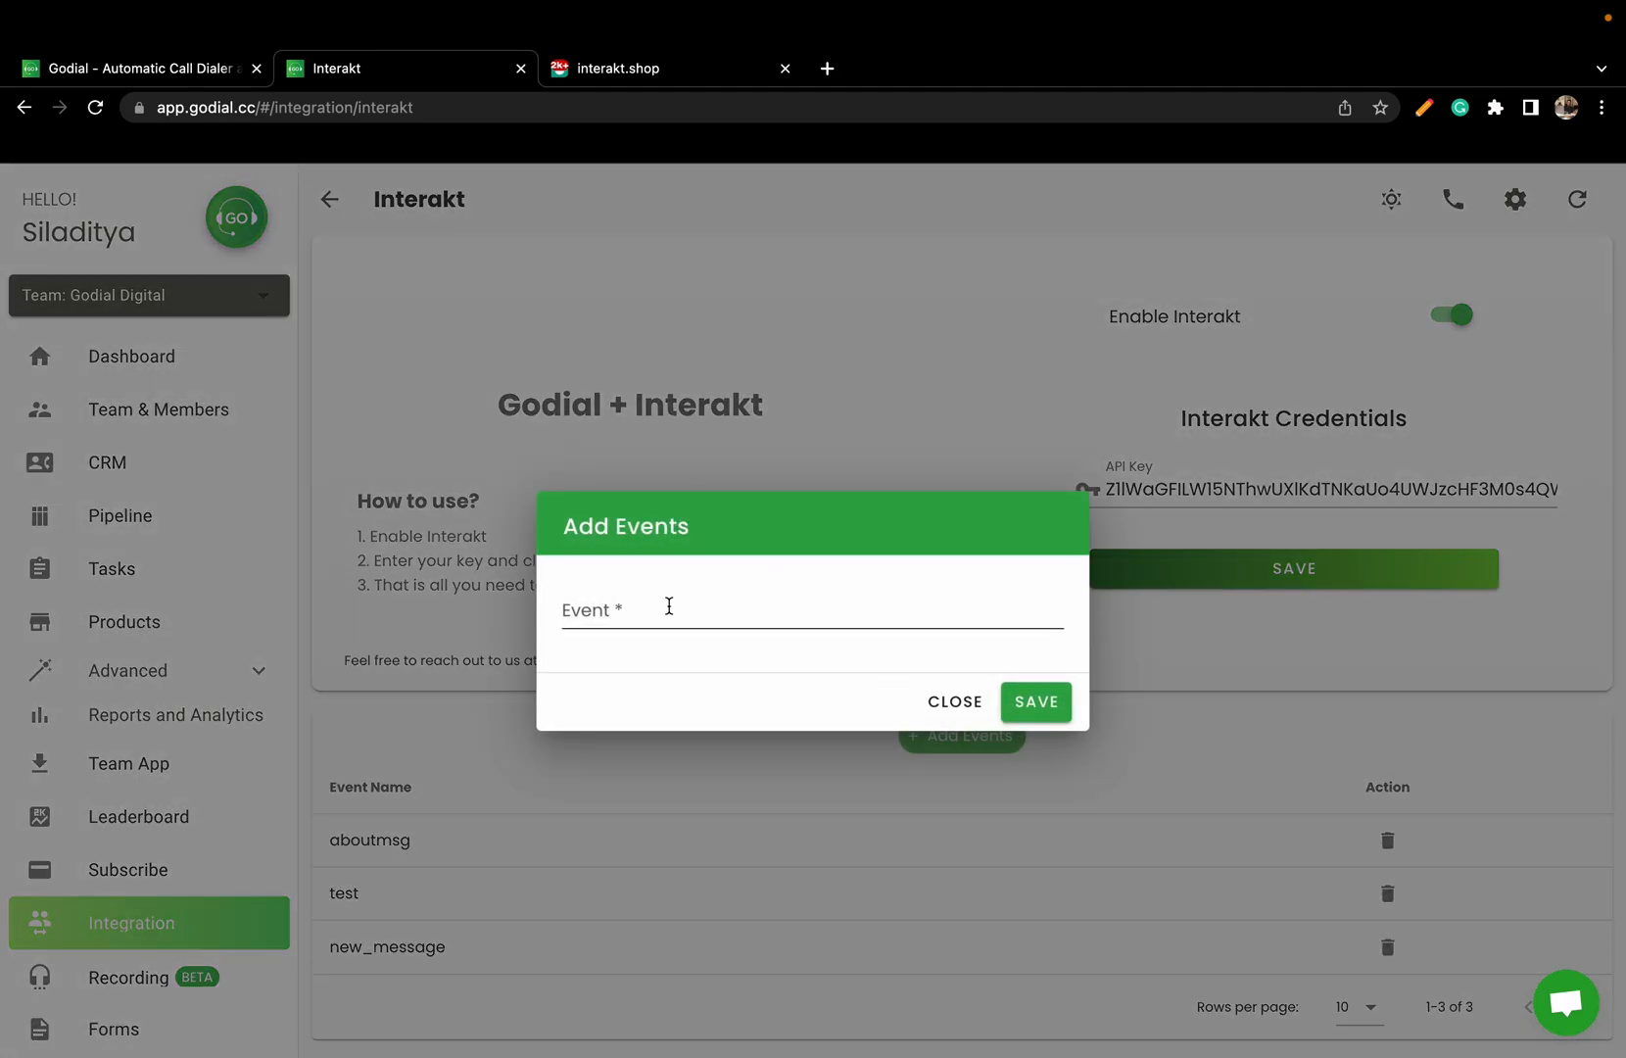
{"action": "type", "text": "A"}
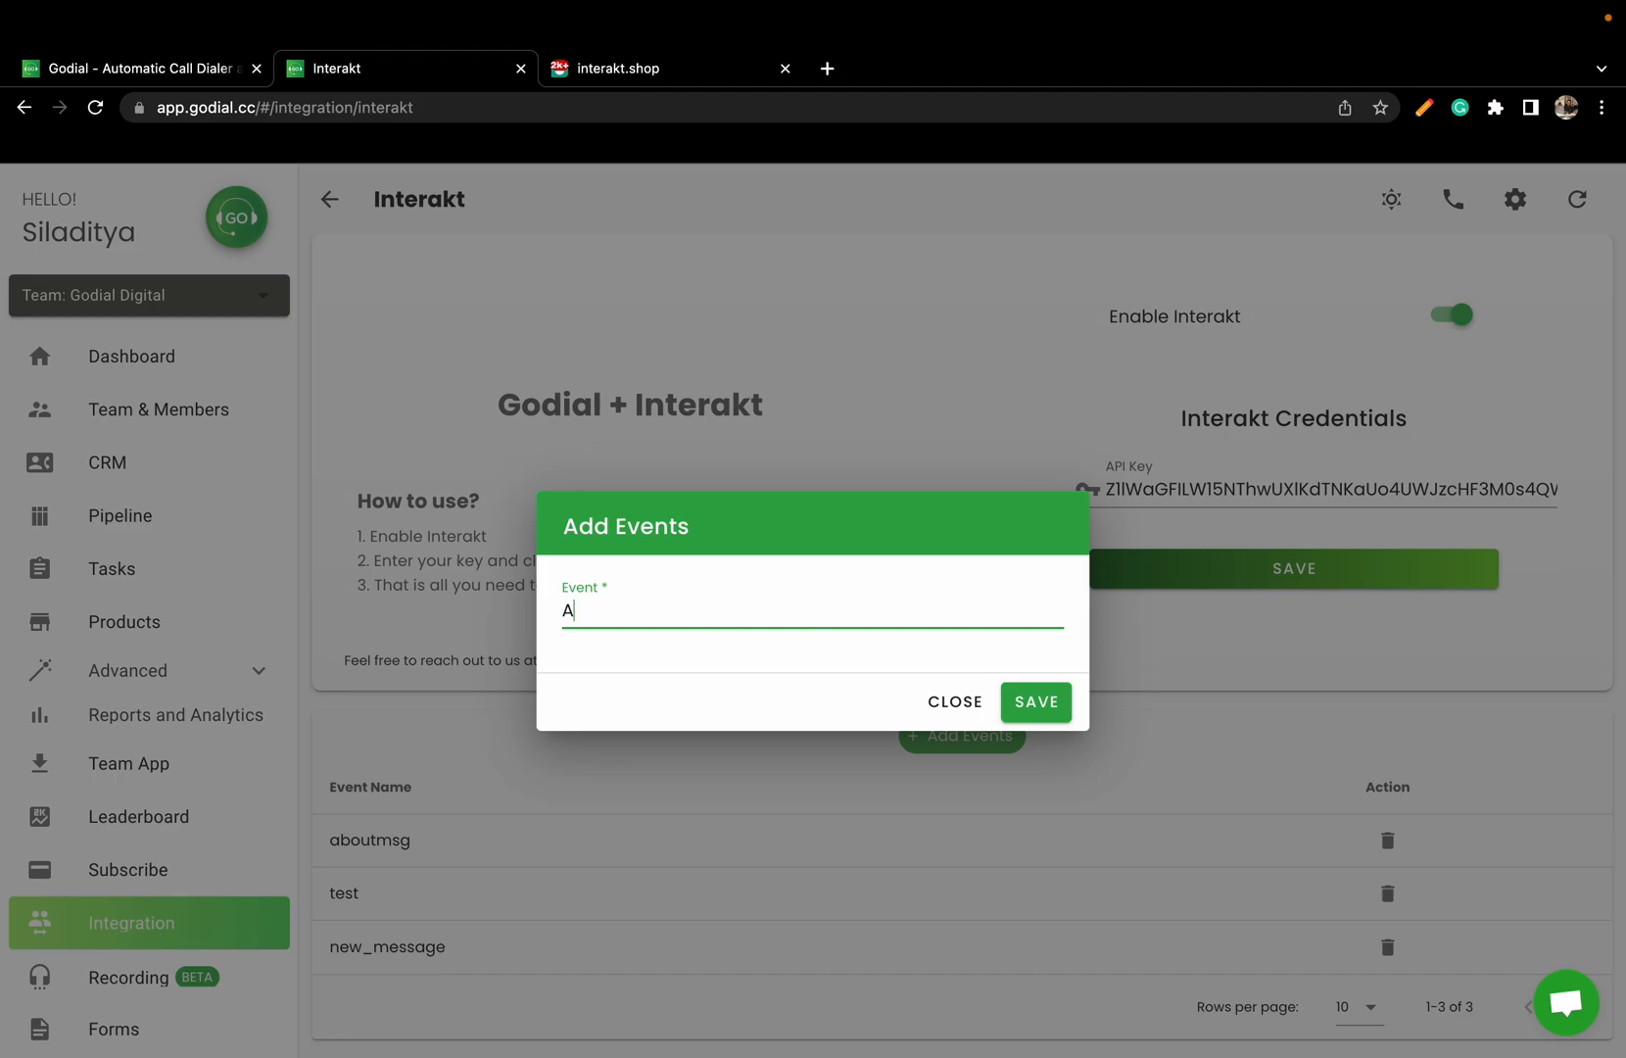
{"action": "type", "text": "bout_"}
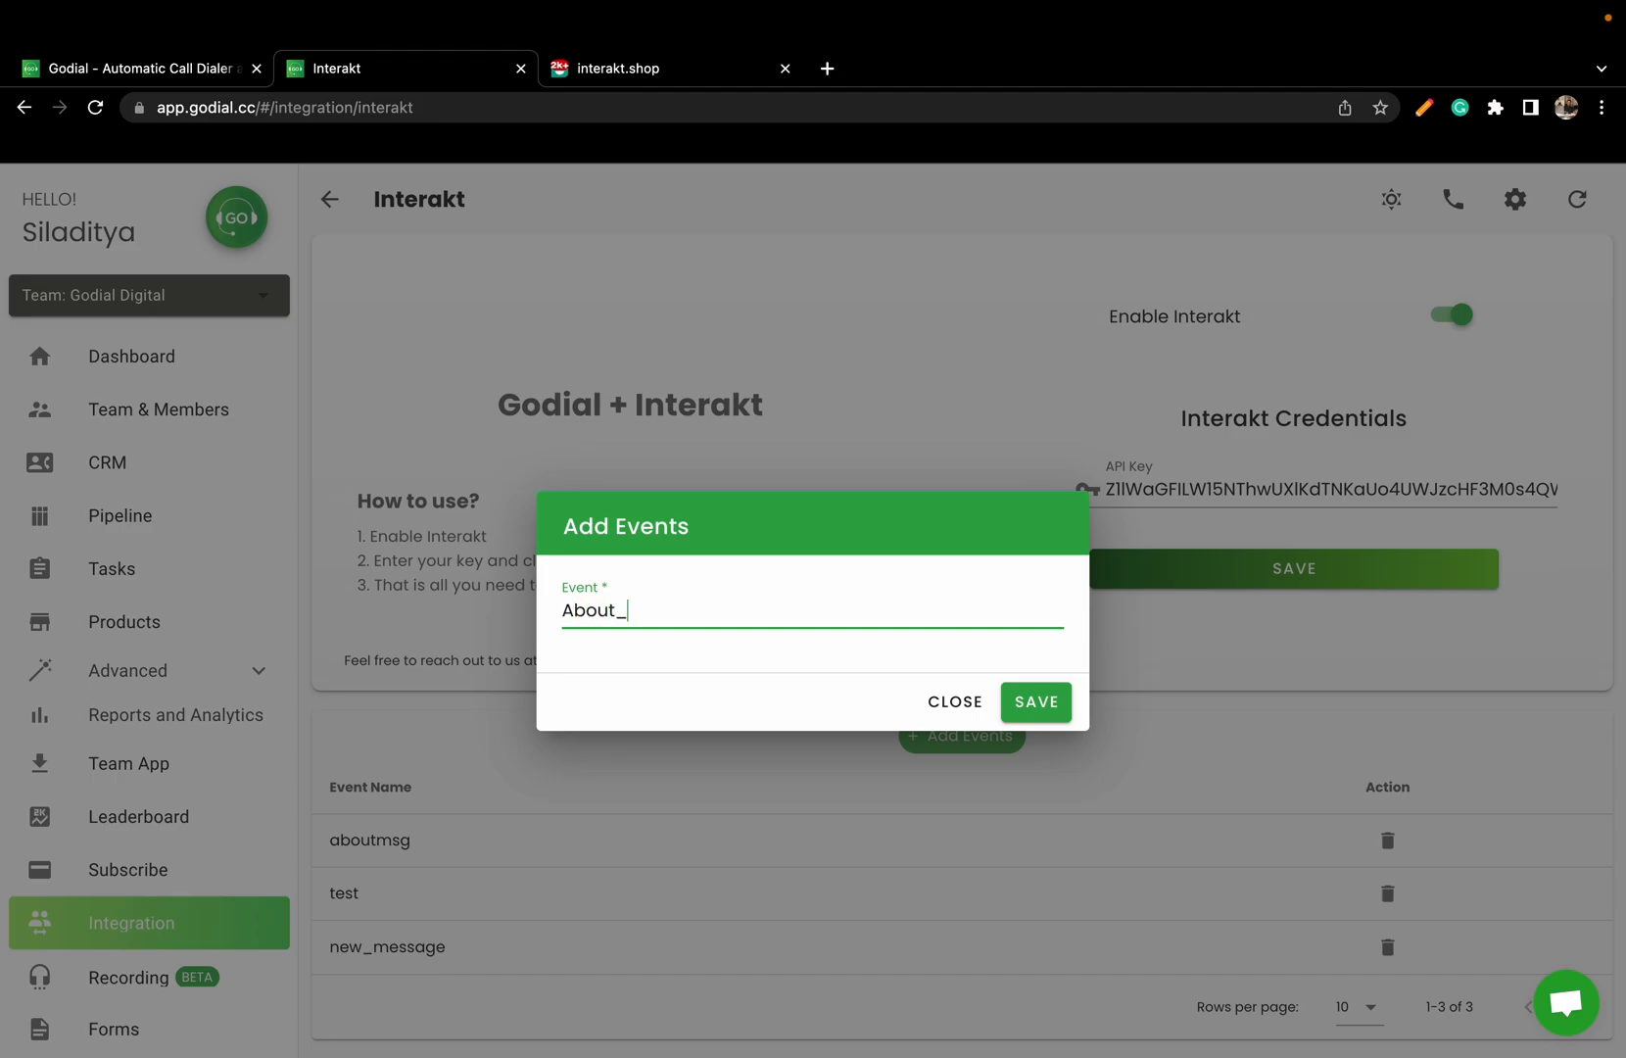
{"action": "type", "text": "Godial_"}
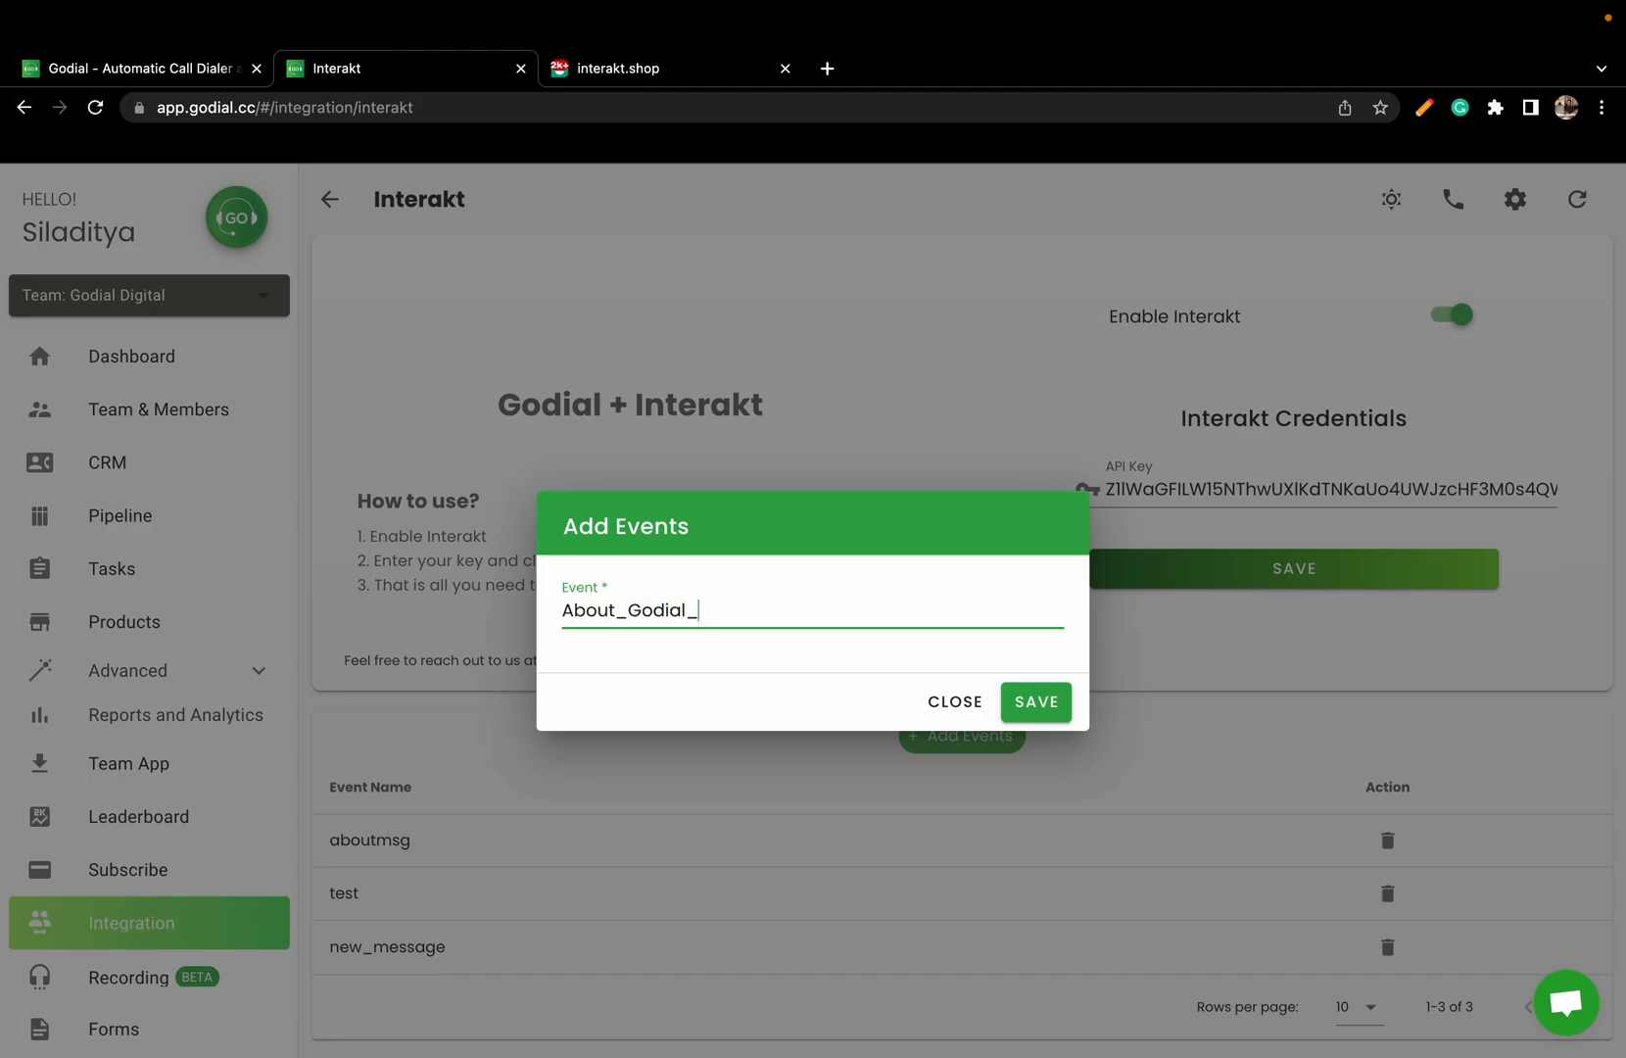
{"action": "type", "text": "interakt"}
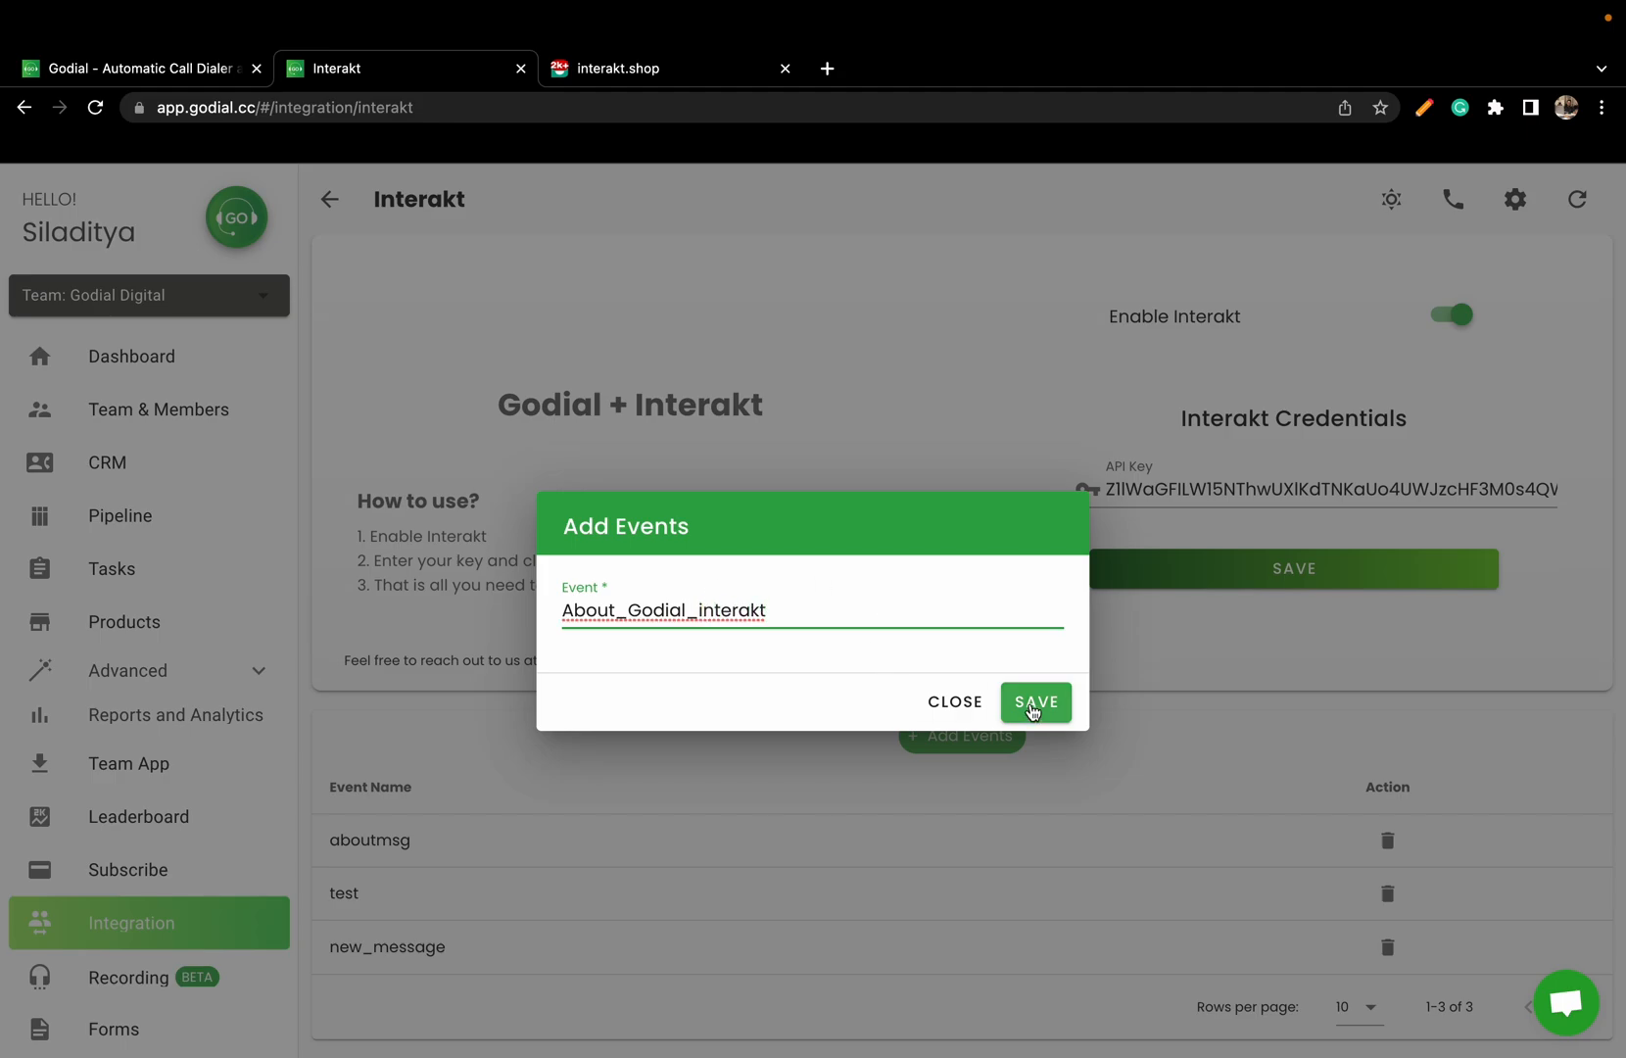
{"action": "left_click", "coordinate": [1034, 701]}
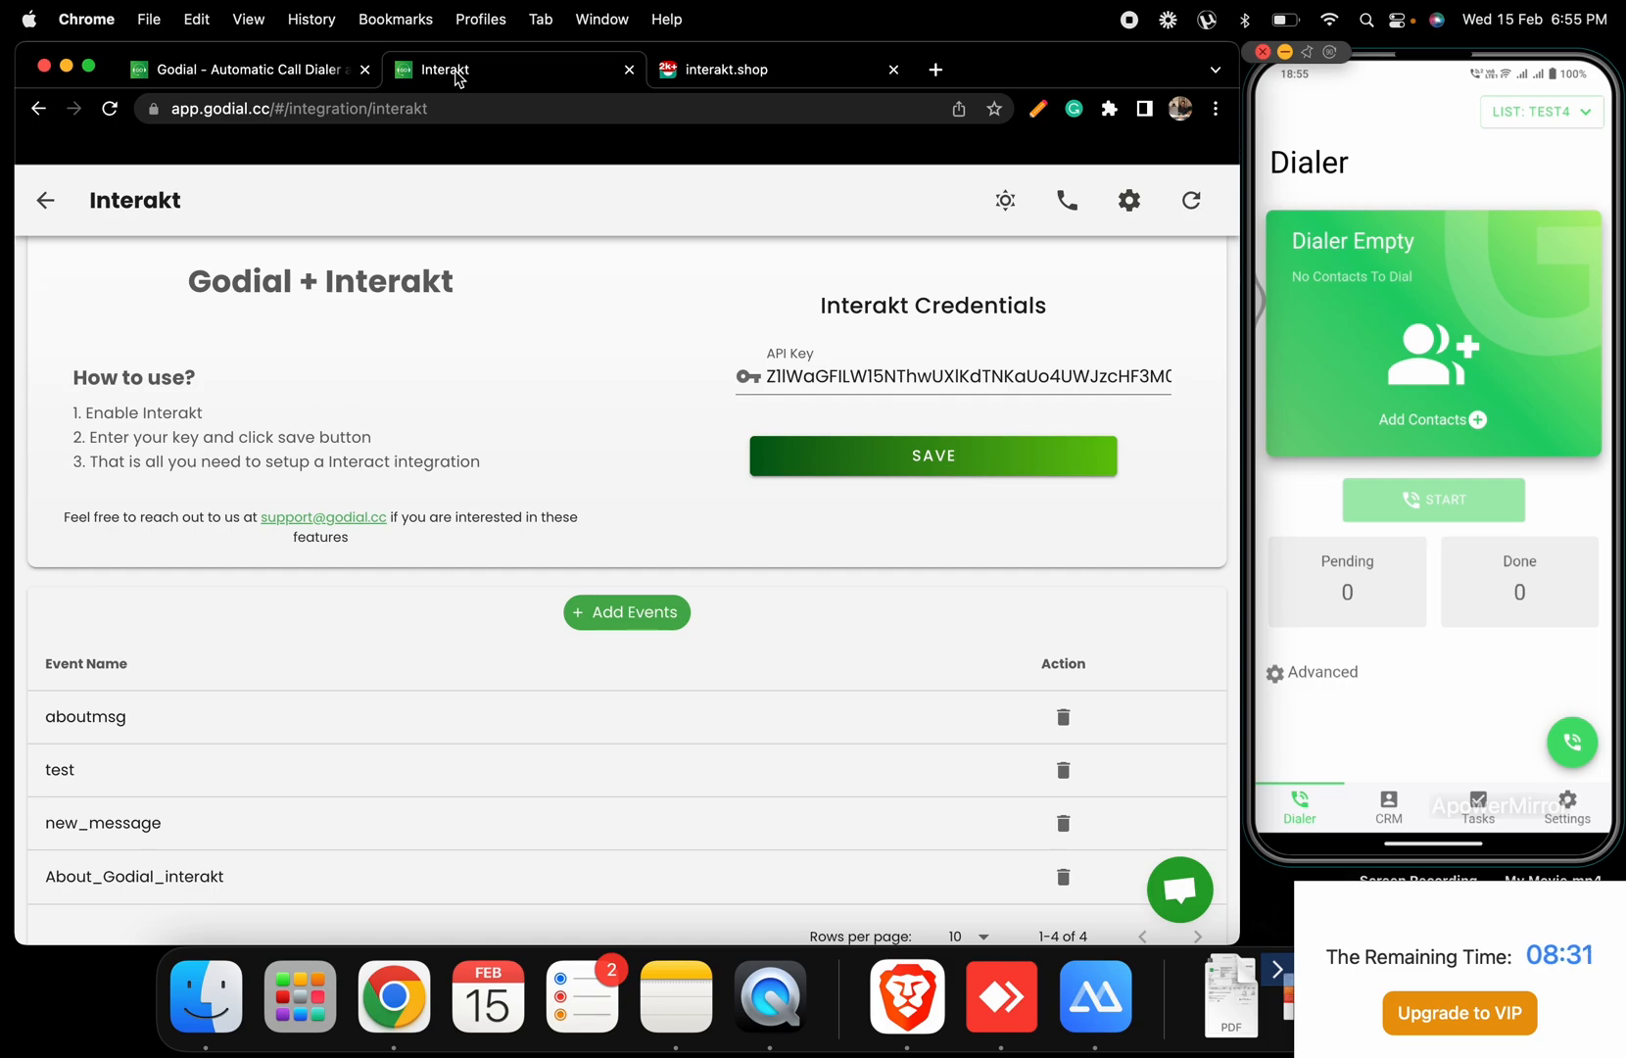
From a contact in the GoDial mobile app, fire the About_Godial_interakt event and dismiss the triggered notice
{"action": "left_click", "coordinate": [1387, 807]}
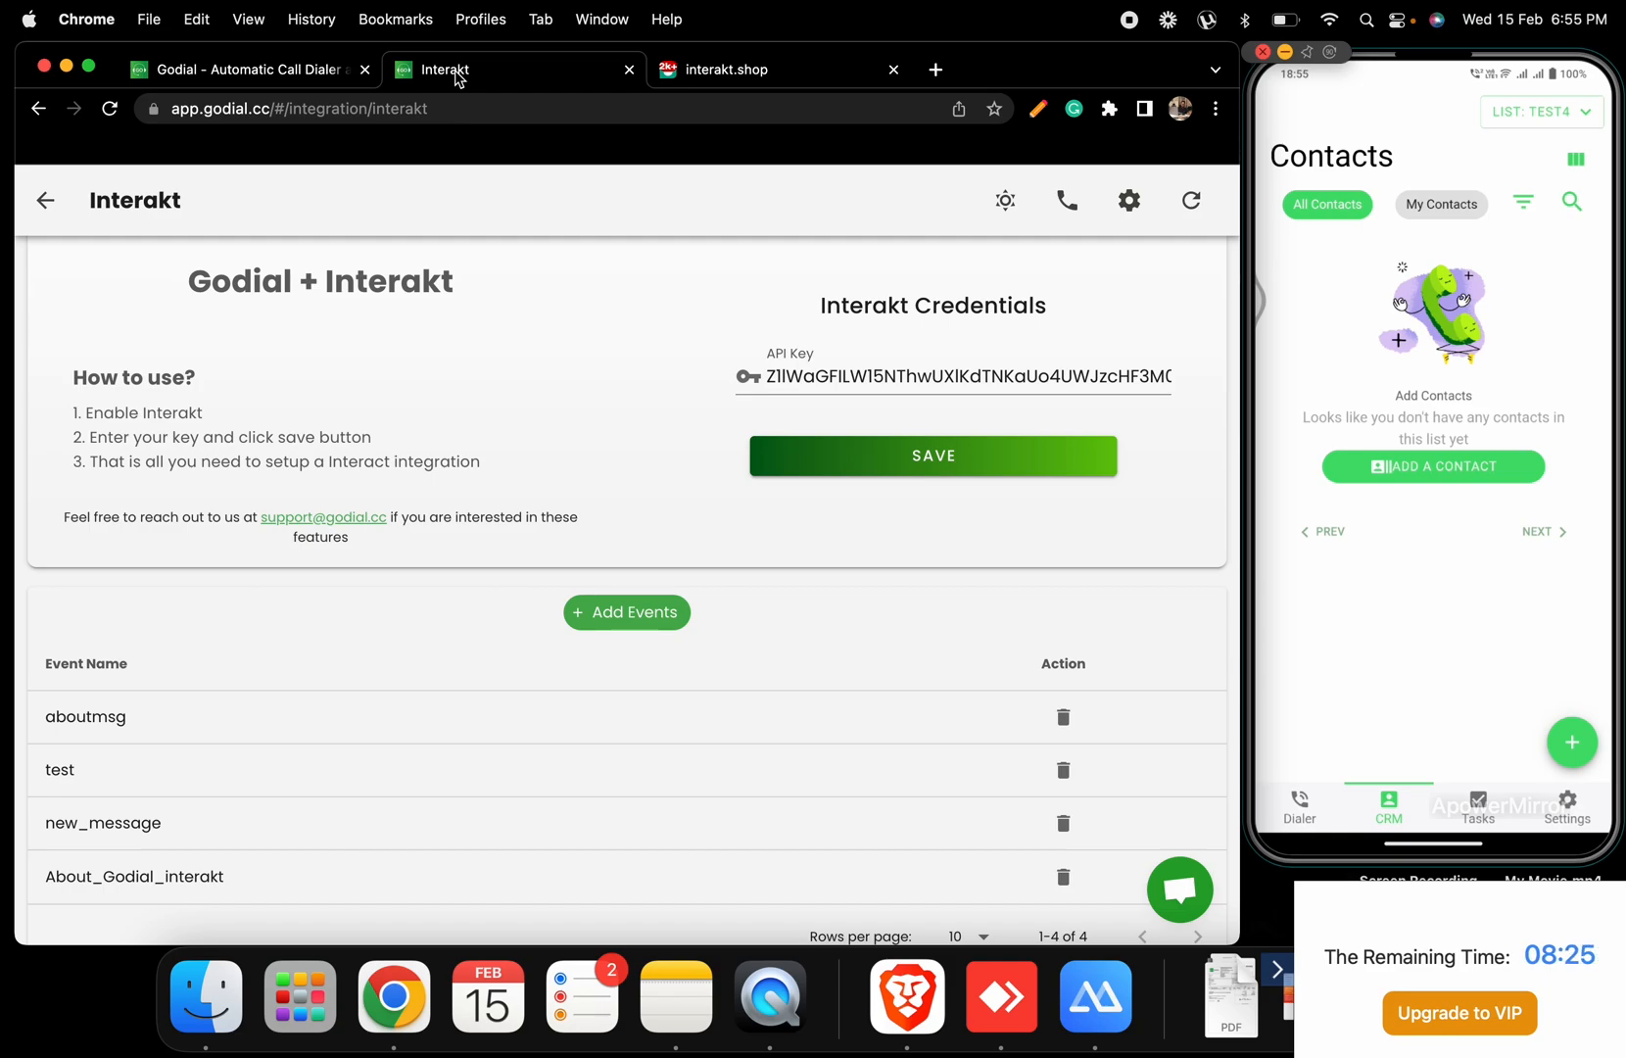
{"action": "left_click", "coordinate": [1540, 112]}
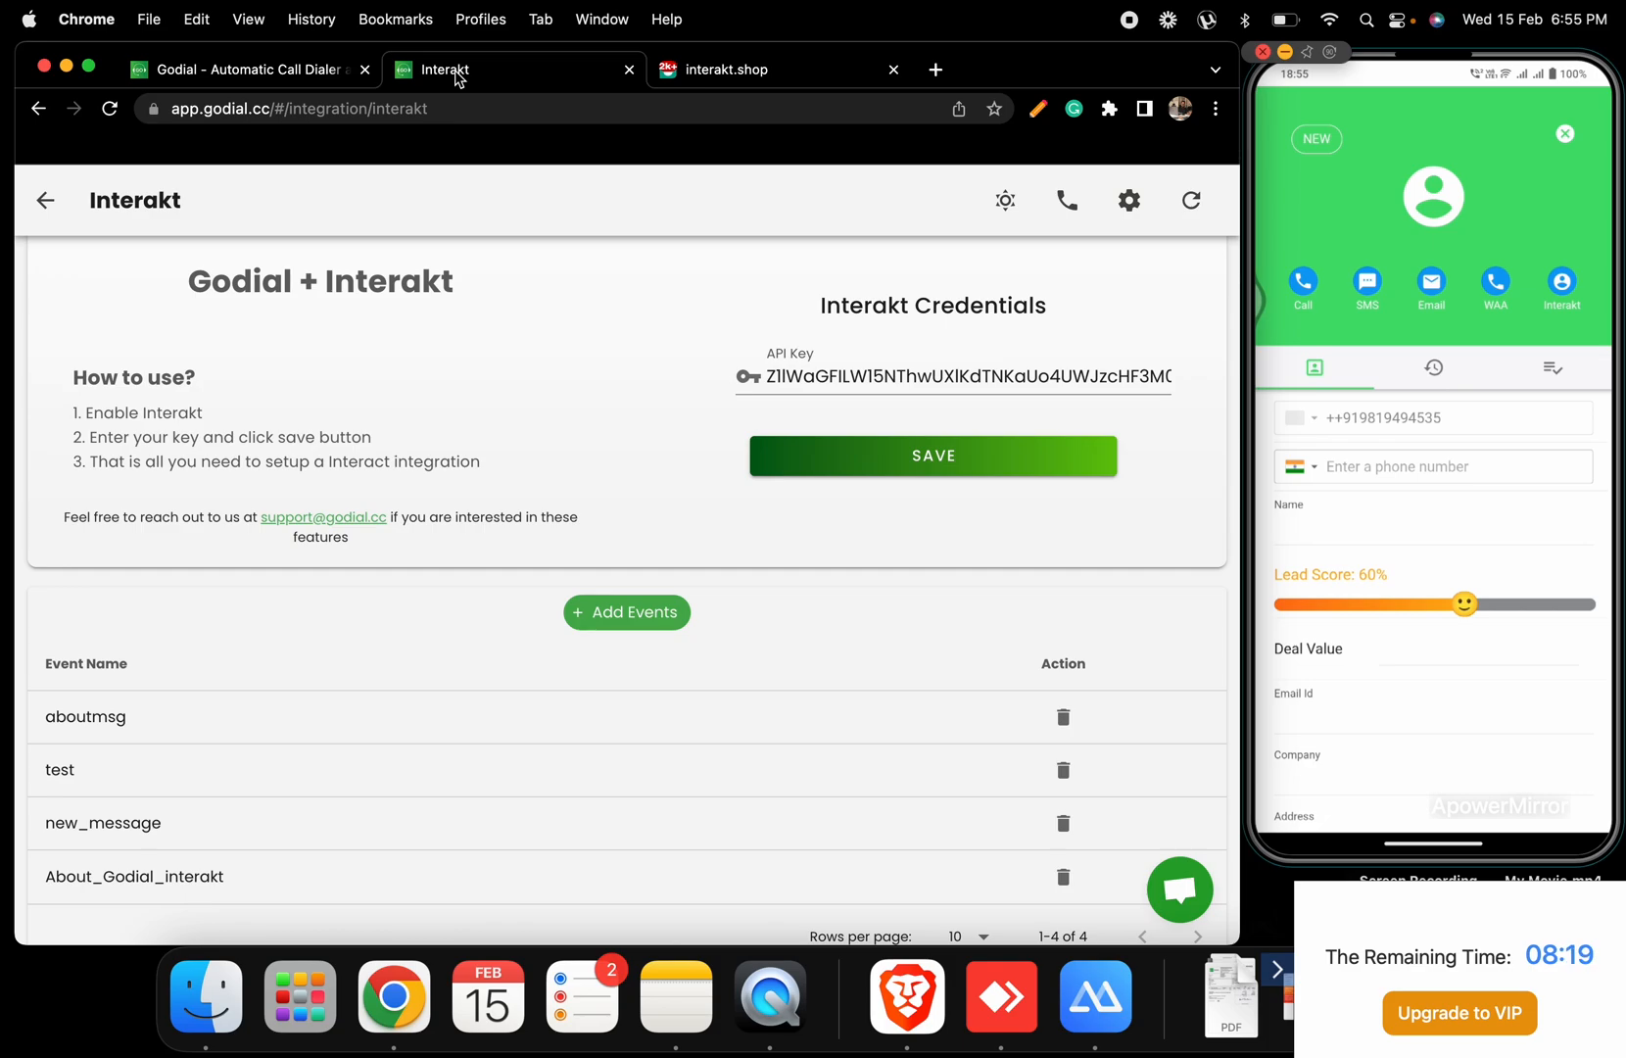
{"action": "left_click", "coordinate": [1561, 288]}
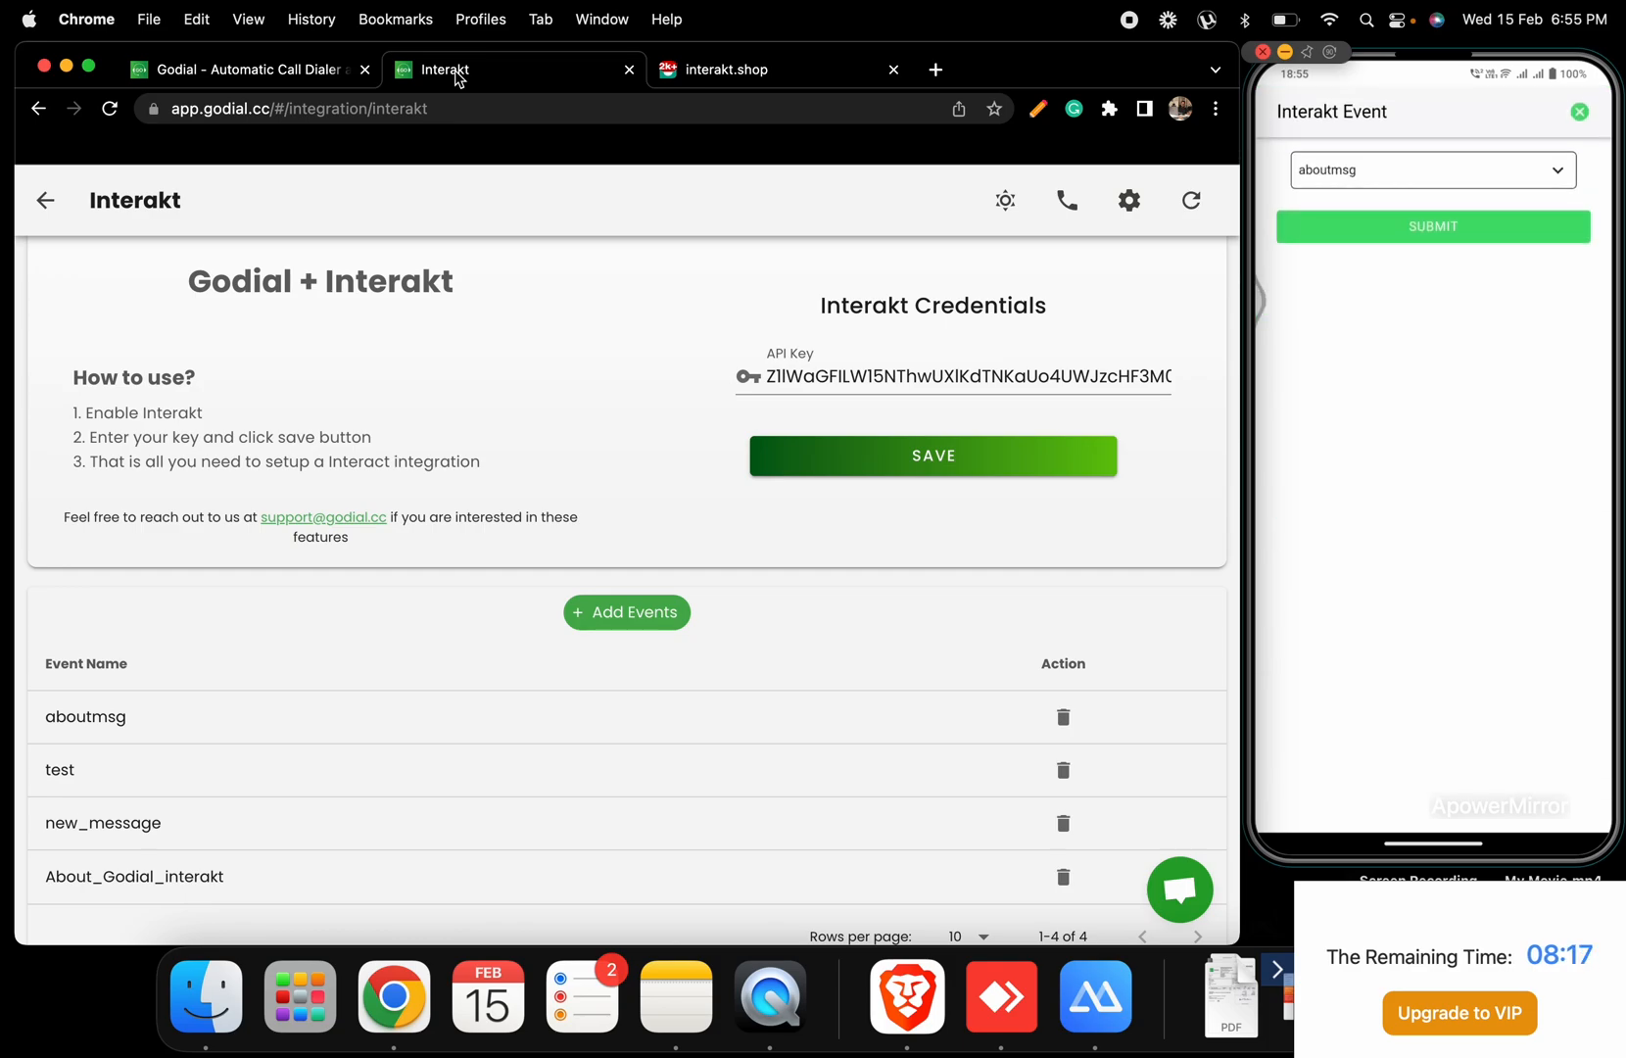
{"action": "left_click", "coordinate": [1431, 168]}
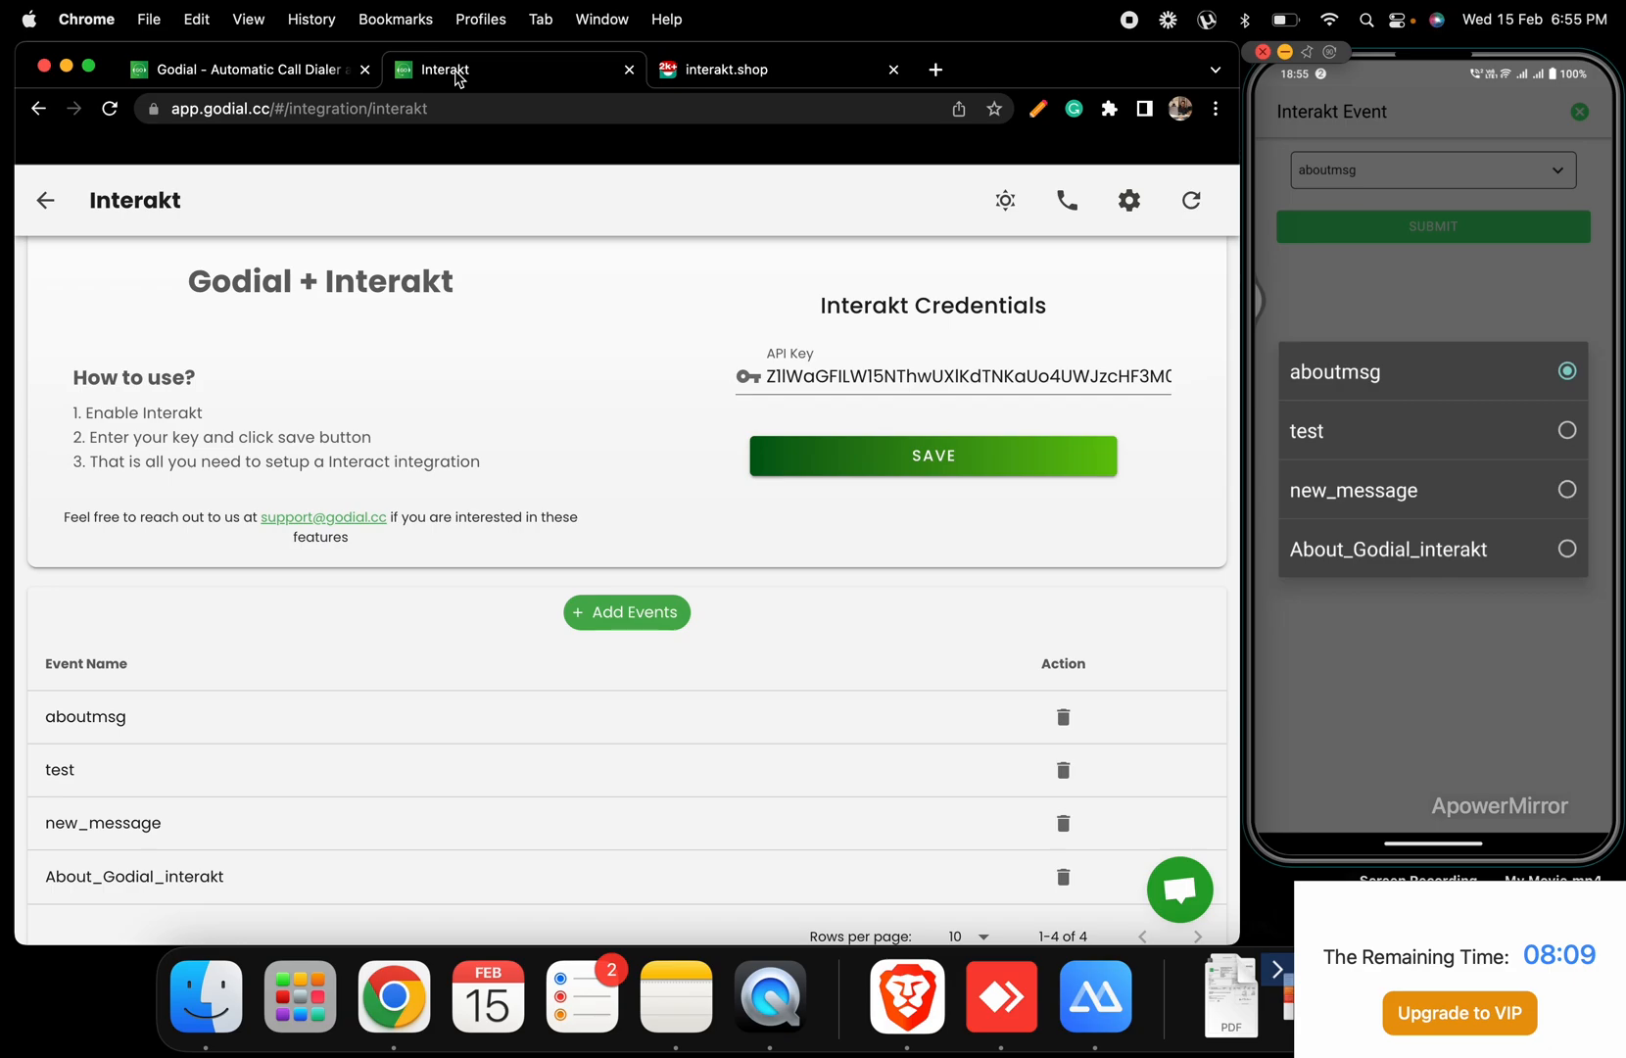
{"action": "left_click", "coordinate": [1389, 549]}
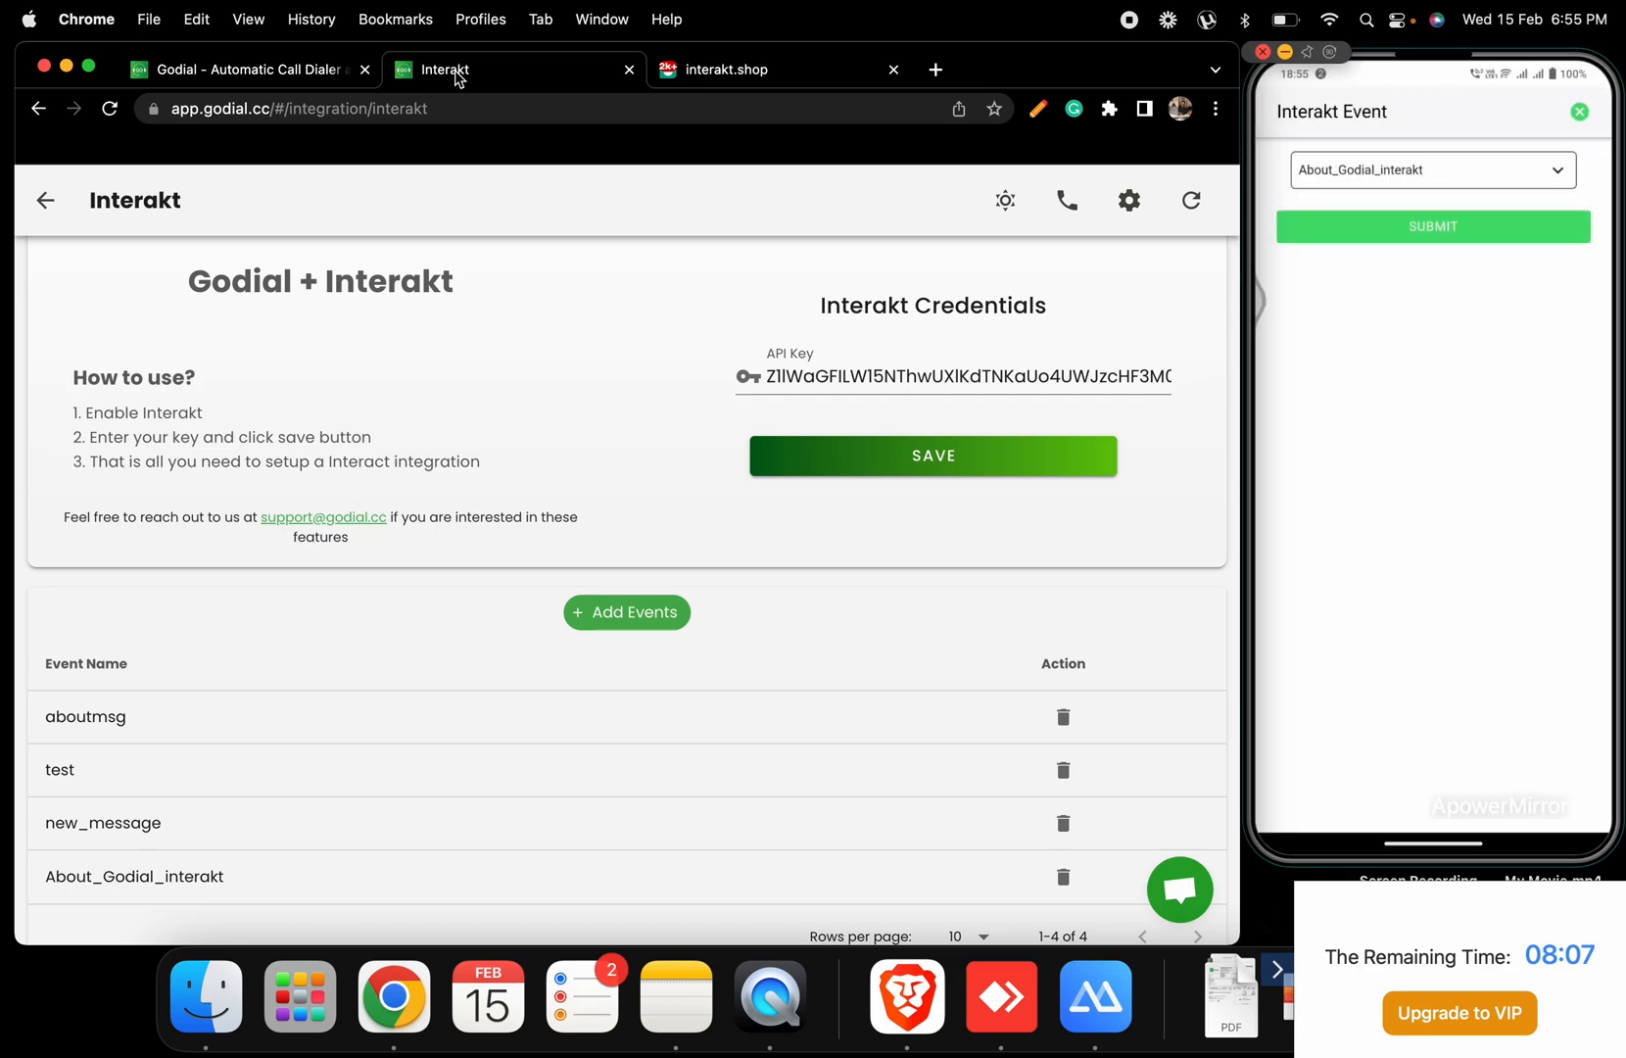
{"action": "left_click", "coordinate": [1433, 225]}
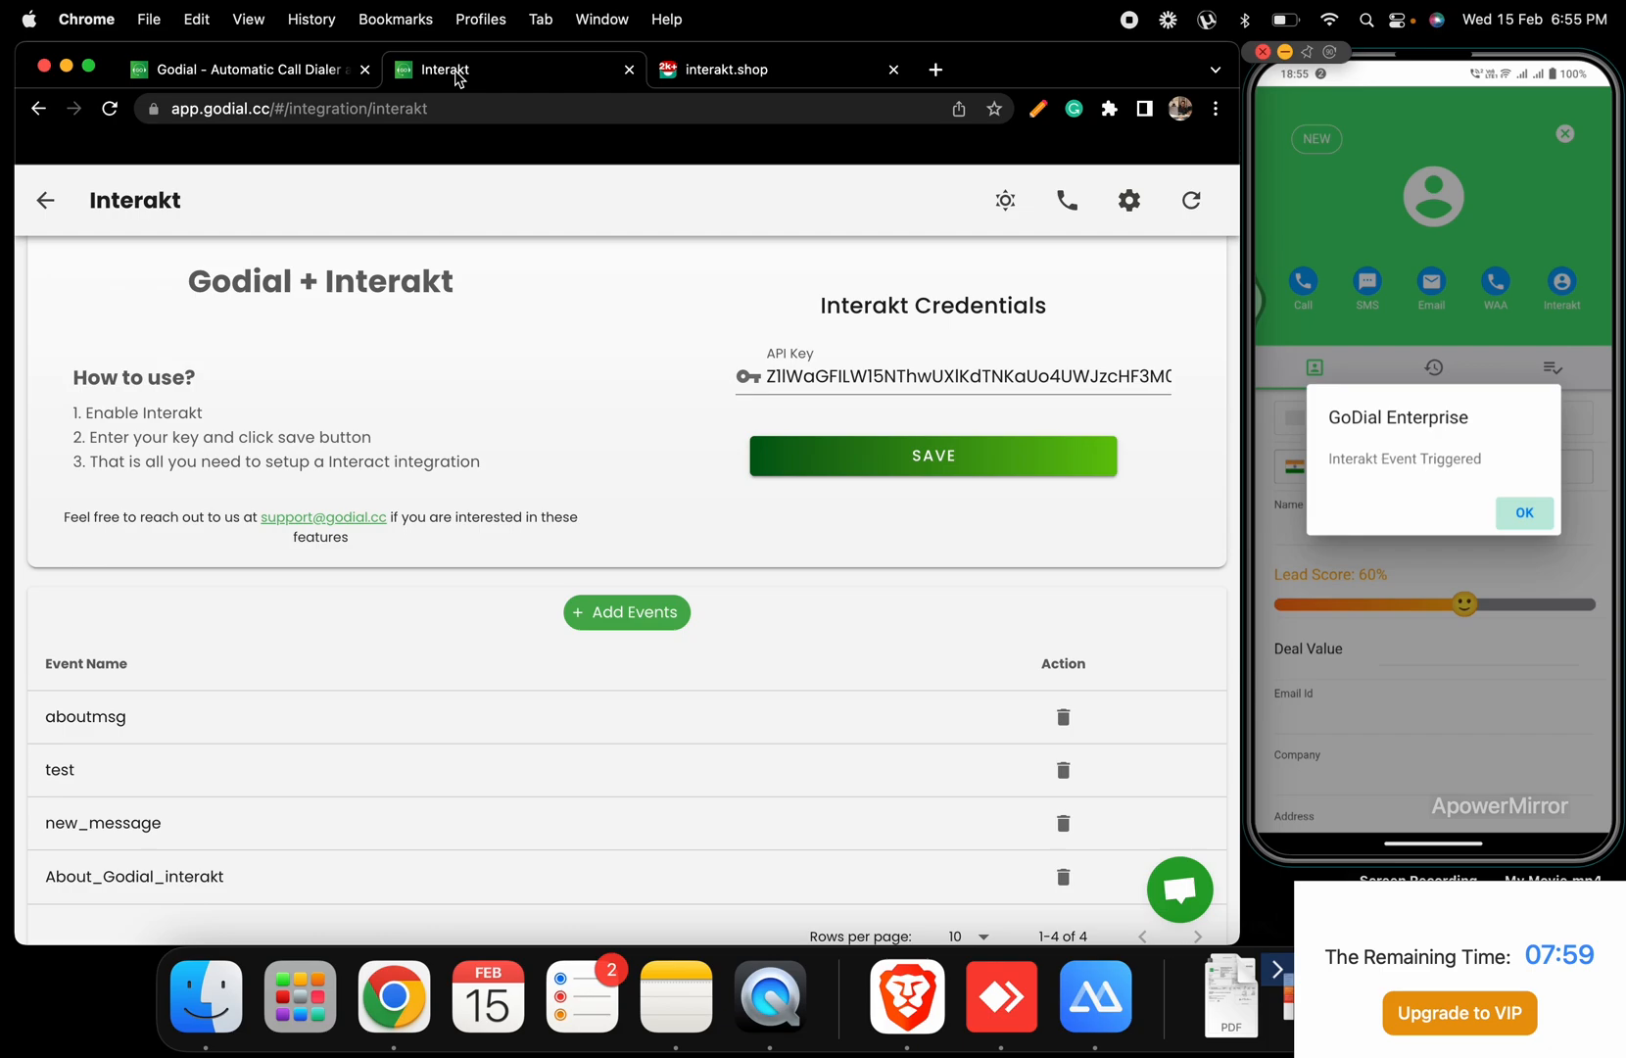
{"action": "left_click", "coordinate": [1524, 514]}
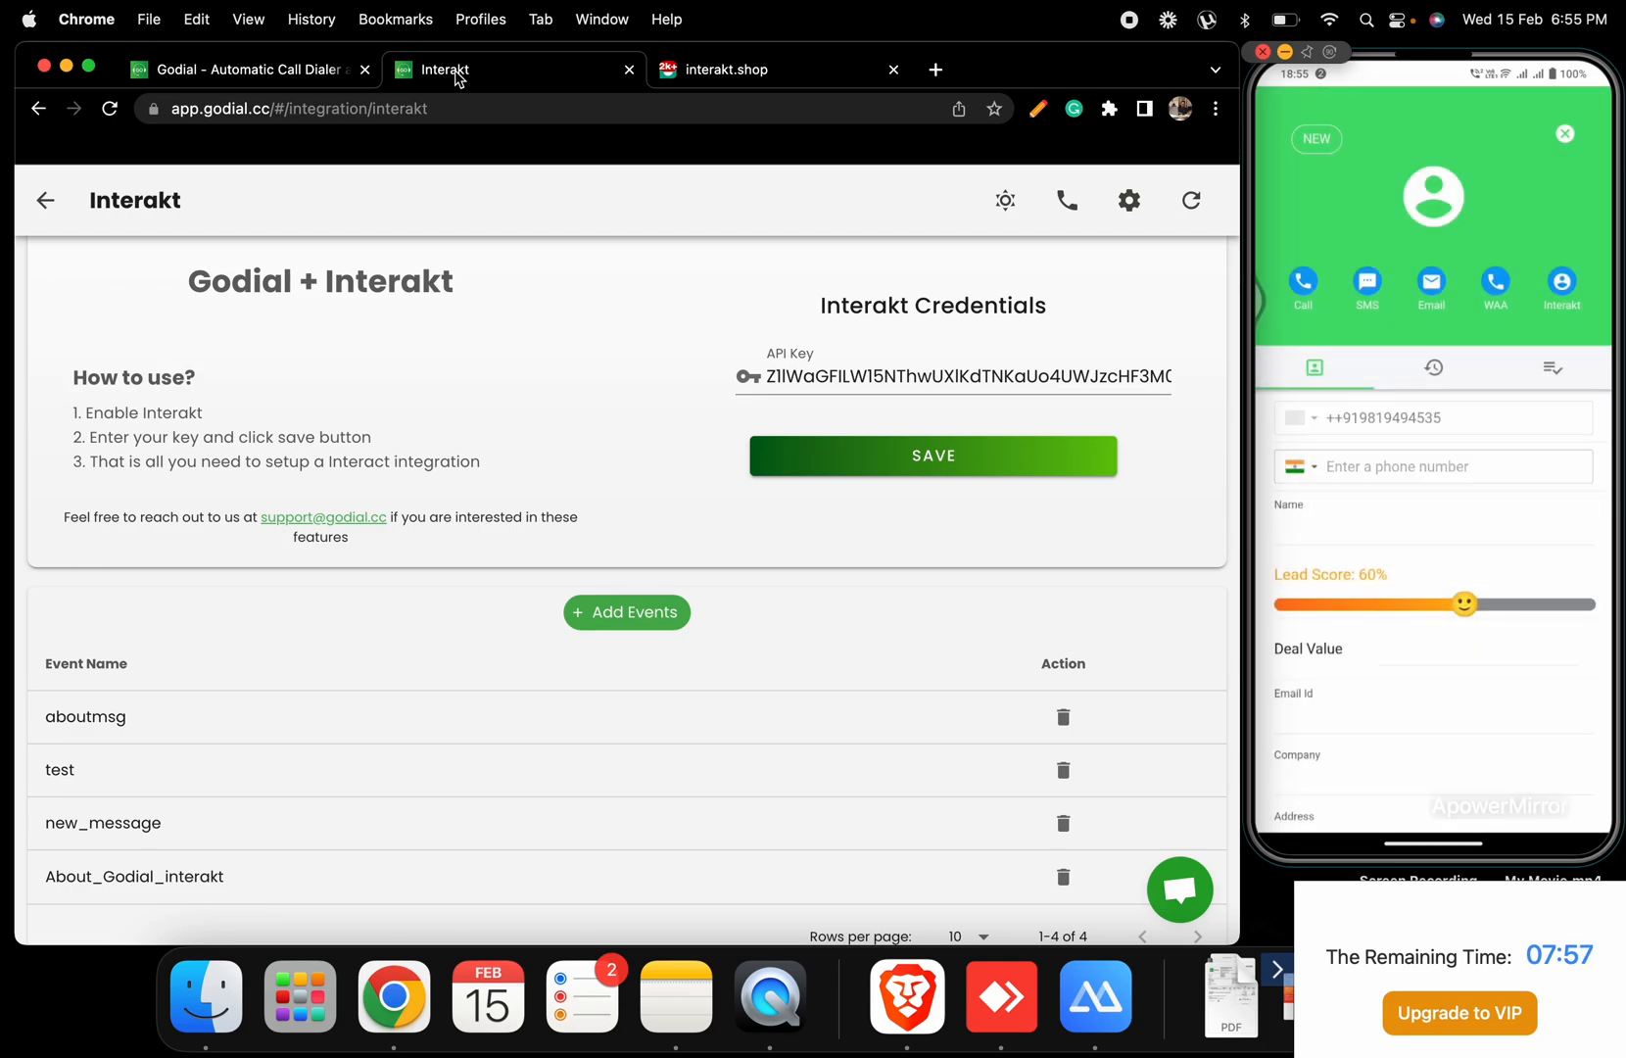
{"action": "mouse_move", "coordinate": [596, 8]}
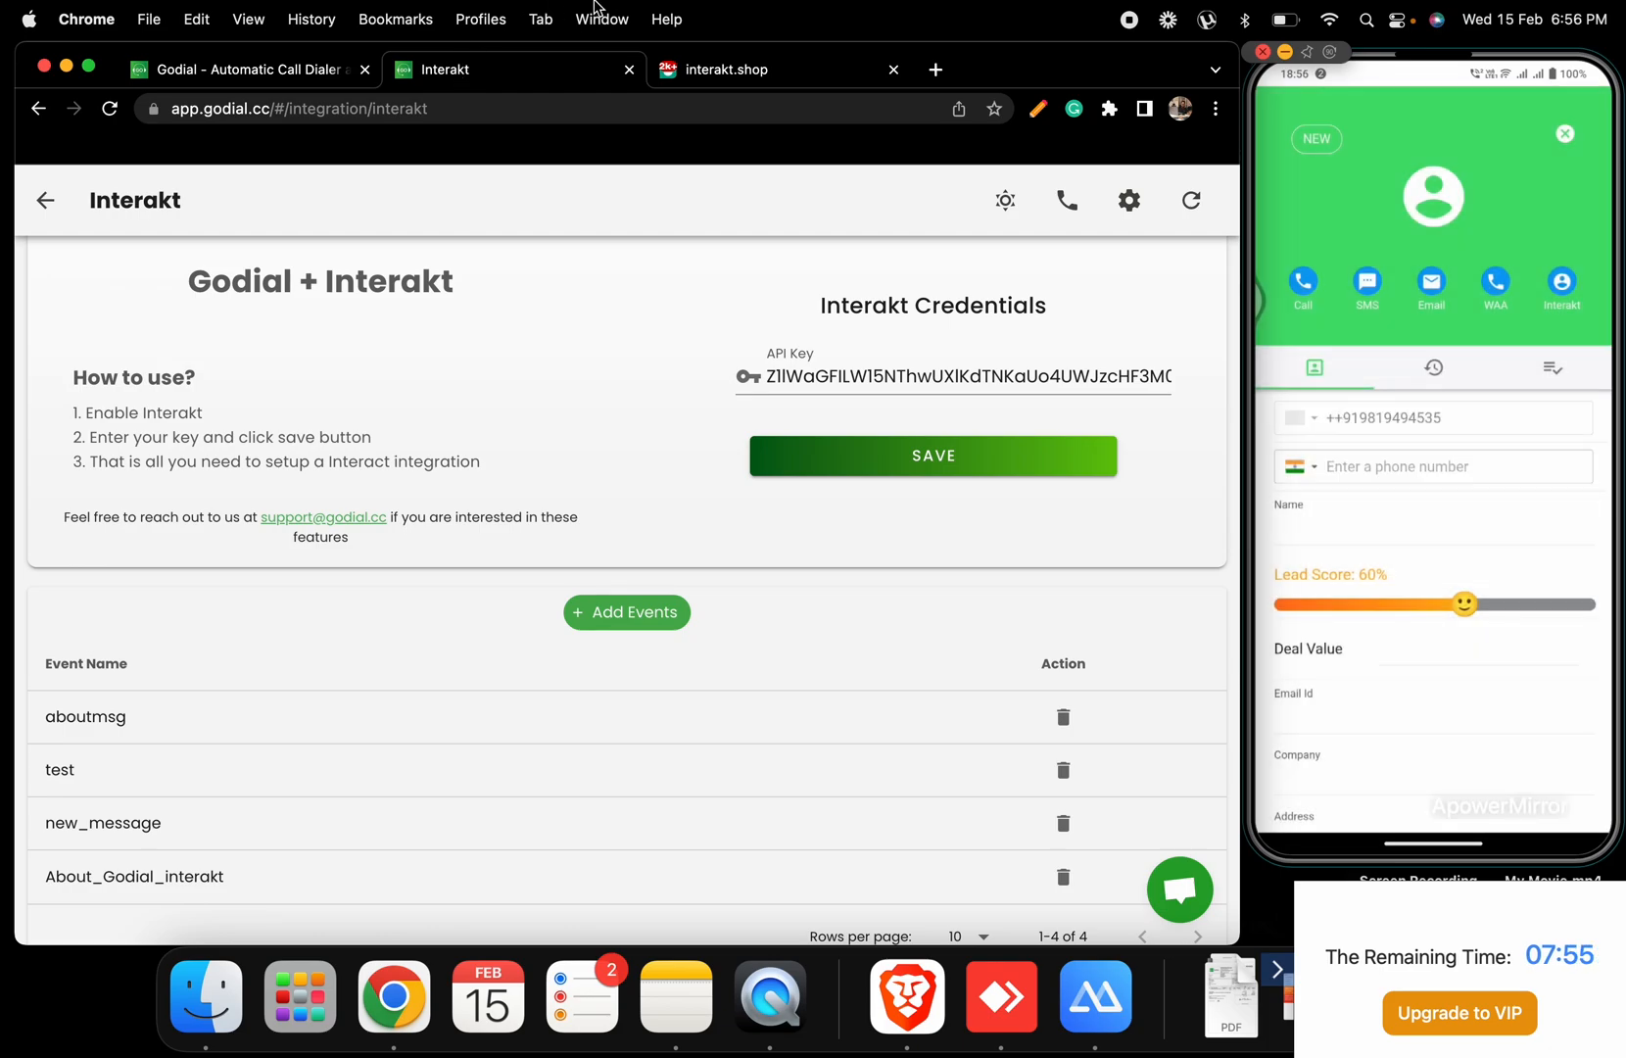
Switch to the Interakt dashboard and bring up the WhatsApp Templates library
{"action": "left_click", "coordinate": [713, 69]}
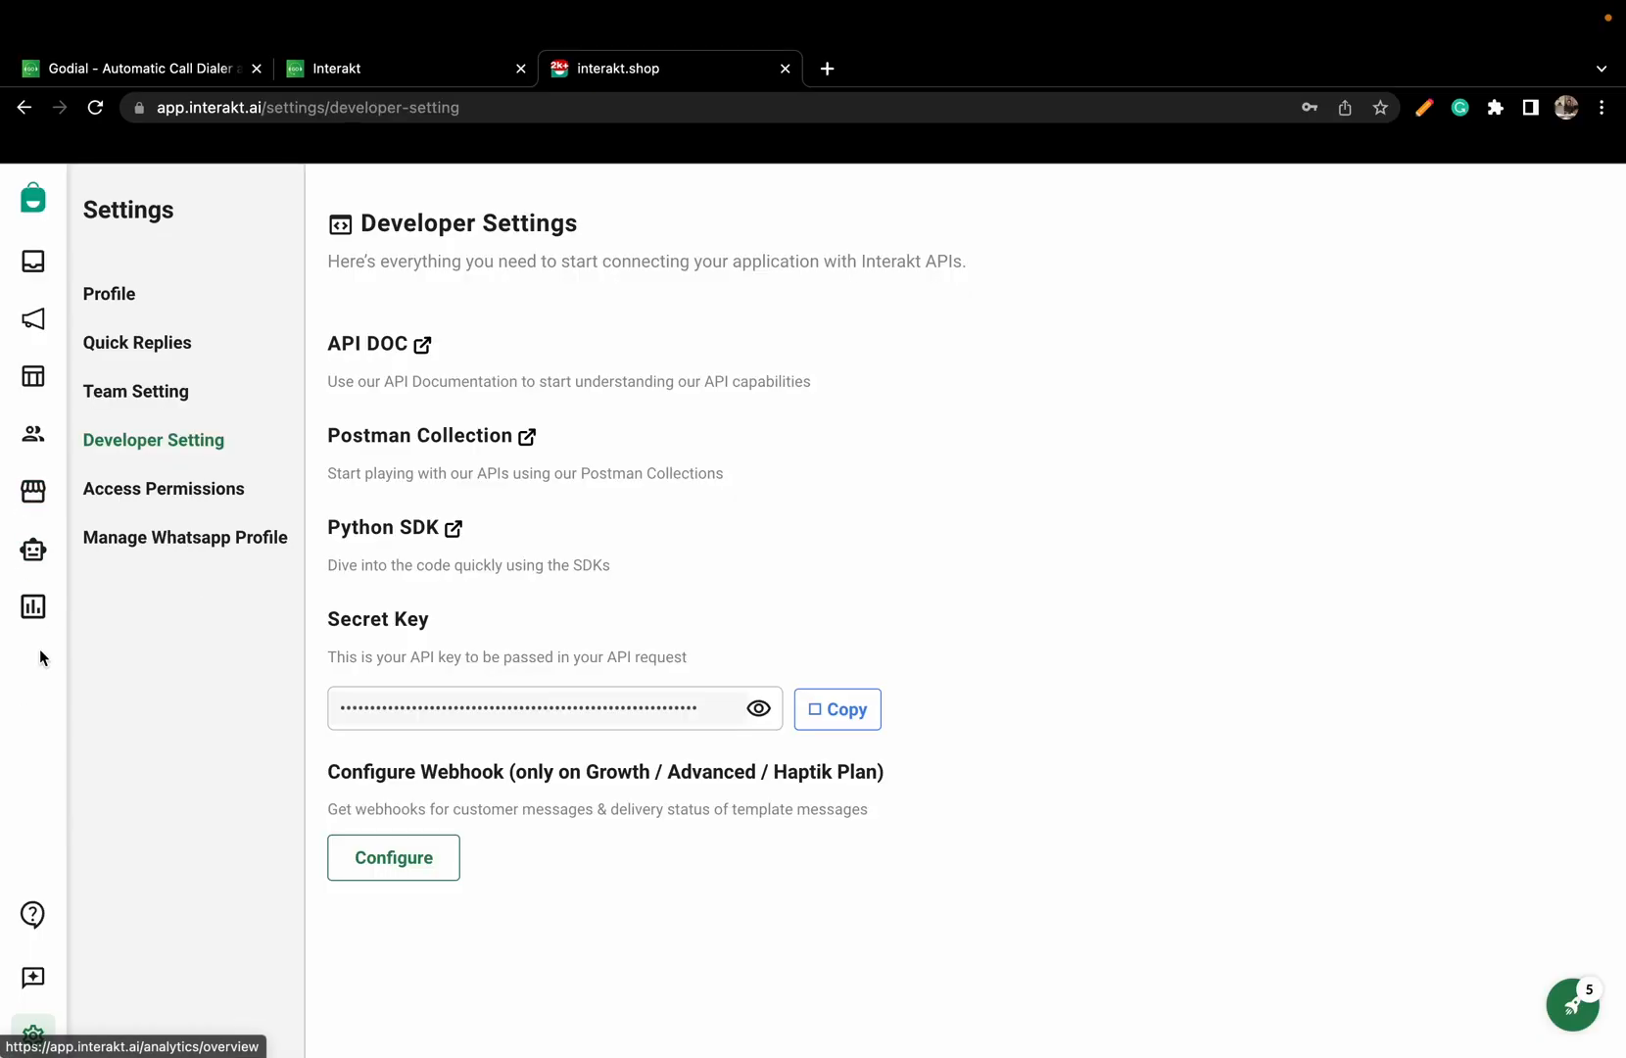
{"action": "mouse_move", "coordinate": [33, 376]}
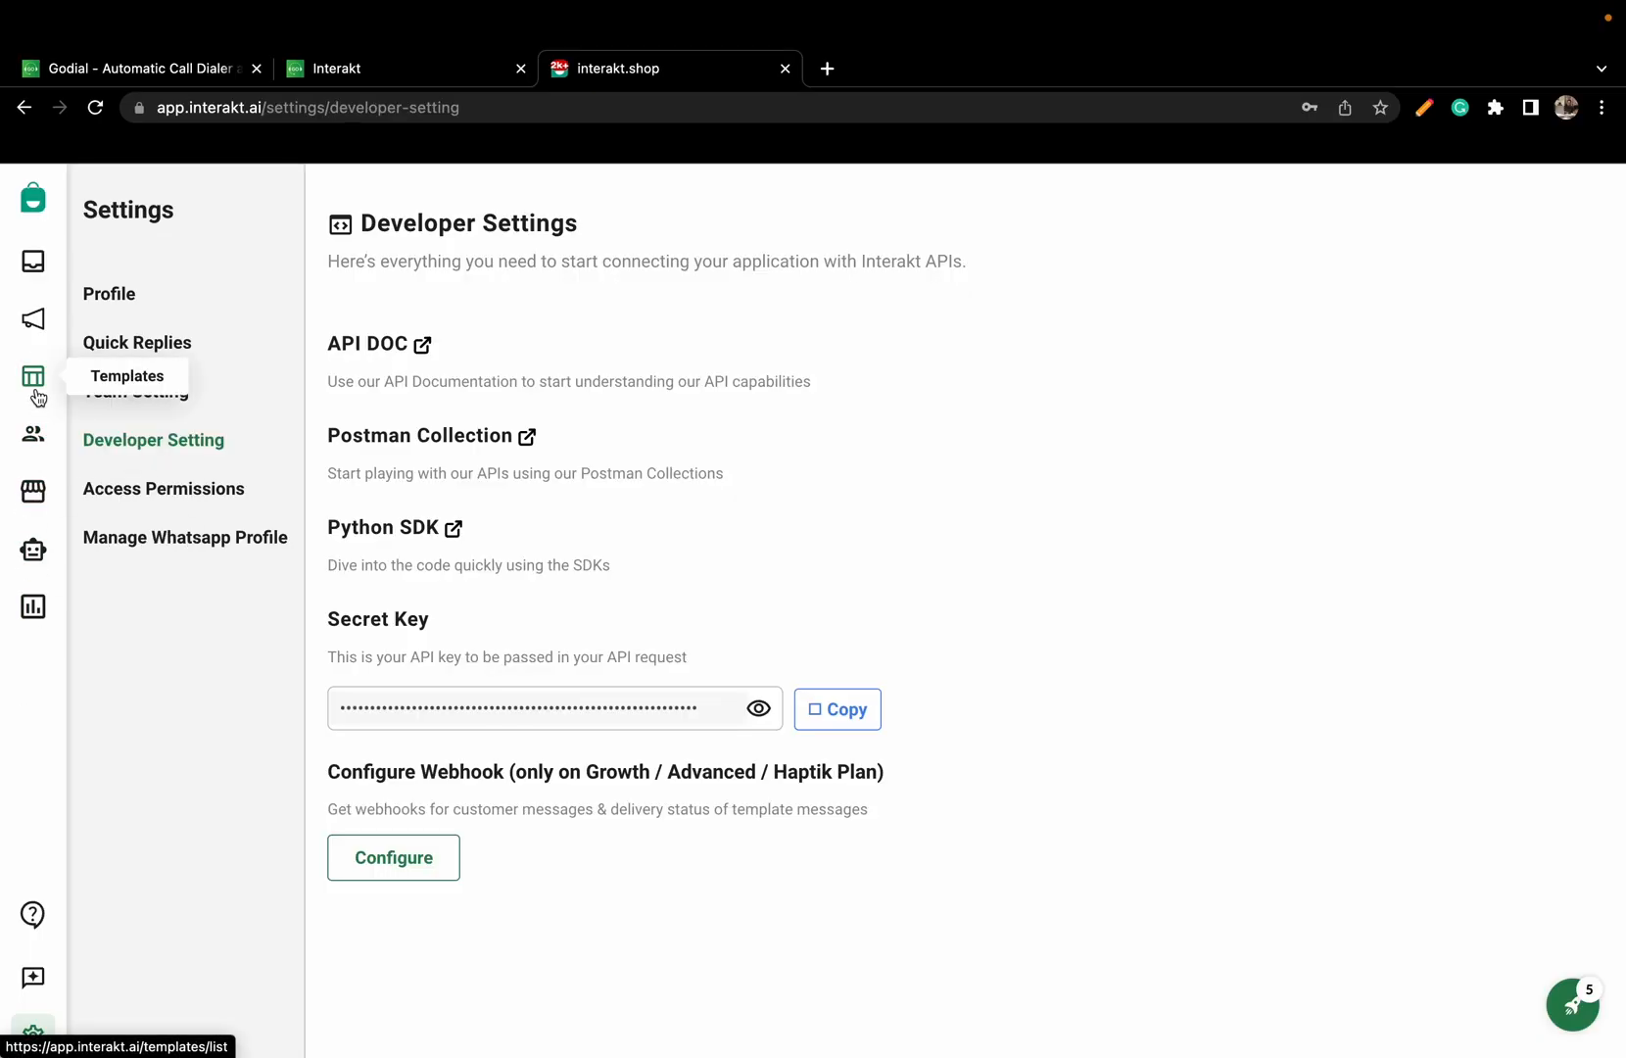
{"action": "left_click", "coordinate": [34, 376]}
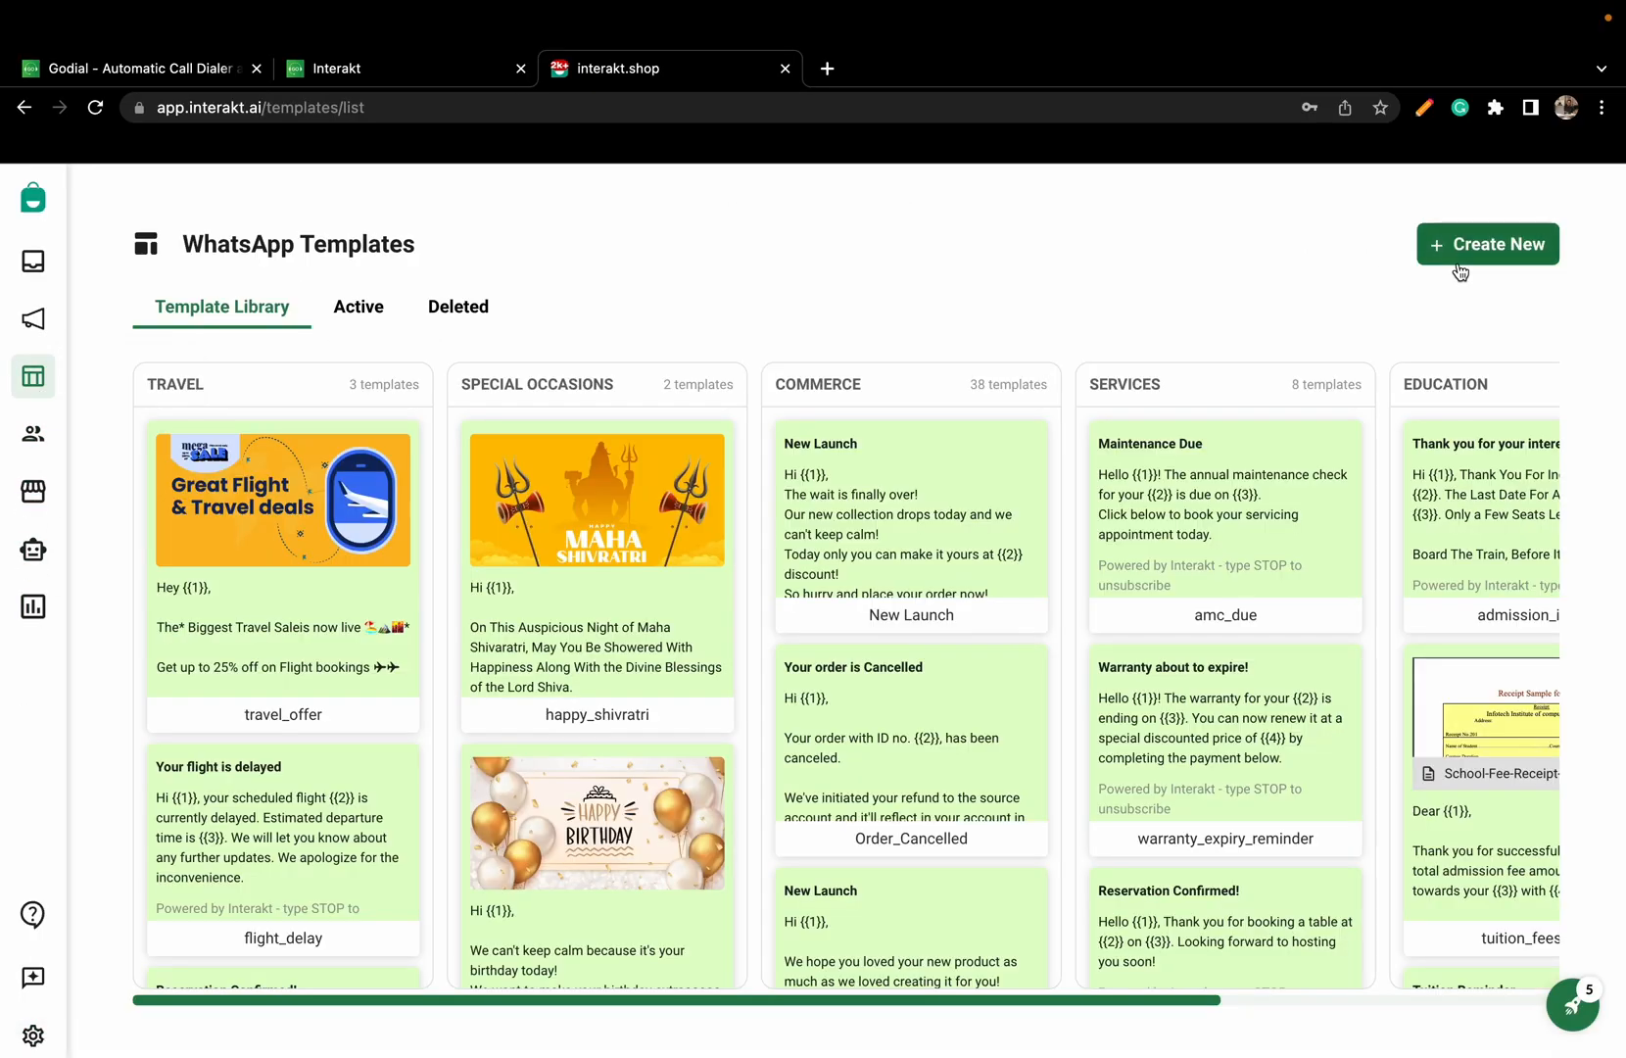
Create a template named About_GoDial_Interakt with Account Update category and English language
{"action": "left_click", "coordinate": [1487, 243]}
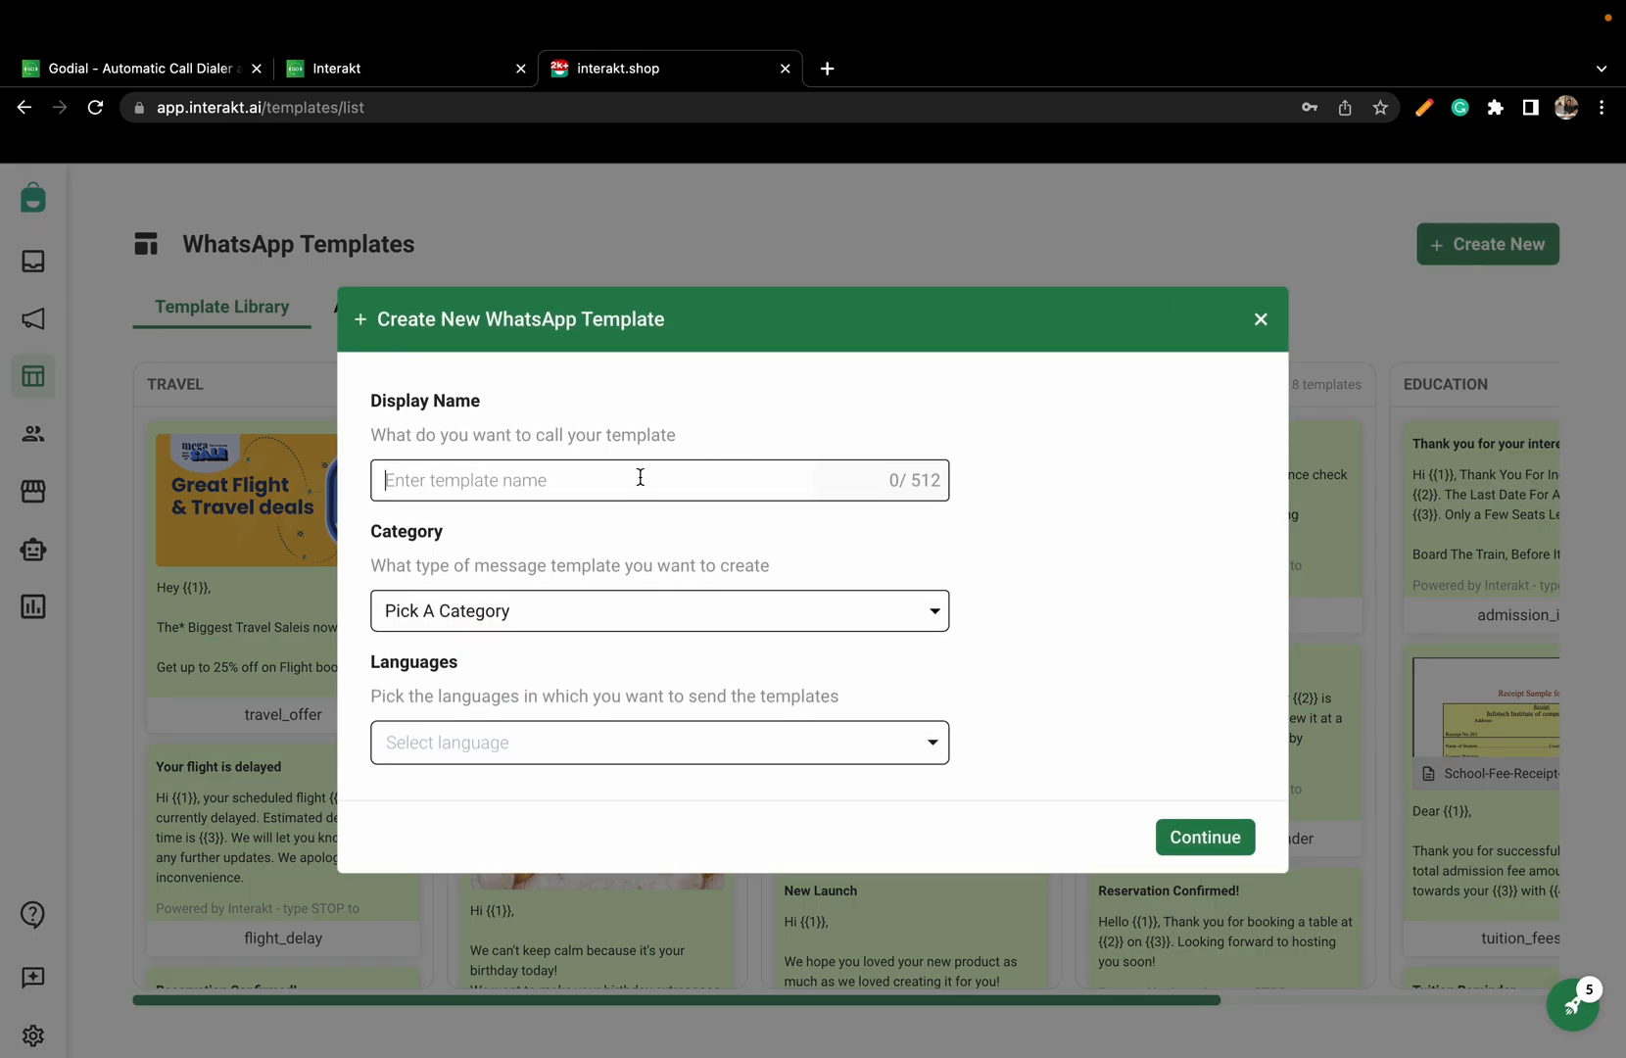
{"action": "type", "text": "About"}
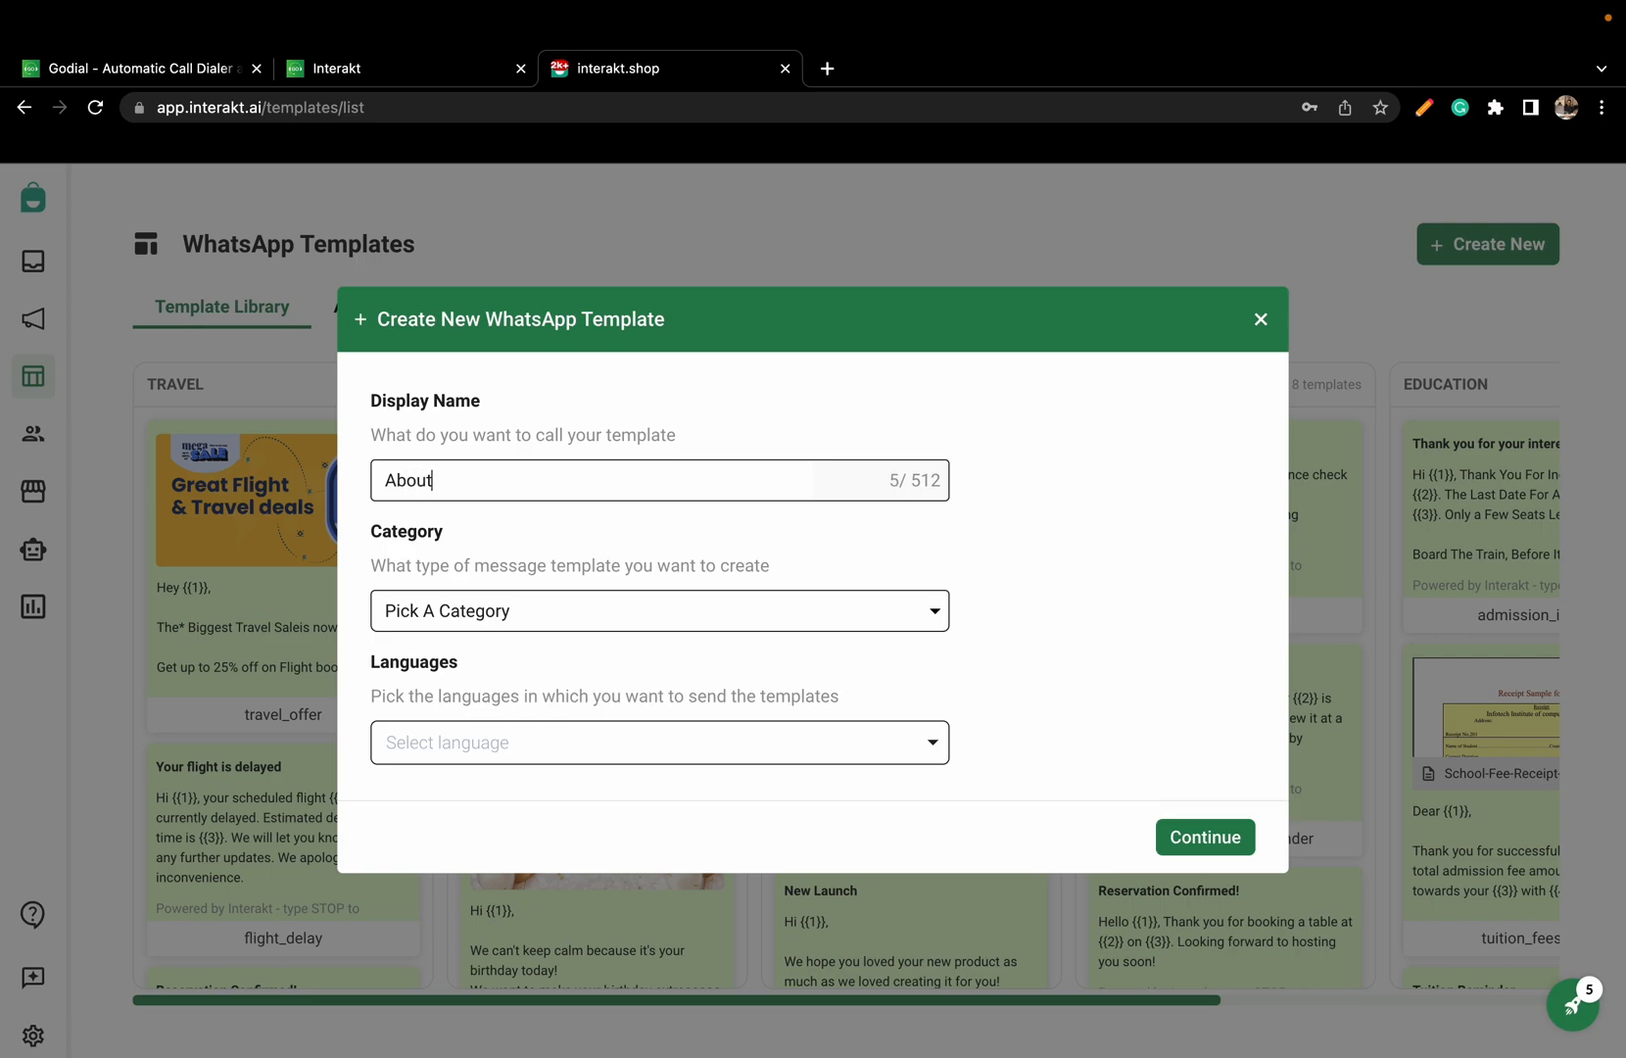
{"action": "type", "text": "_GoDial_"}
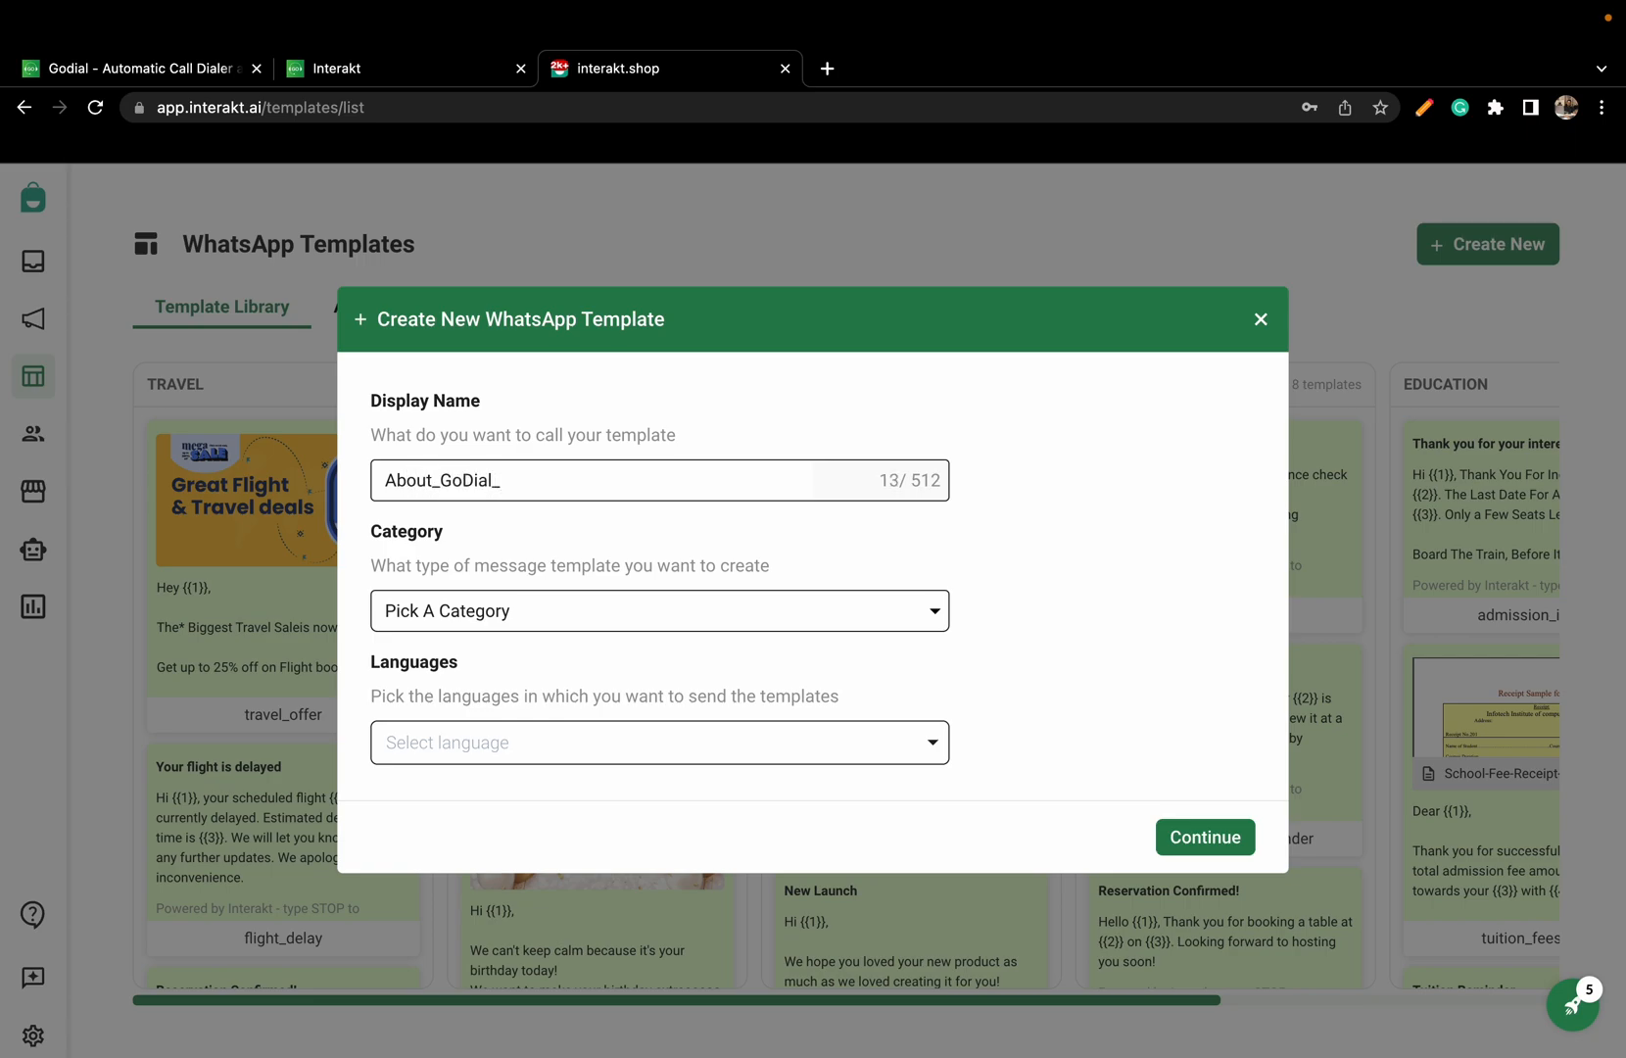
{"action": "type", "text": "Interakt"}
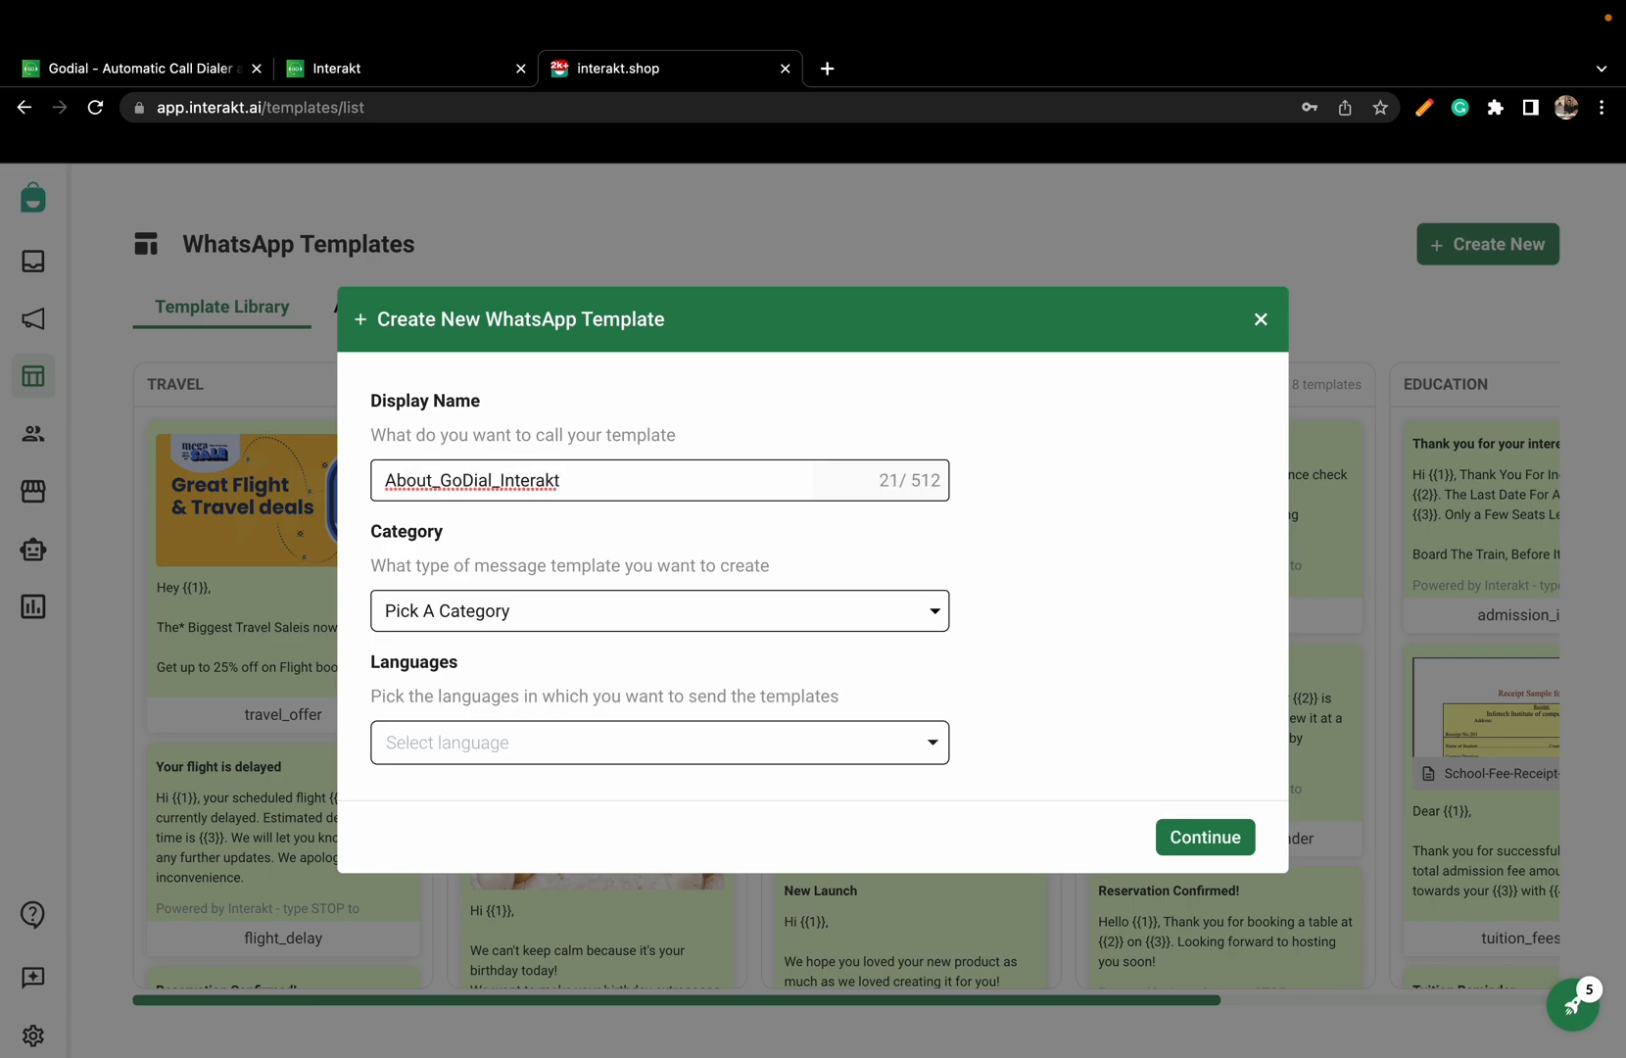
{"action": "mouse_move", "coordinate": [699, 627]}
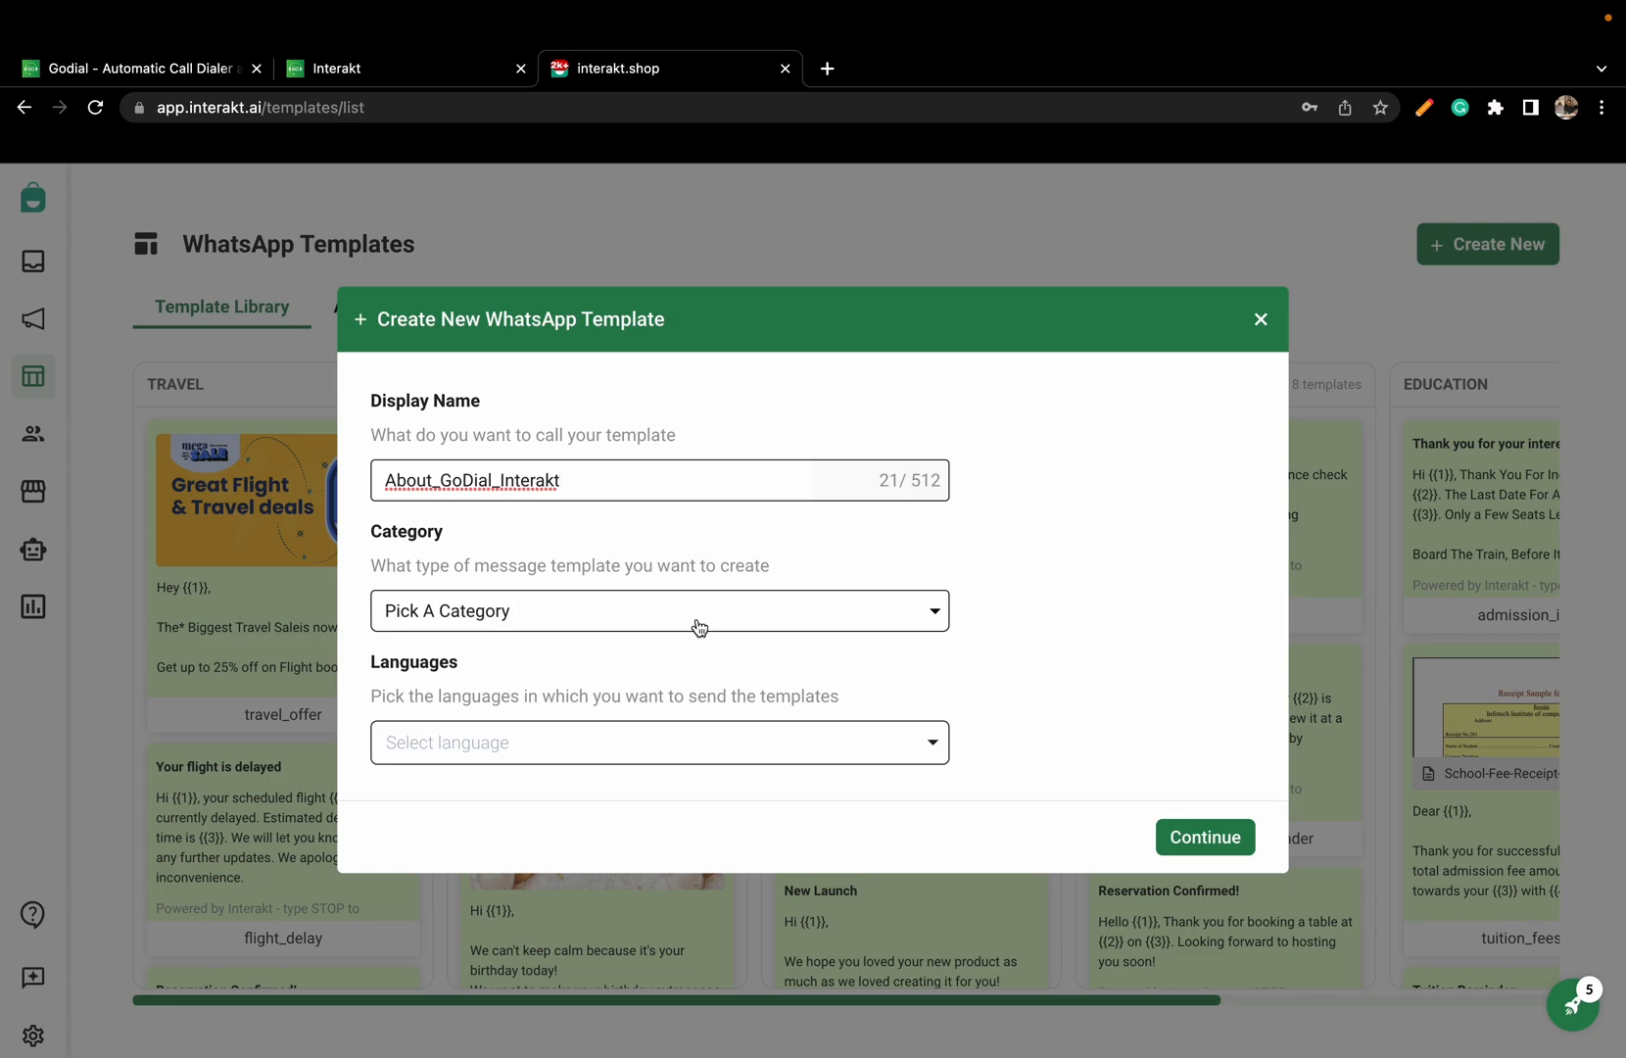
{"action": "left_click", "coordinate": [658, 609]}
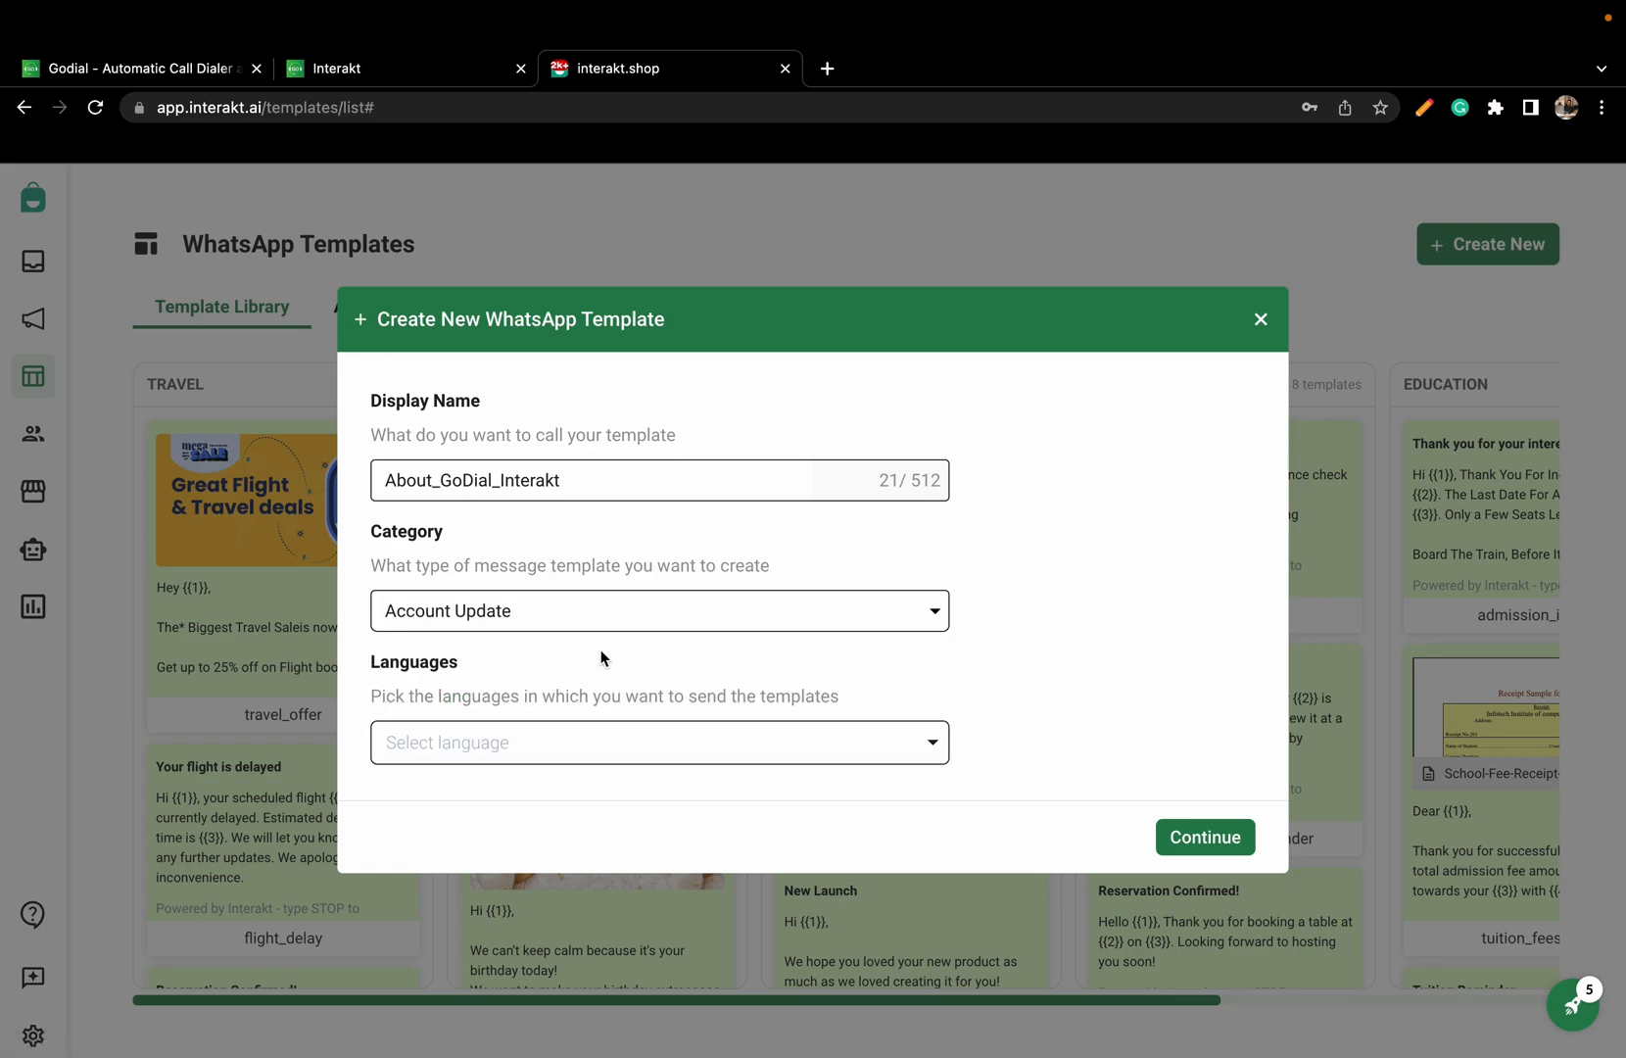
{"action": "left_click", "coordinate": [659, 742]}
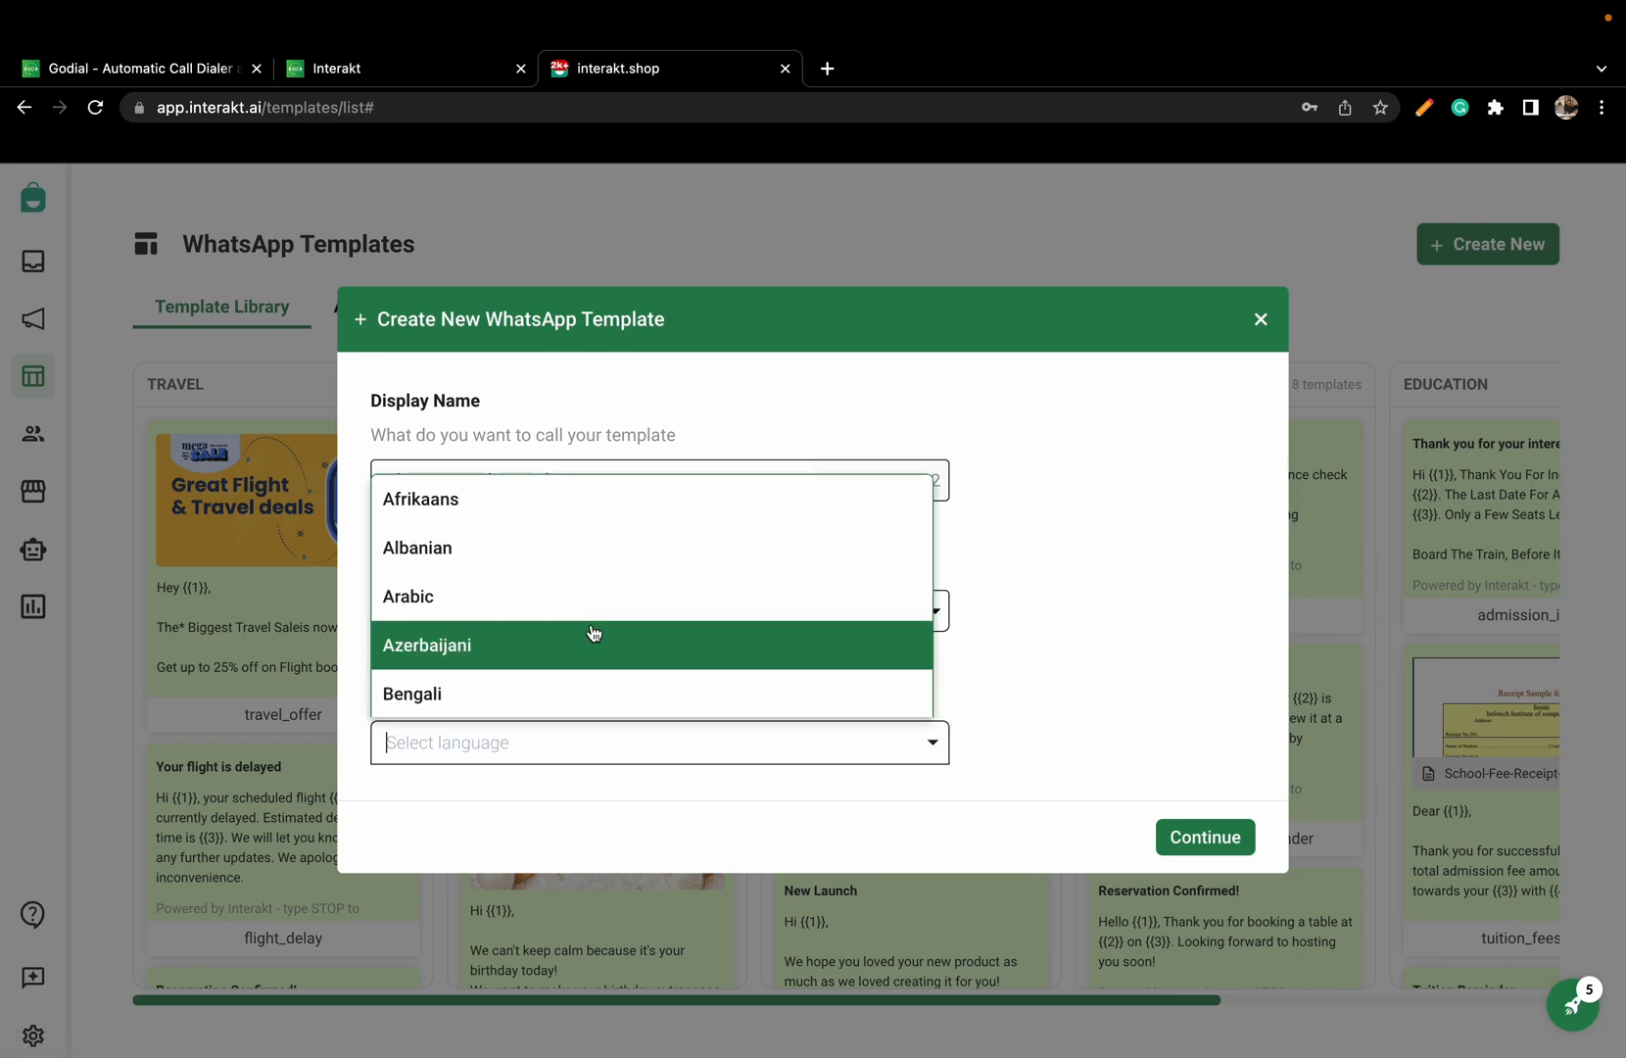
{"action": "type", "text": "En"}
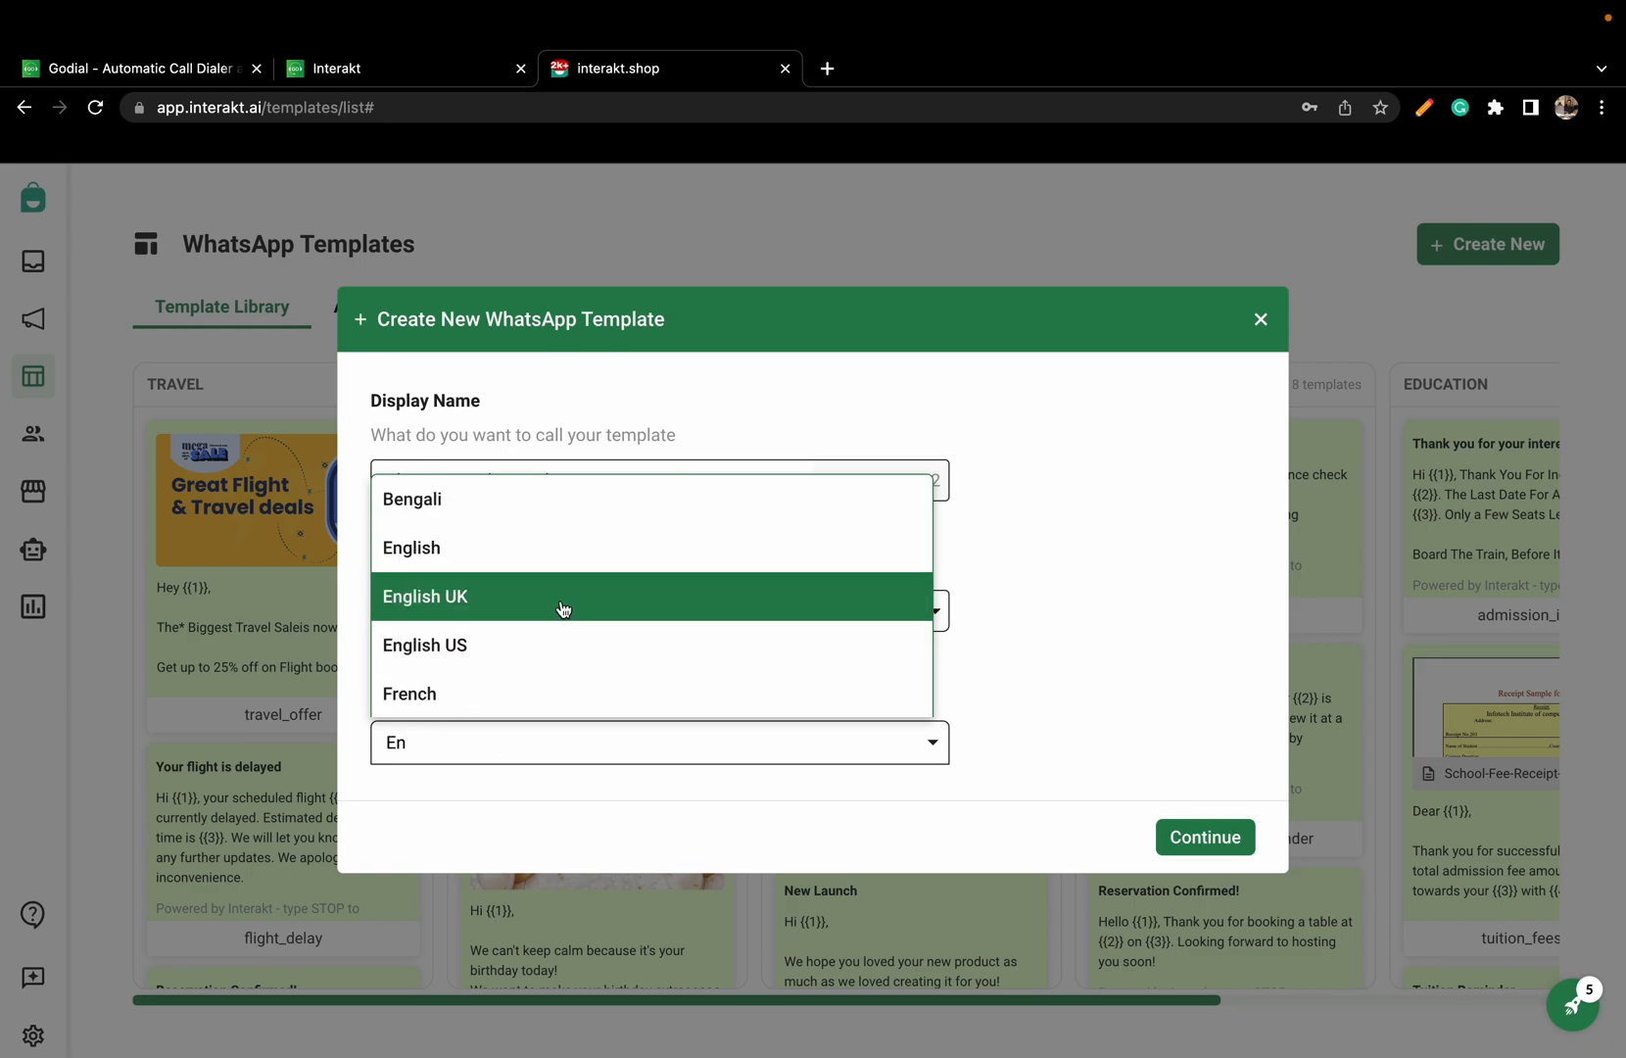
{"action": "left_click", "coordinate": [1205, 837]}
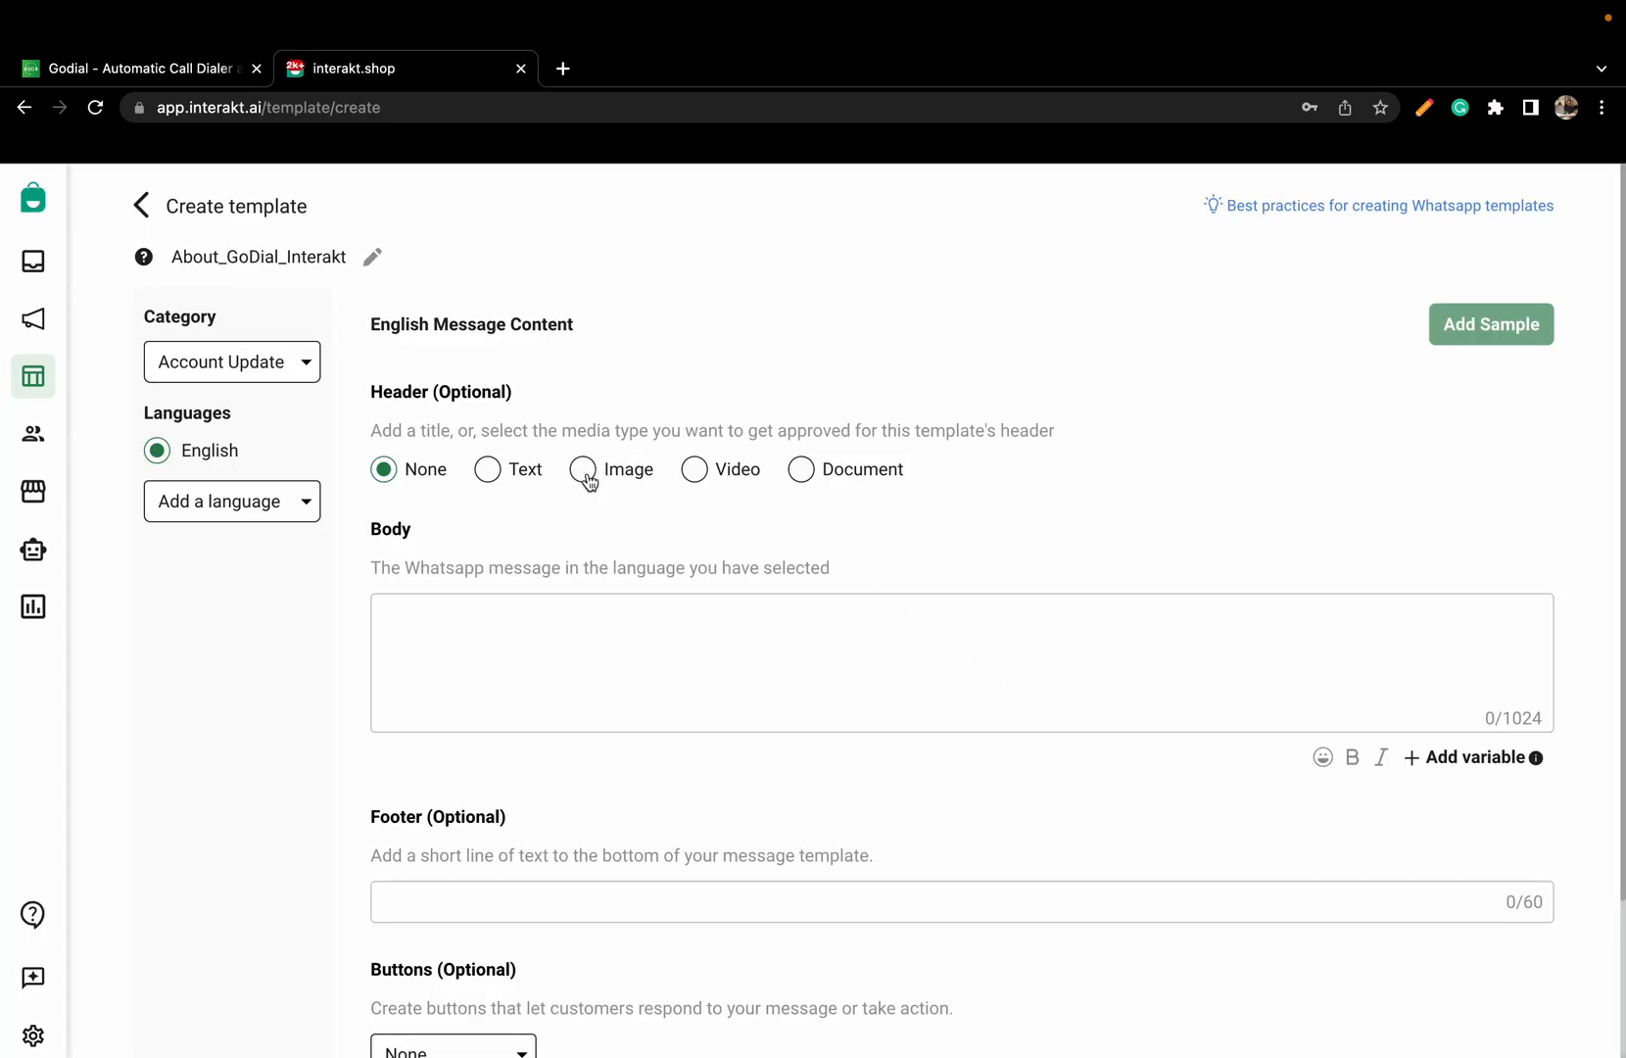
{"action": "mouse_move", "coordinate": [488, 473]}
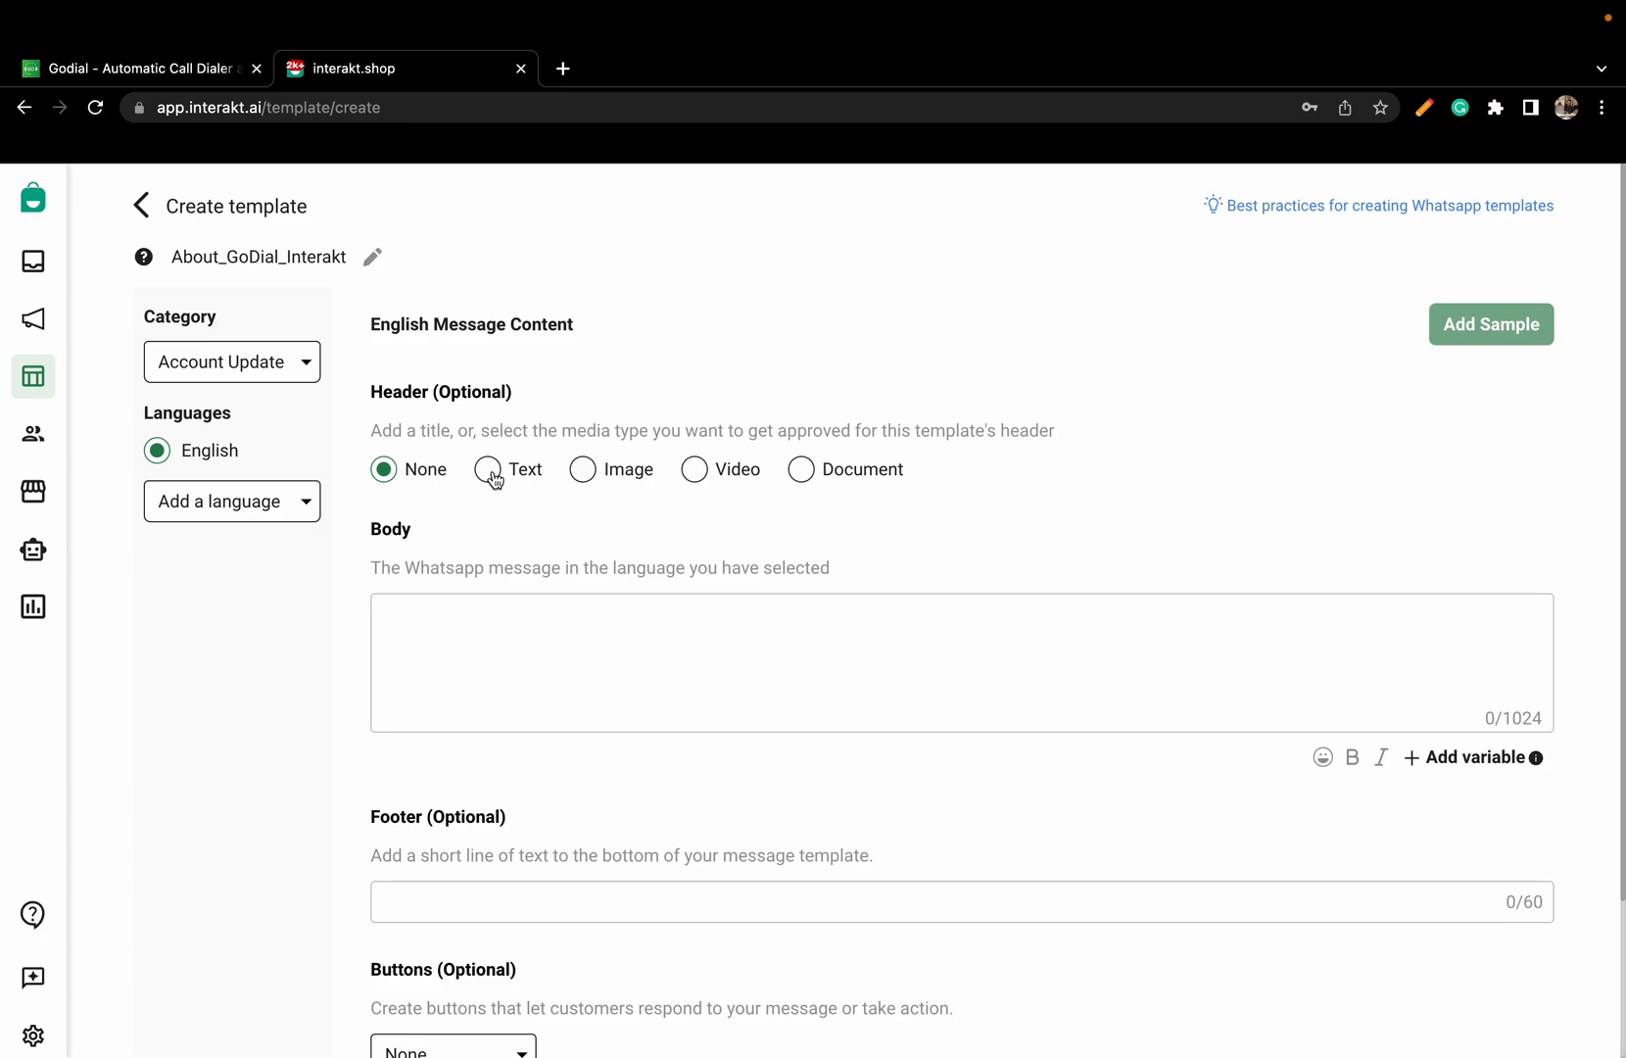
Give it a Text header and body "This is a test message for GoDial and Interakt integration", then review button options
{"action": "left_click", "coordinate": [488, 469]}
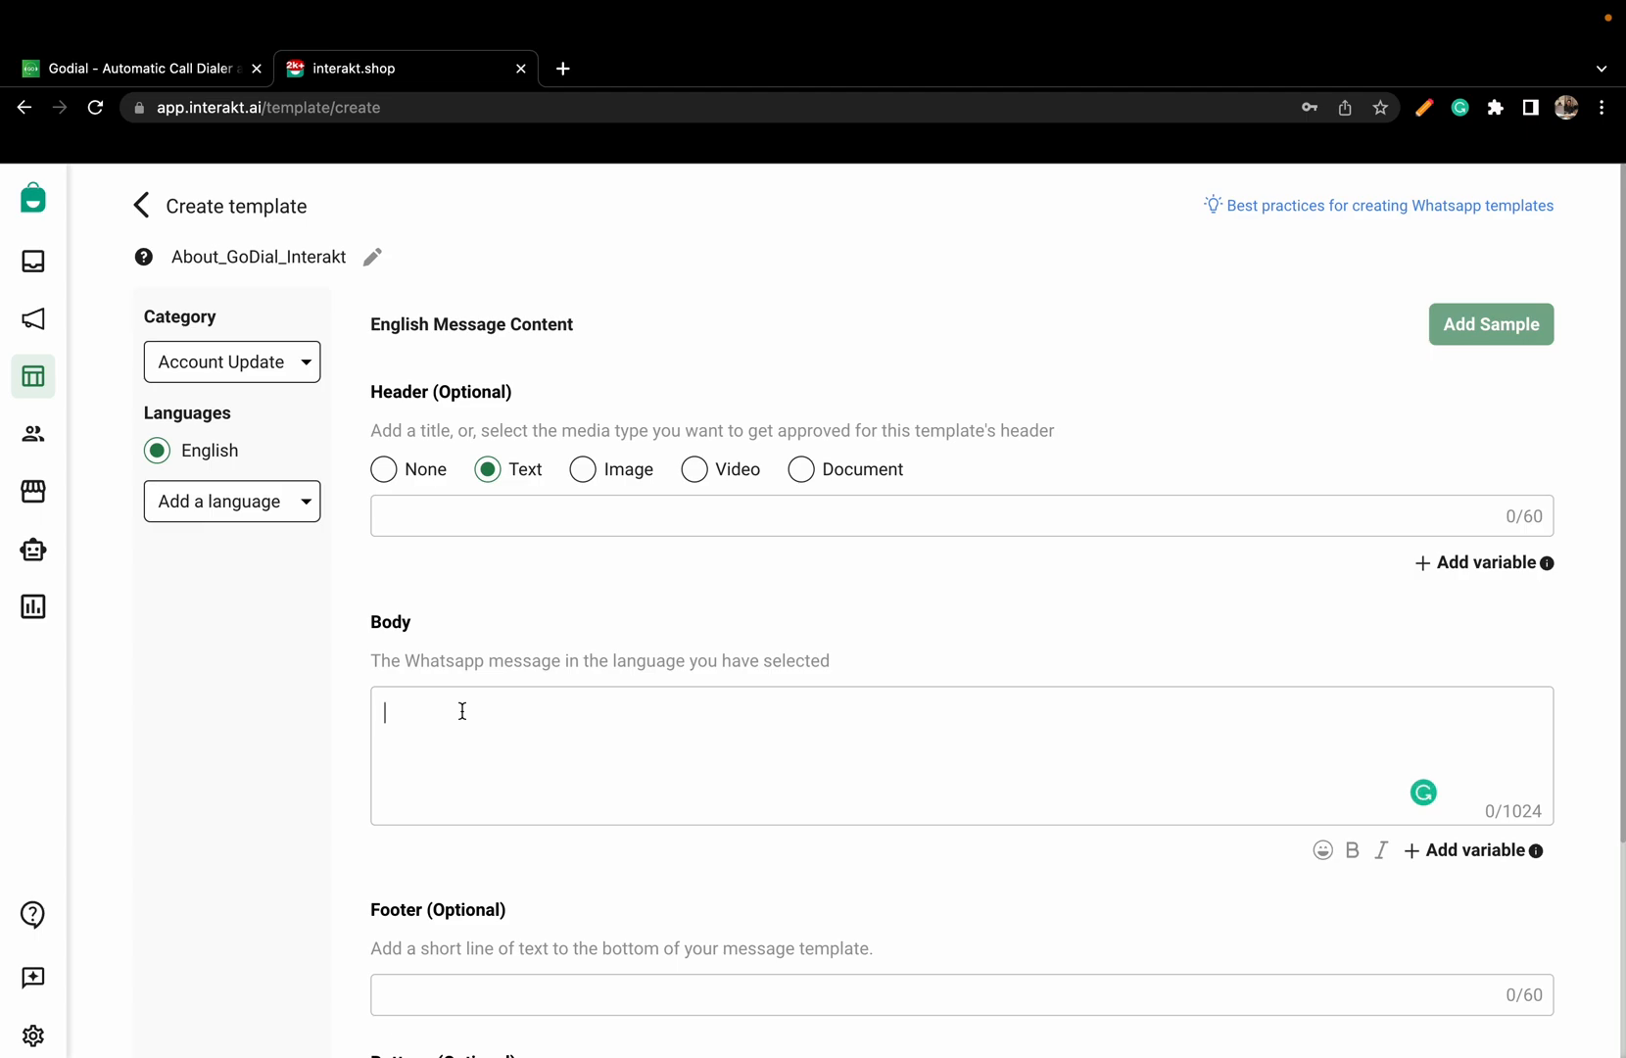
{"action": "type", "text": "This is"}
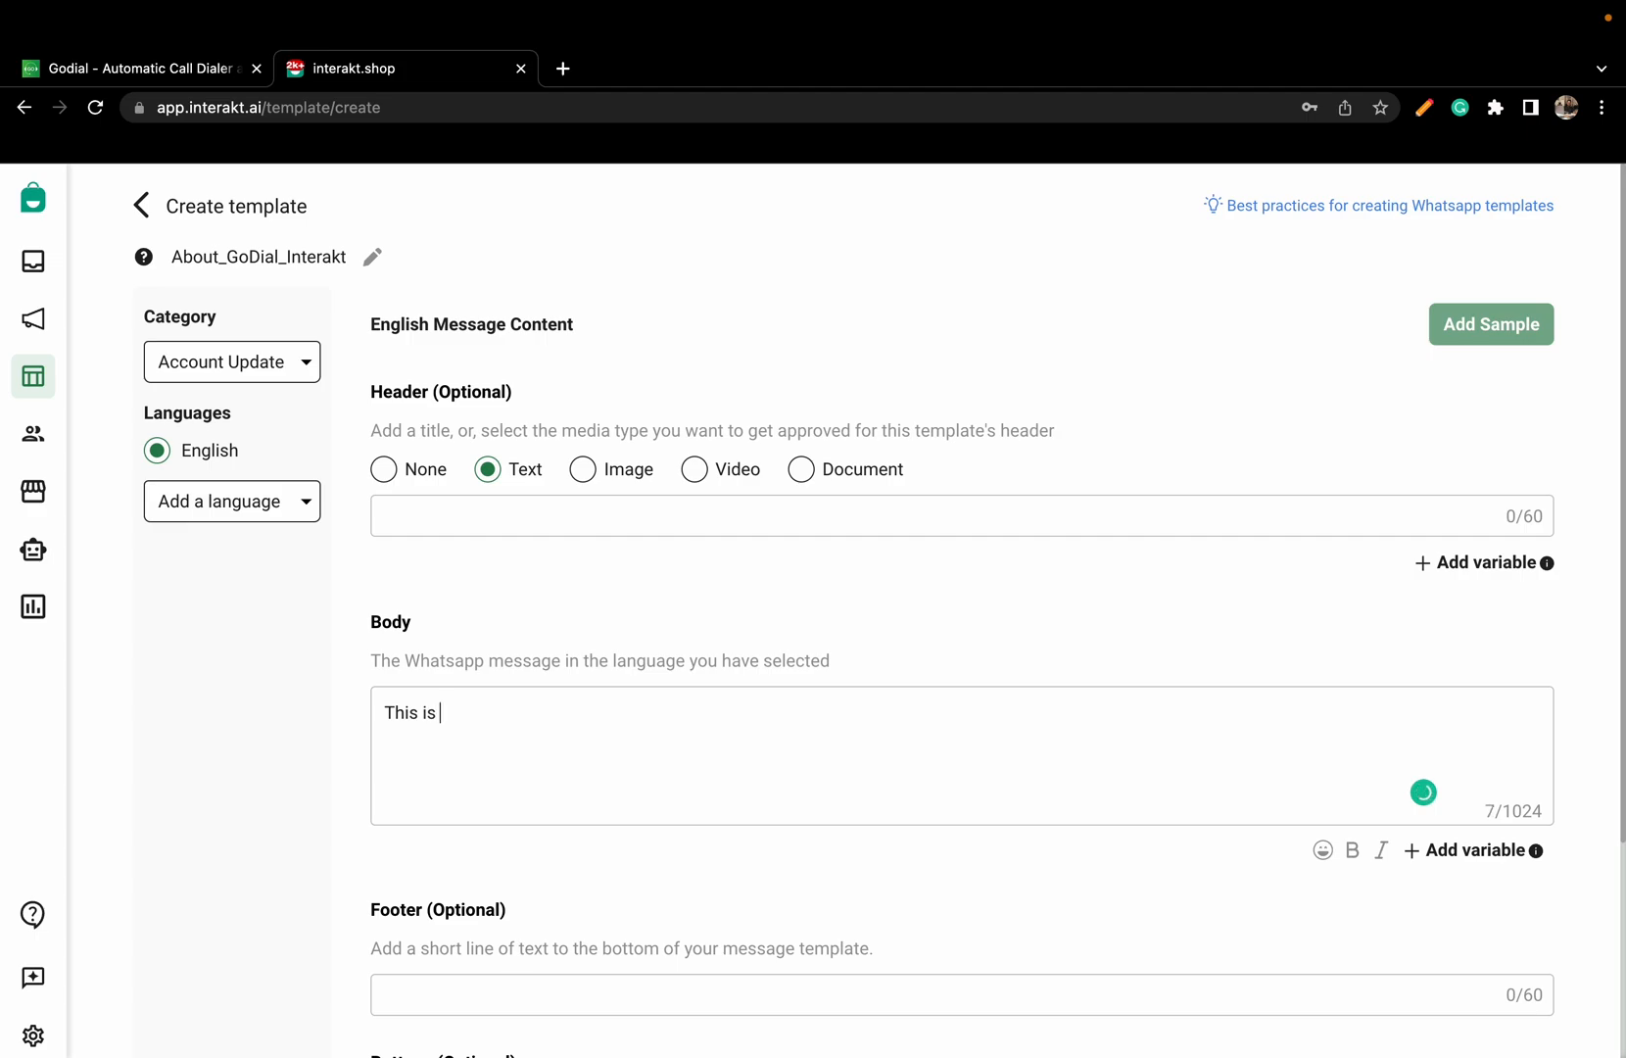
{"action": "type", "text": "a test"}
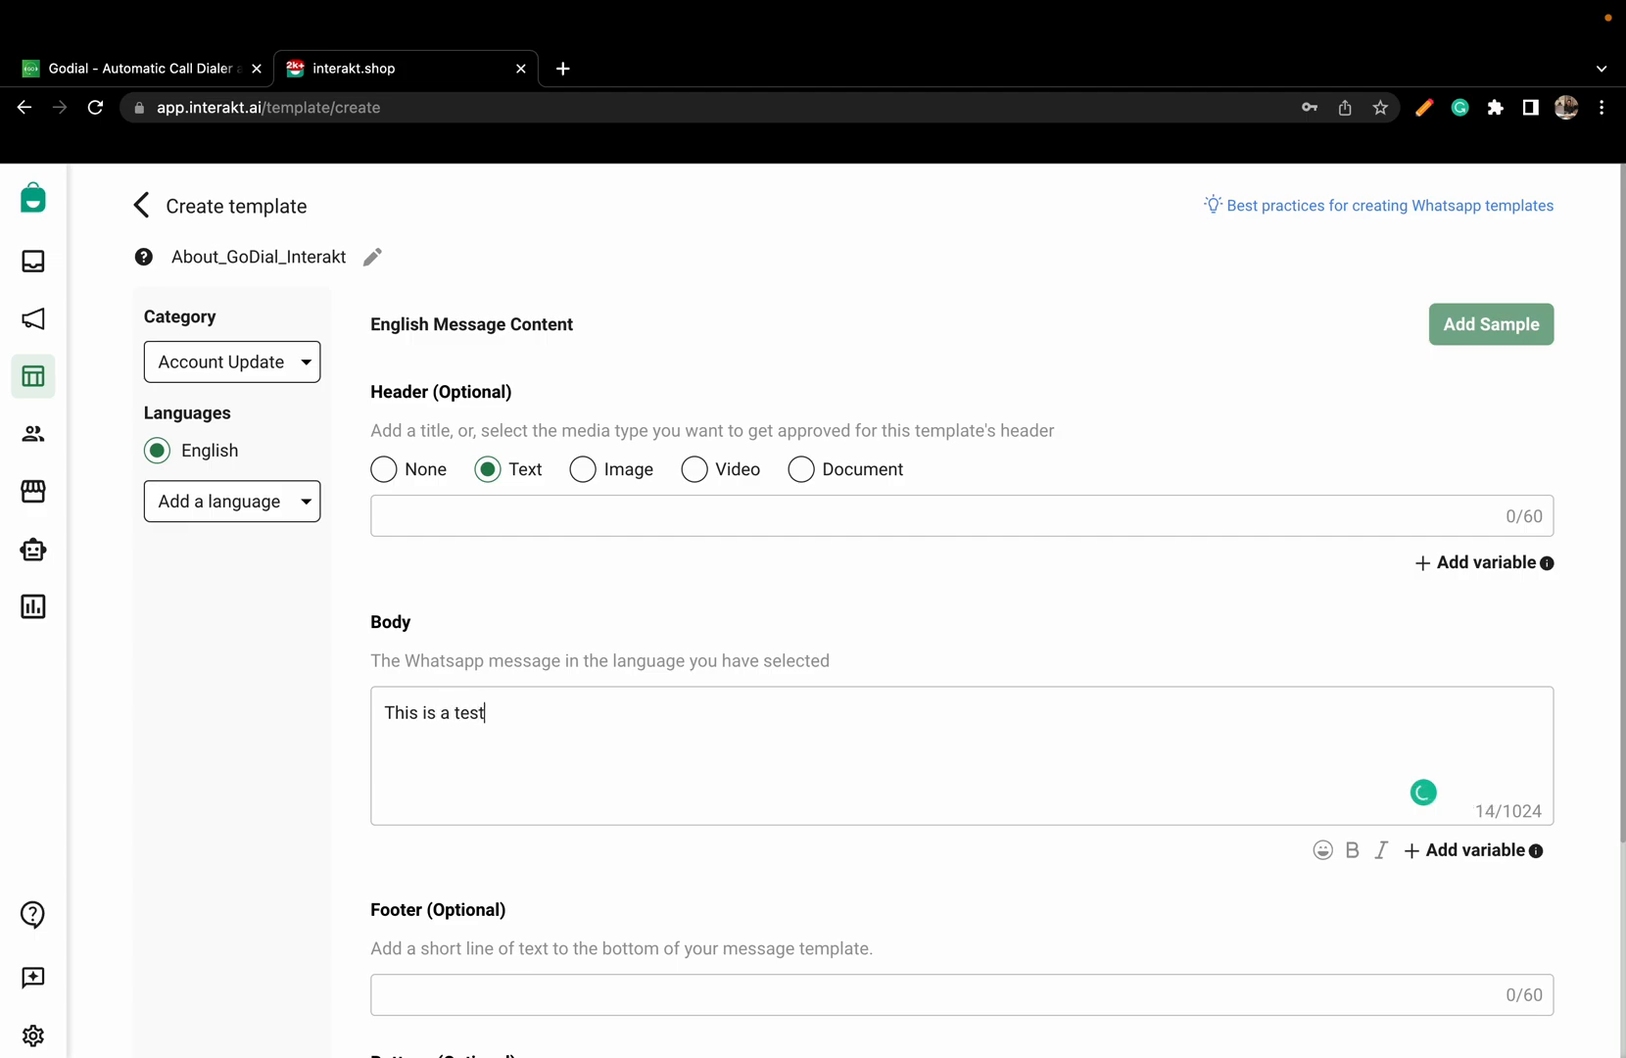
{"action": "type", "text": "message f"}
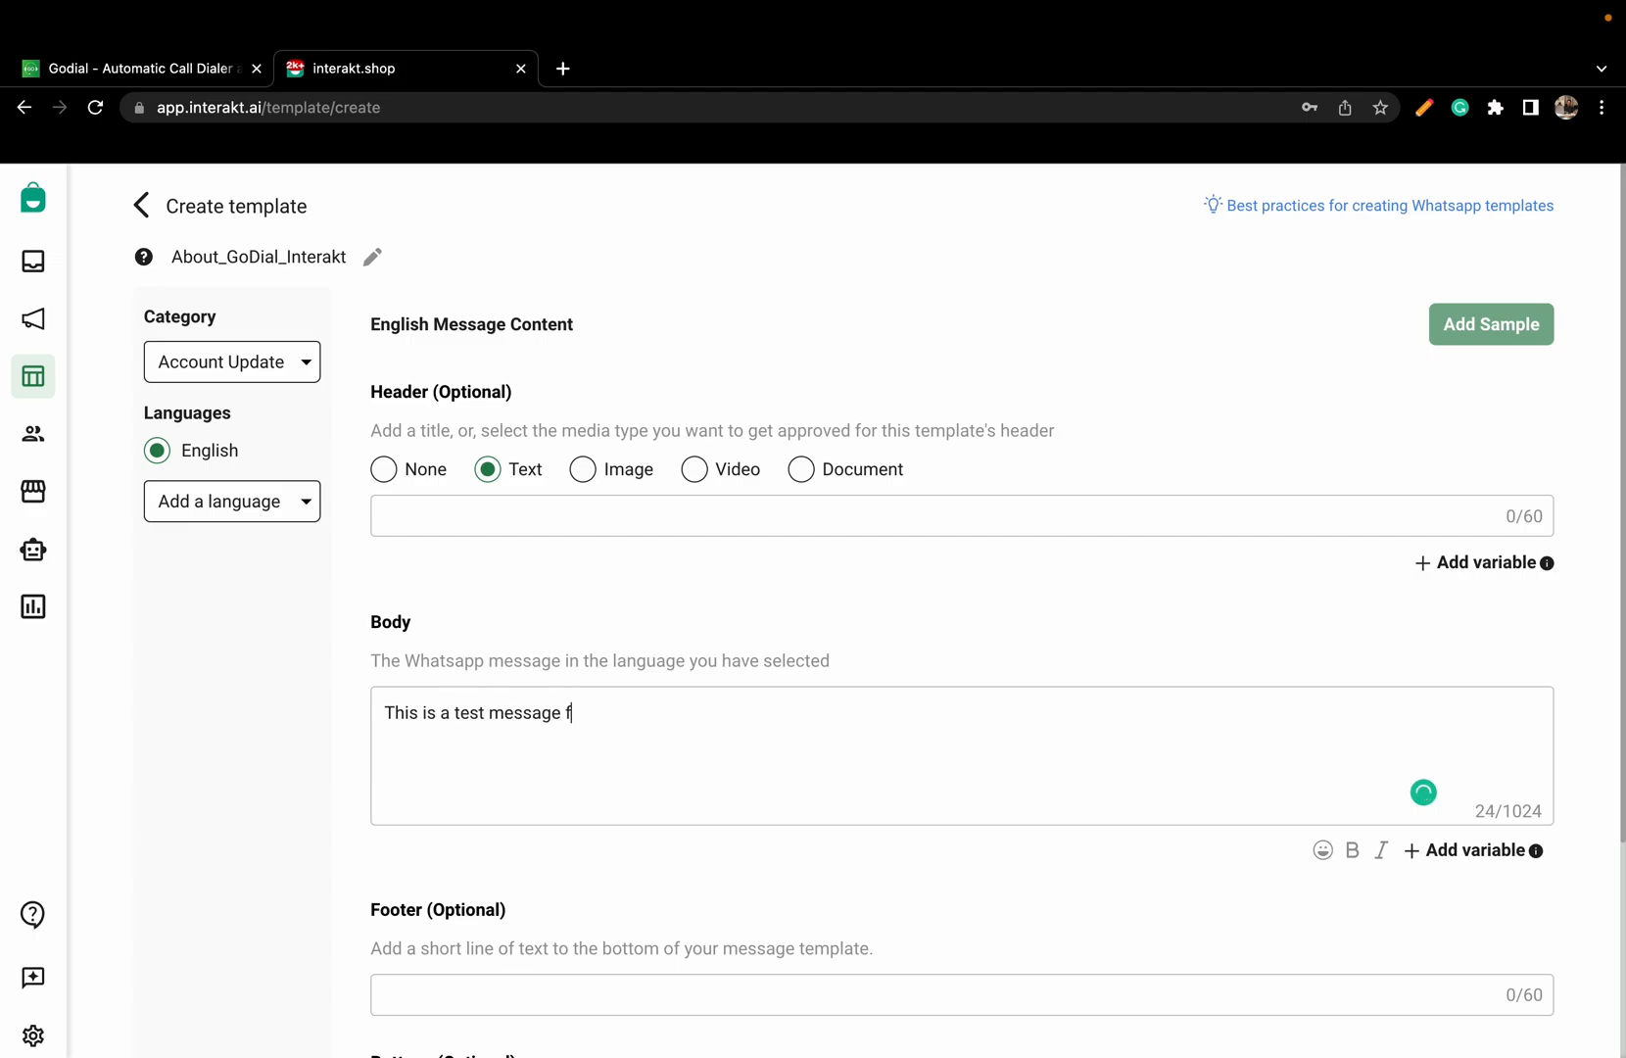
{"action": "type", "text": "or GoDial"}
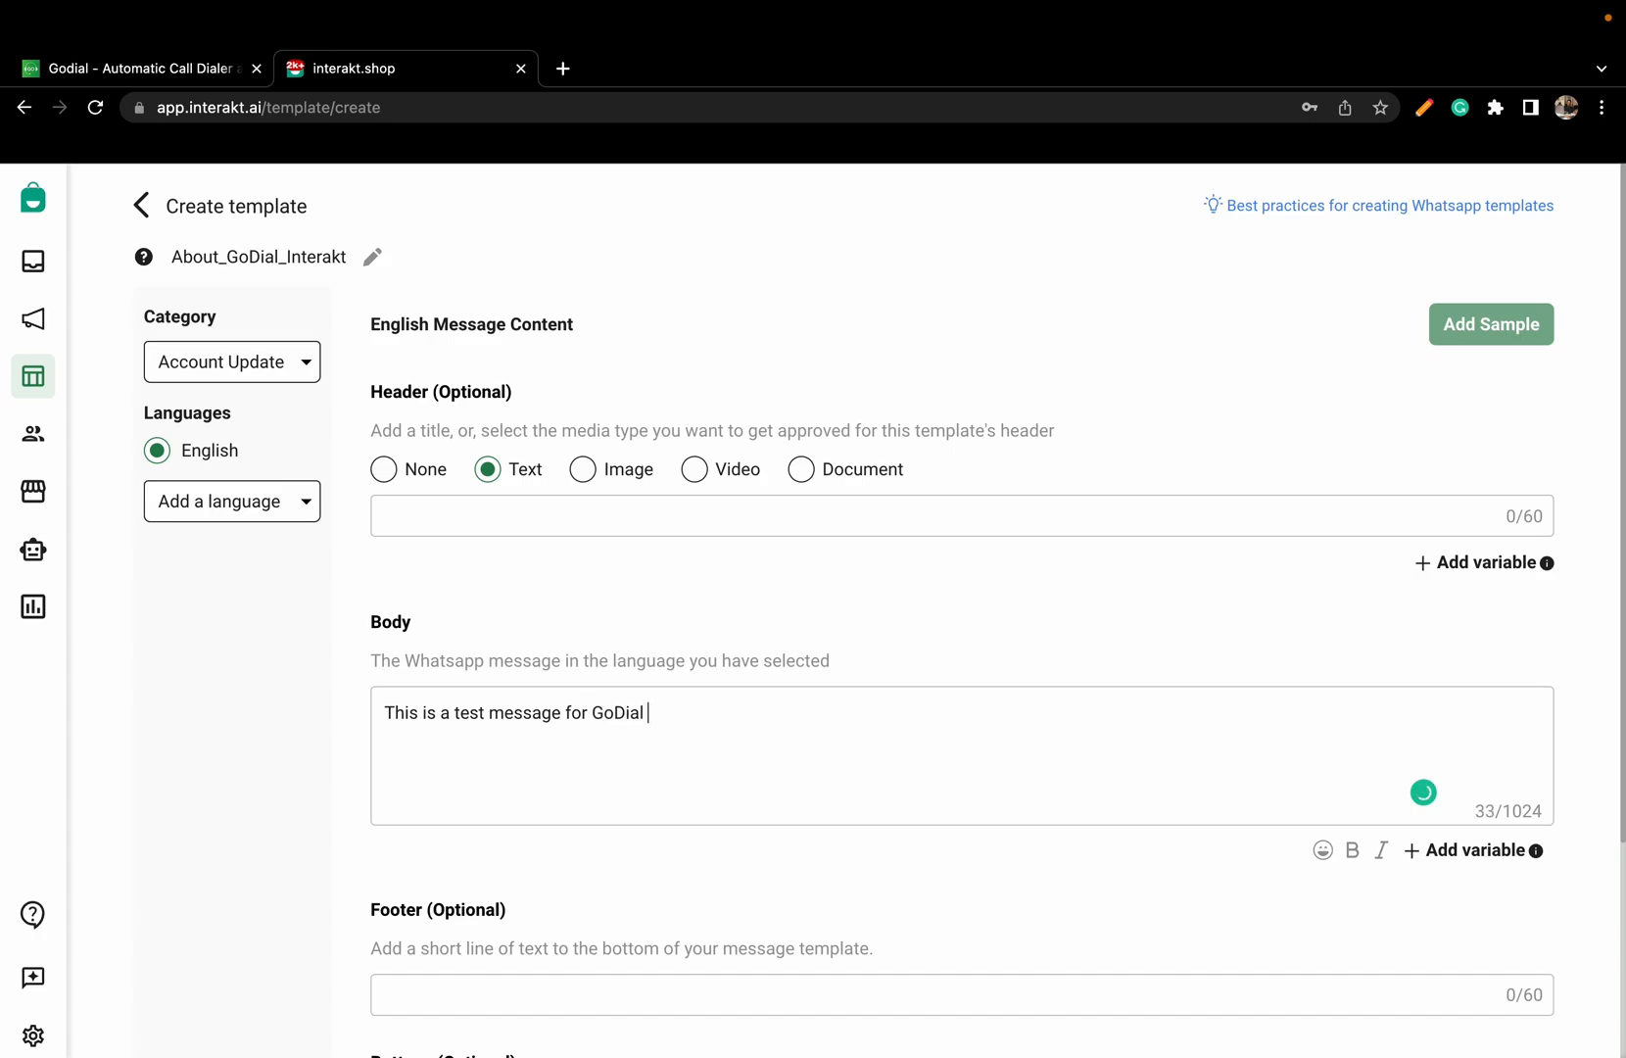
{"action": "type", "text": "and Inter"}
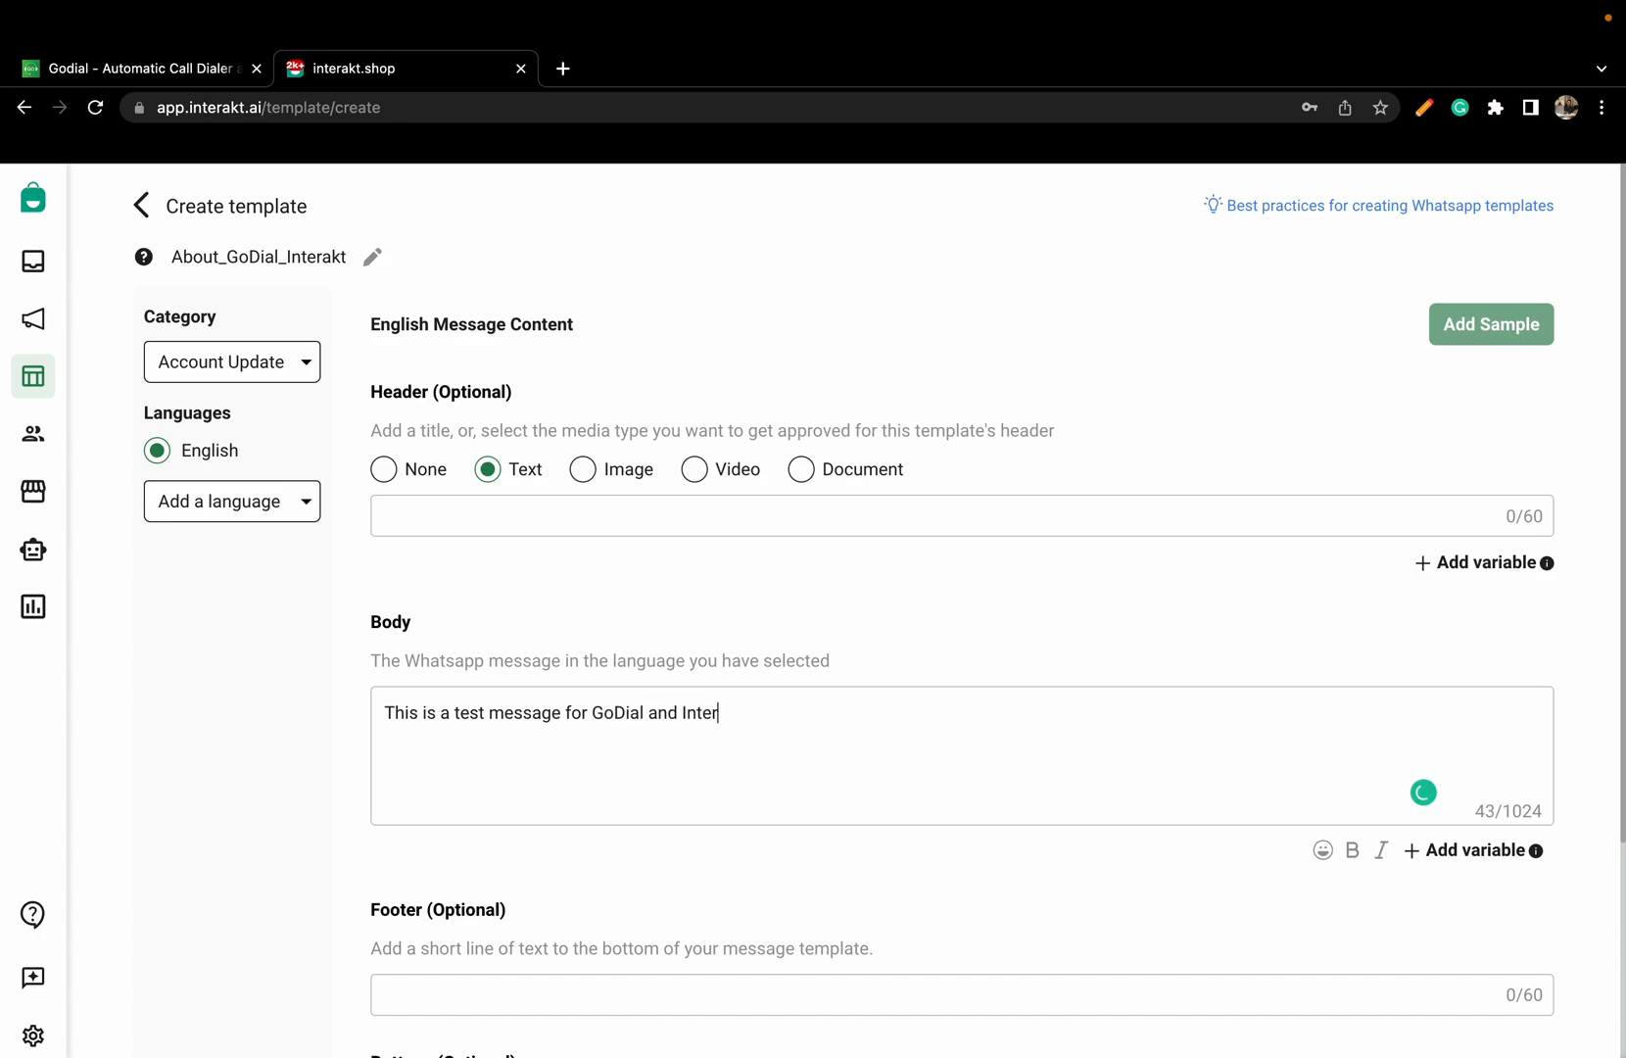
{"action": "type", "text": "akt integra"}
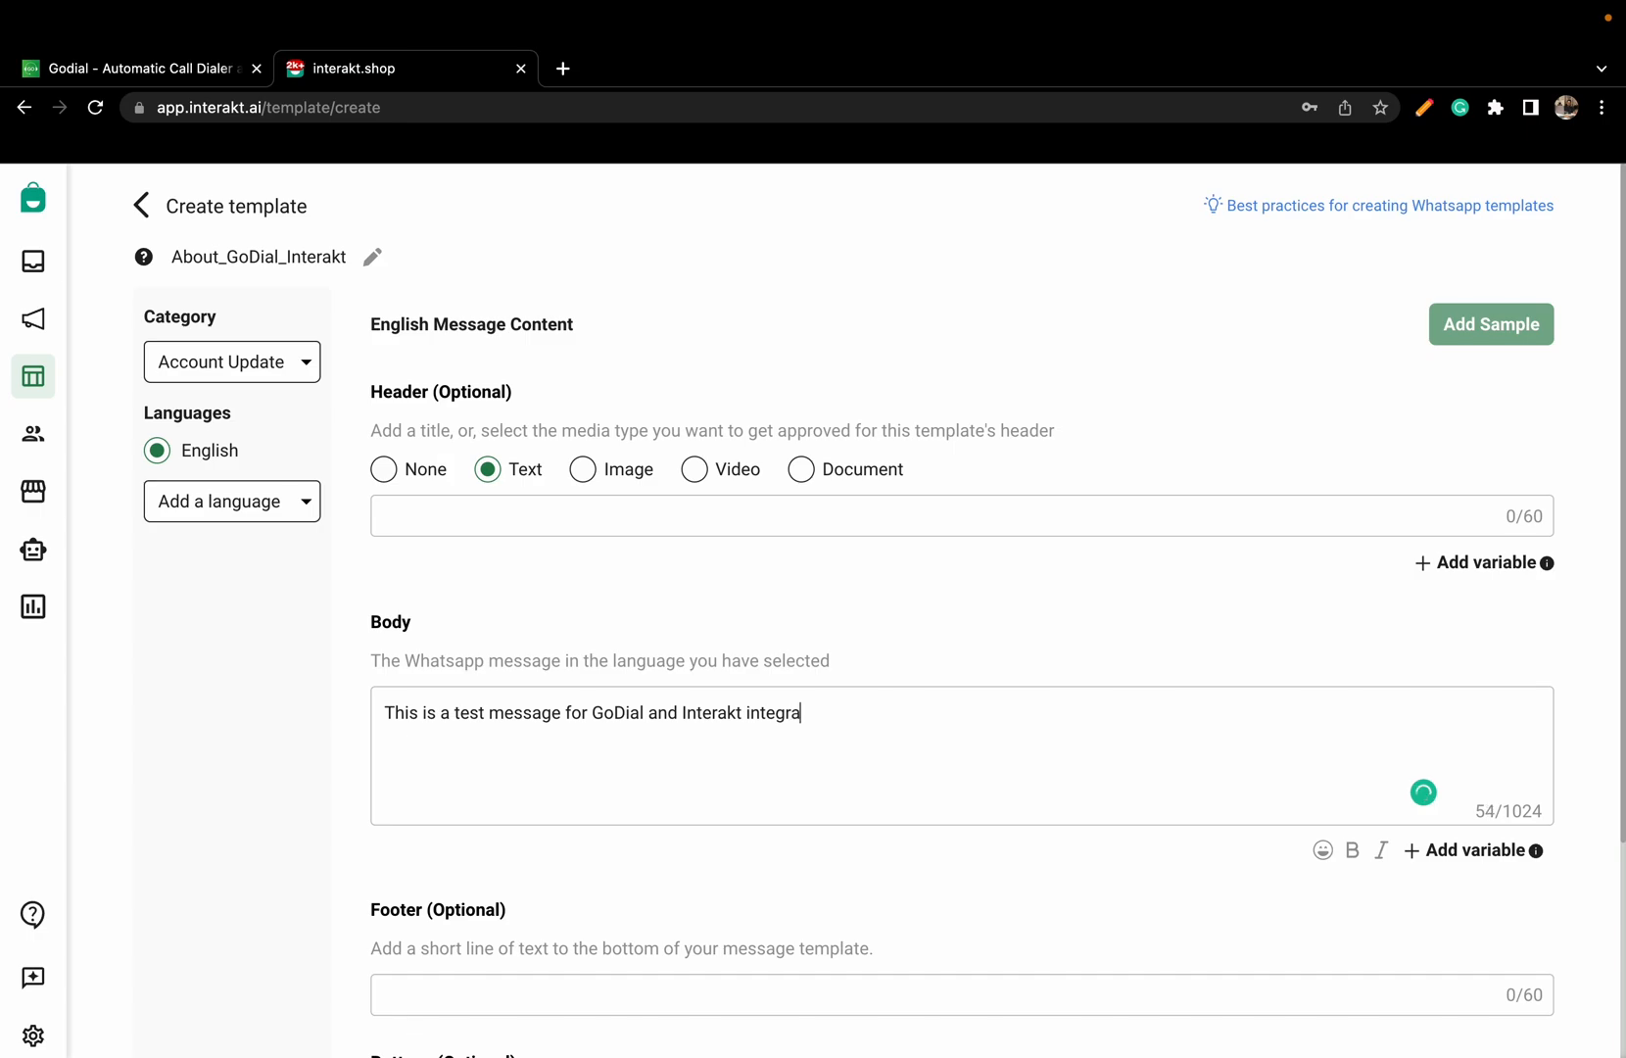
{"action": "type", "text": "tion"}
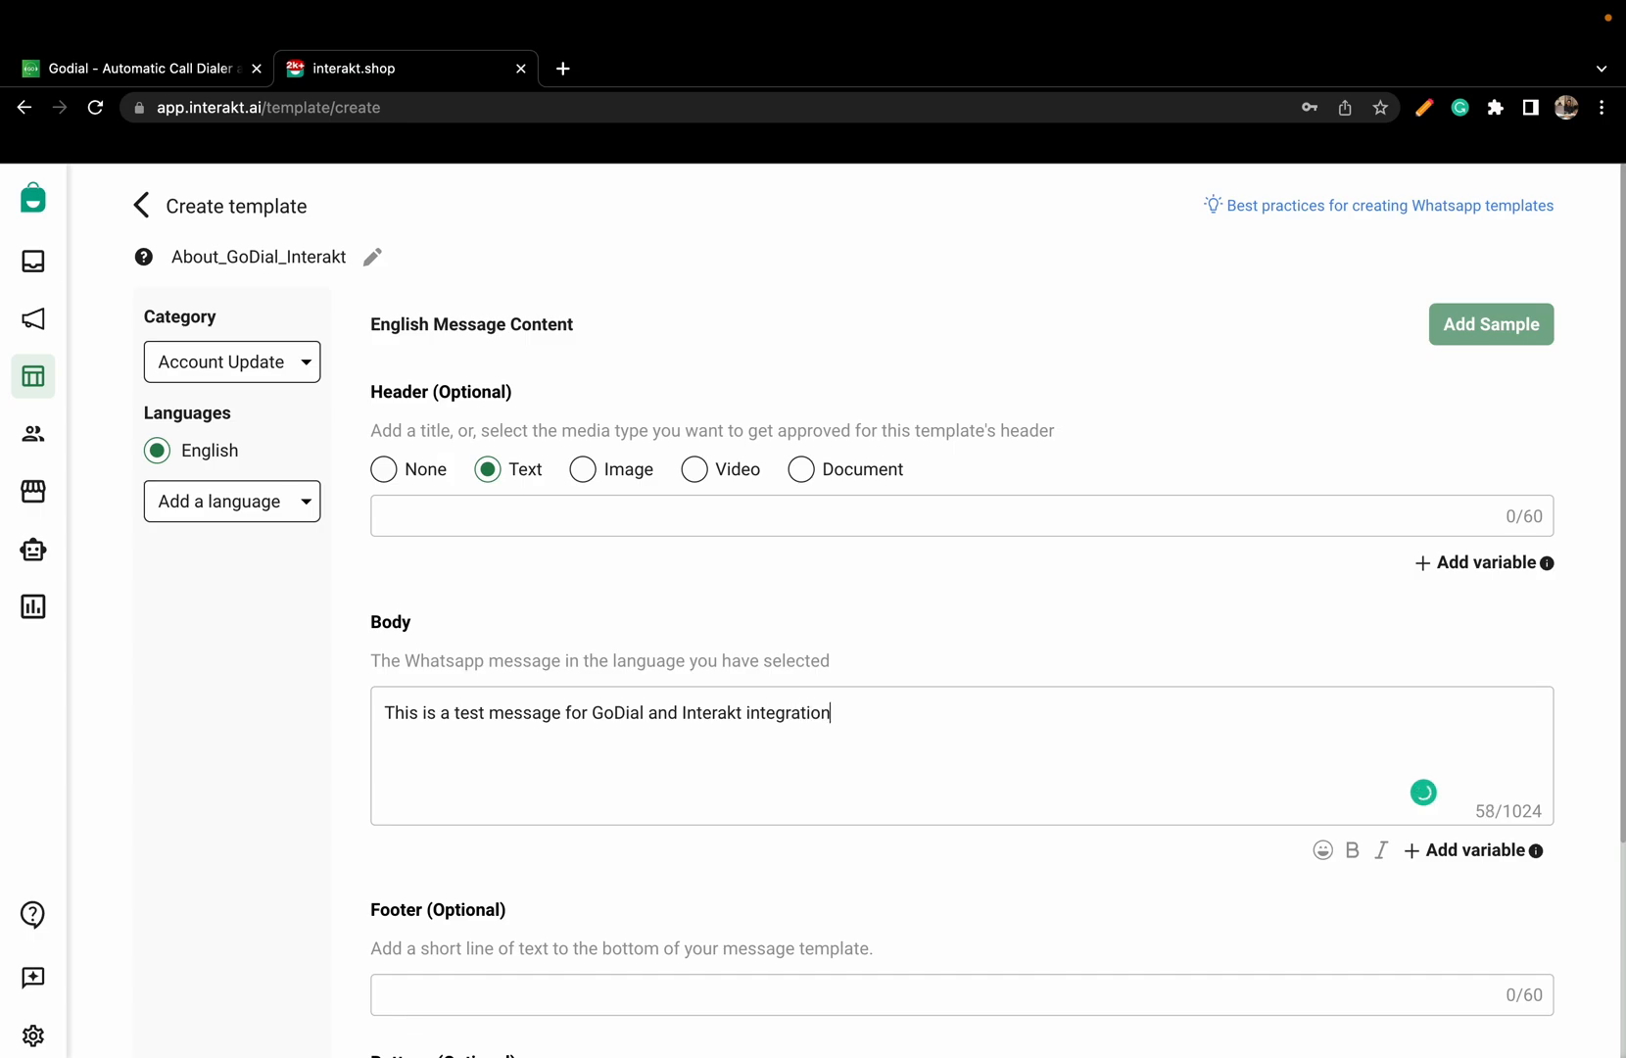
{"action": "mouse_move", "coordinate": [503, 903]}
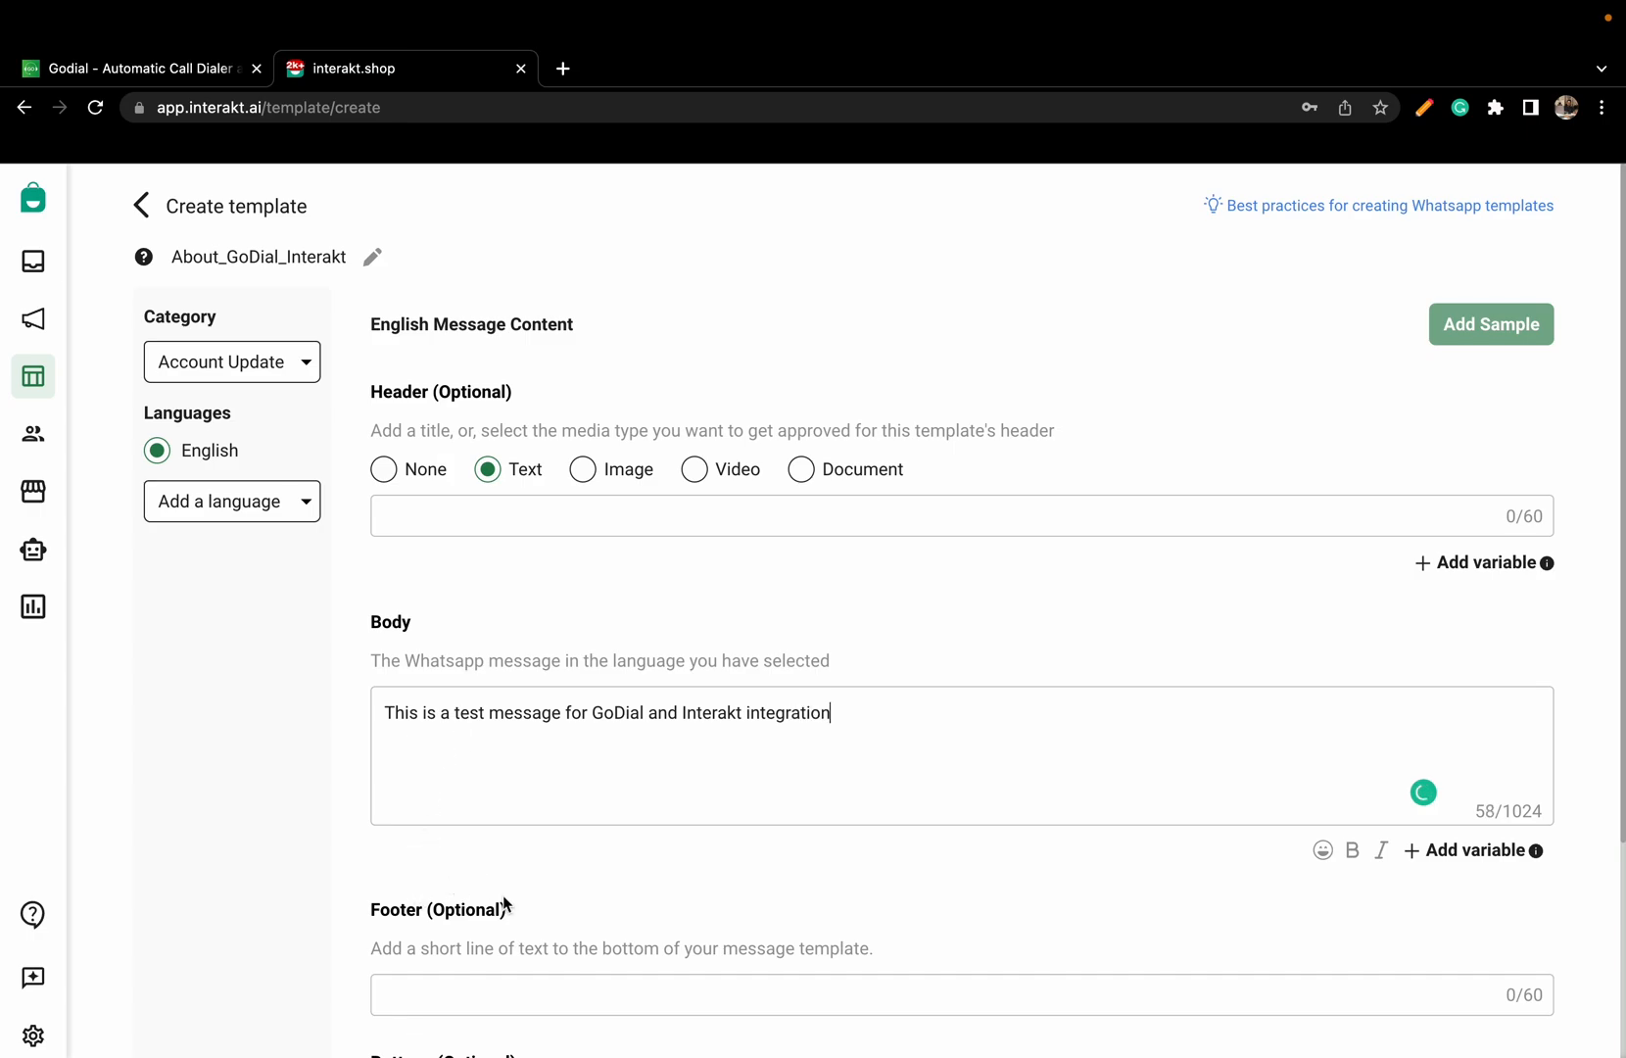
{"action": "scroll", "scroll_direction": "down", "scroll_amount": 3}
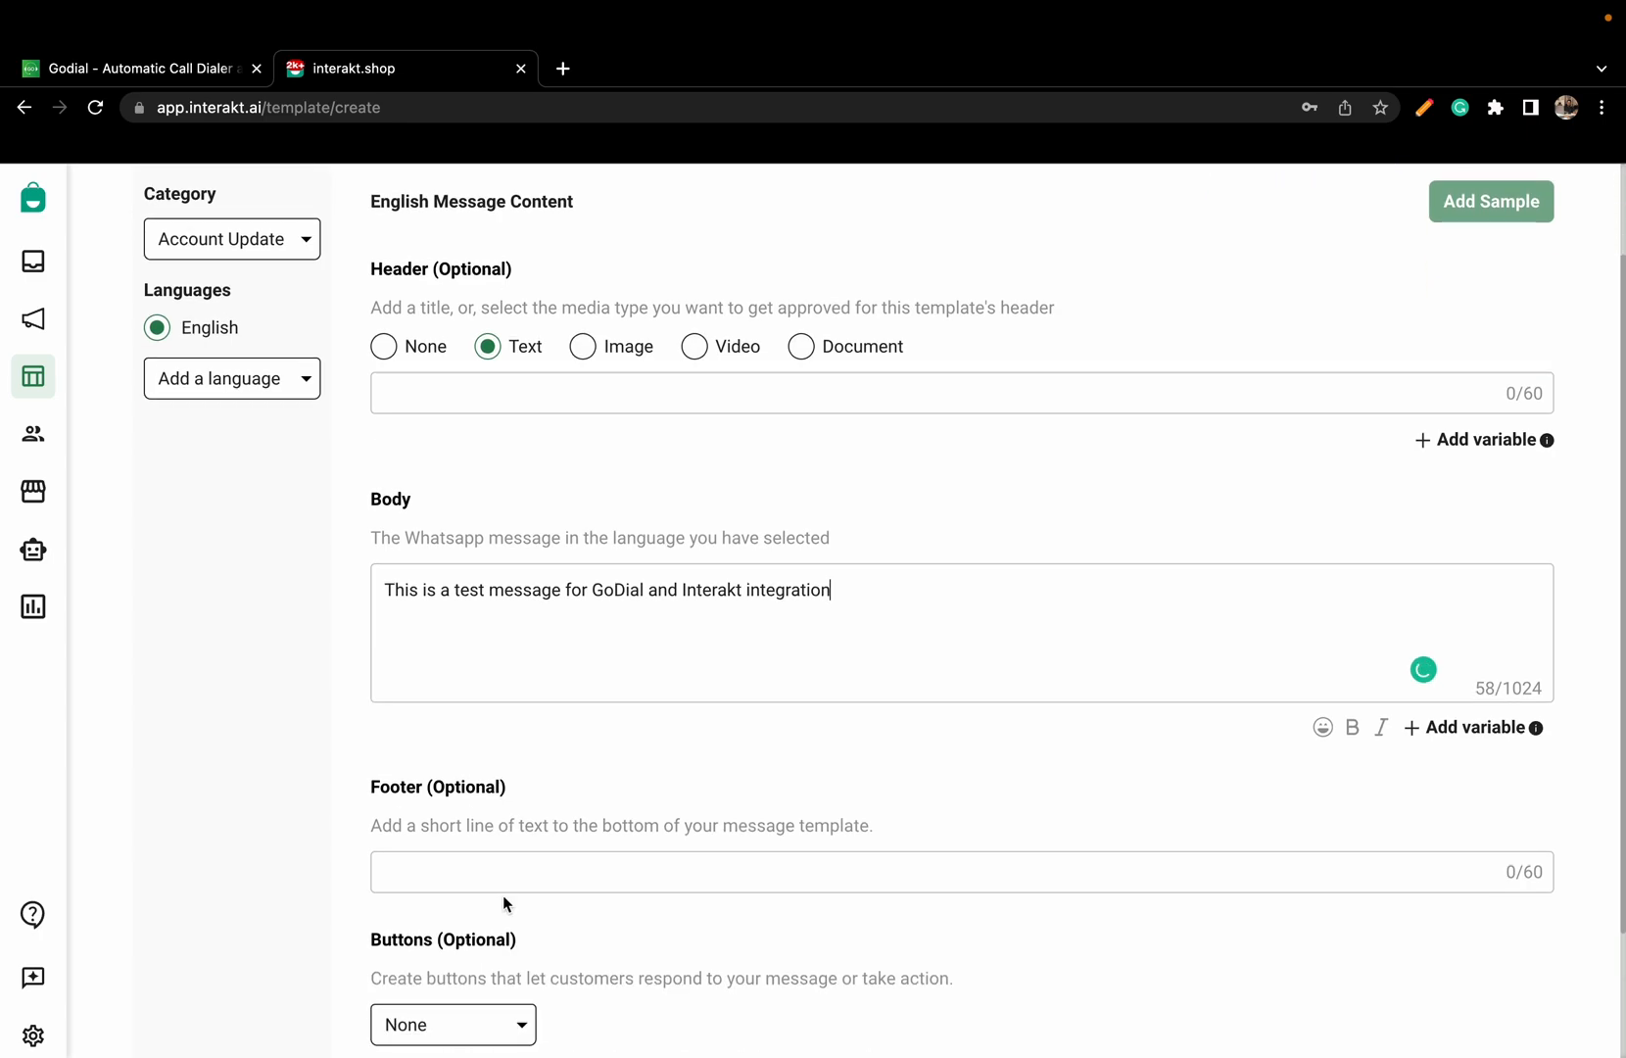
{"action": "scroll", "scroll_direction": "down", "scroll_amount": 3}
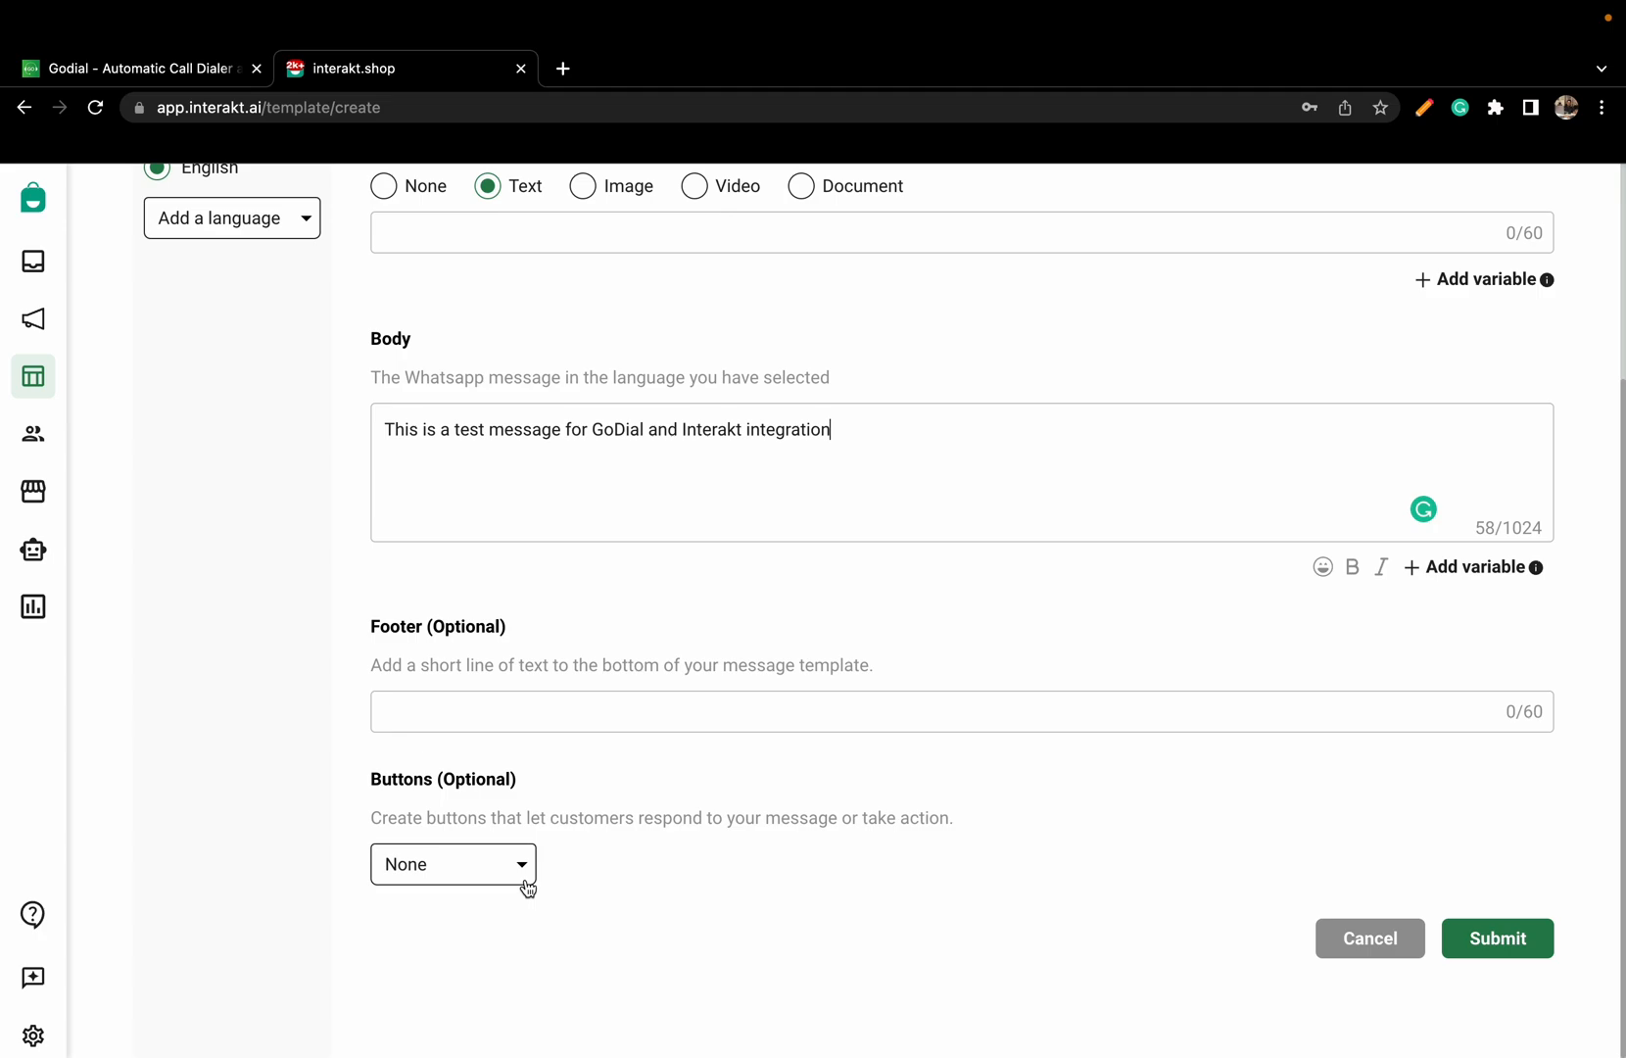
{"action": "left_click", "coordinate": [453, 862]}
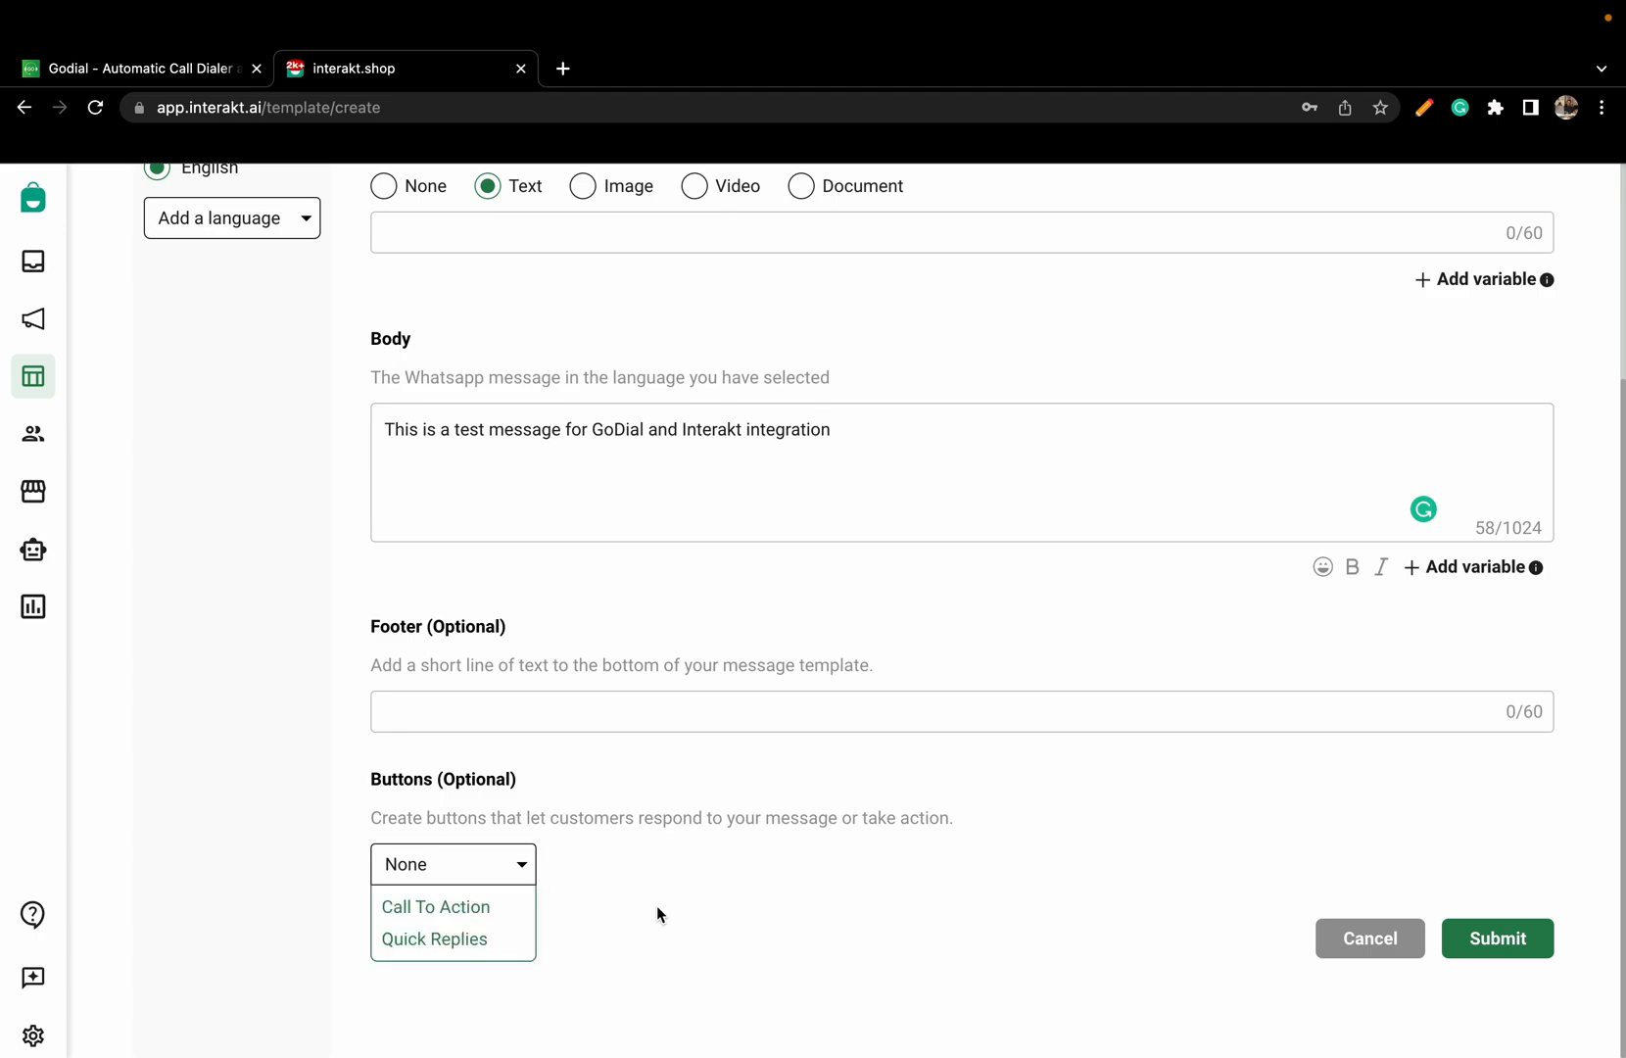
{"action": "mouse_move", "coordinate": [1211, 842]}
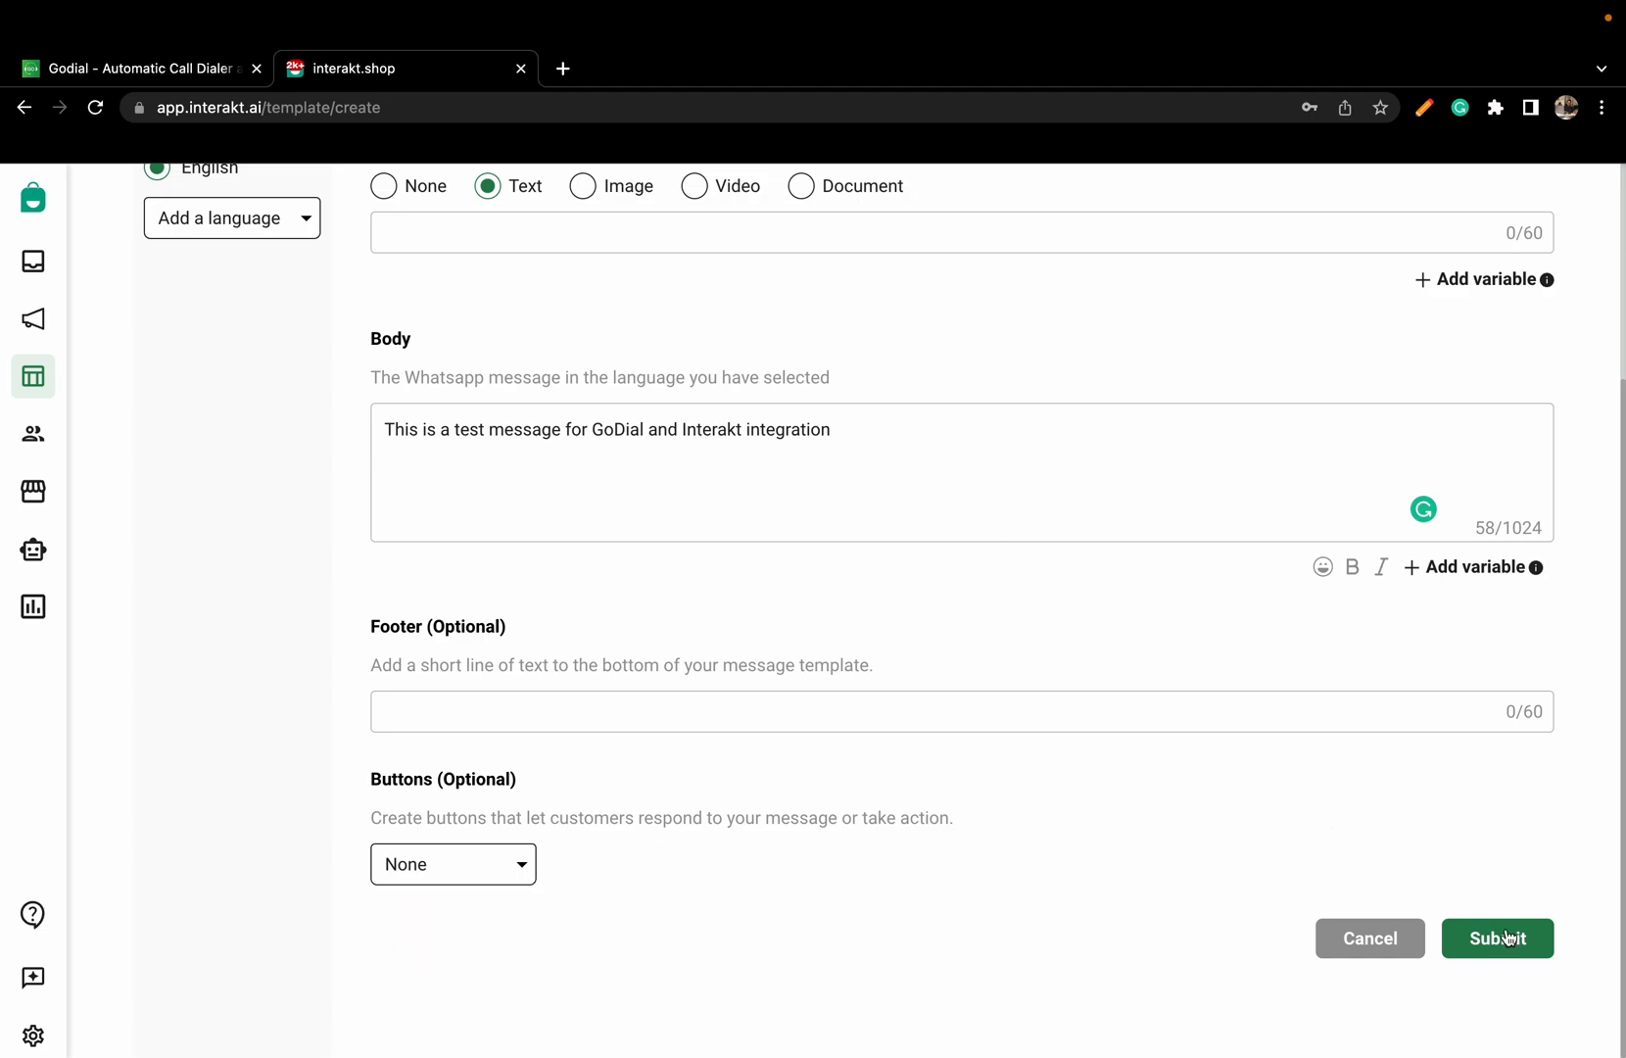
Submit the template and acknowledge the 24-hour review notice, returning to the templates list
{"action": "left_click", "coordinate": [1497, 938]}
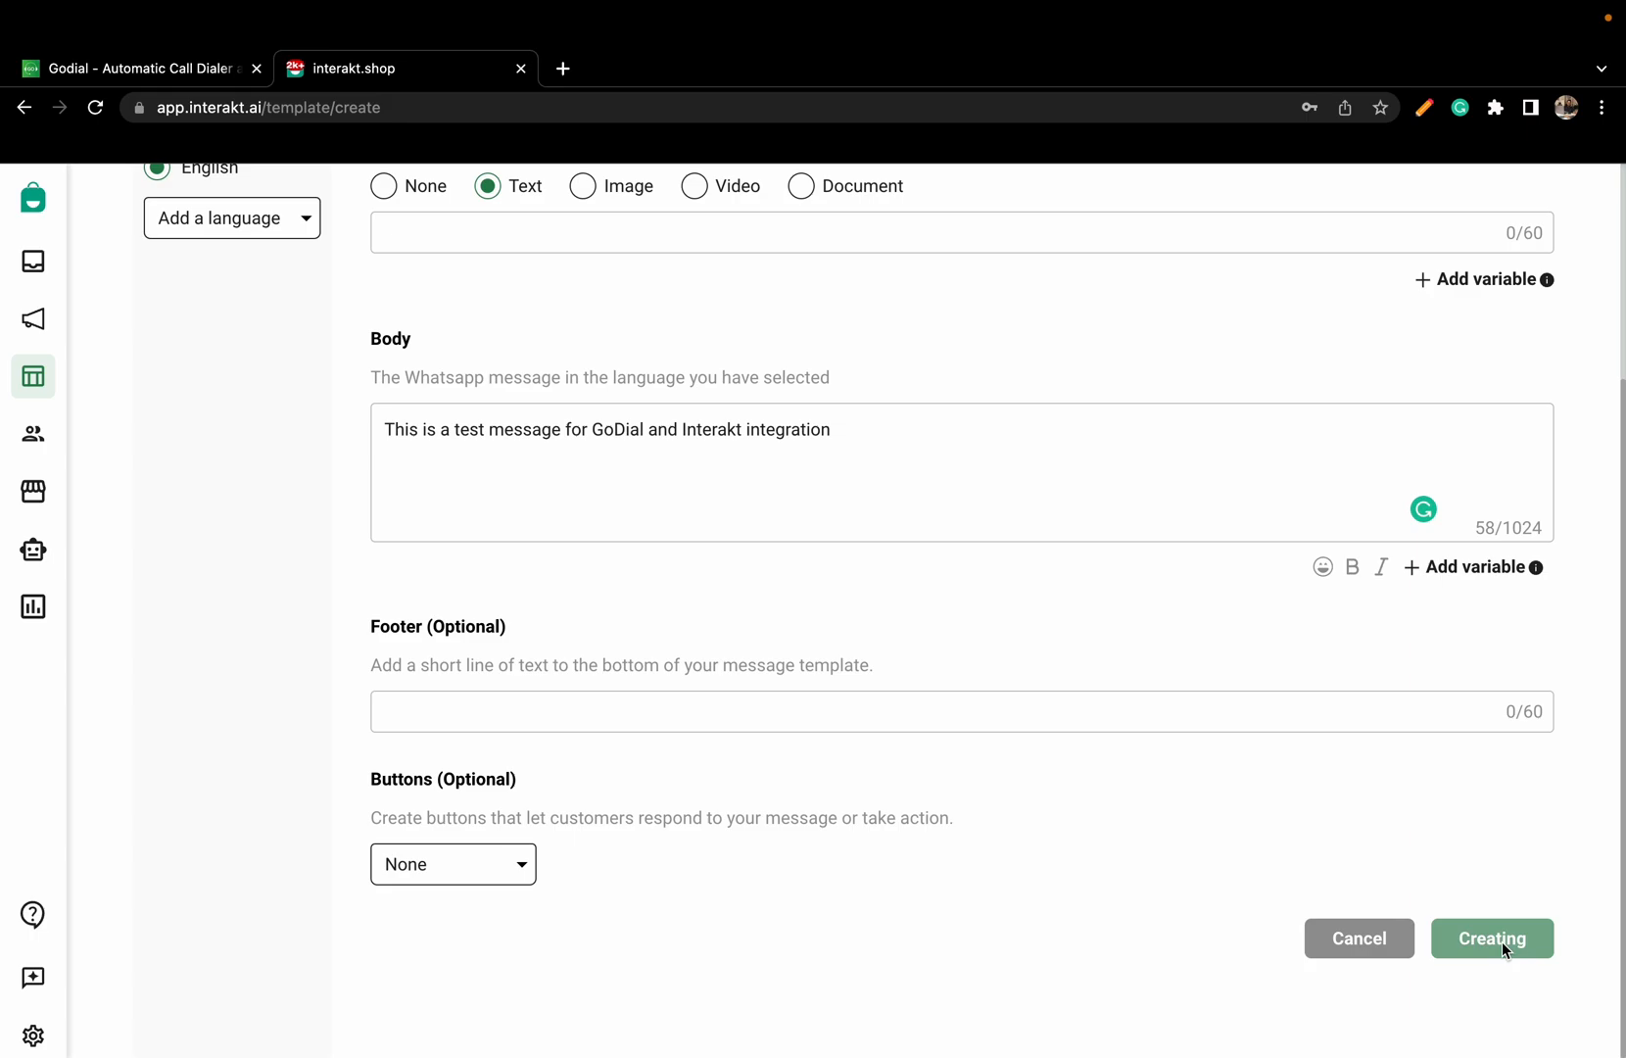
{"action": "left_click", "coordinate": [1491, 938]}
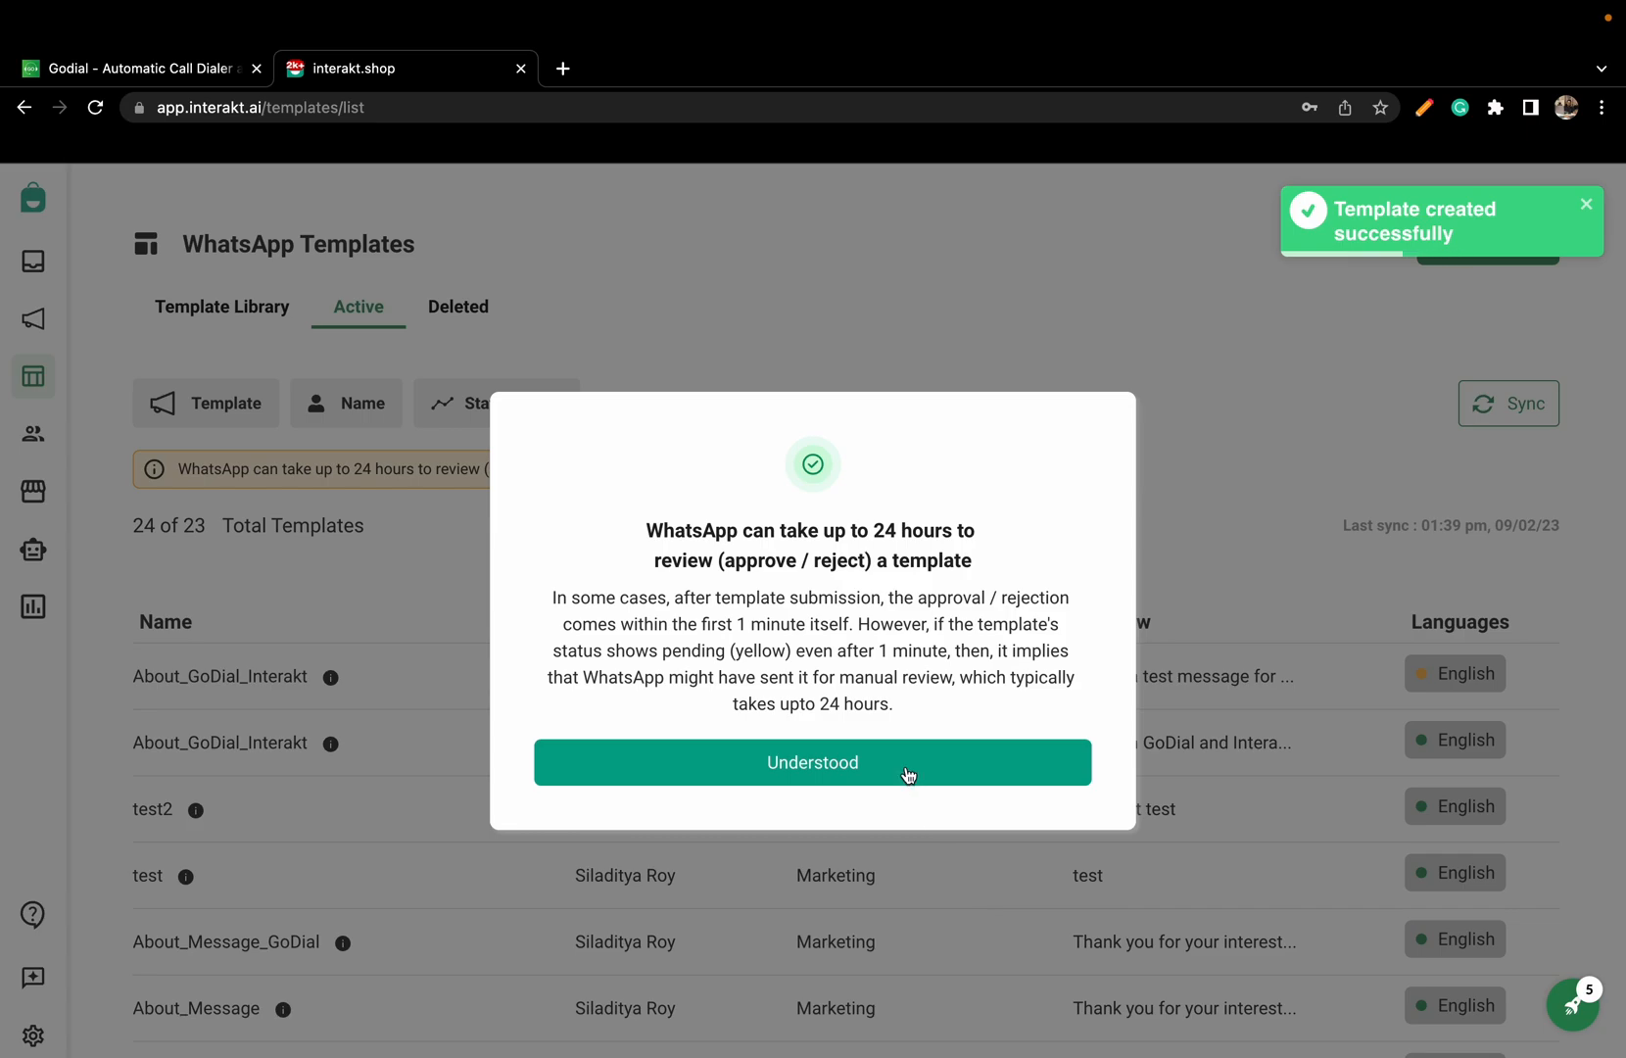
{"action": "left_click", "coordinate": [812, 762]}
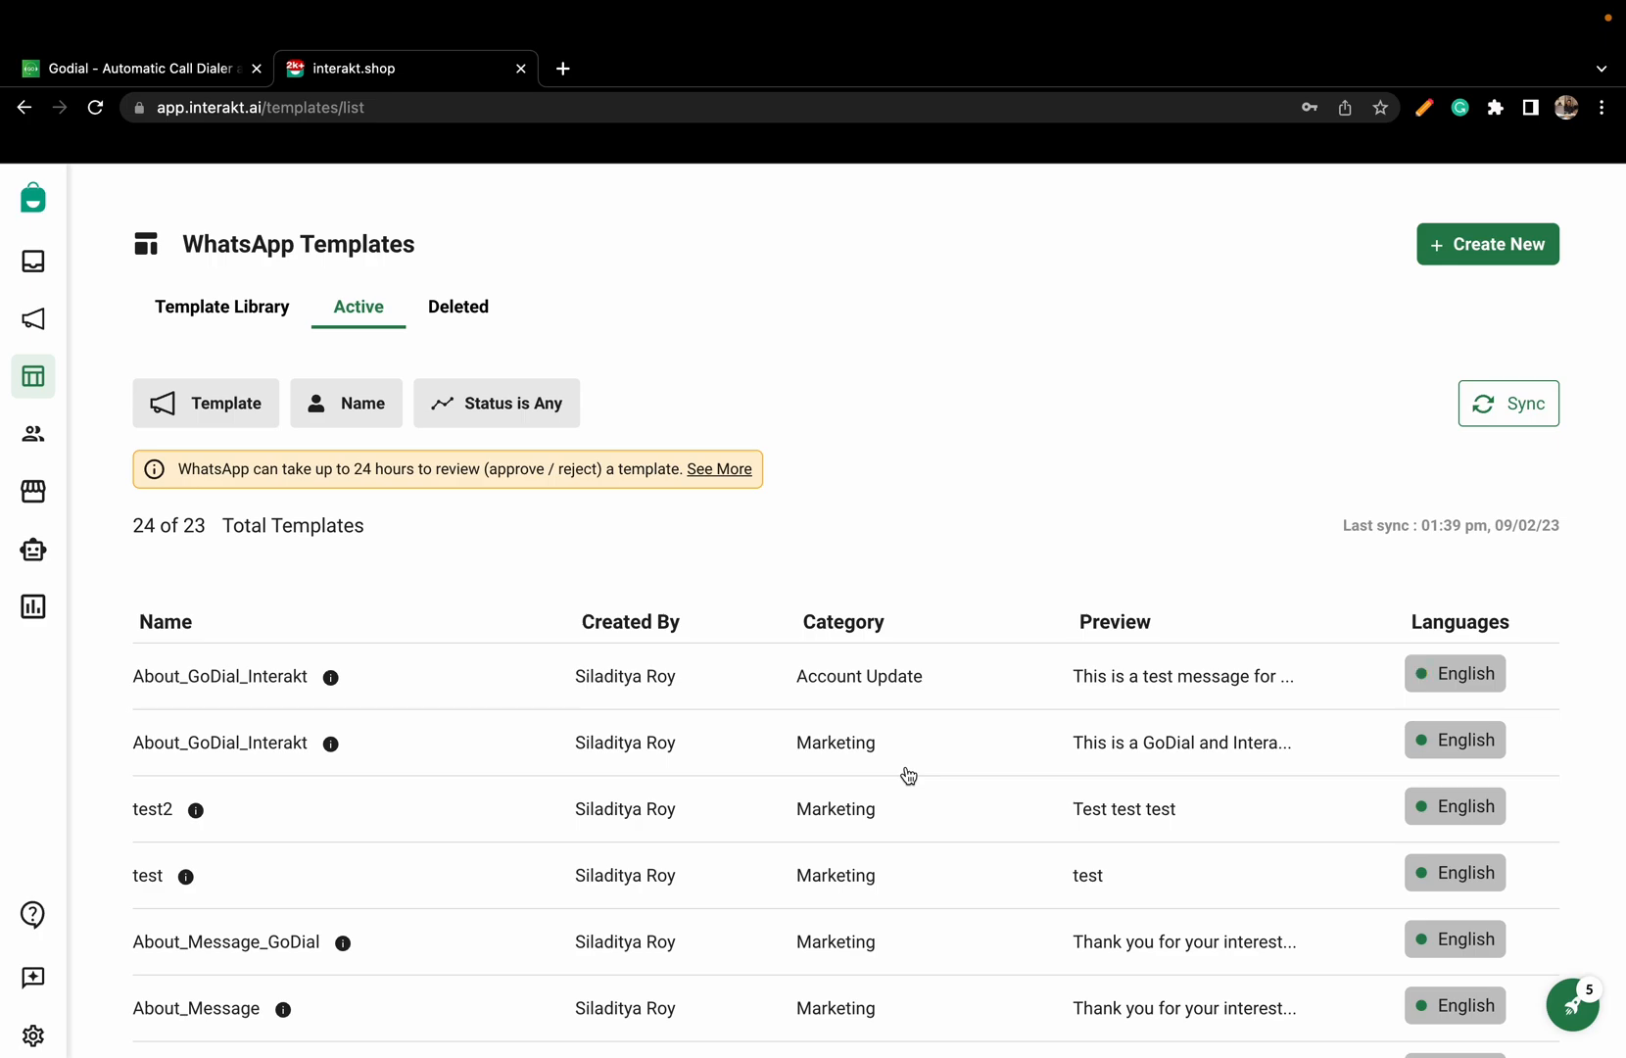
{"action": "mouse_move", "coordinate": [14, 292]}
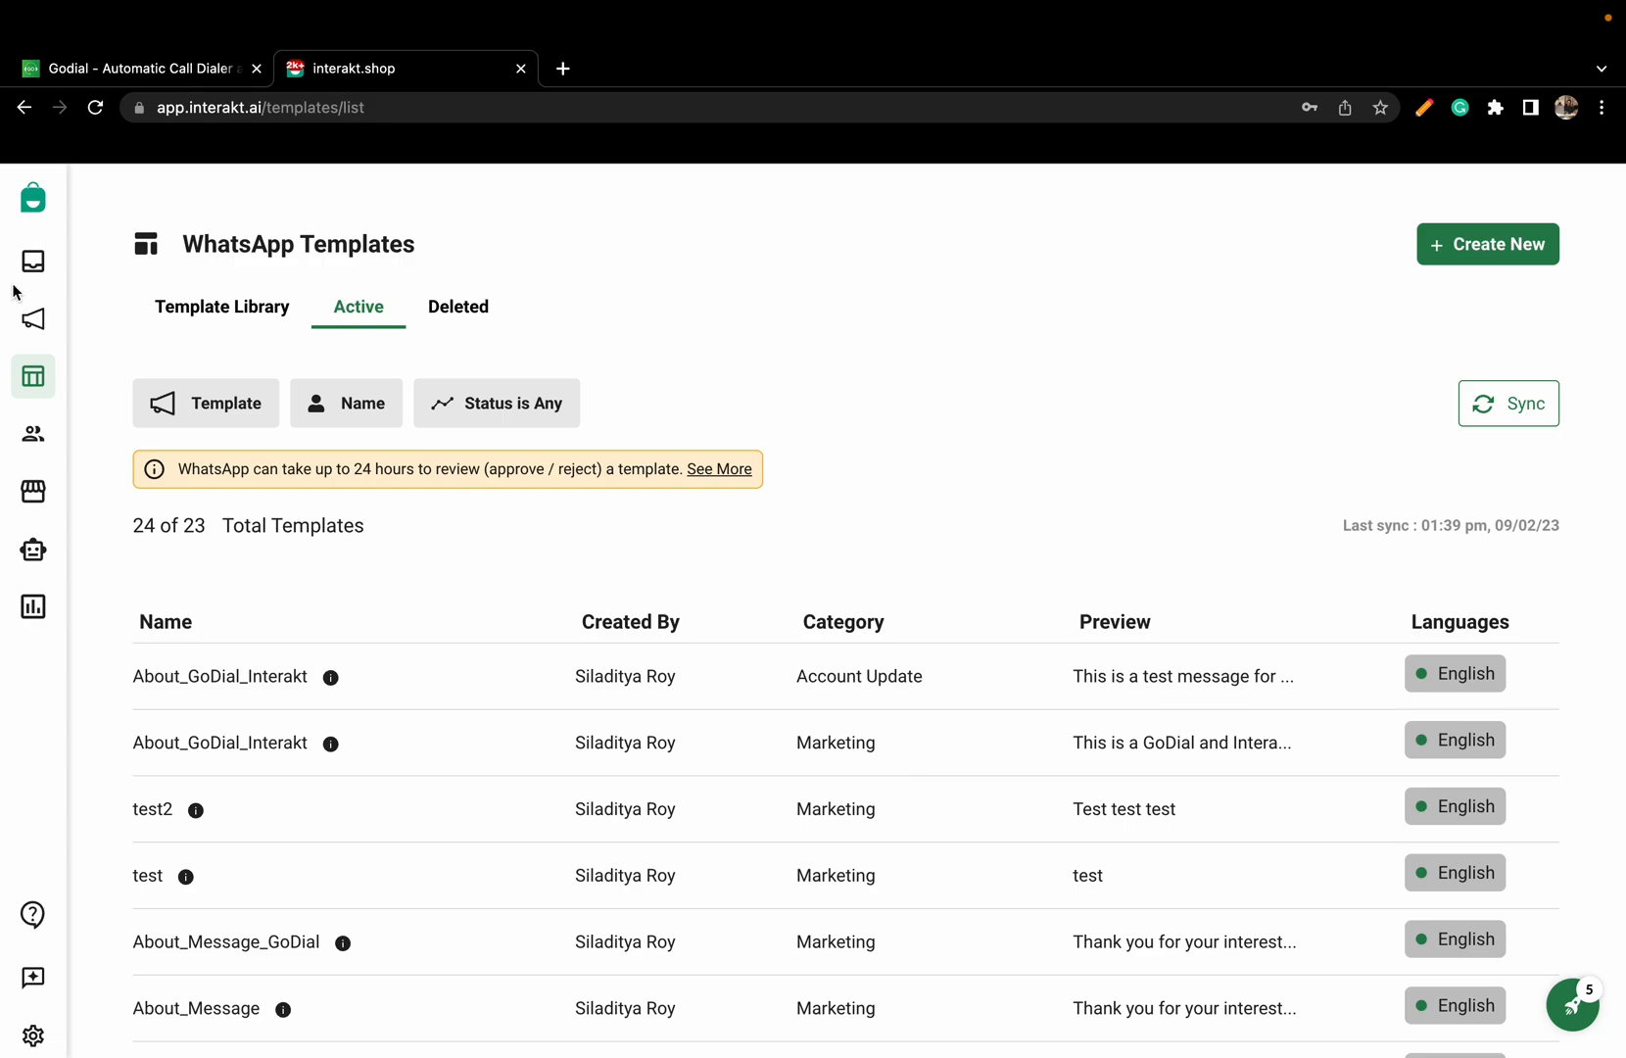
From Notifications, start a new campaign from scratch named About_Interakt_GoDial
{"action": "left_click", "coordinate": [31, 320]}
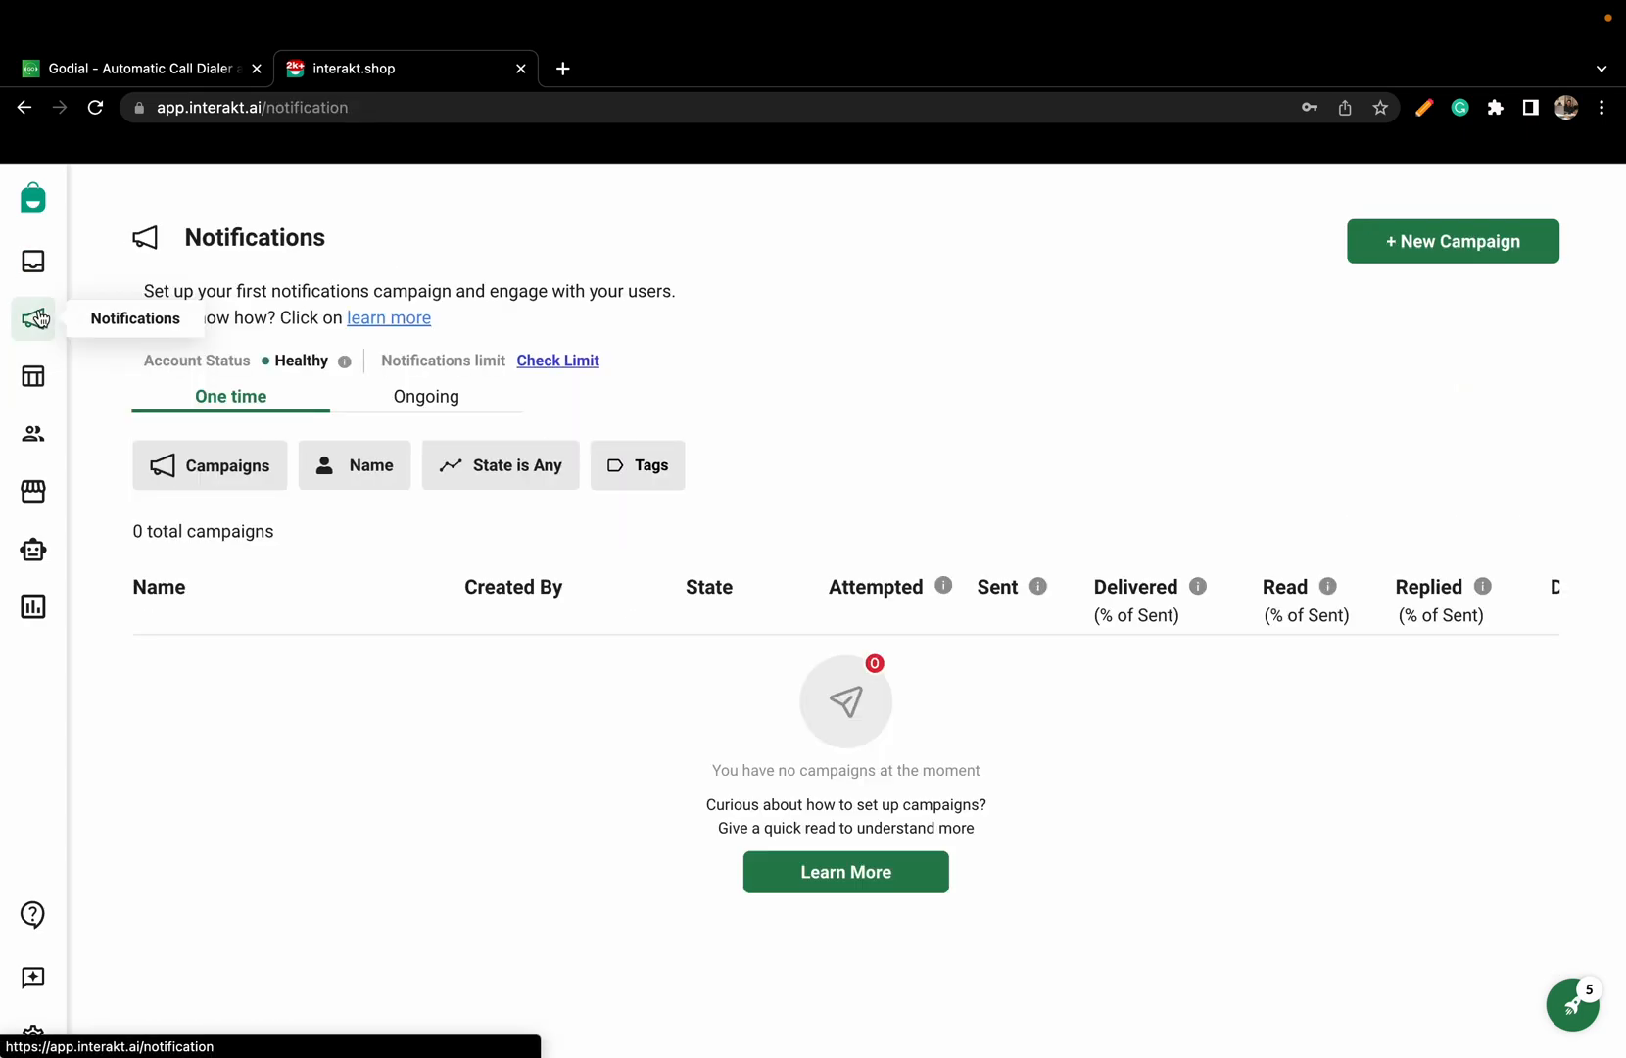
{"action": "mouse_move", "coordinate": [1452, 241]}
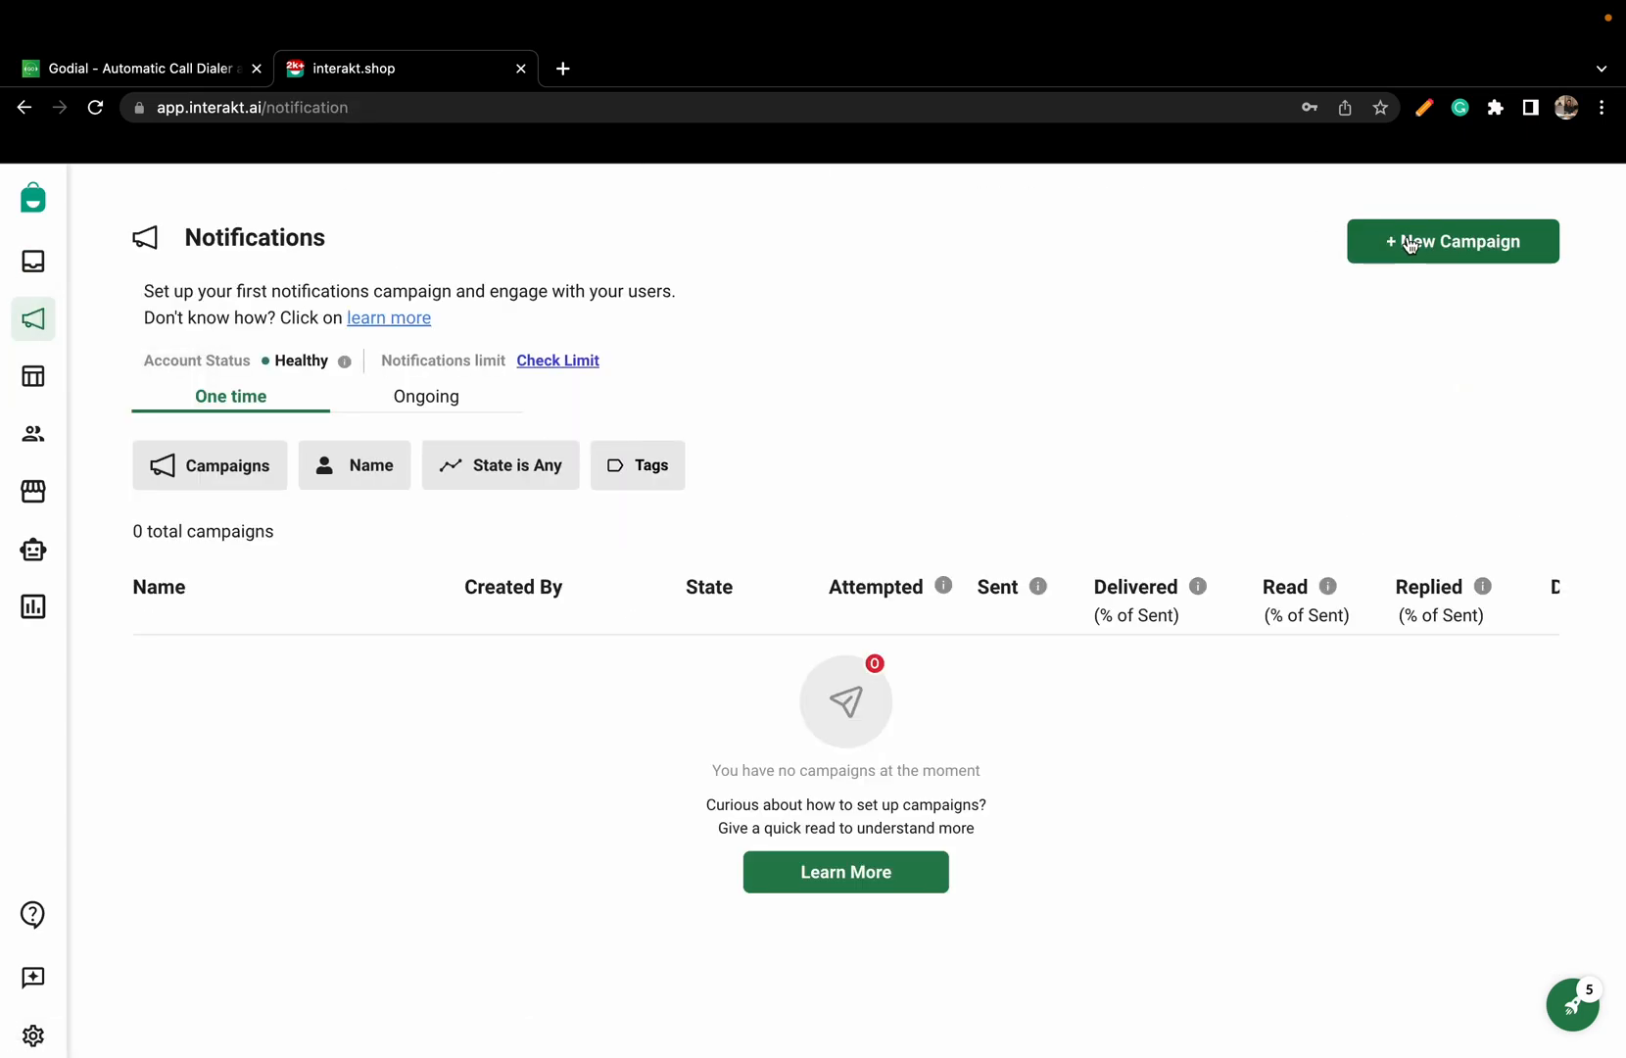
{"action": "left_click", "coordinate": [1452, 241]}
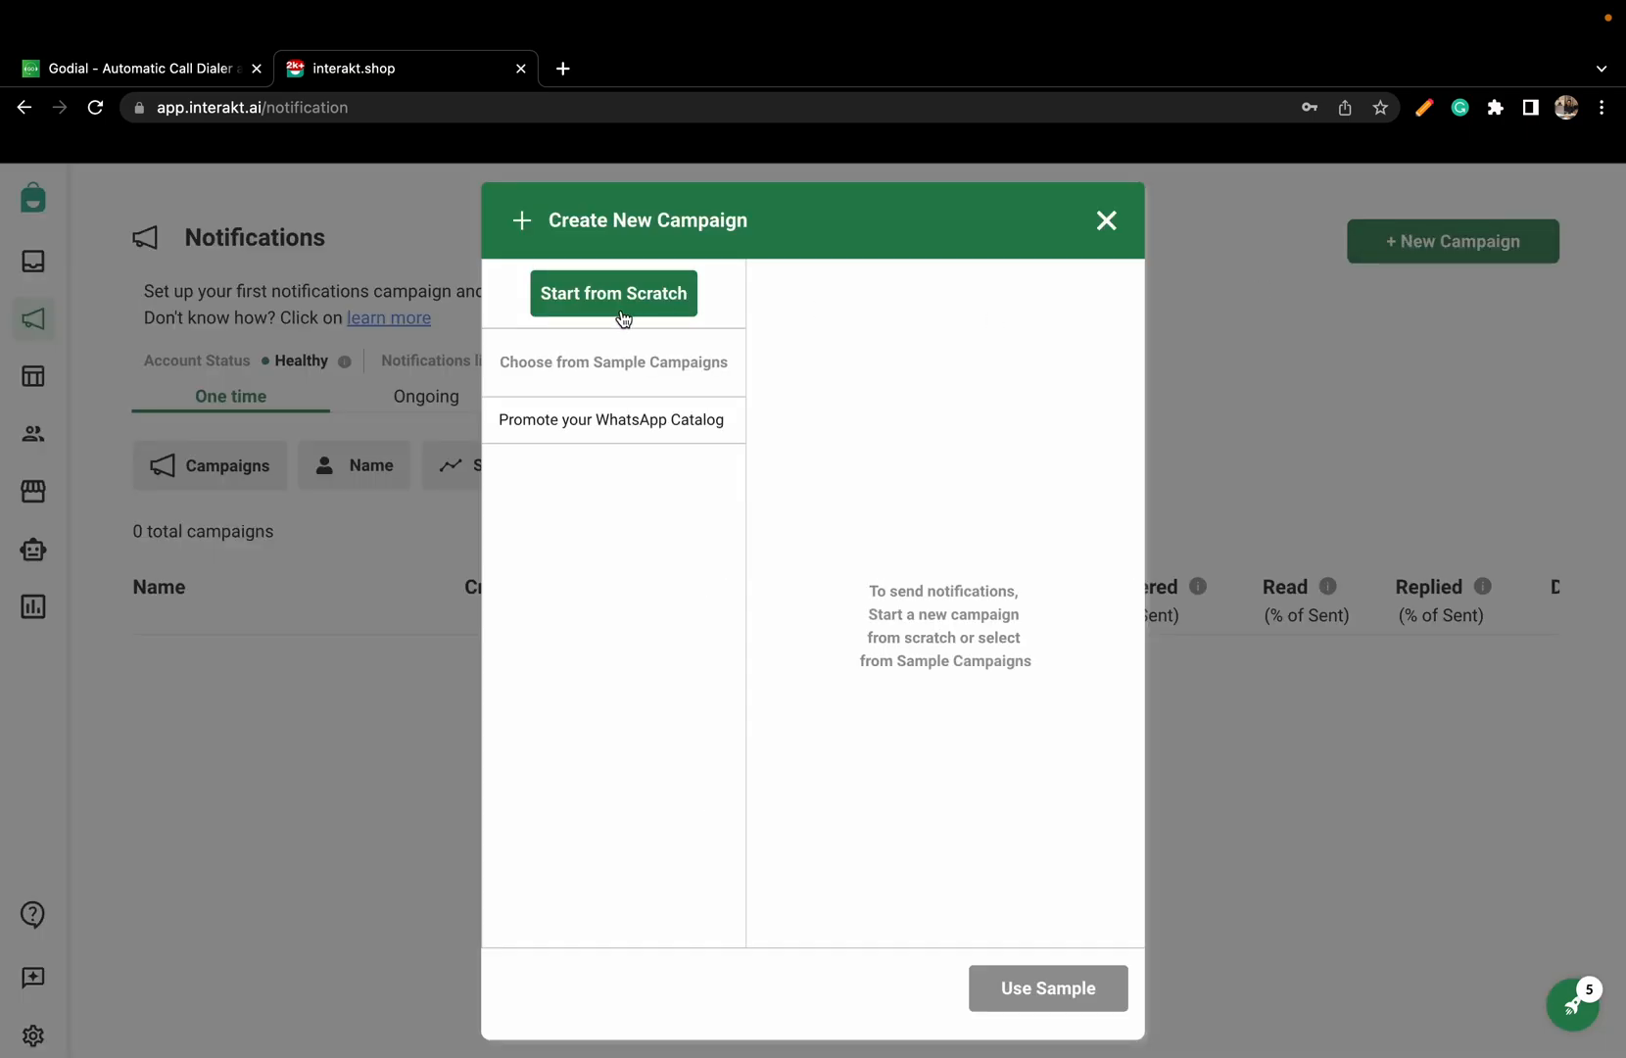
{"action": "left_click", "coordinate": [613, 292]}
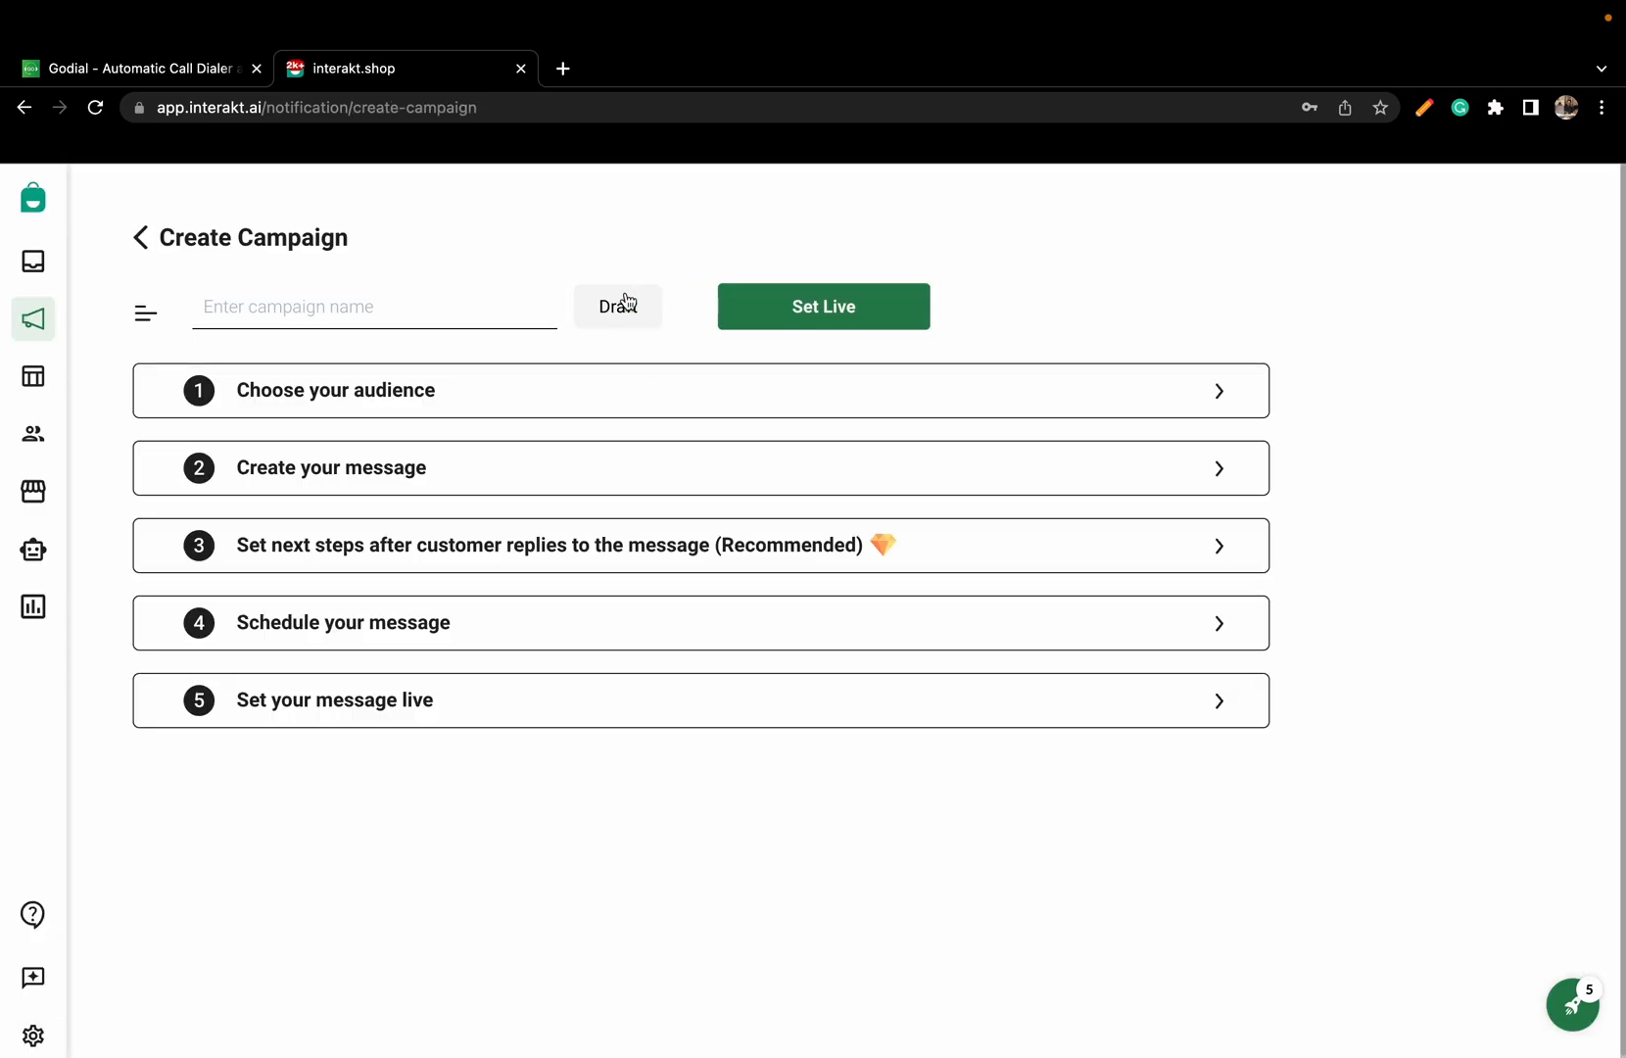
{"action": "left_click", "coordinate": [374, 307]}
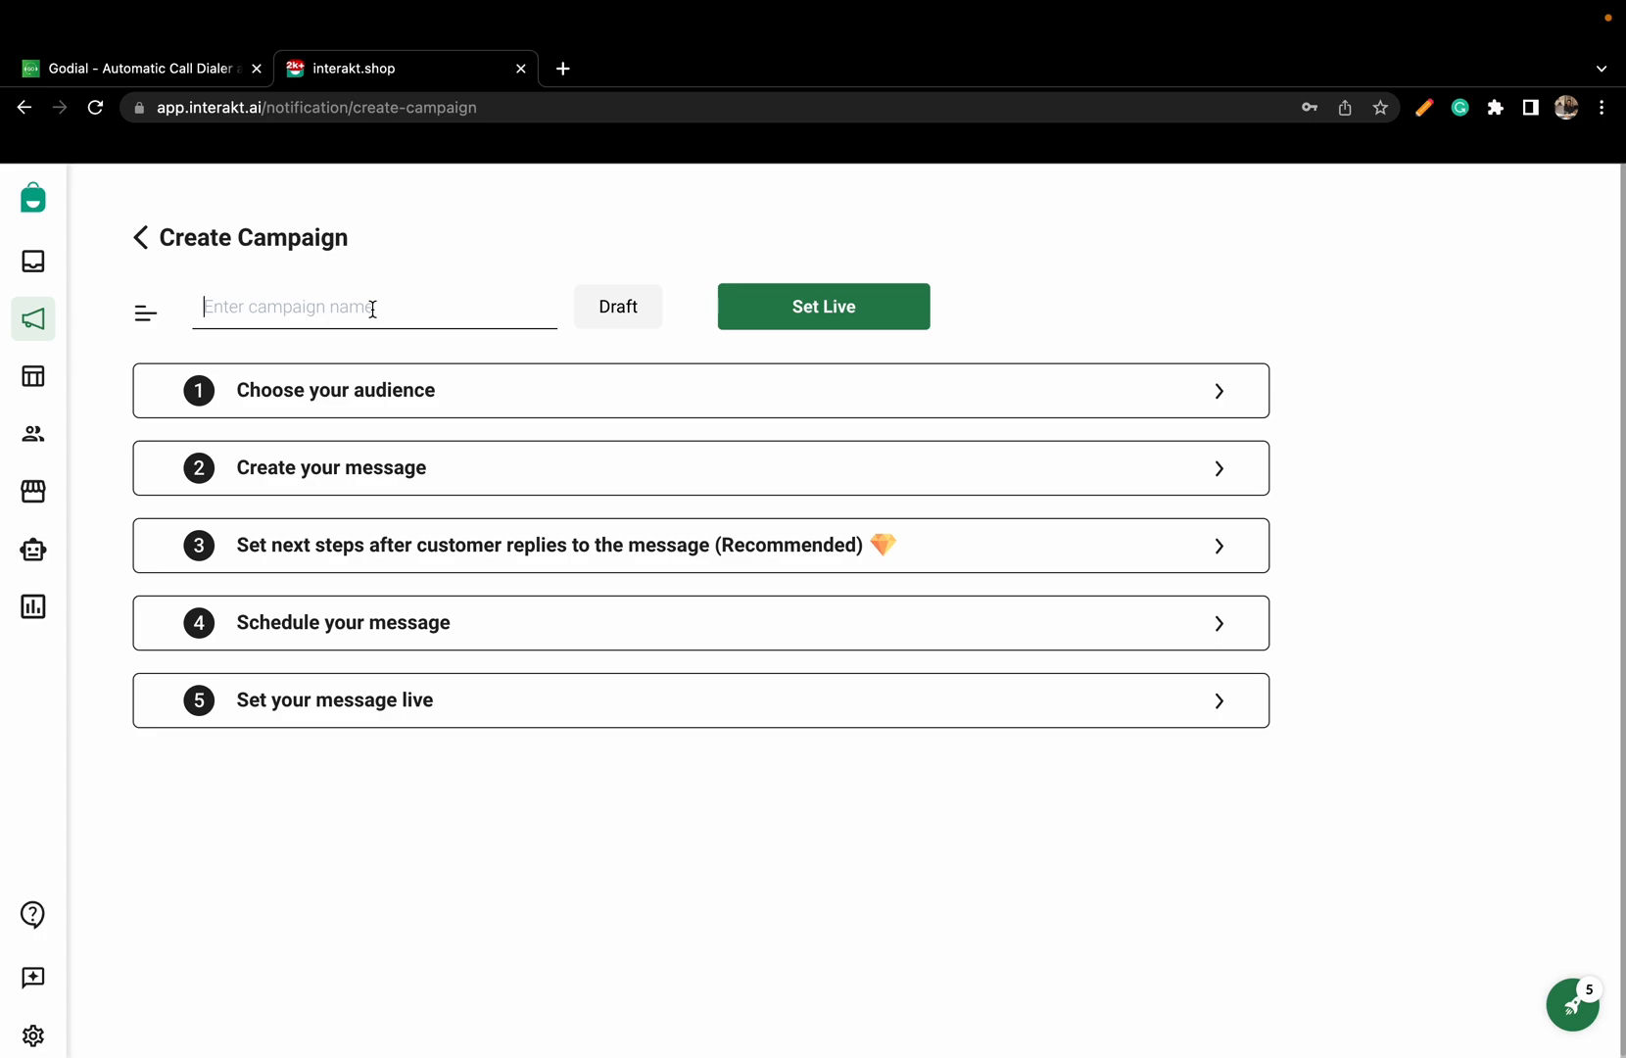
{"action": "type", "text": "About_"}
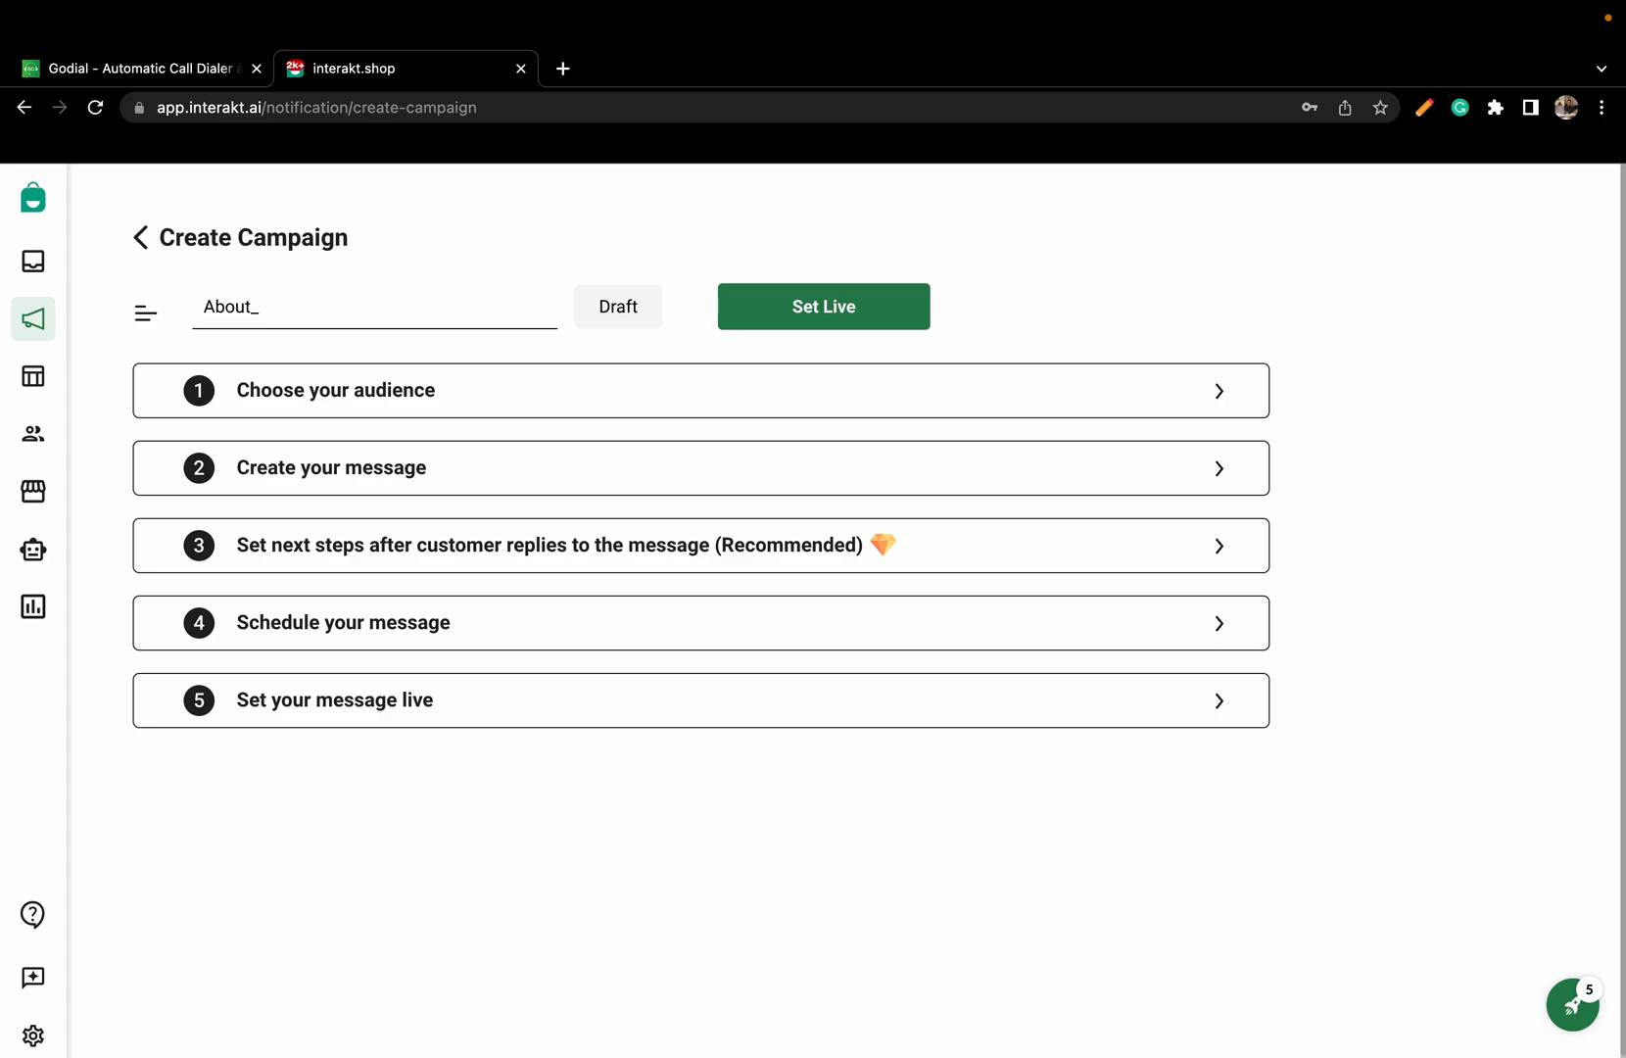
{"action": "type", "text": "Interakt"}
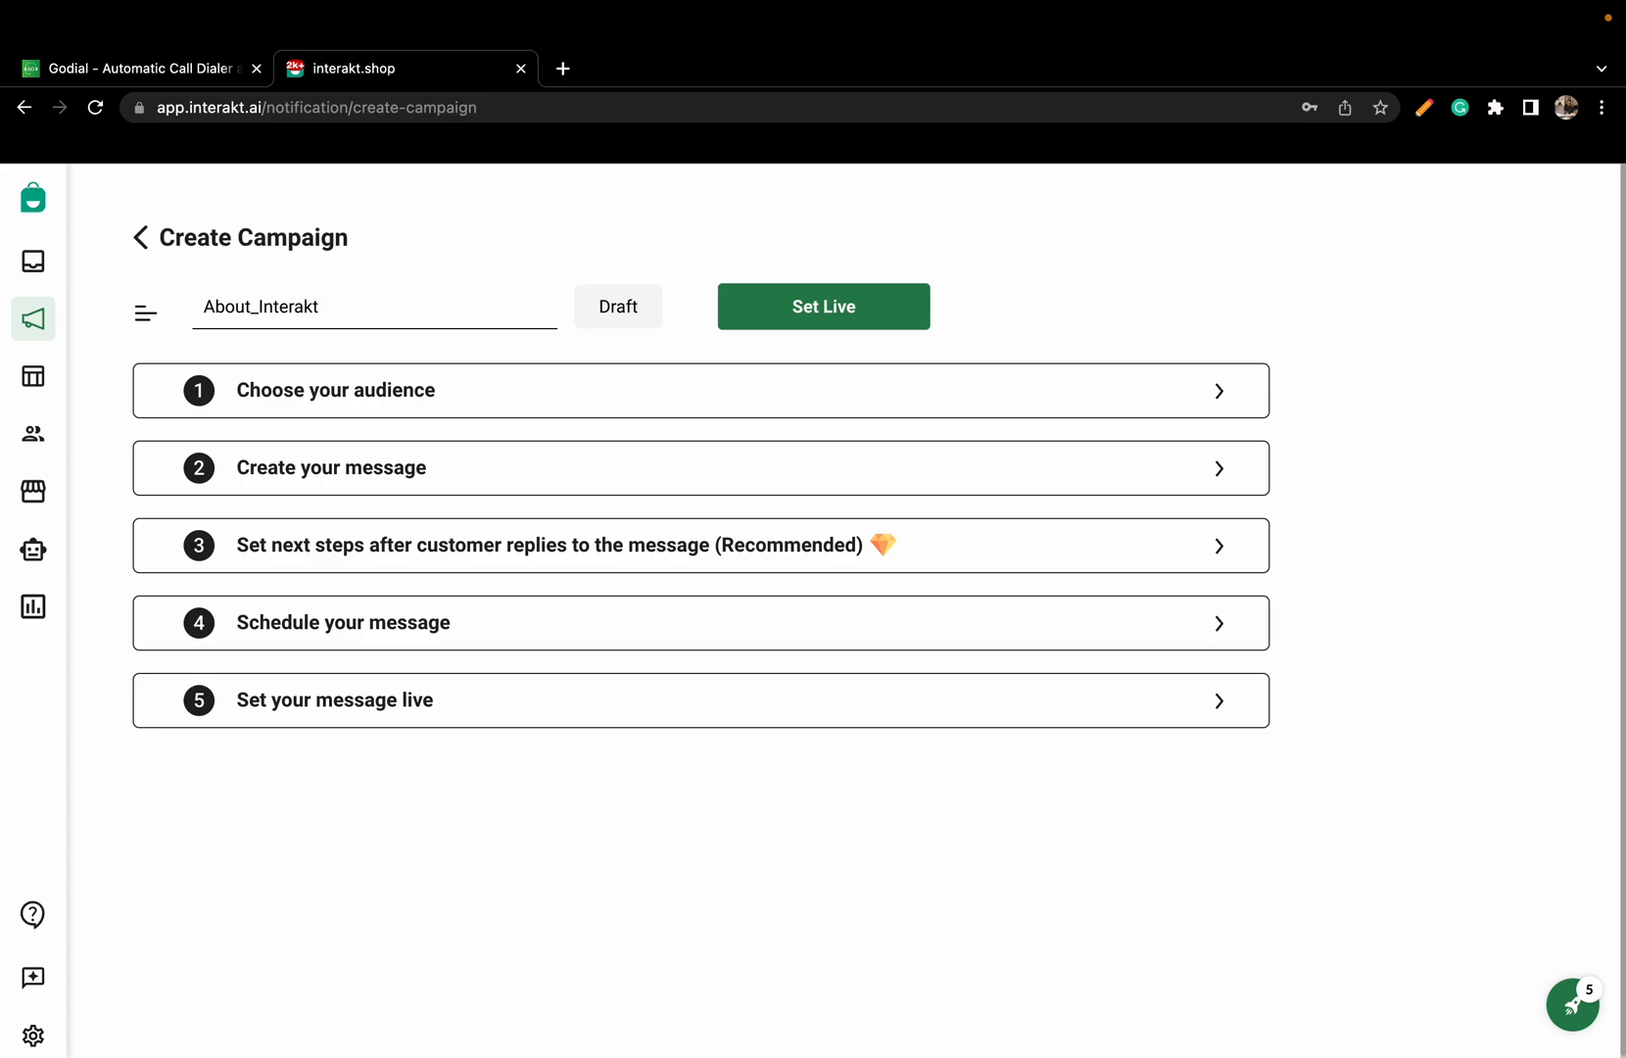
{"action": "type", "text": "_GoDial"}
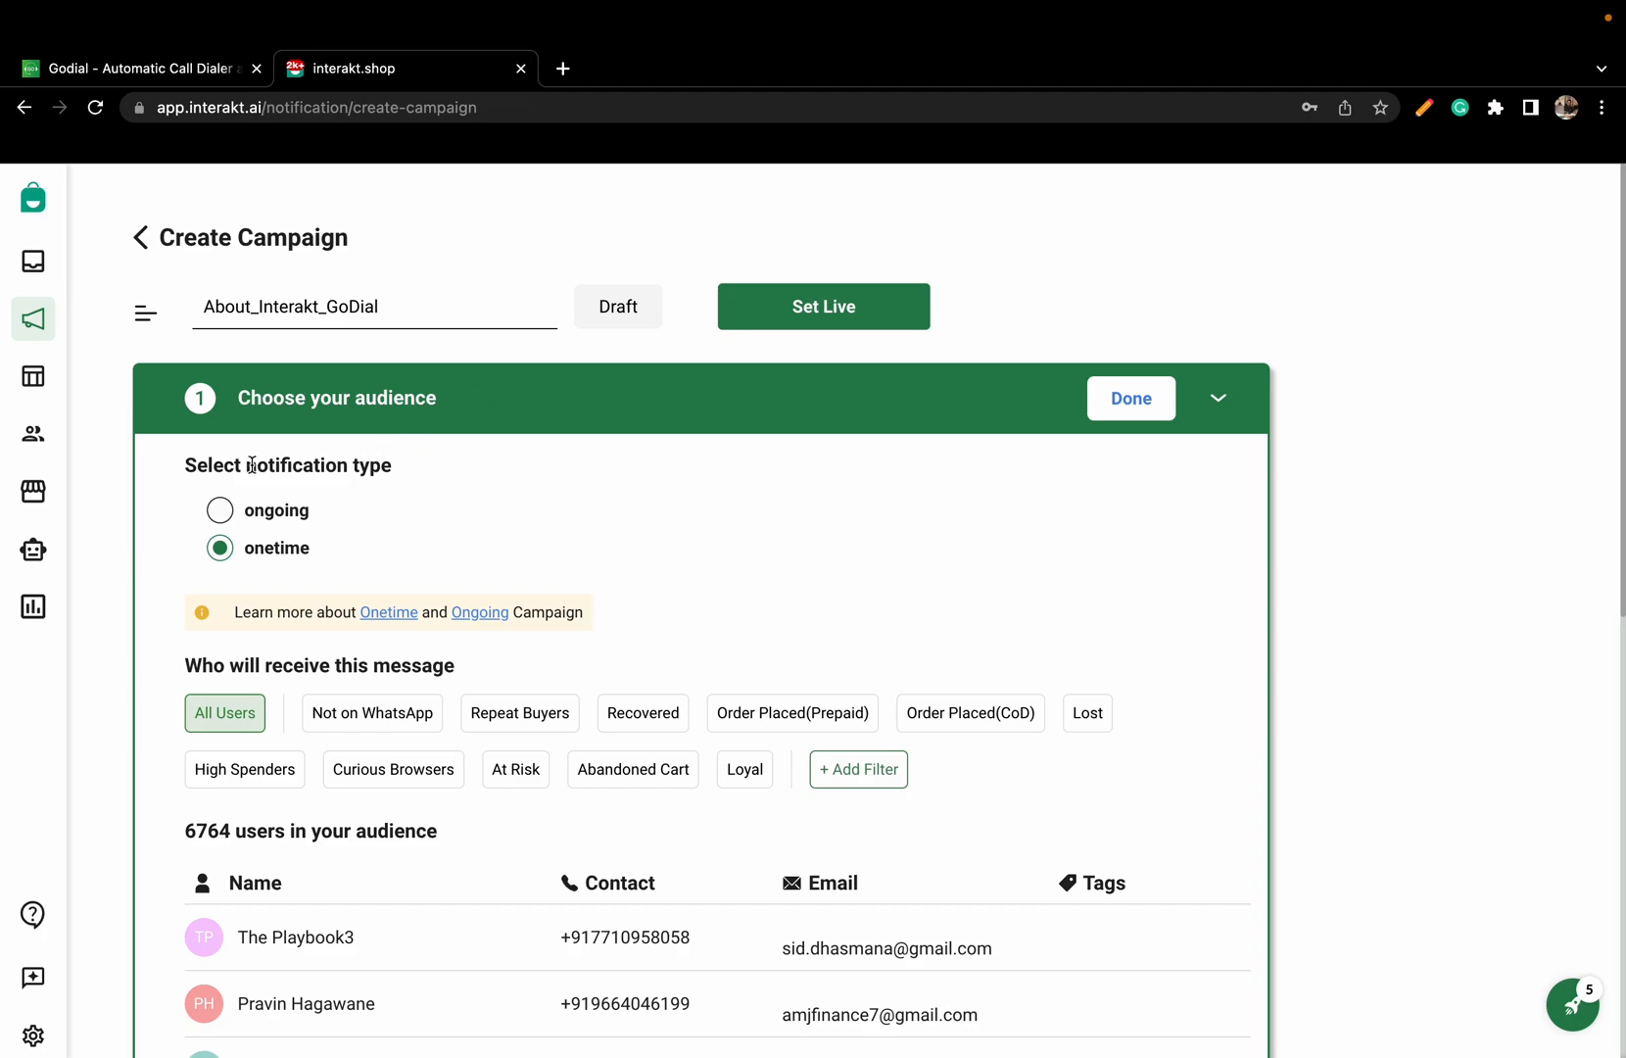
Make the campaign ongoing on the About_Godial_interakt event with the test-message template, then move to scheduling
{"action": "left_click", "coordinate": [219, 509]}
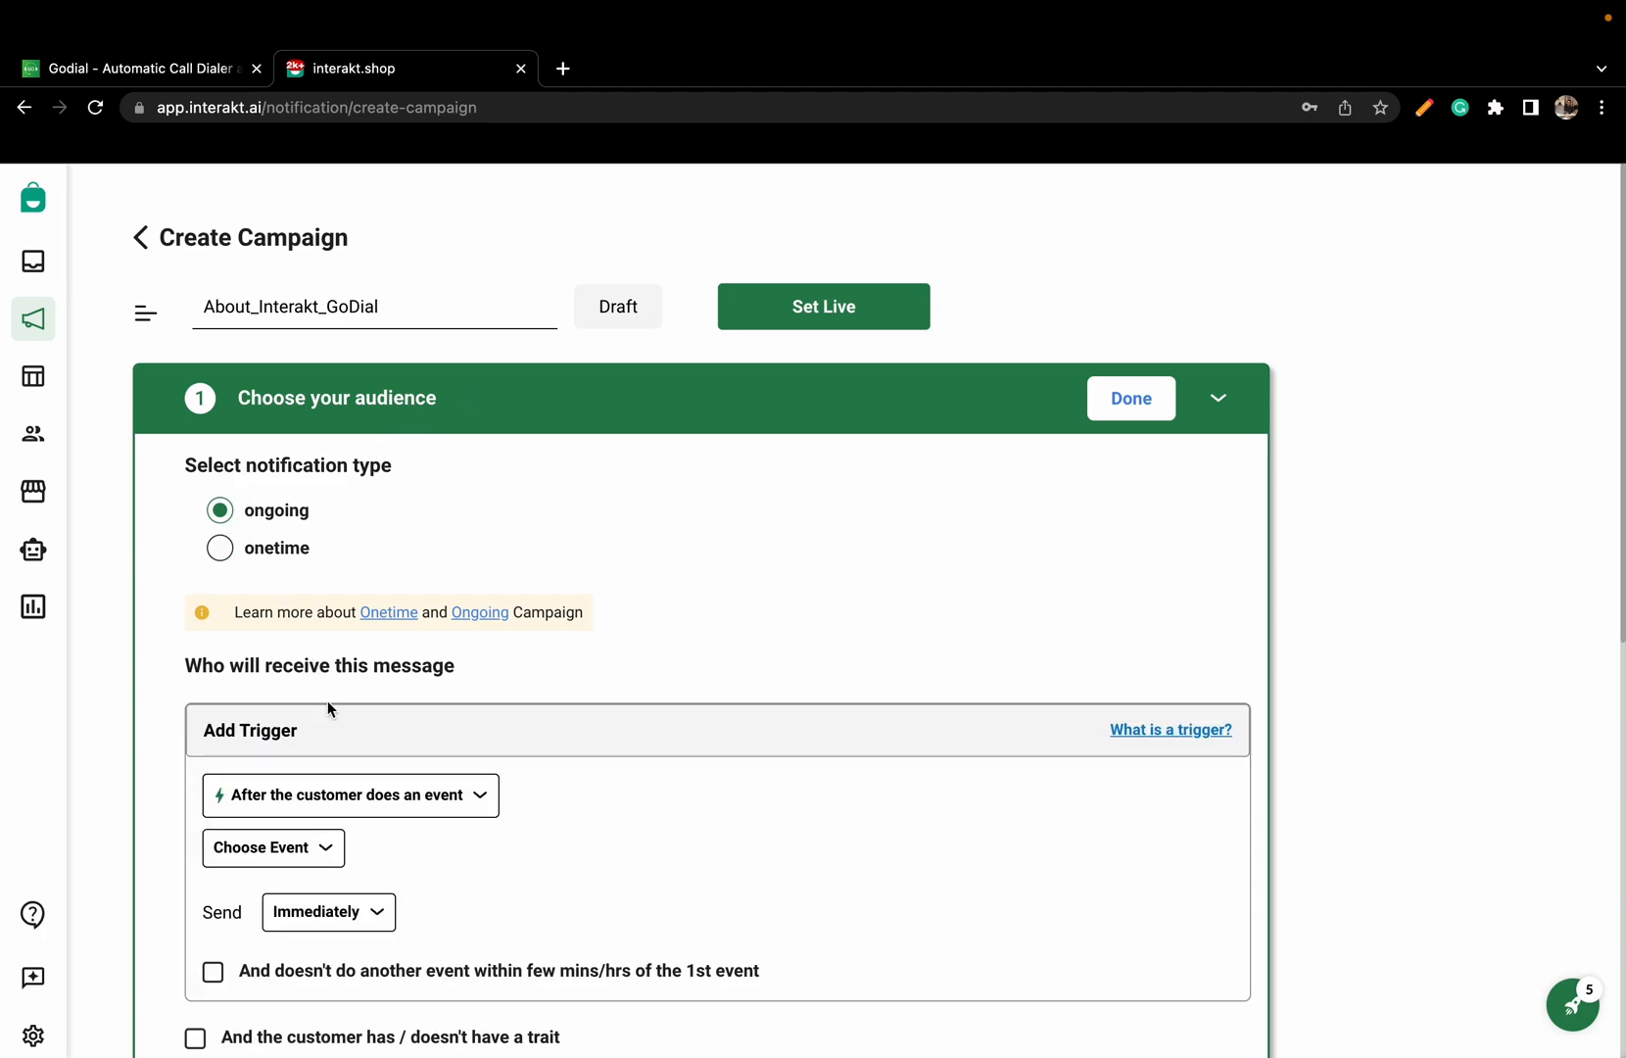
{"action": "left_click", "coordinate": [273, 848]}
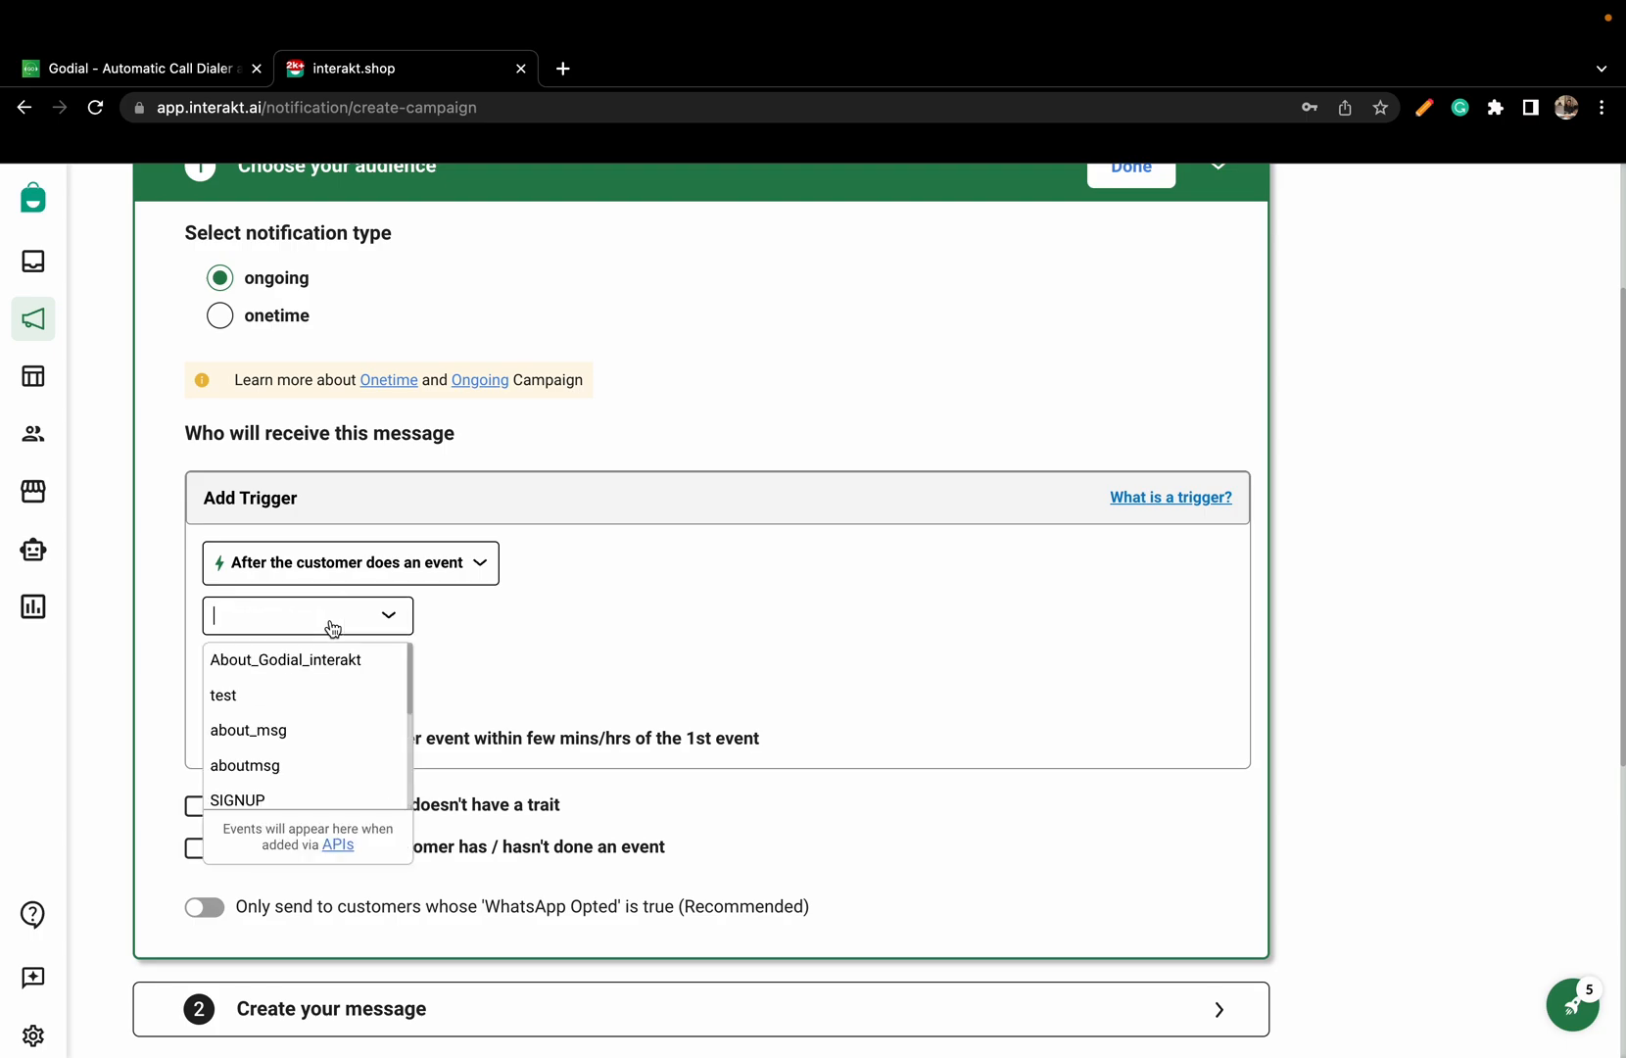
{"action": "left_click", "coordinate": [286, 660]}
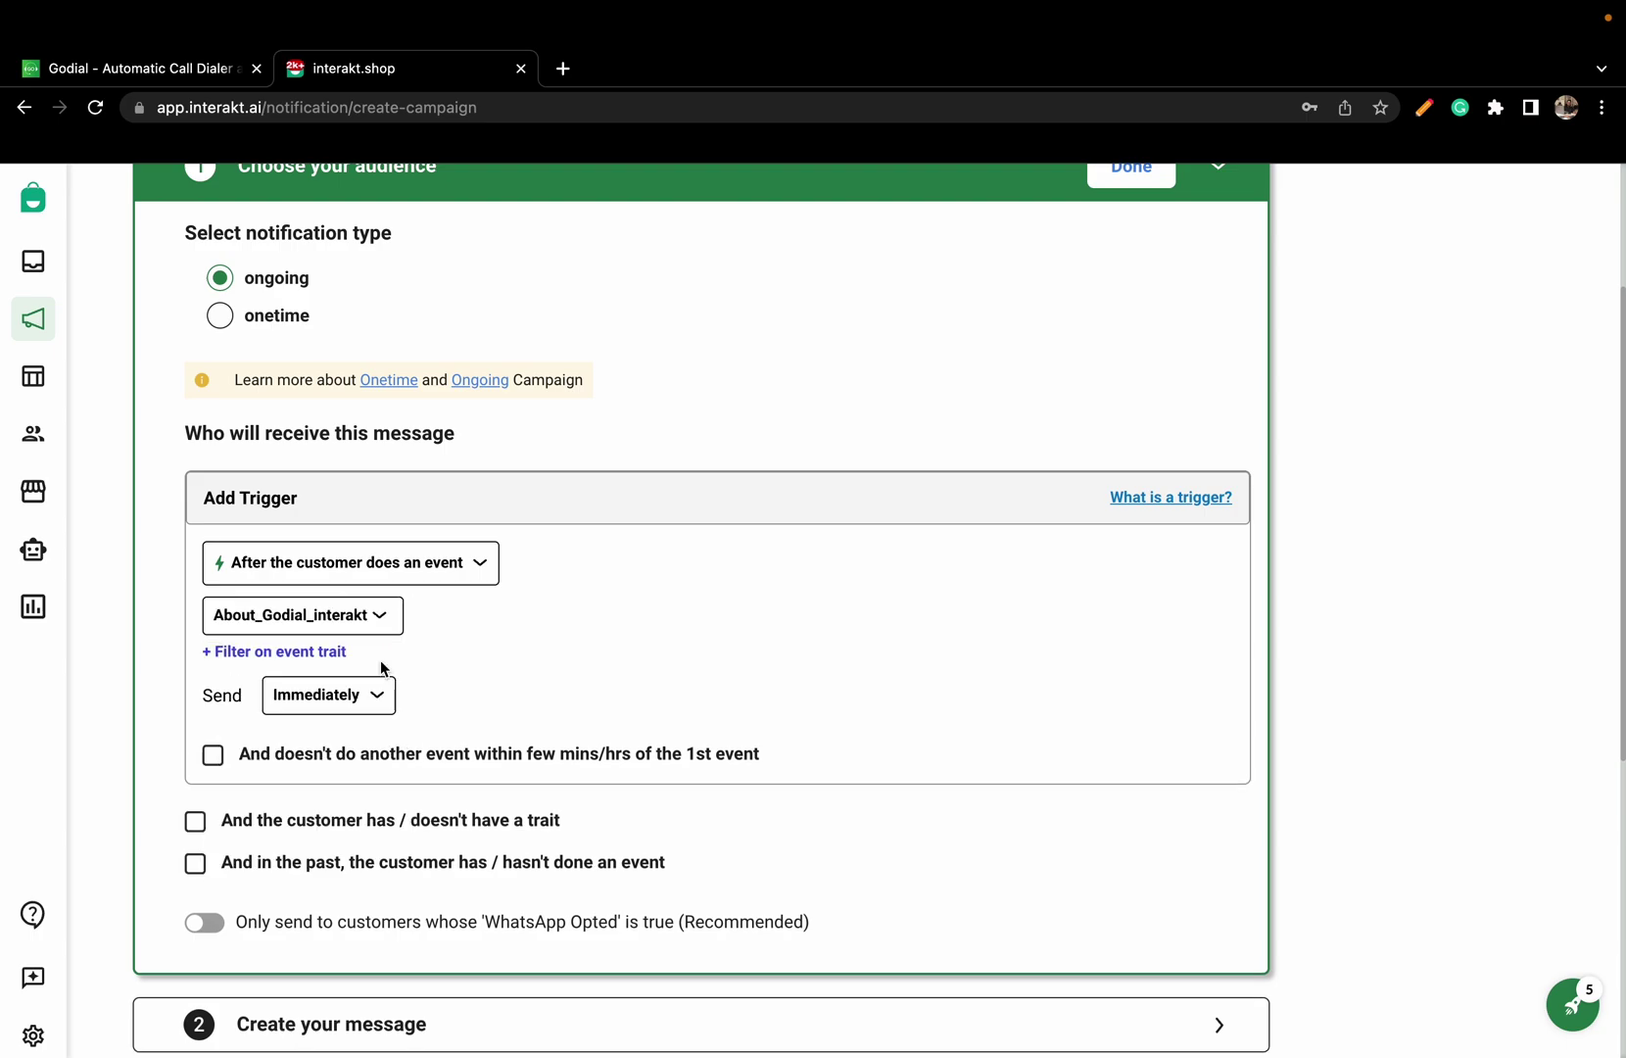
{"action": "scroll", "scroll_direction": "down", "scroll_amount": 3}
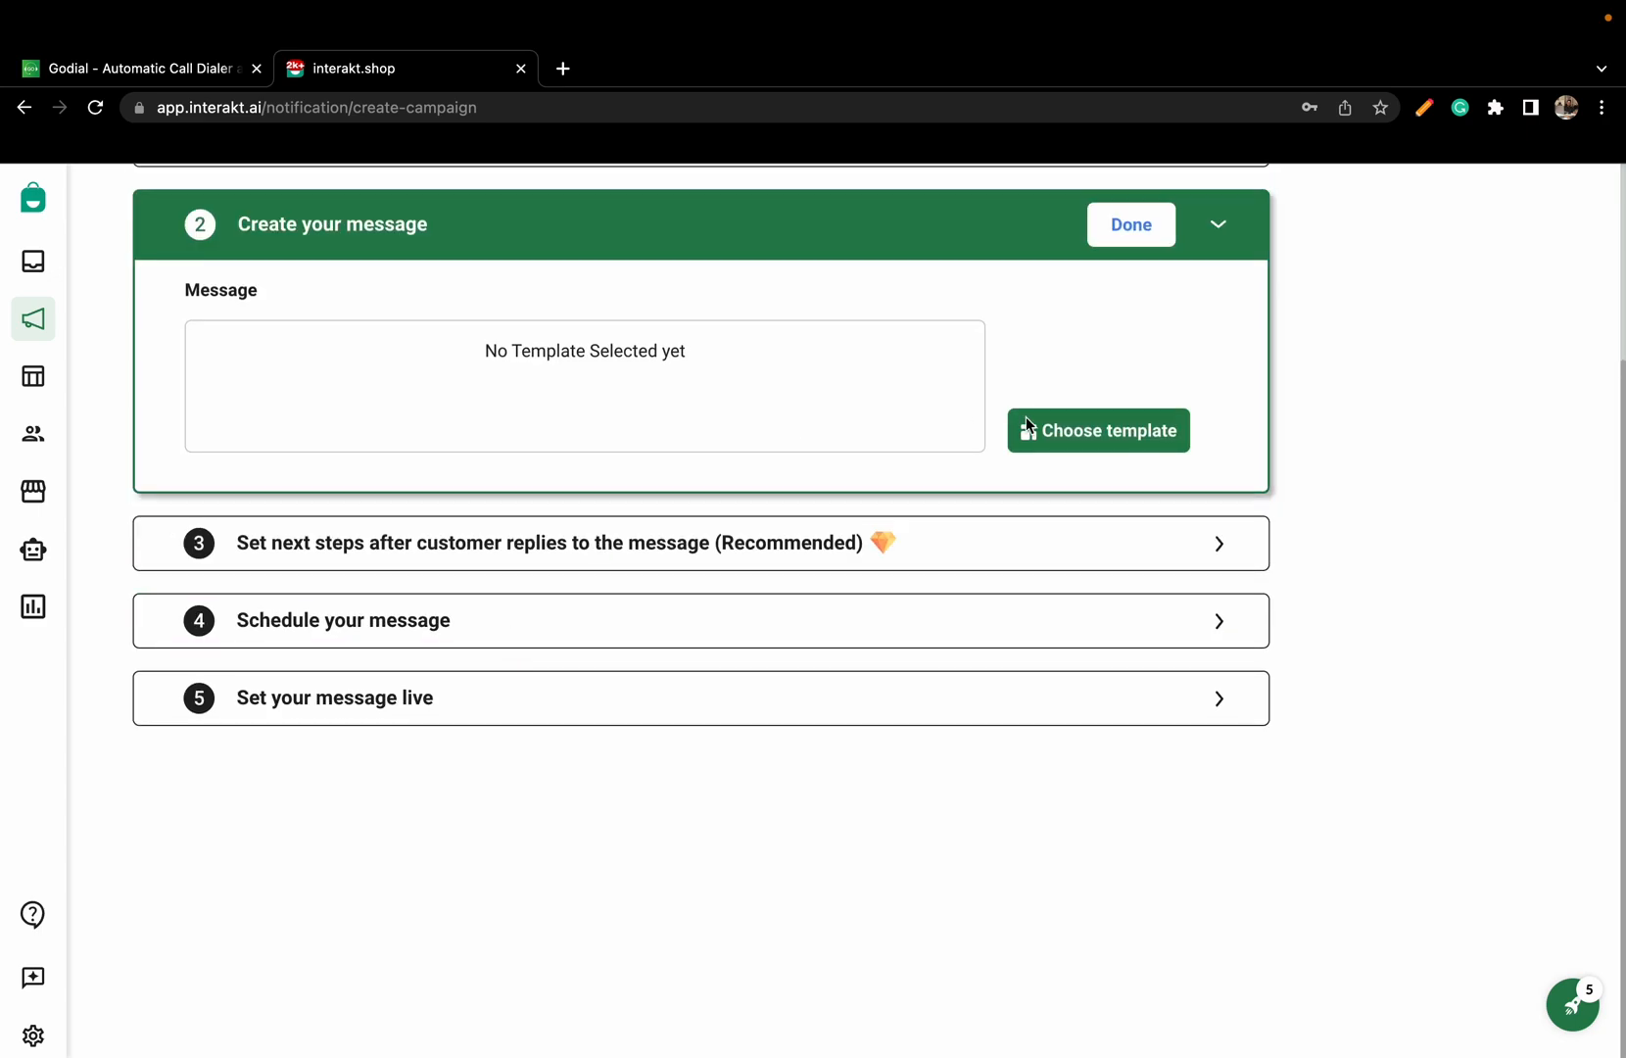
{"action": "left_click", "coordinate": [1097, 431]}
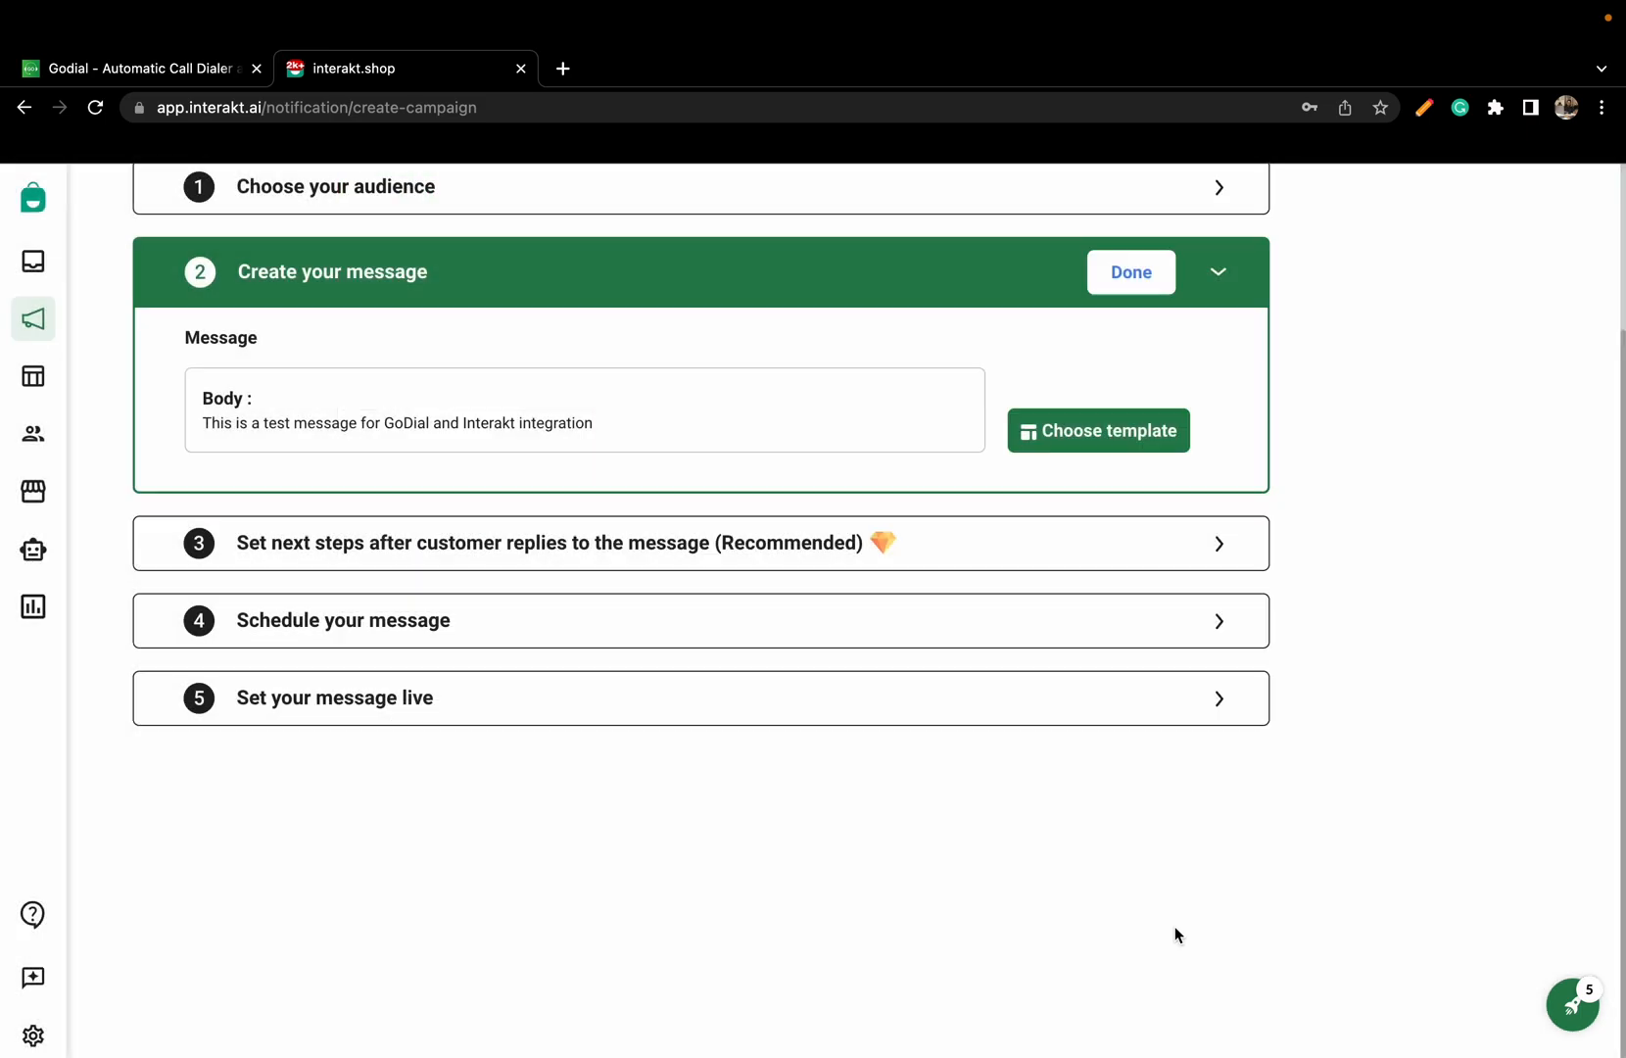
{"action": "mouse_move", "coordinate": [1142, 534]}
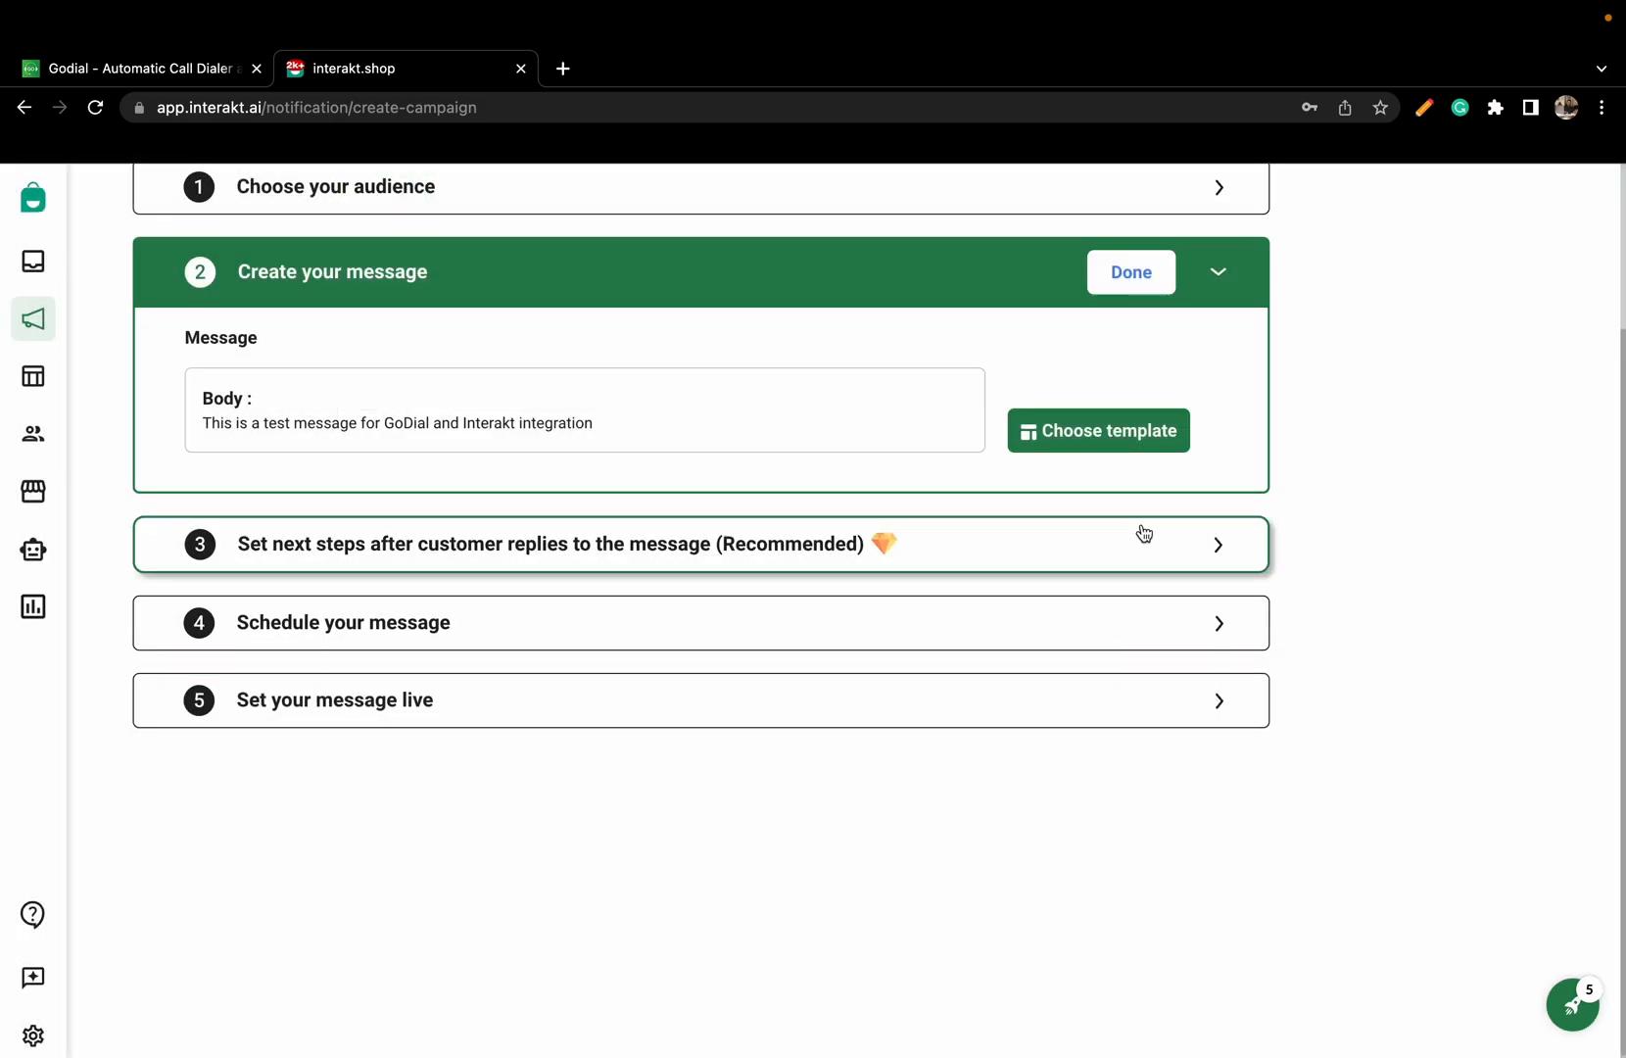
{"action": "left_click", "coordinate": [1131, 272]}
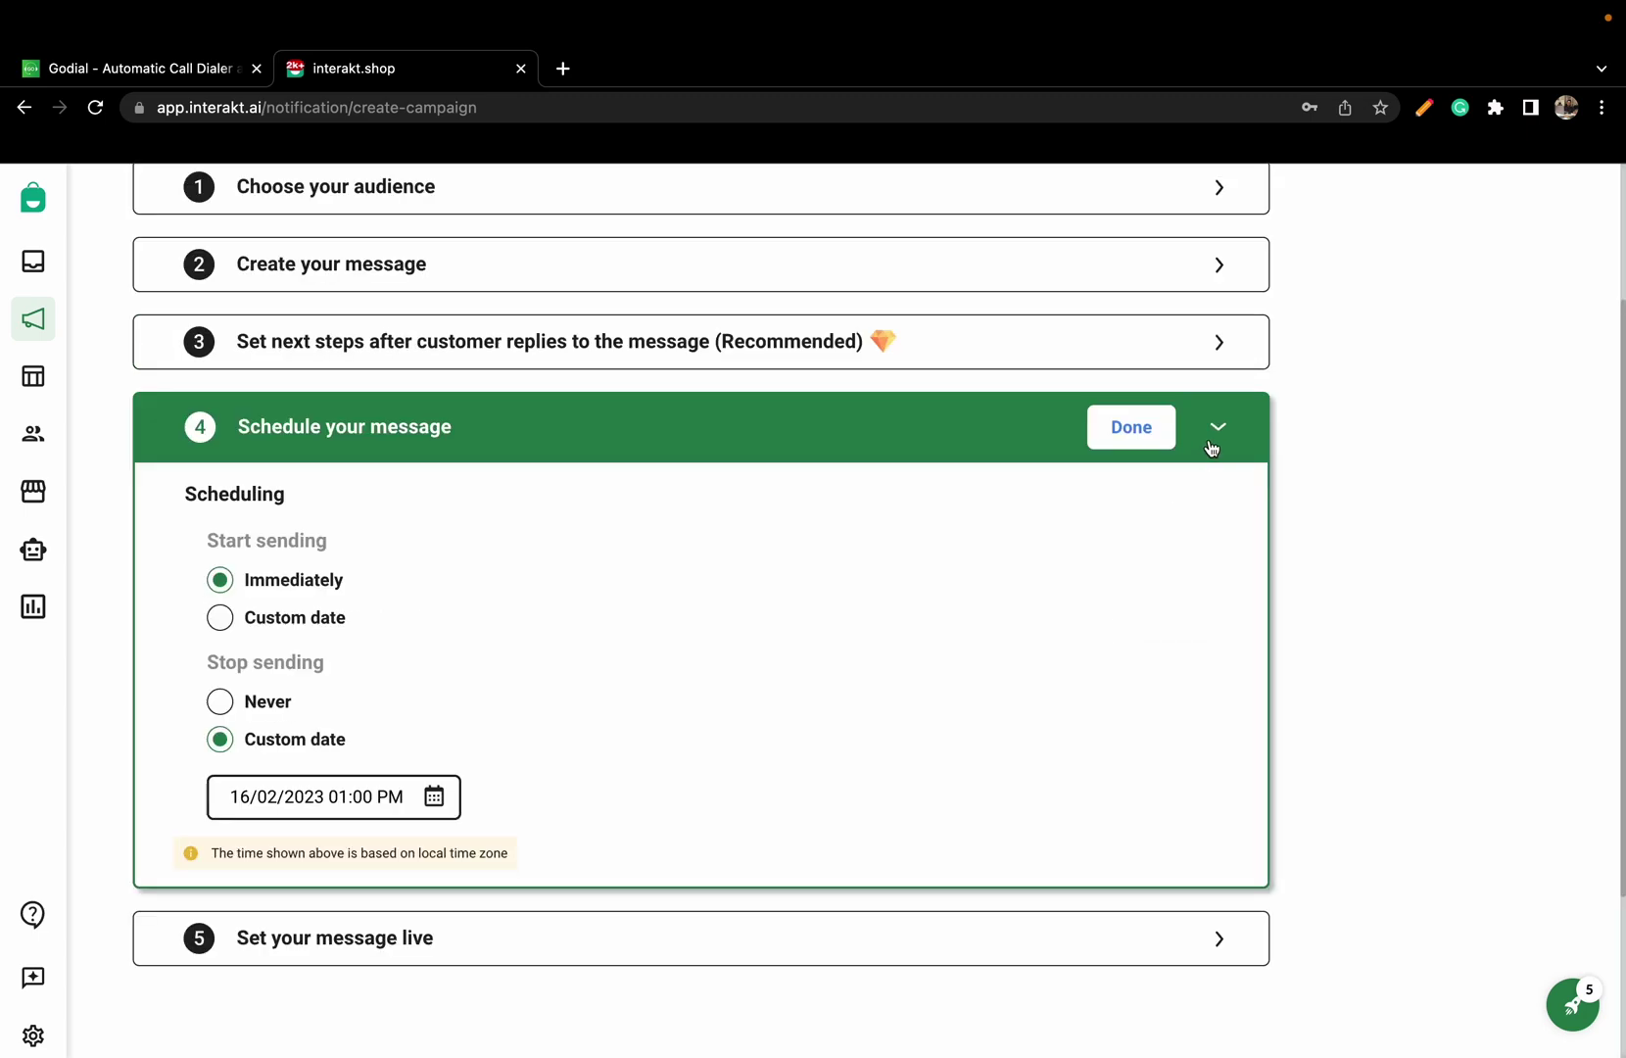
Move from scheduling to the Set your message live step
{"action": "left_click", "coordinate": [1131, 427]}
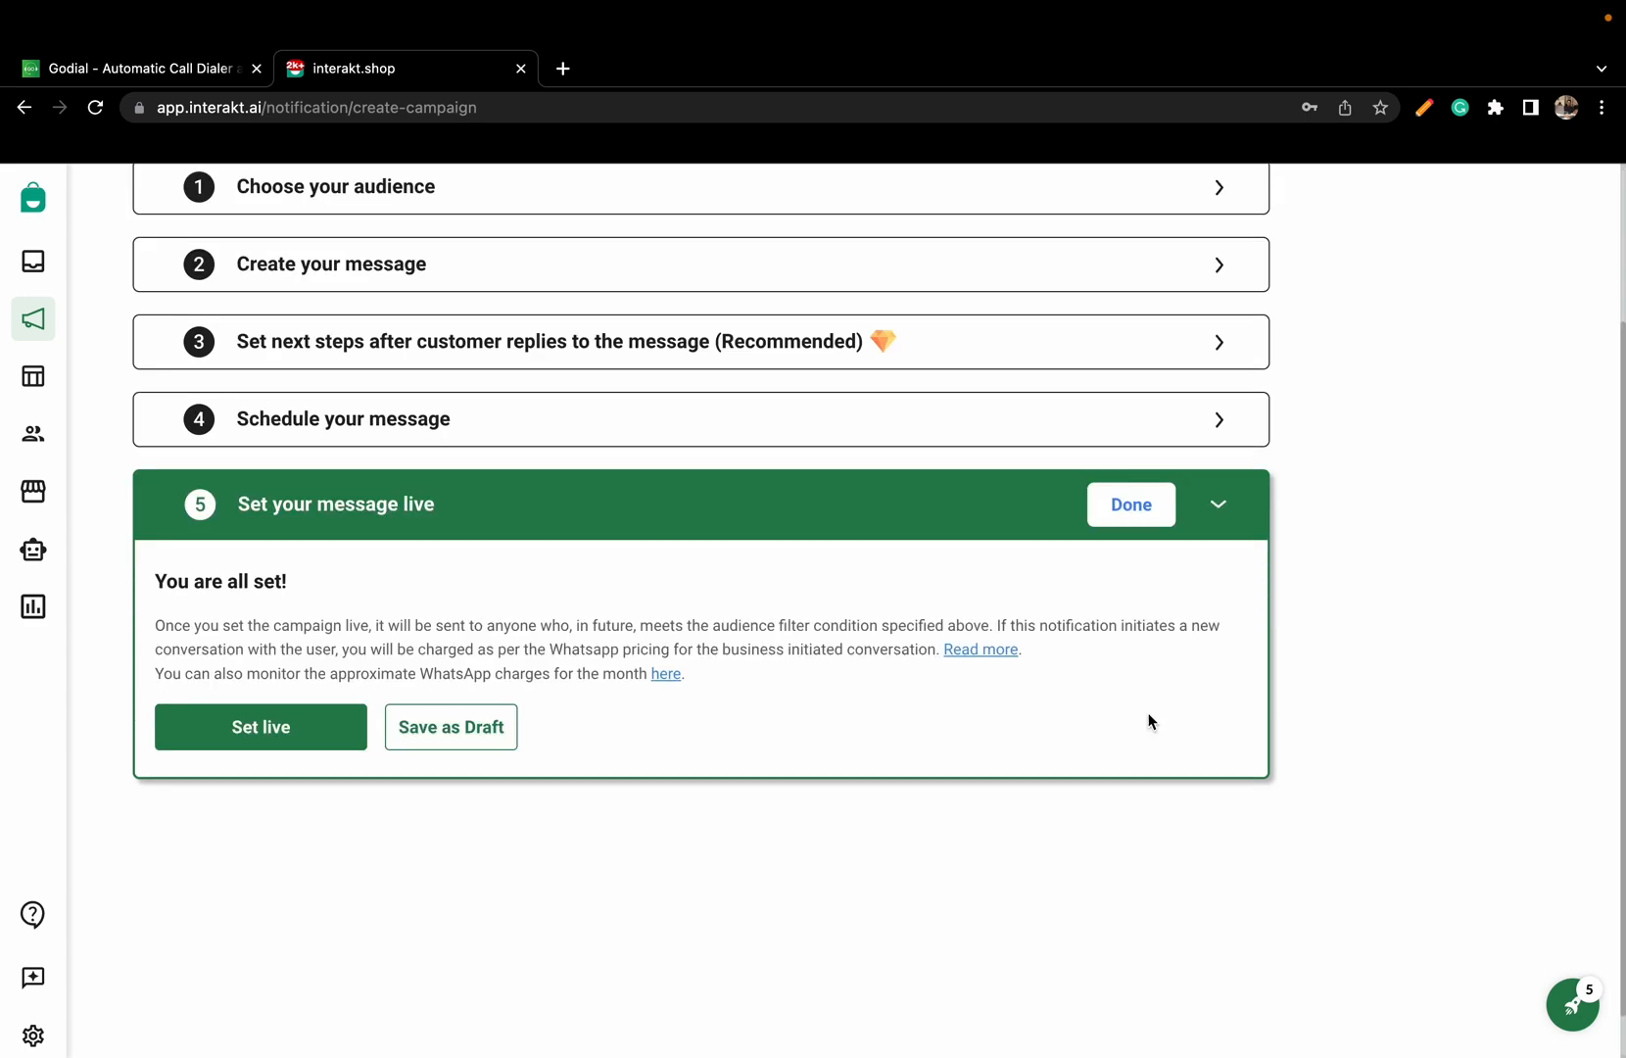
{"action": "mouse_move", "coordinate": [261, 726]}
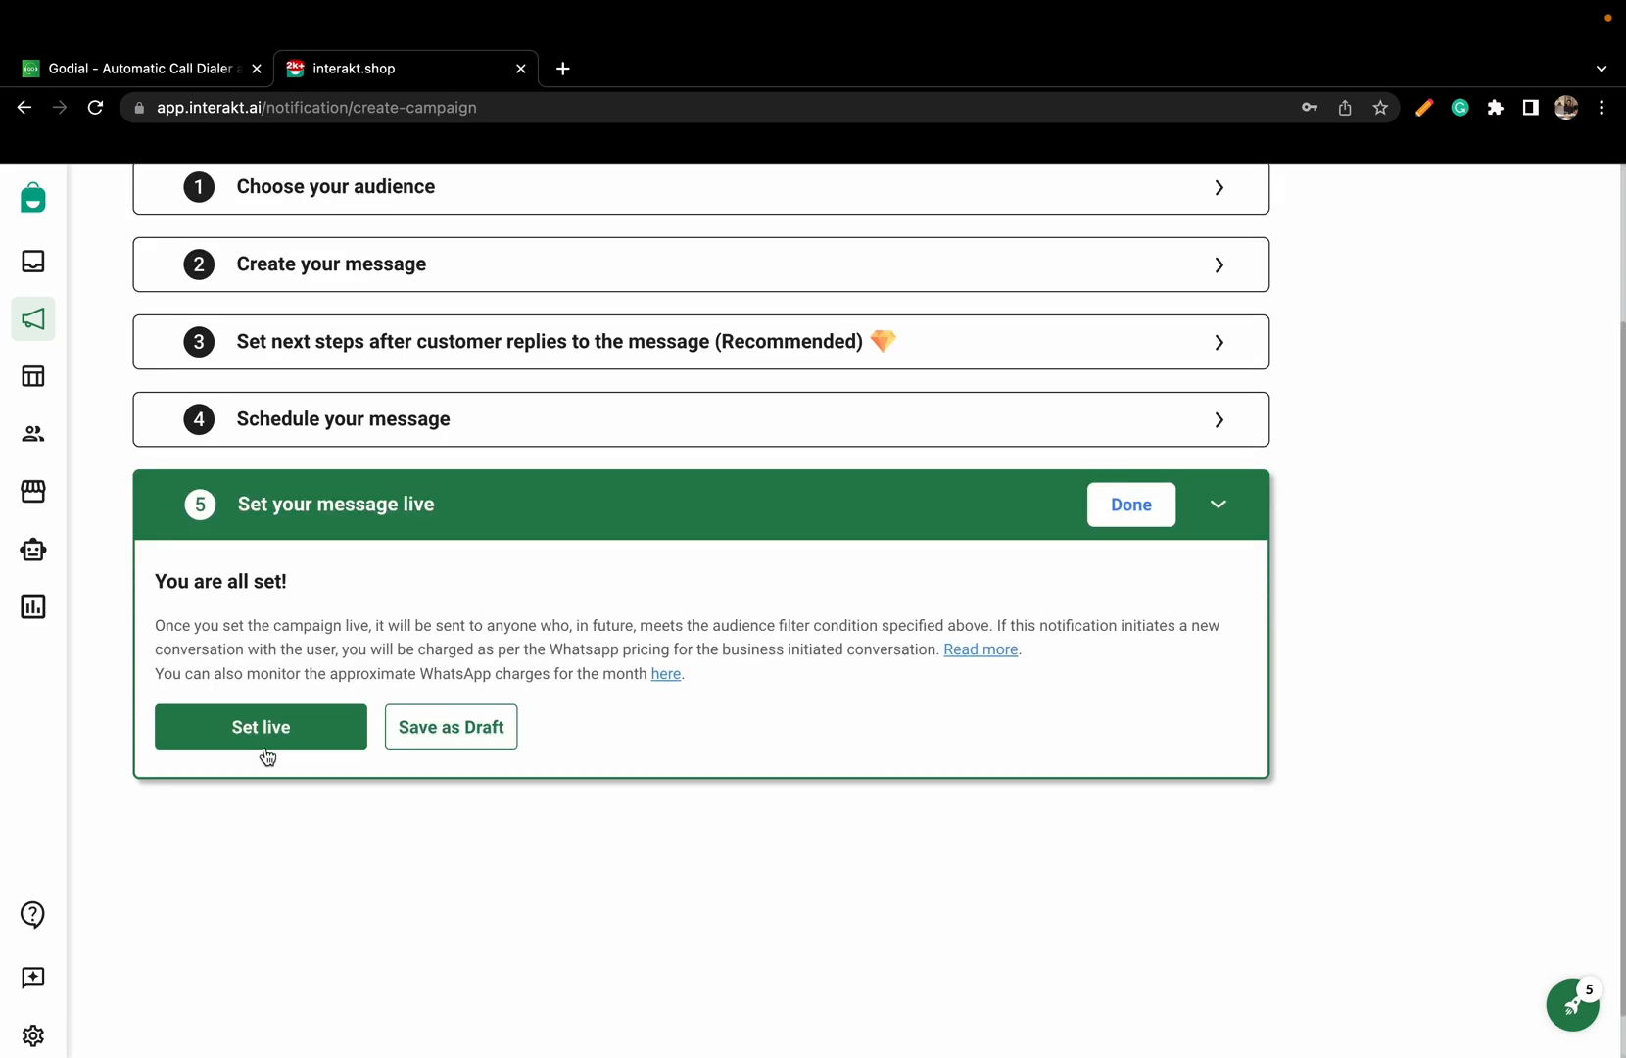
{"action": "mouse_move", "coordinate": [275, 736]}
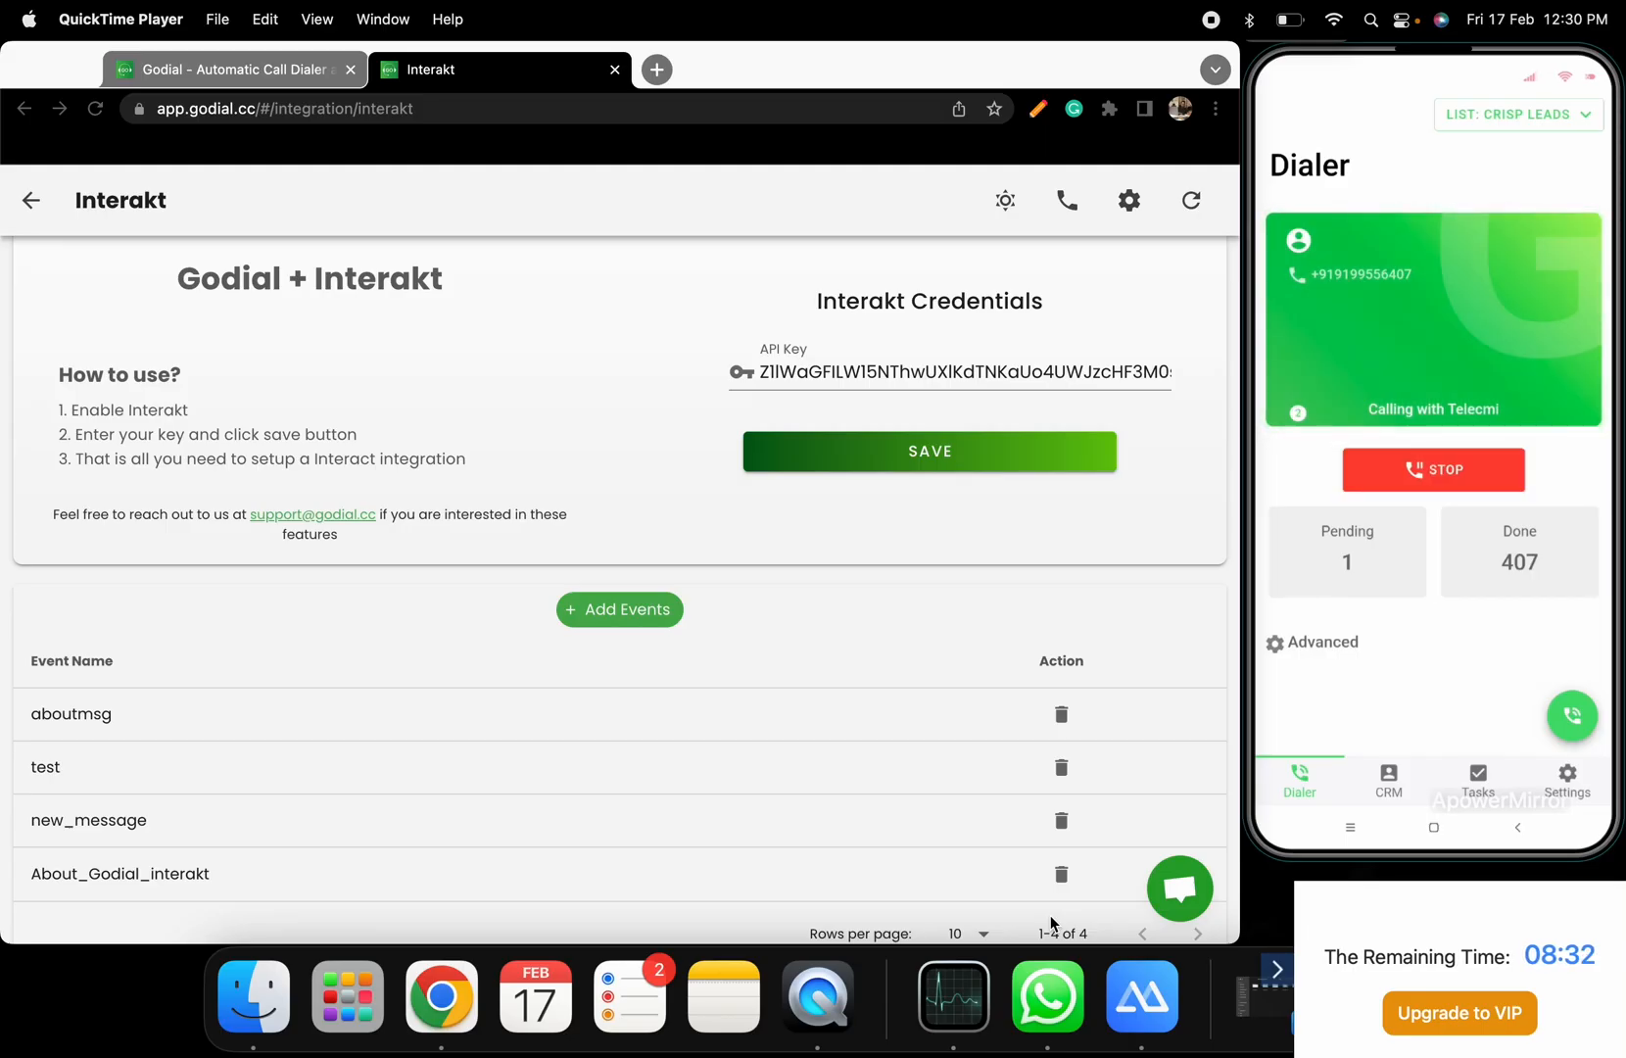
Stop the call, mark it Busy and submit the About_Godial_interakt Interakt event, acknowledging the confirmation
{"action": "left_click", "coordinate": [1432, 468]}
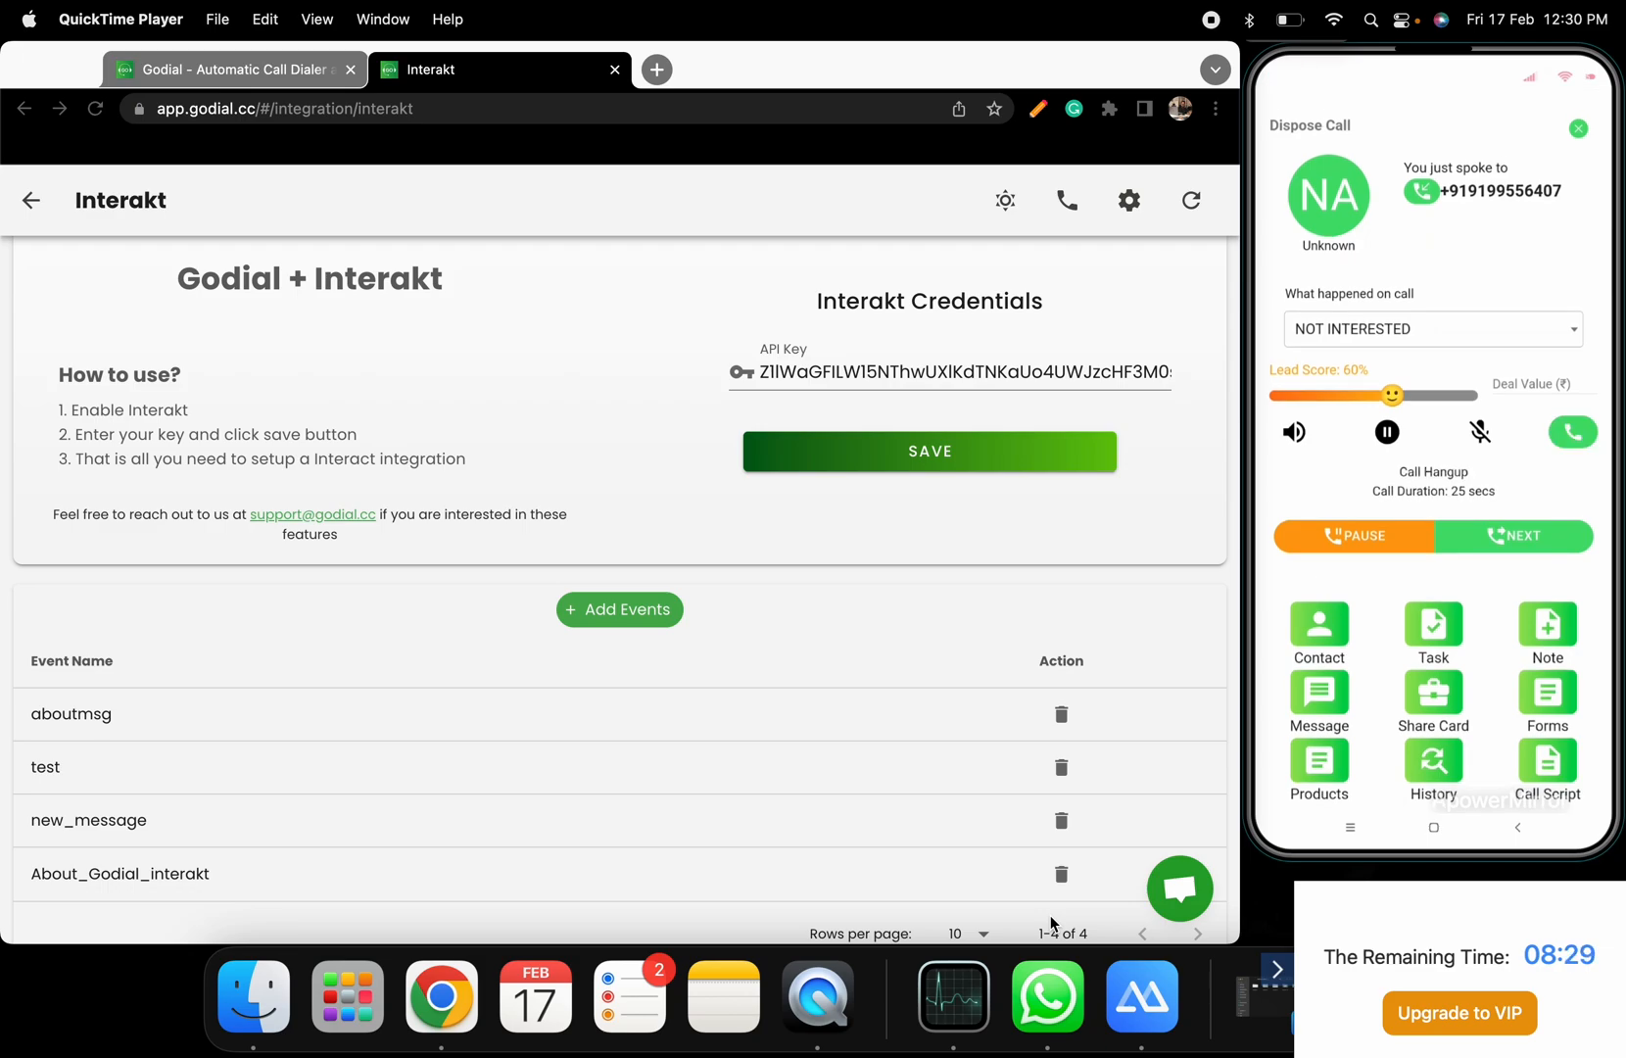
{"action": "scroll", "scroll_direction": "down", "scroll_amount": 3}
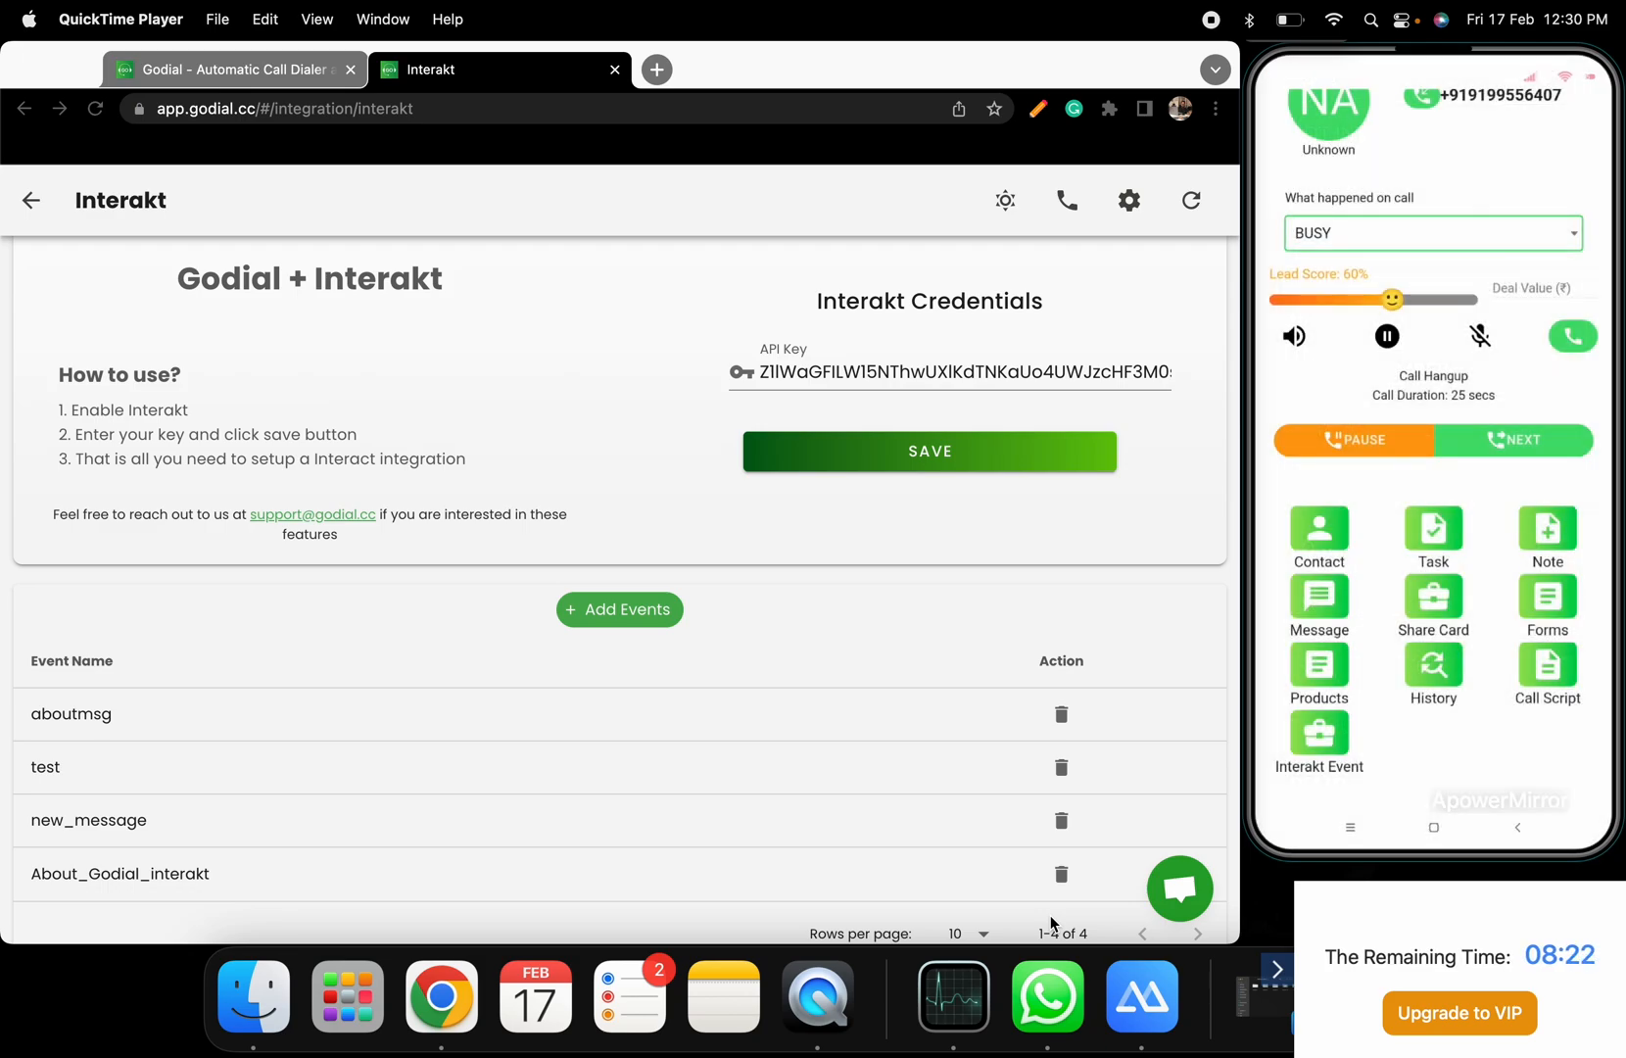
{"action": "left_click", "coordinate": [1318, 736]}
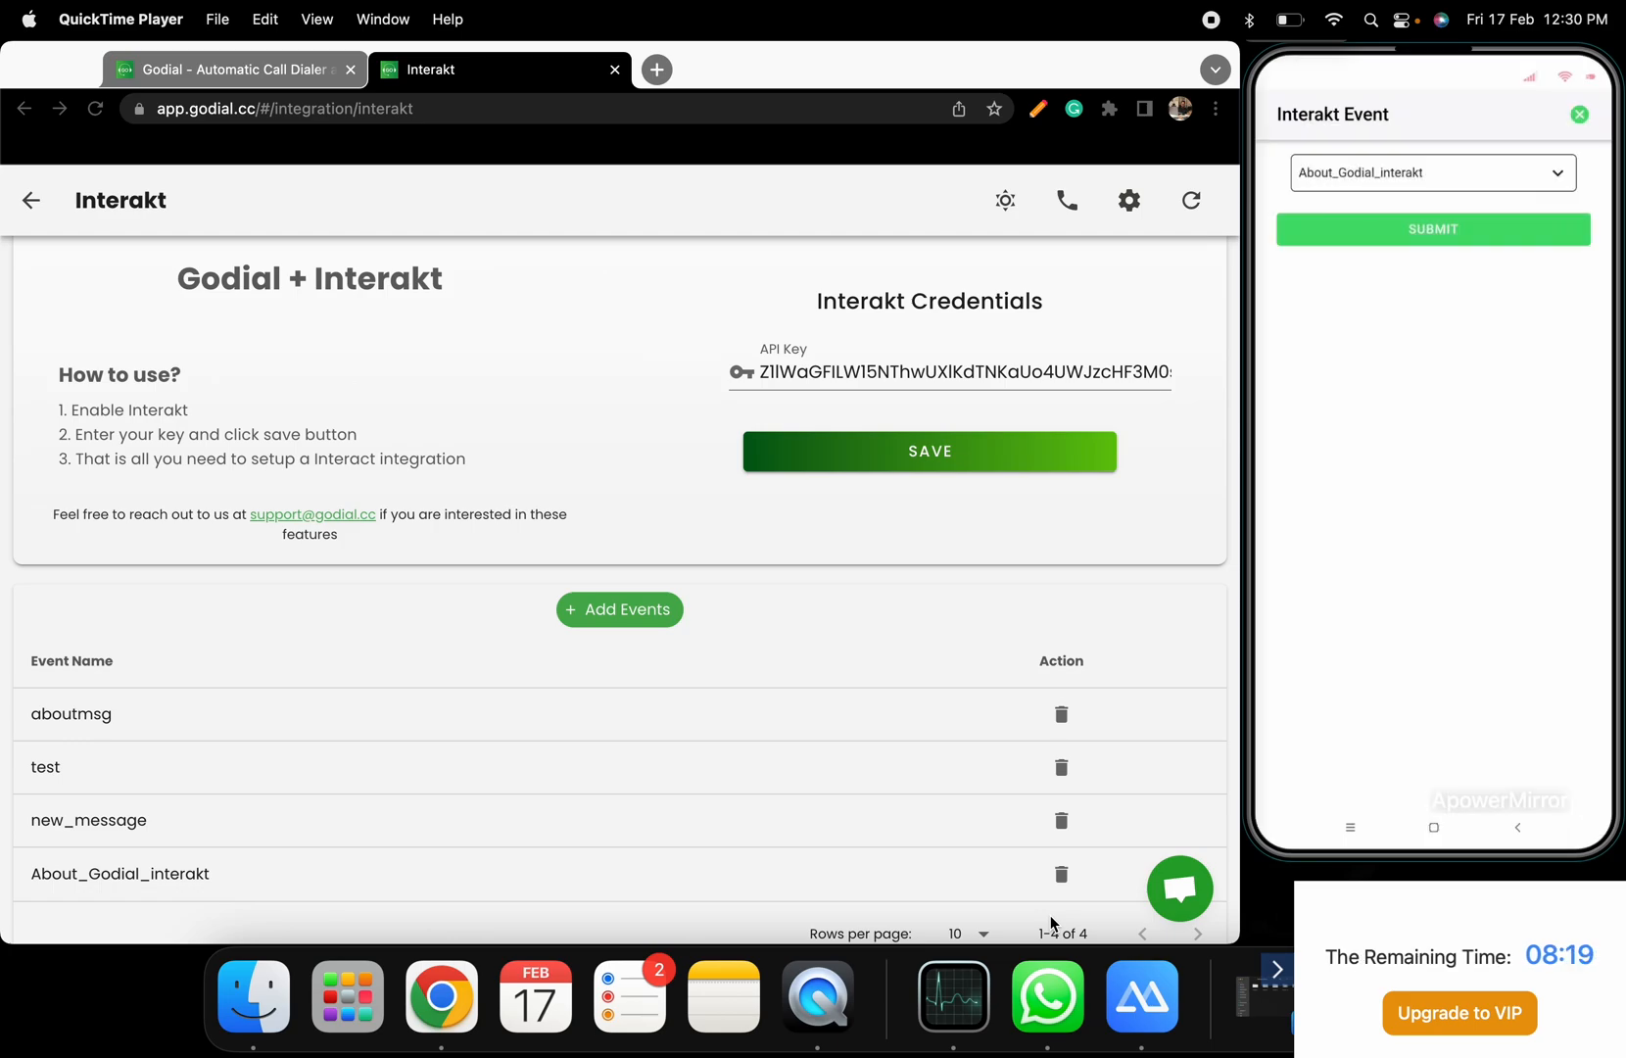
{"action": "left_click", "coordinate": [1432, 229]}
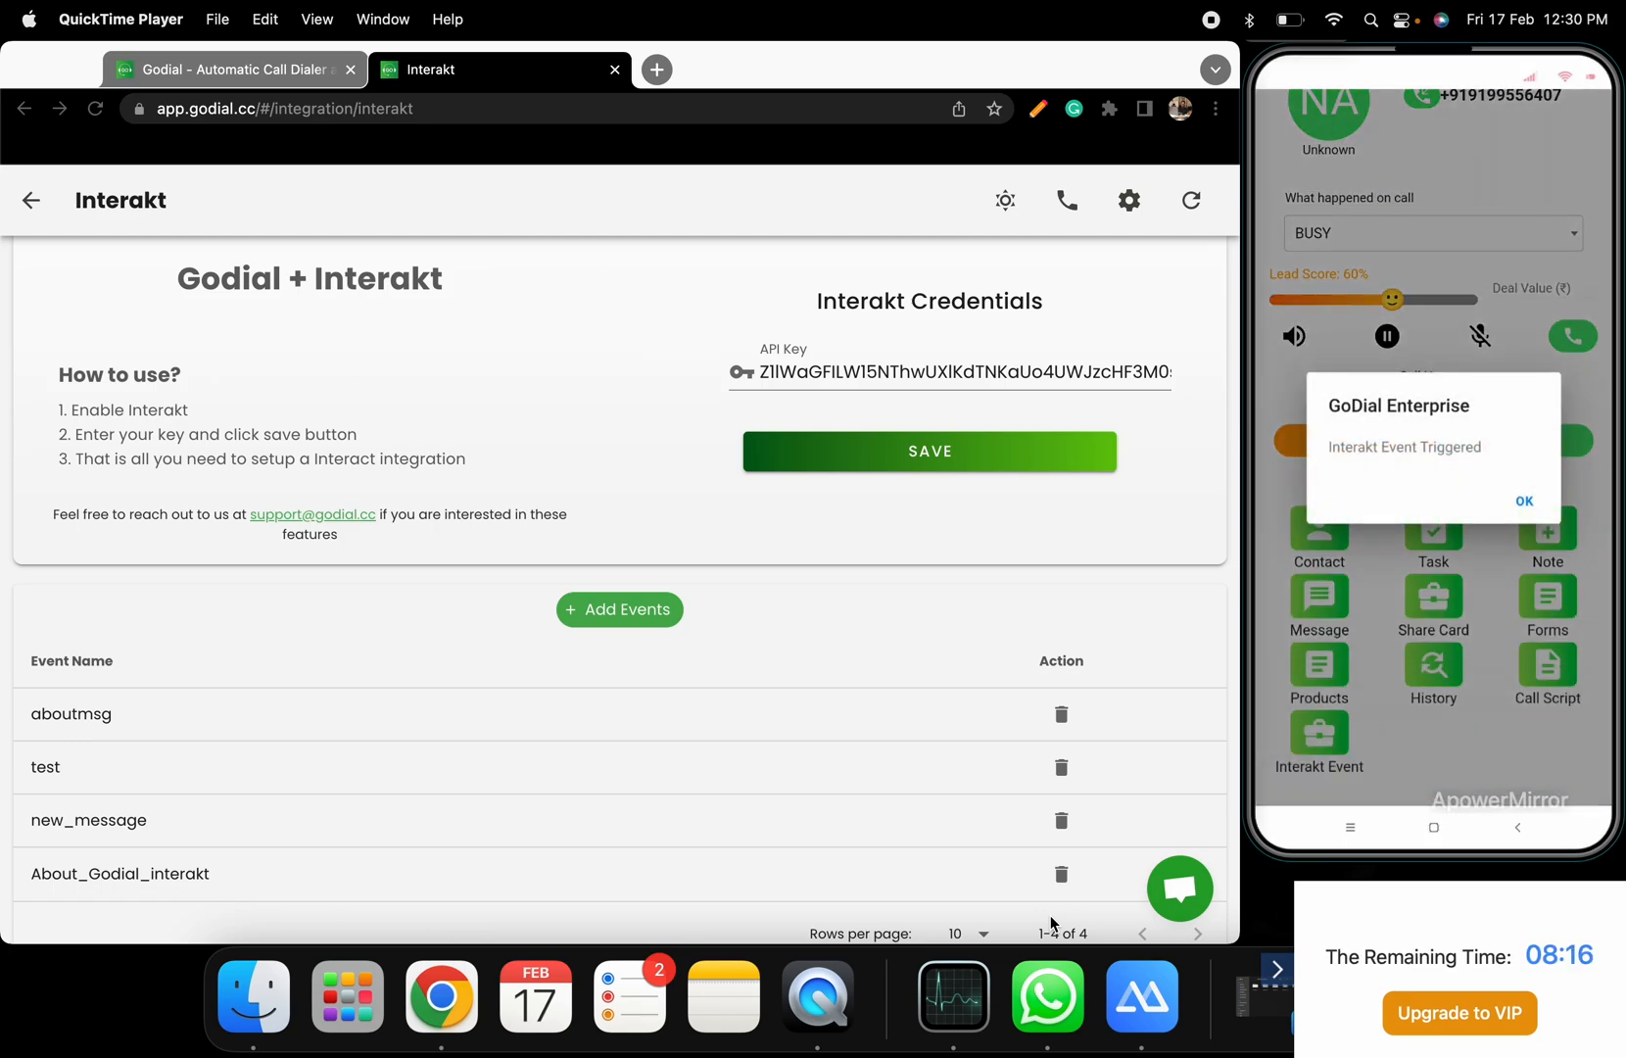
{"action": "left_click", "coordinate": [1525, 502]}
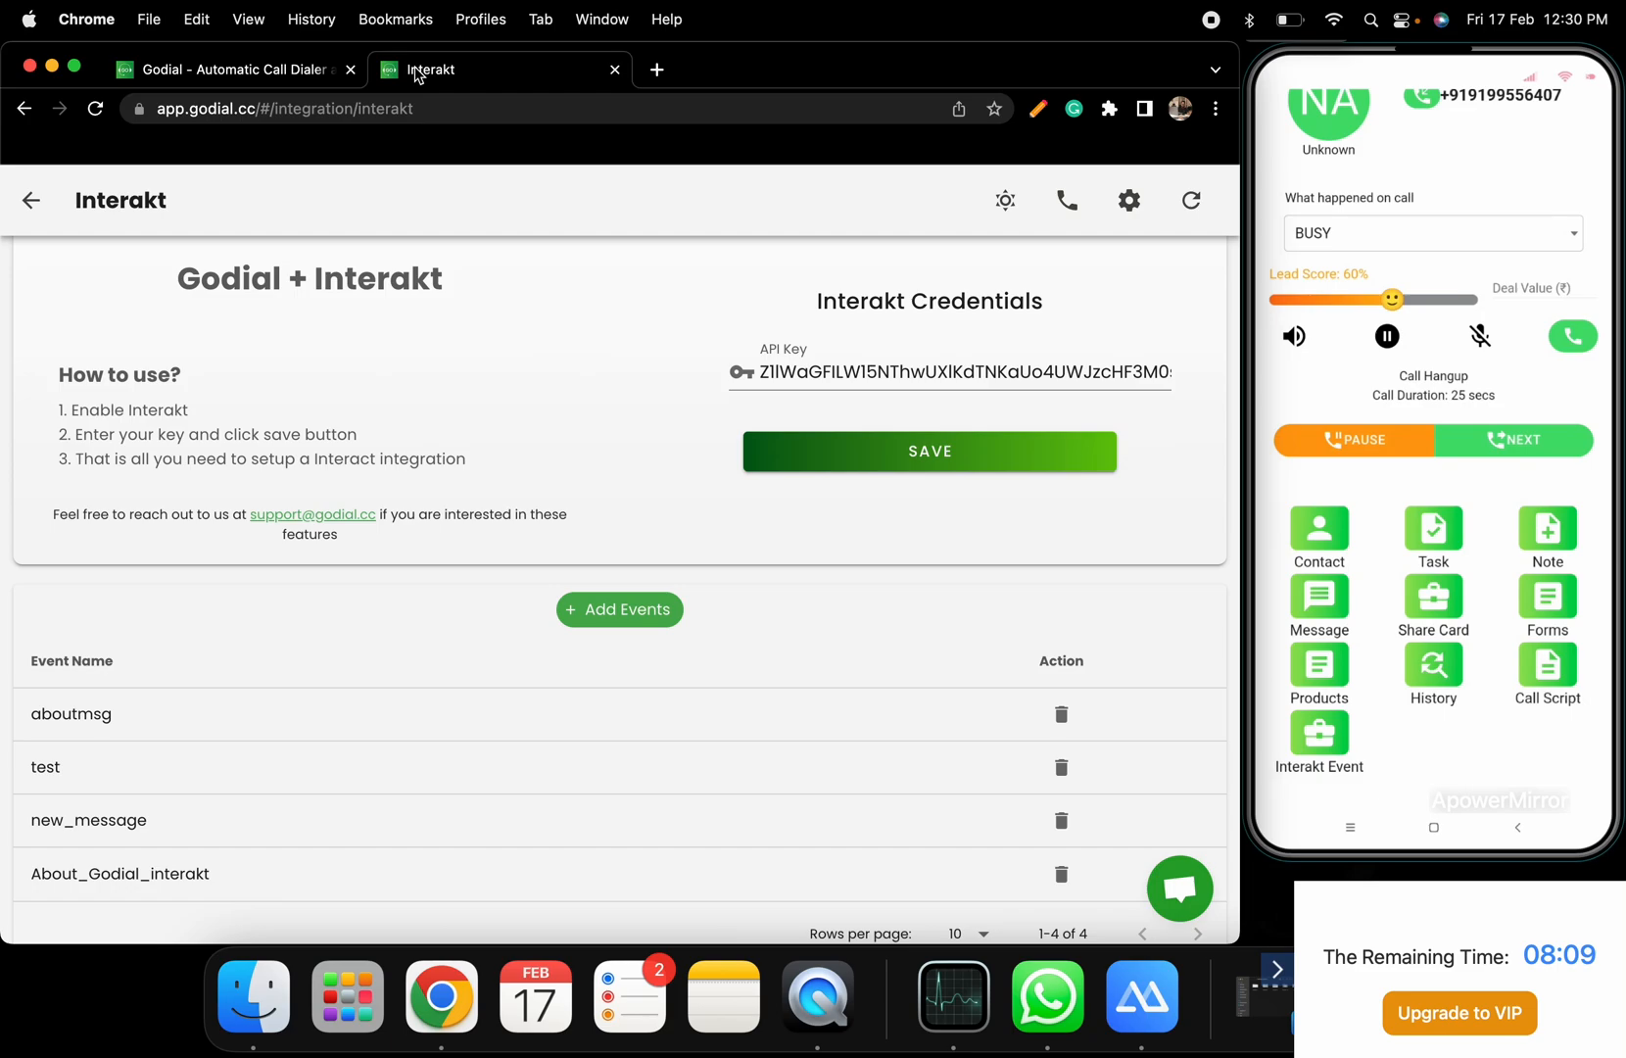
{"action": "mouse_move", "coordinate": [543, 73]}
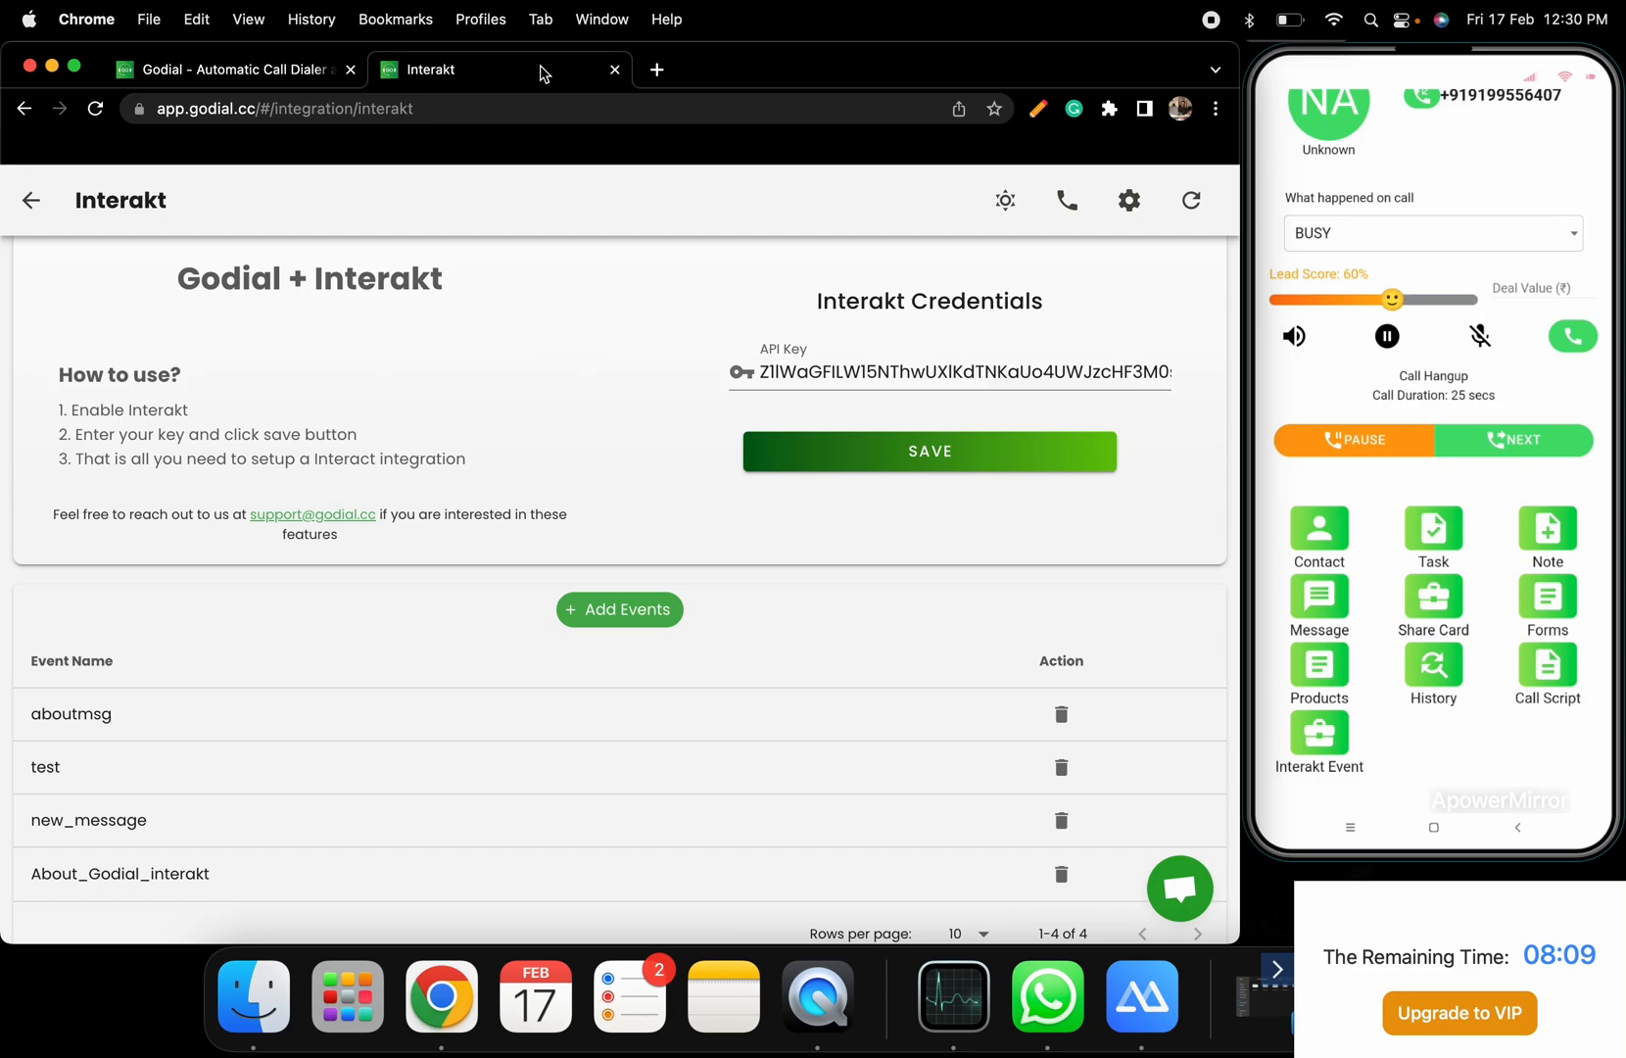
{"action": "mouse_move", "coordinate": [657, 68]}
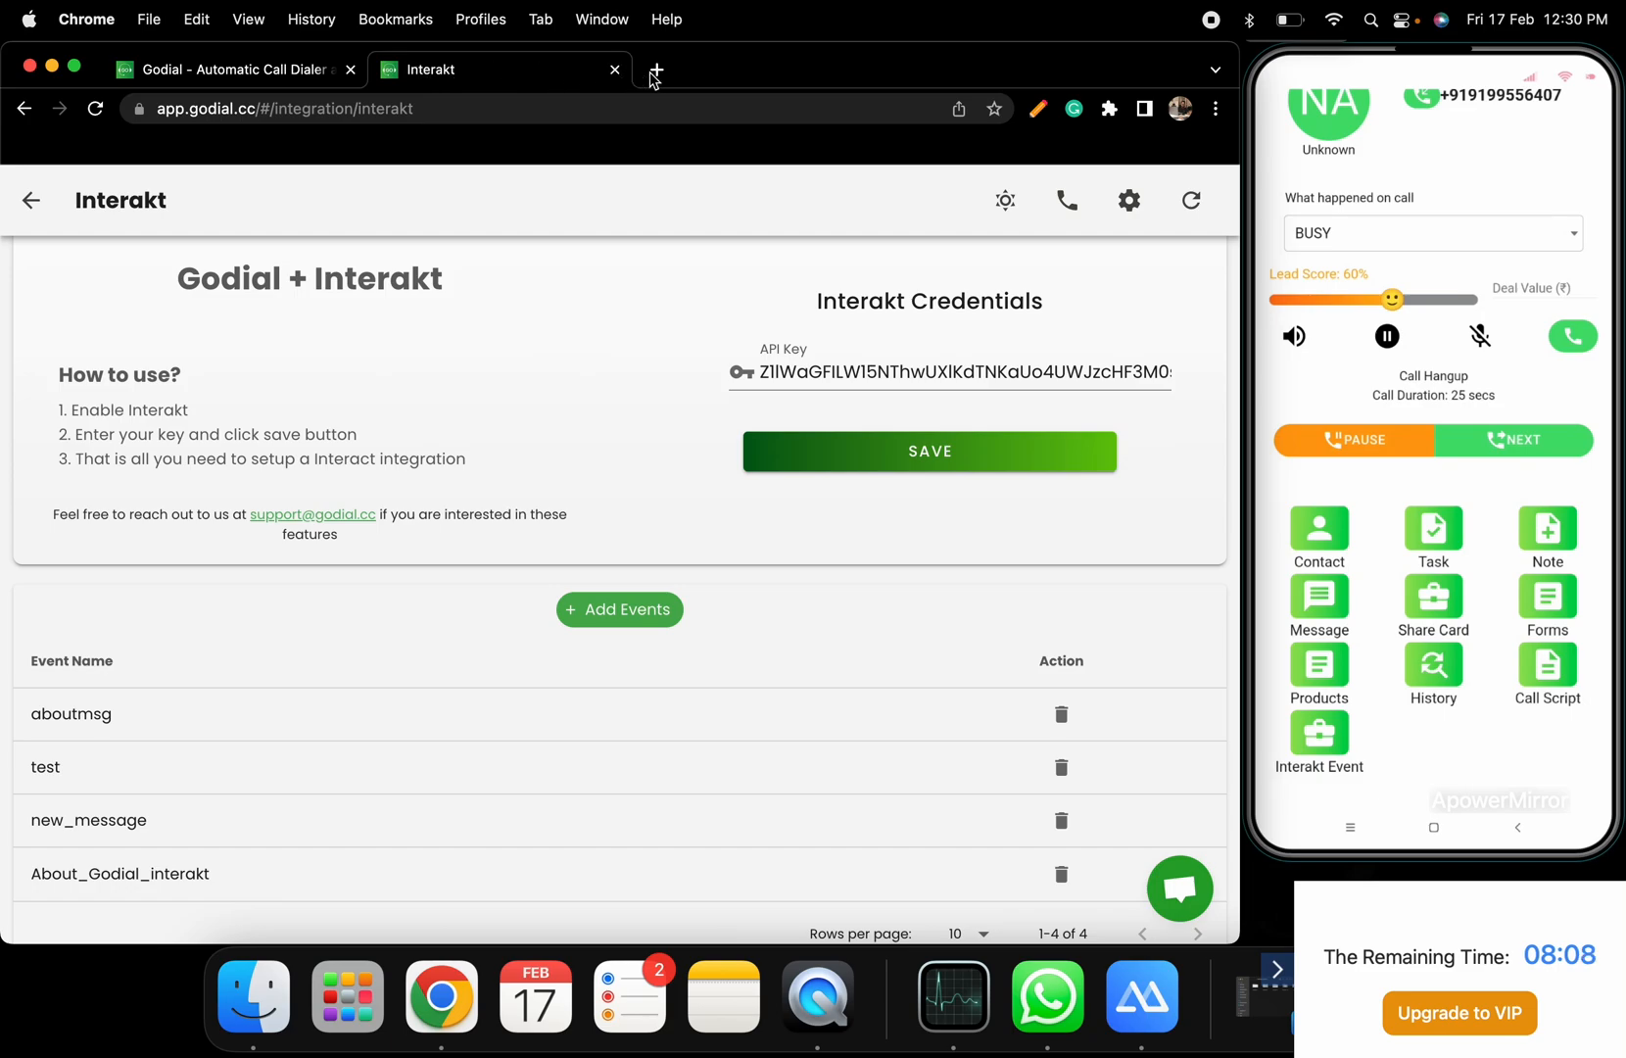